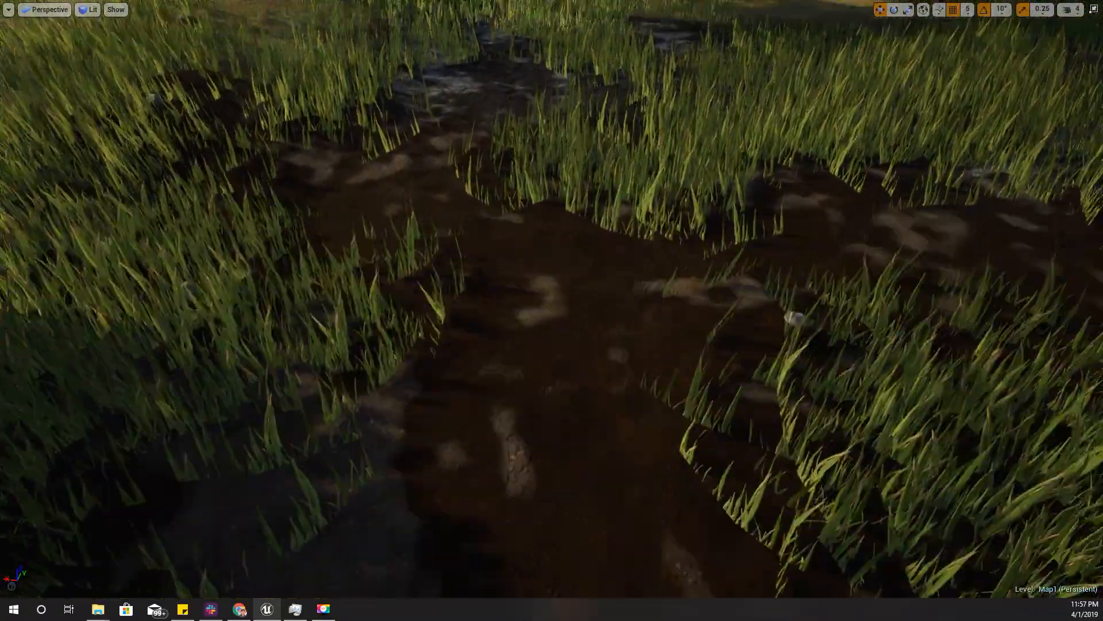
# - Walk the character forward from the wooden platform onto the grass while watching Wood then Land print
pyautogui.moveTo(552, 317); pyautogui.dragTo(552, 211)
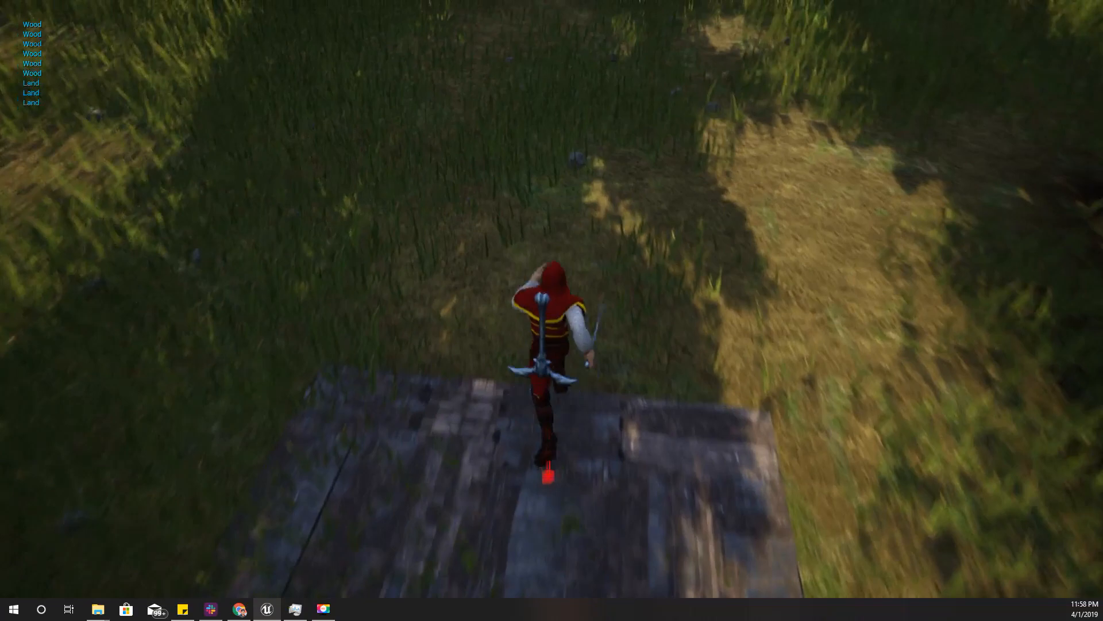
pyautogui.press('w')
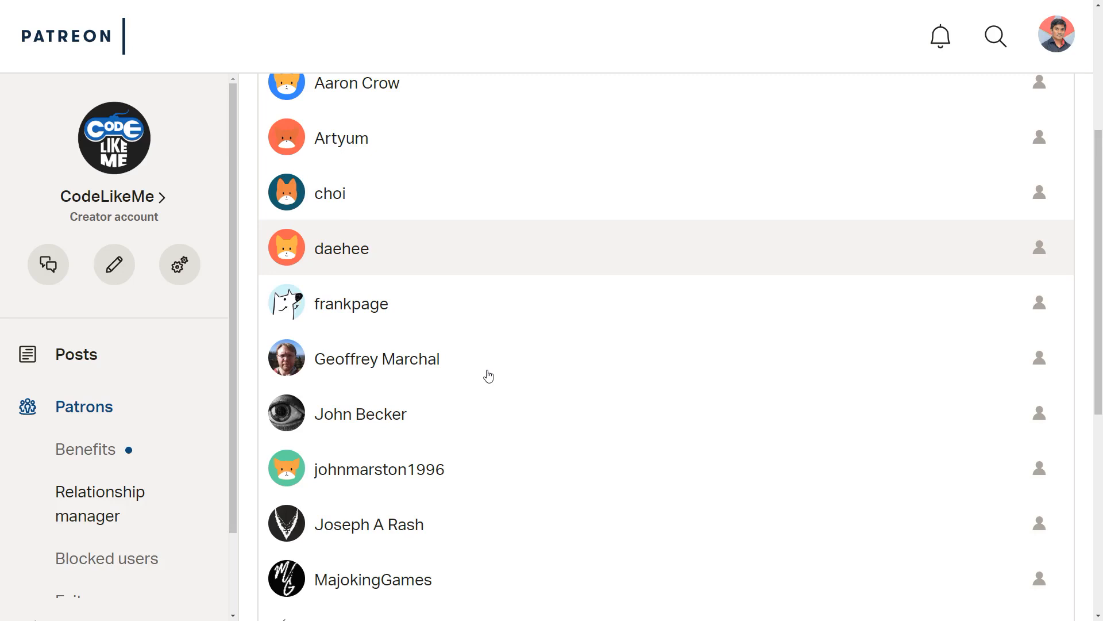
pyautogui.scroll(-3)
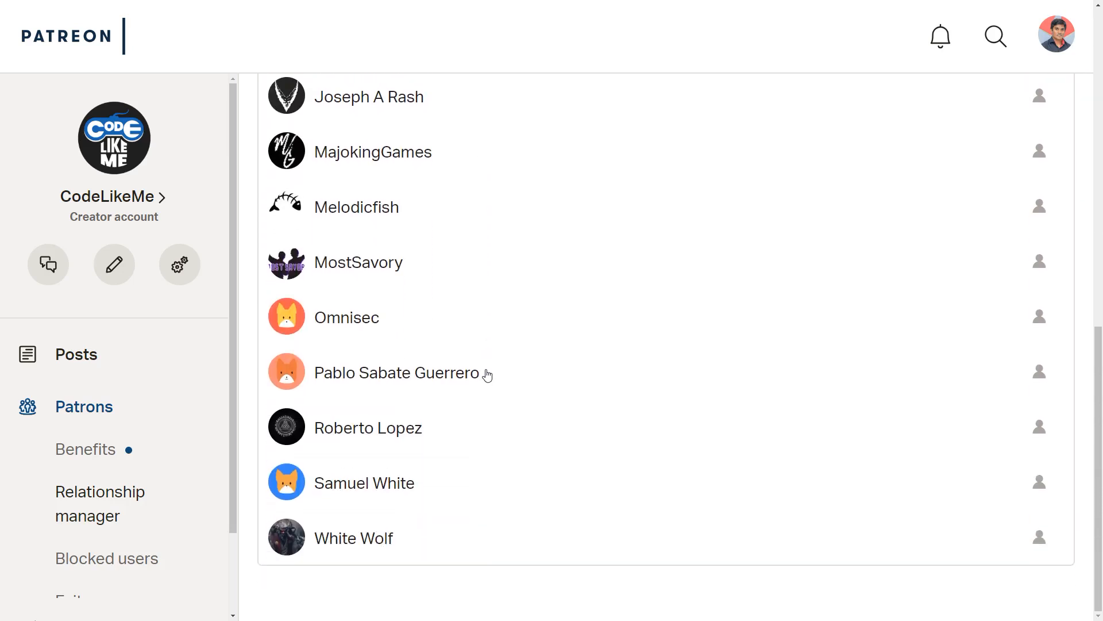
pyautogui.scroll(3)
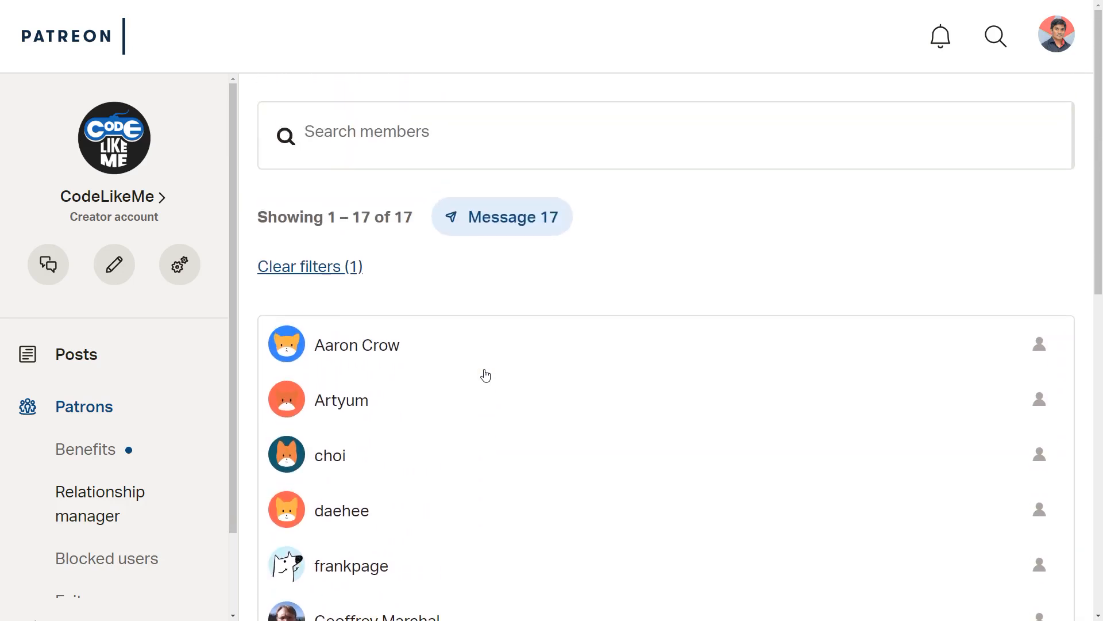
pyautogui.moveTo(490, 383)
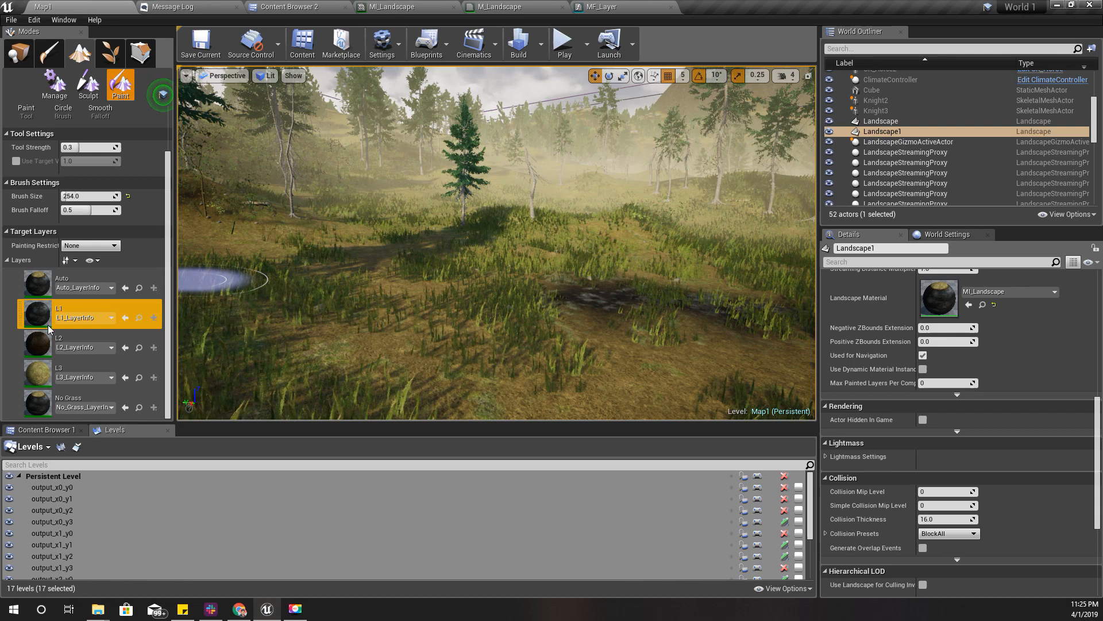
pyautogui.click(60, 343)
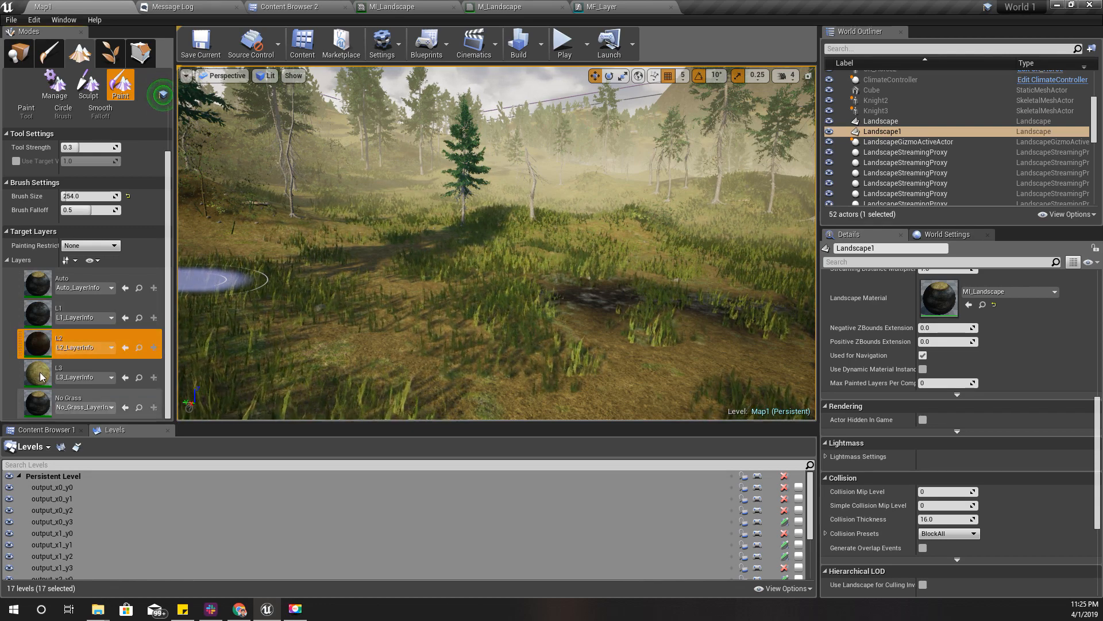
pyautogui.click(60, 371)
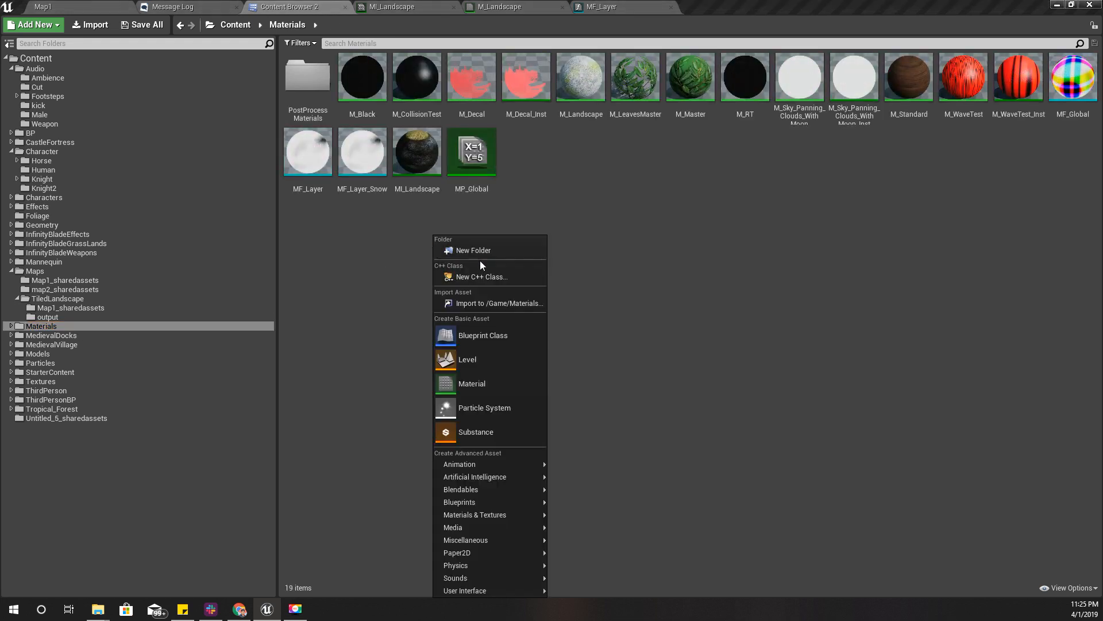
# - Create a Physical_Materials folder inside Materials, enter it and bring up the asset creation menu
pyautogui.click(473, 250)
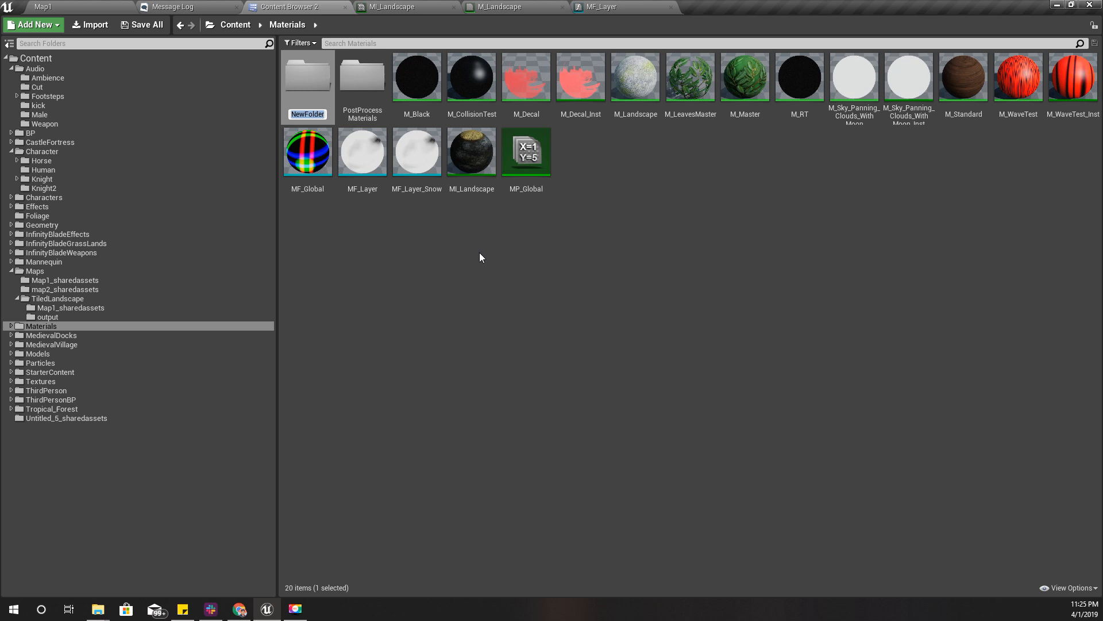
pyautogui.write('Physical_')
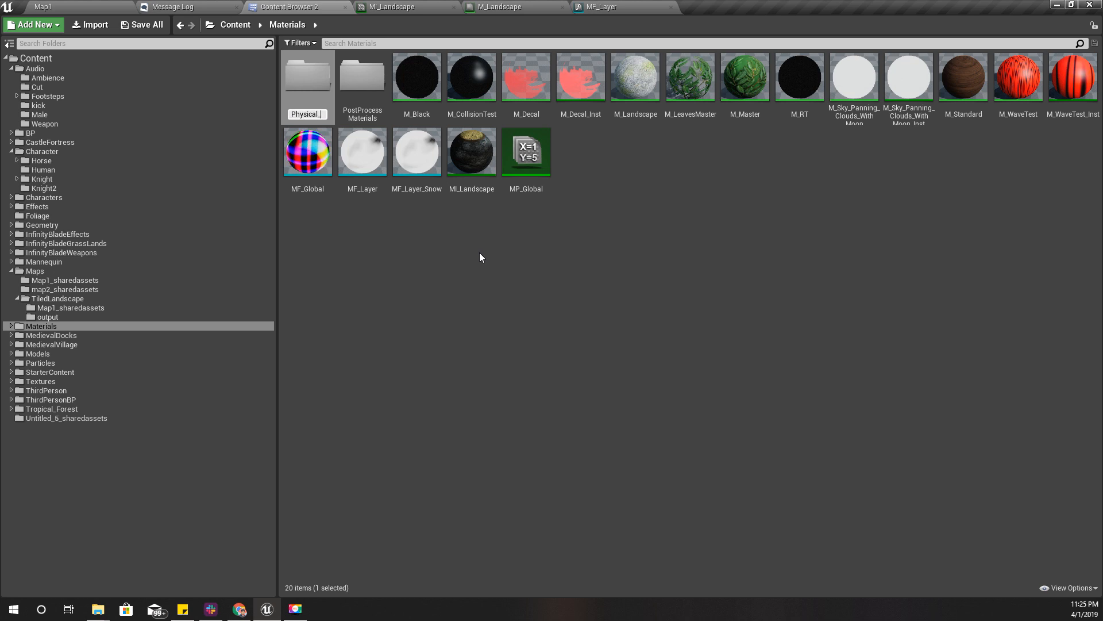
pyautogui.doubleClick(308, 76)
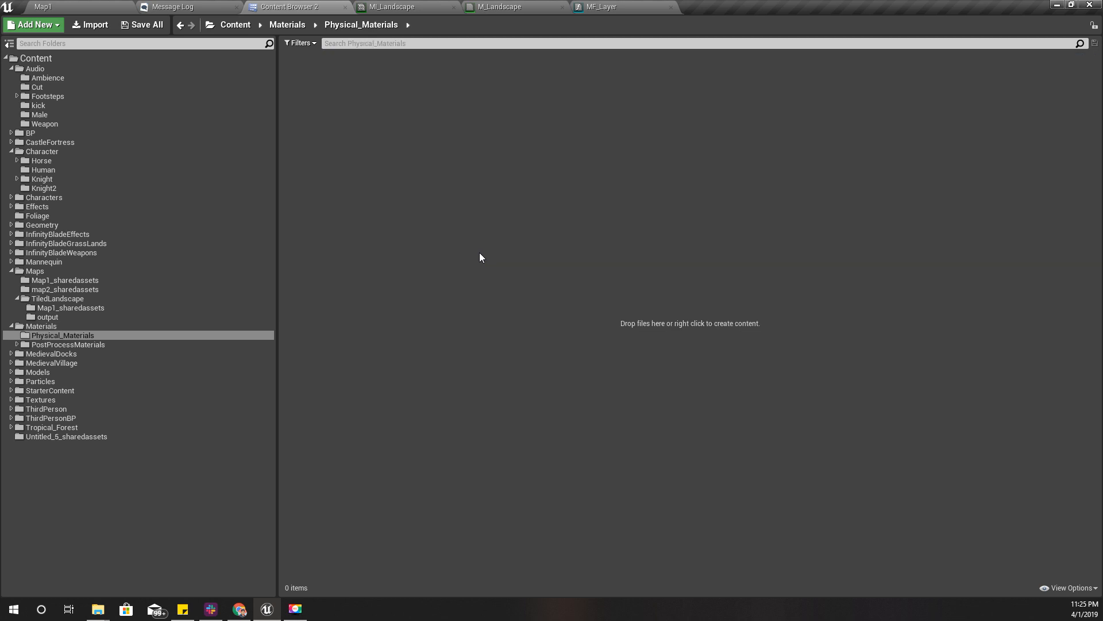
pyautogui.rightClick(481, 258)
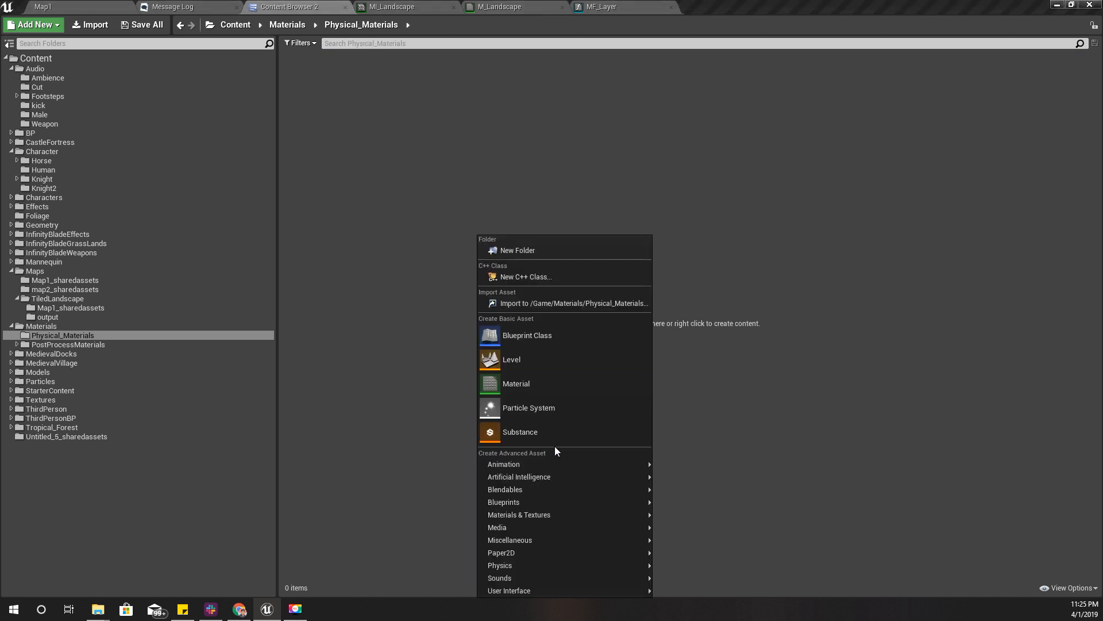
pyautogui.moveTo(518, 502)
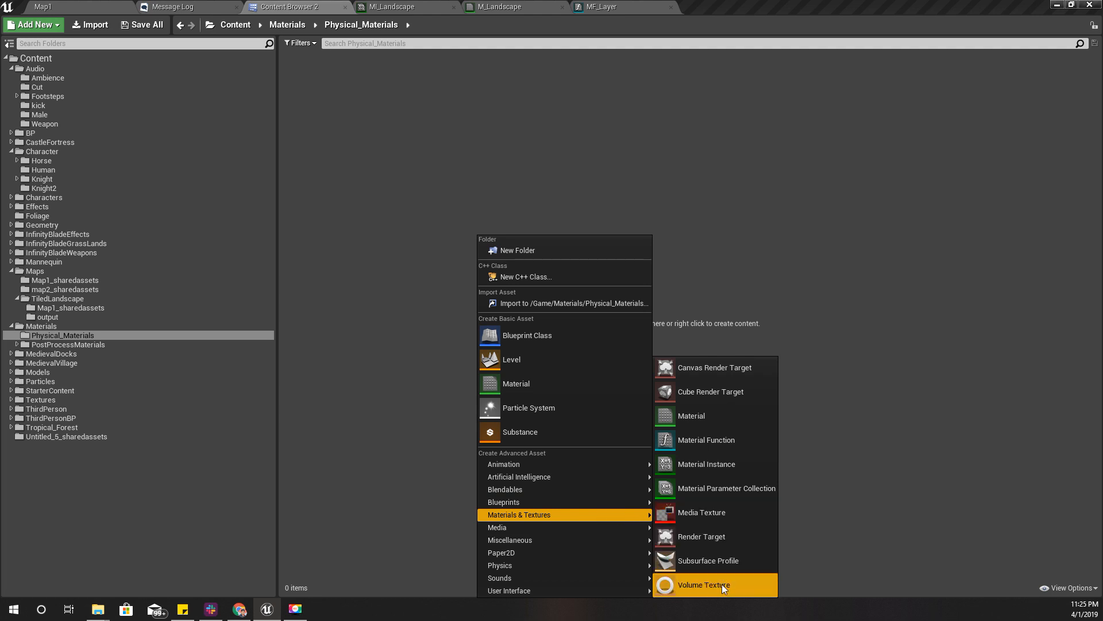
pyautogui.moveTo(798, 519)
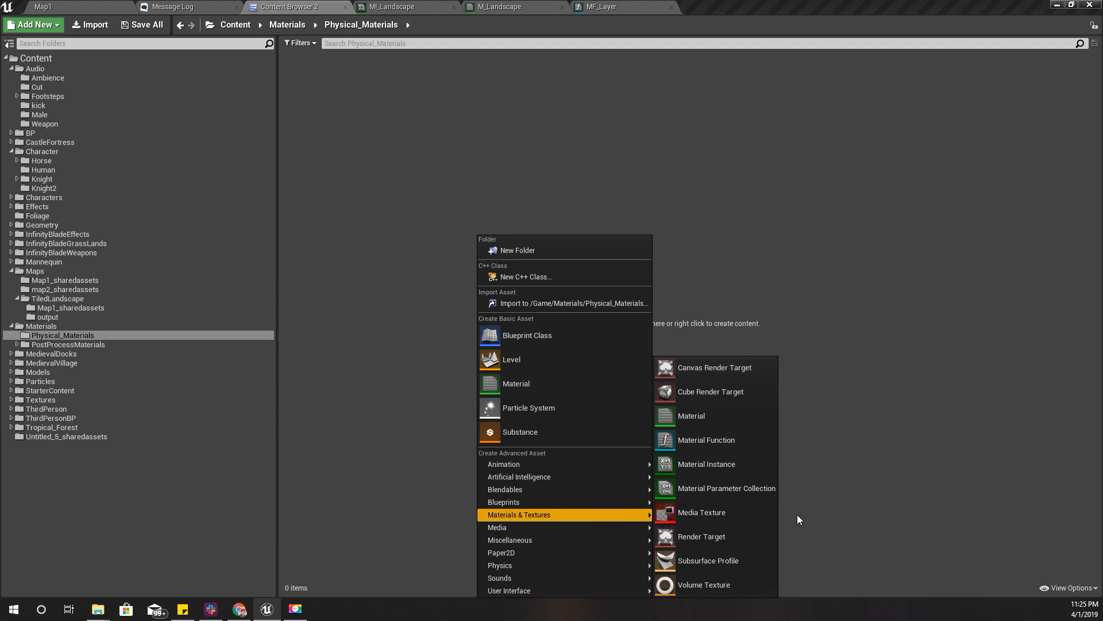
pyautogui.moveTo(496, 527)
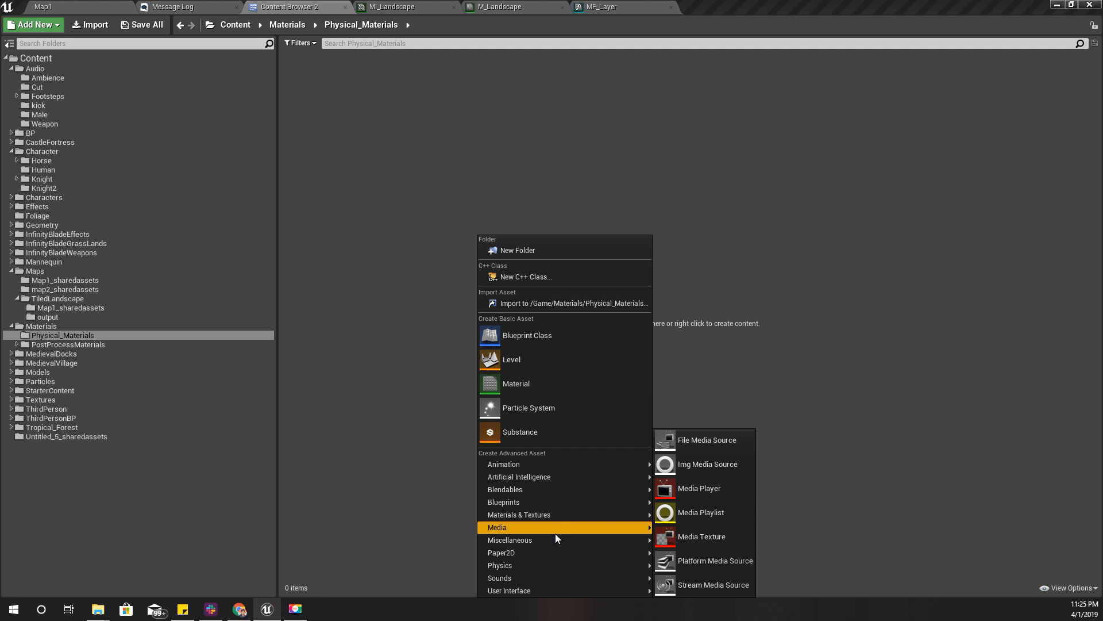
pyautogui.moveTo(540, 565)
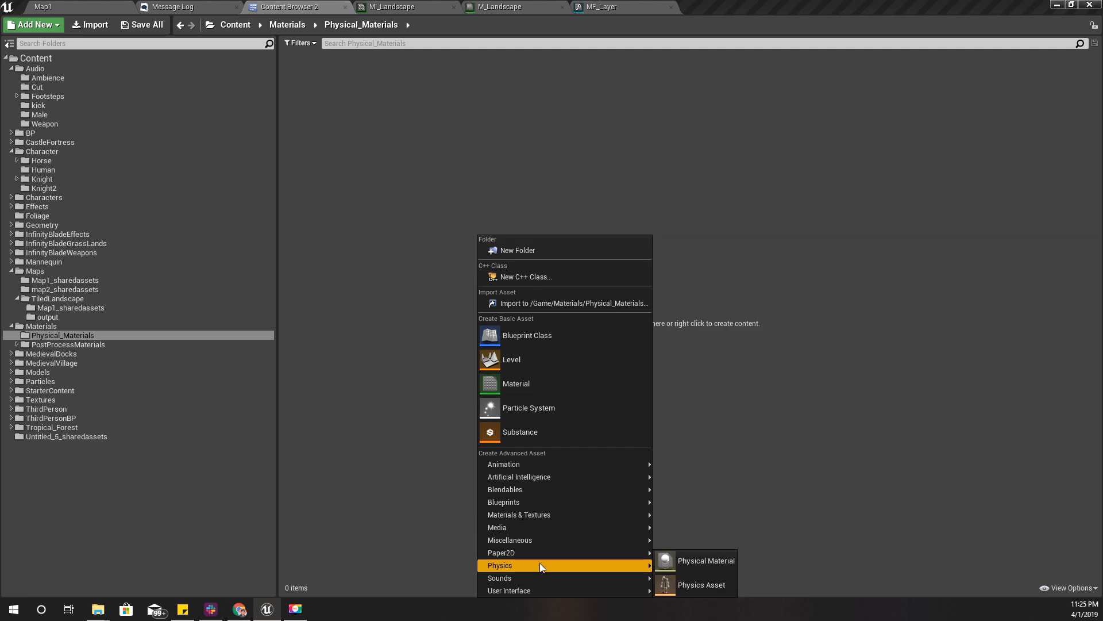
# - Create a Physical Material asset of class PhysicalMaterial named PM_Grass
pyautogui.click(706, 560)
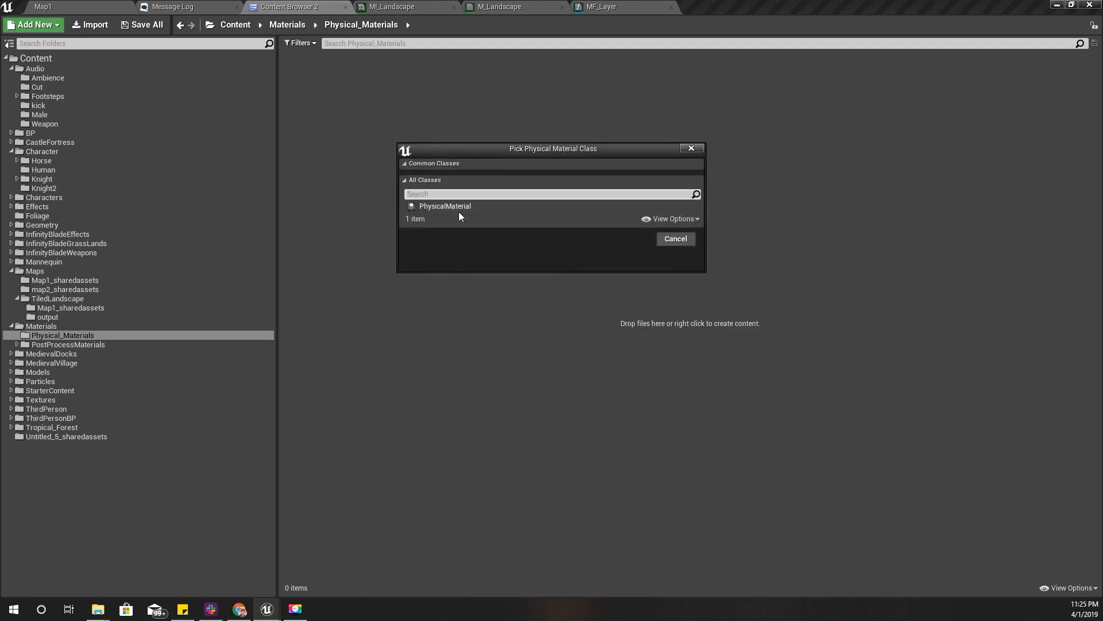
pyautogui.click(444, 206)
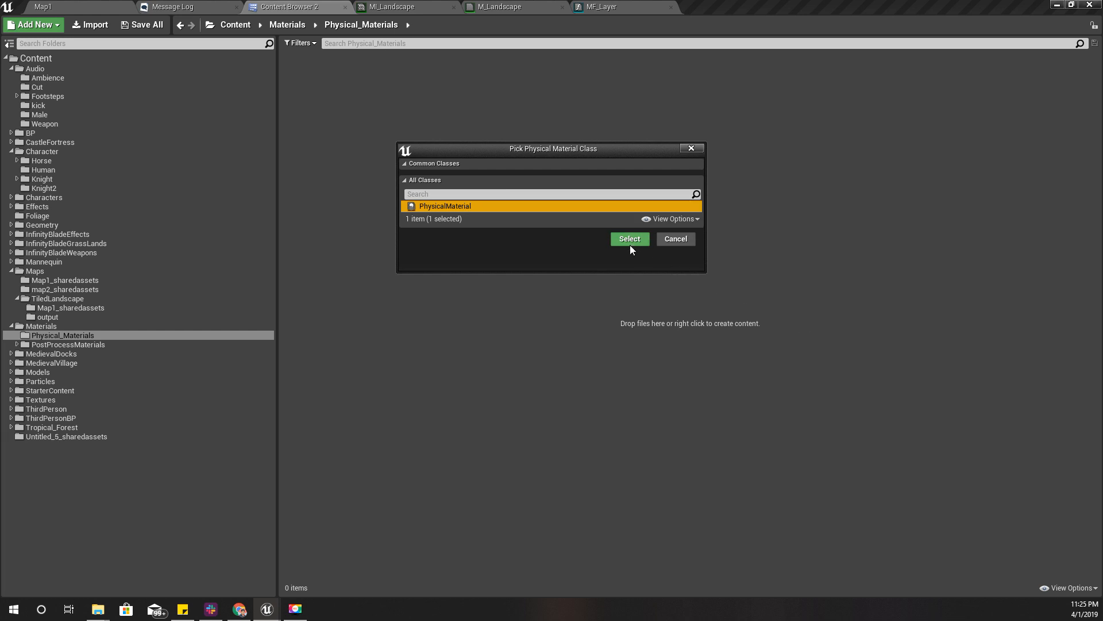
pyautogui.click(629, 239)
pyautogui.write('PM_Grass')
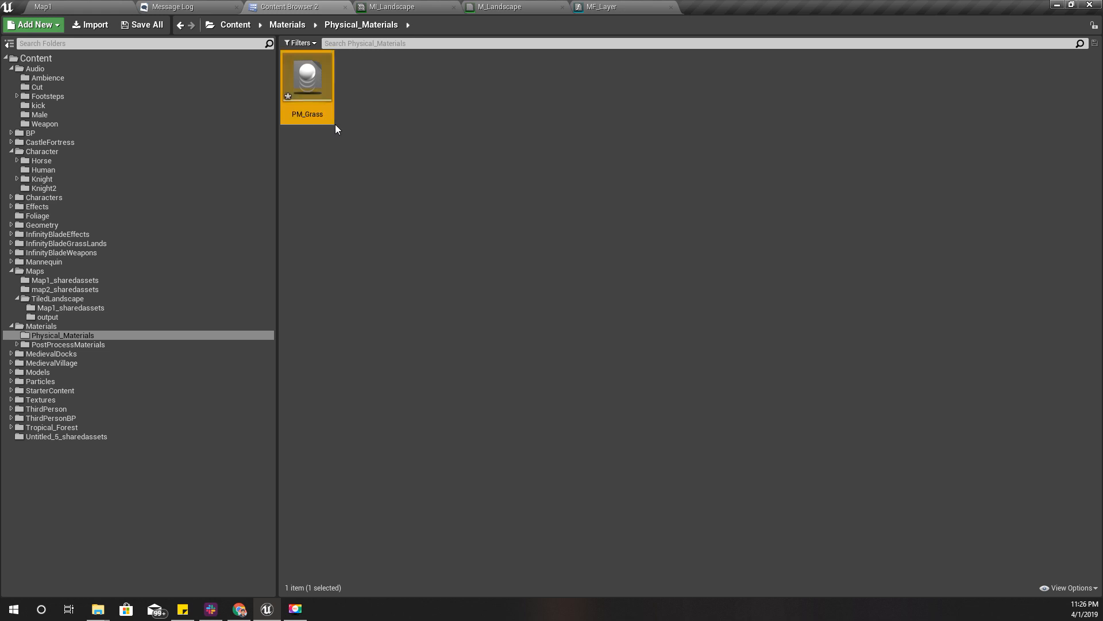
# - Rename PM_Grass to PM_Land, duplicate it as PM_Rock, PM_Water and PM_Wood, then open PM_Land
pyautogui.doubleClick(306, 114)
pyautogui.write('Land')
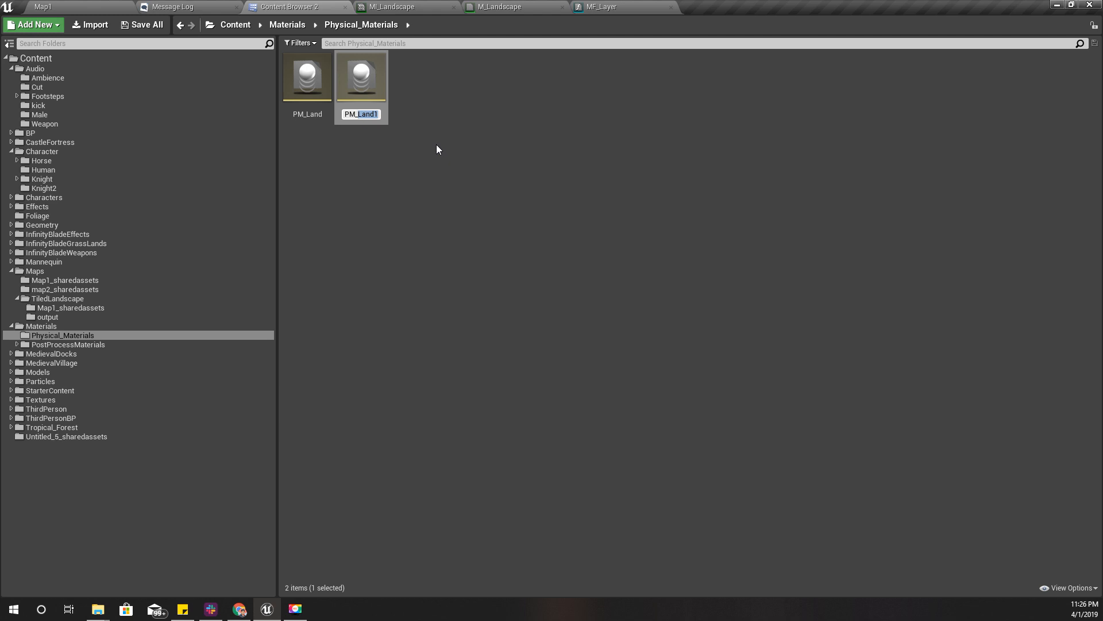
pyautogui.write('PM_Rock')
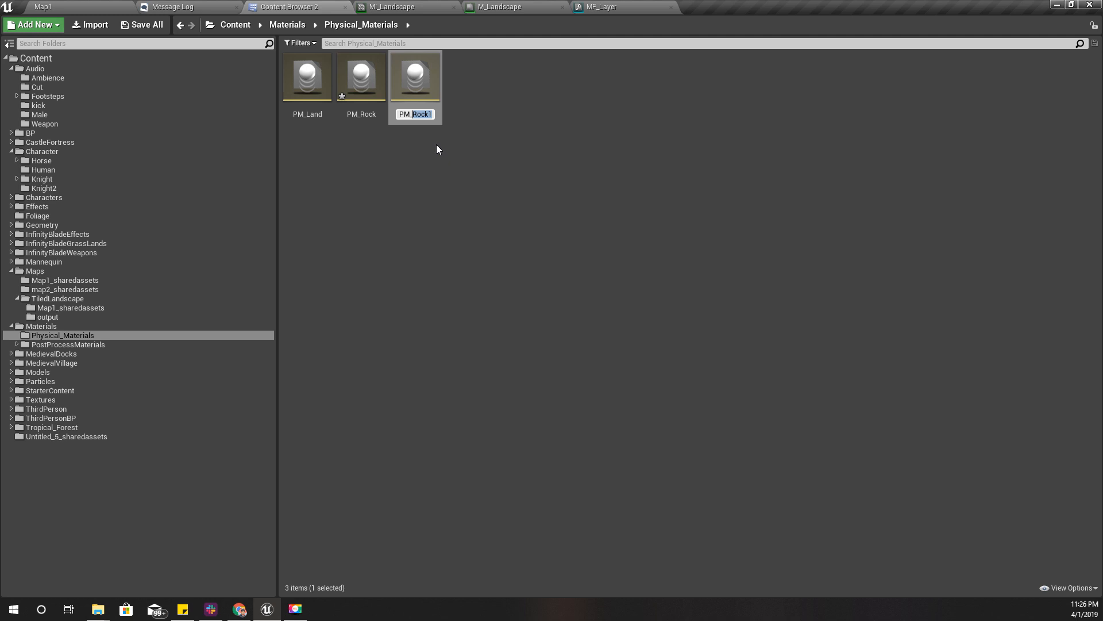
pyautogui.write('PM_Water')
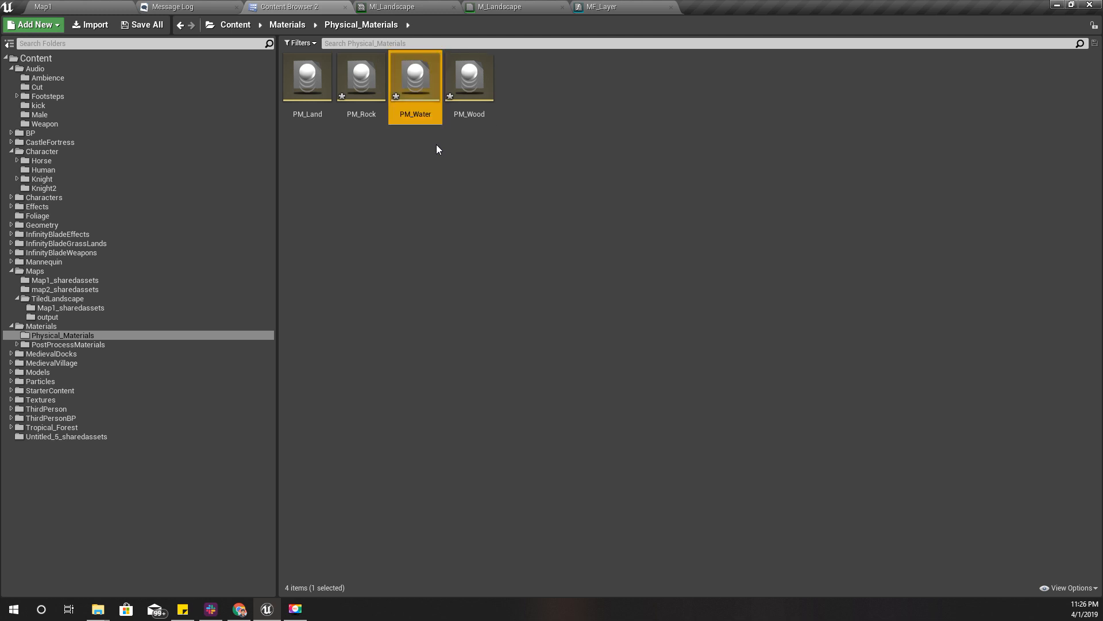
pyautogui.moveTo(594, 278)
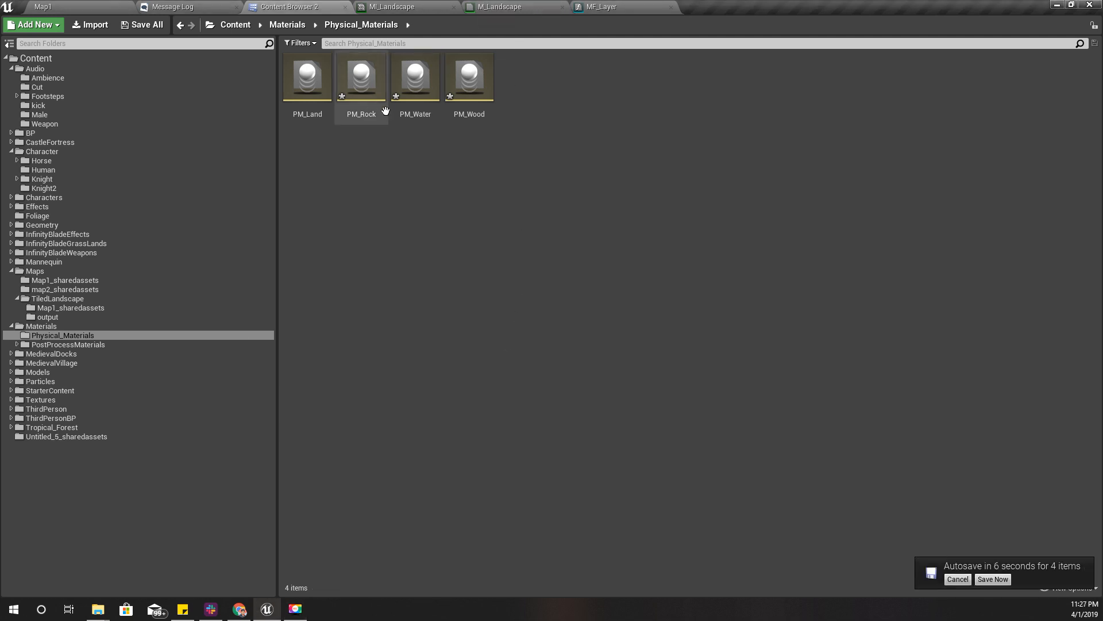
pyautogui.doubleClick(305, 75)
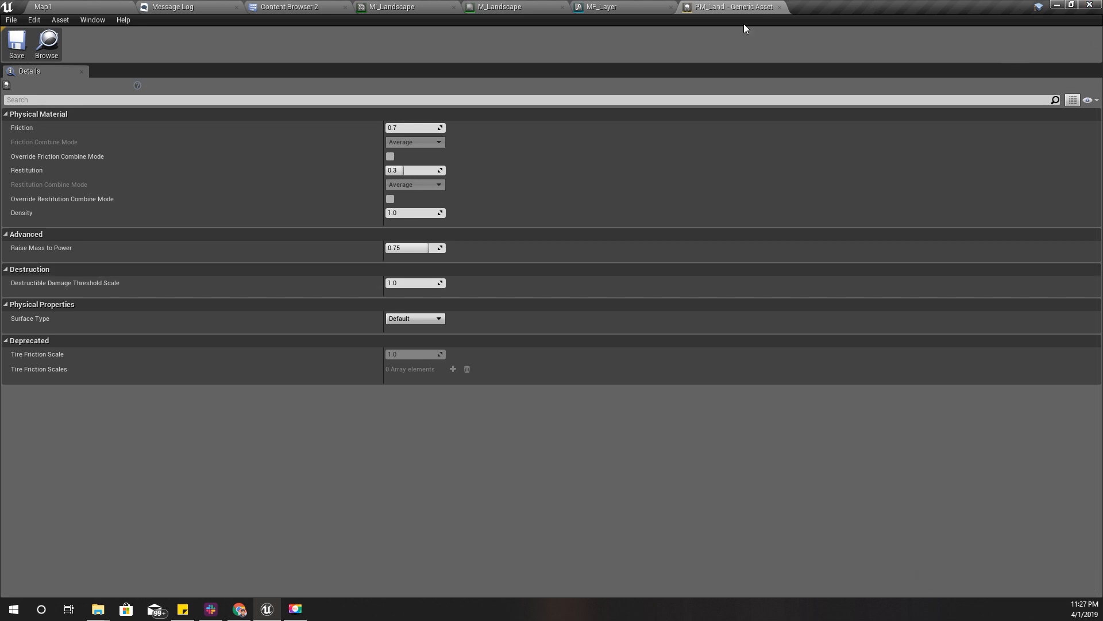
# - Close the PM_Land editor and return to the Map1 level view
pyautogui.click(604, 7)
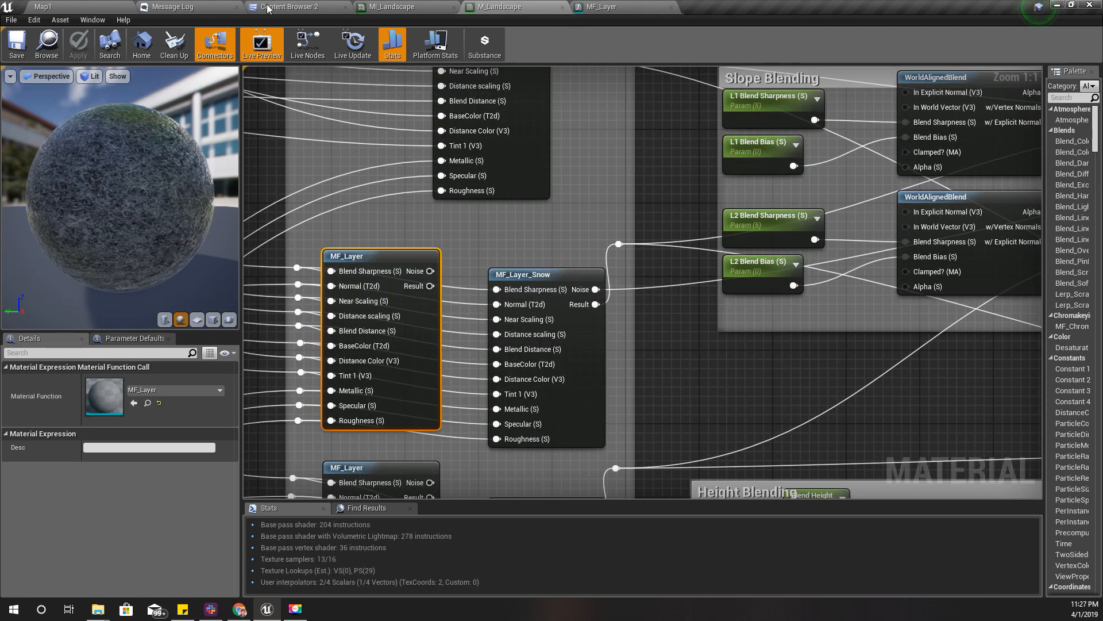
pyautogui.click(292, 6)
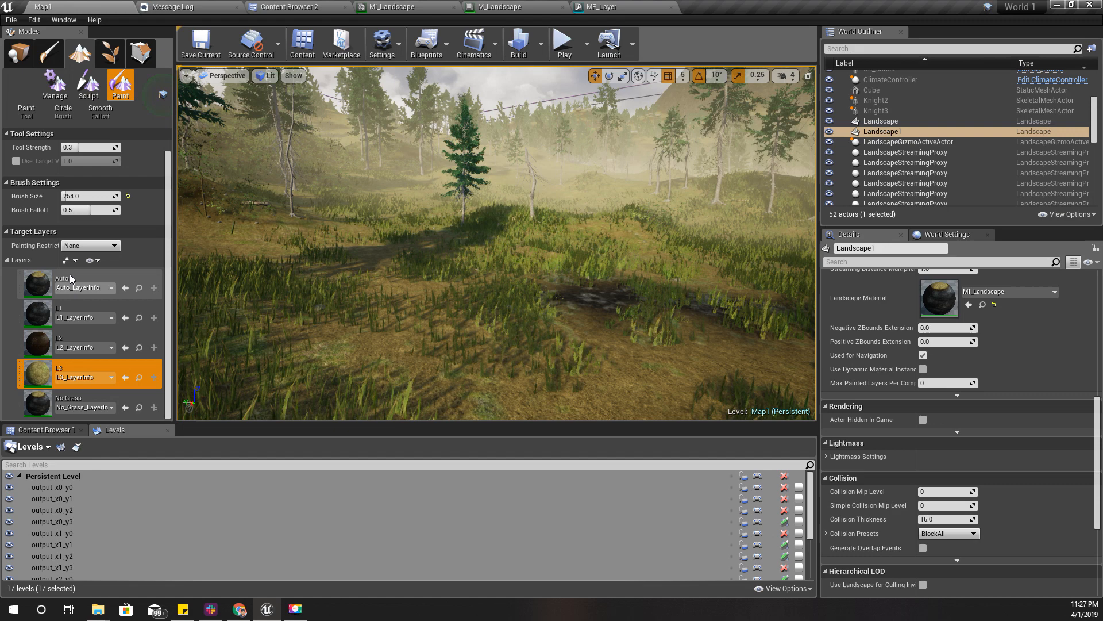
# - Set PM_Land as the Phys Material of Auto_LayerInfo and return to the level
pyautogui.click(62, 284)
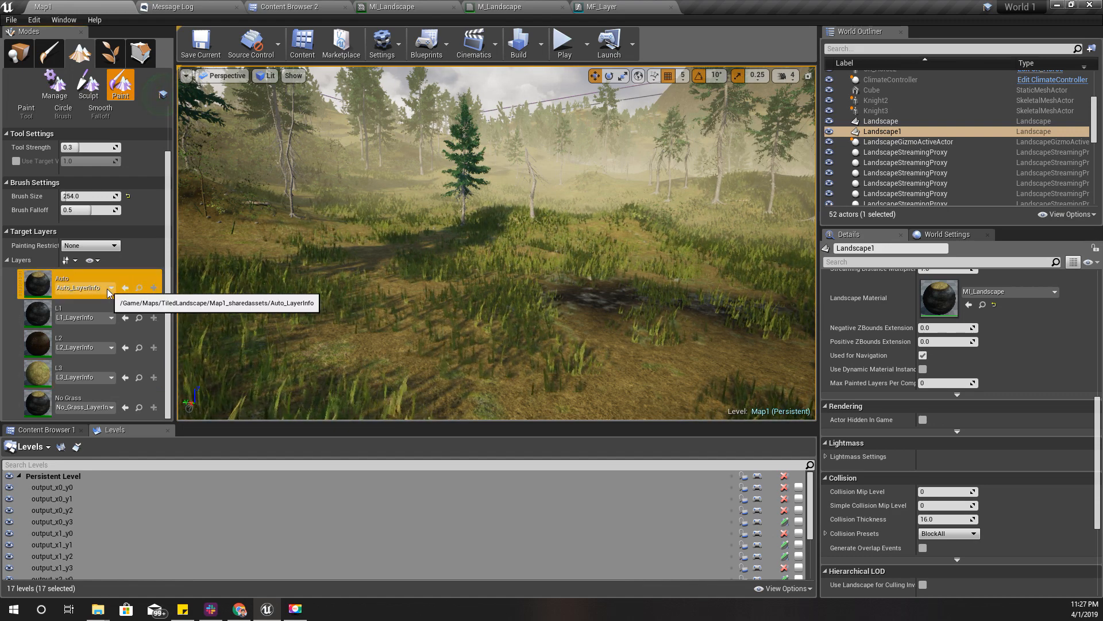
pyautogui.click(42, 428)
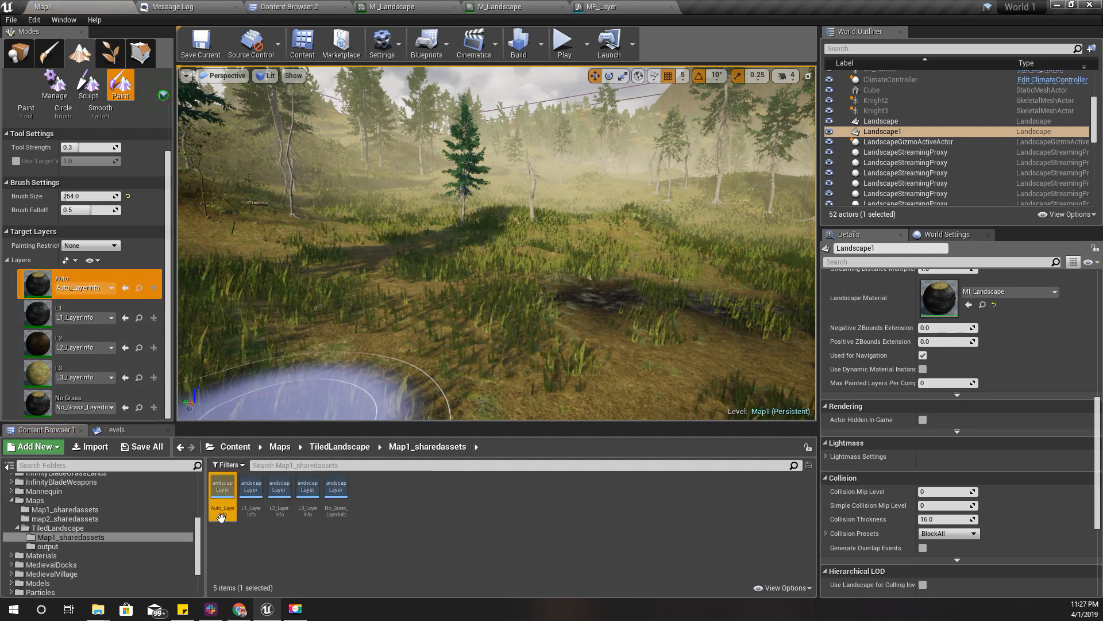
pyautogui.doubleClick(222, 485)
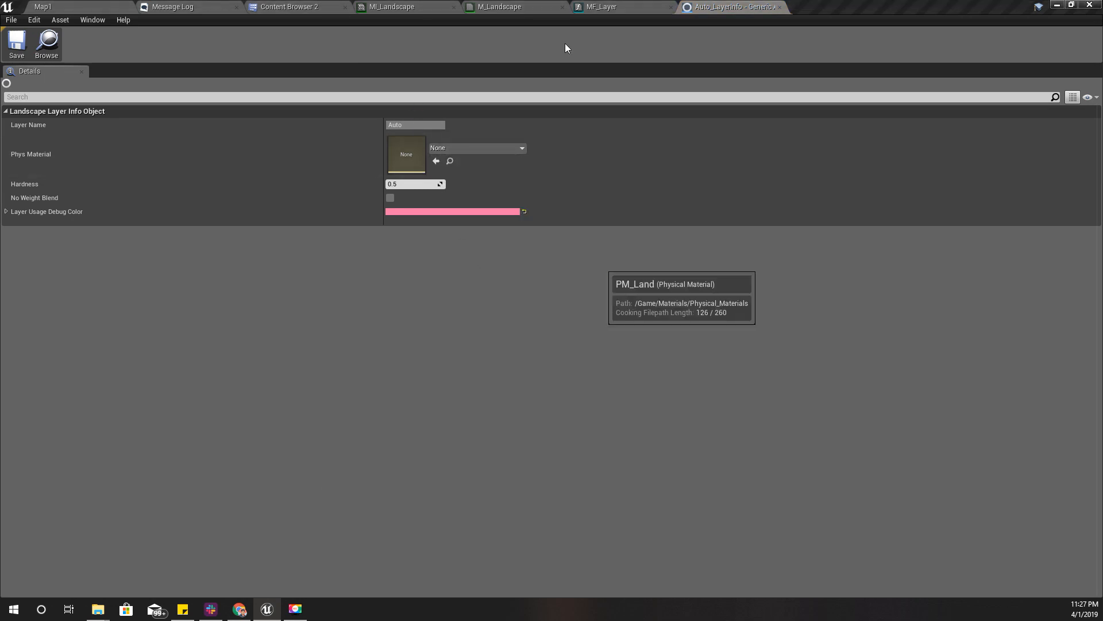
pyautogui.moveTo(788, 6)
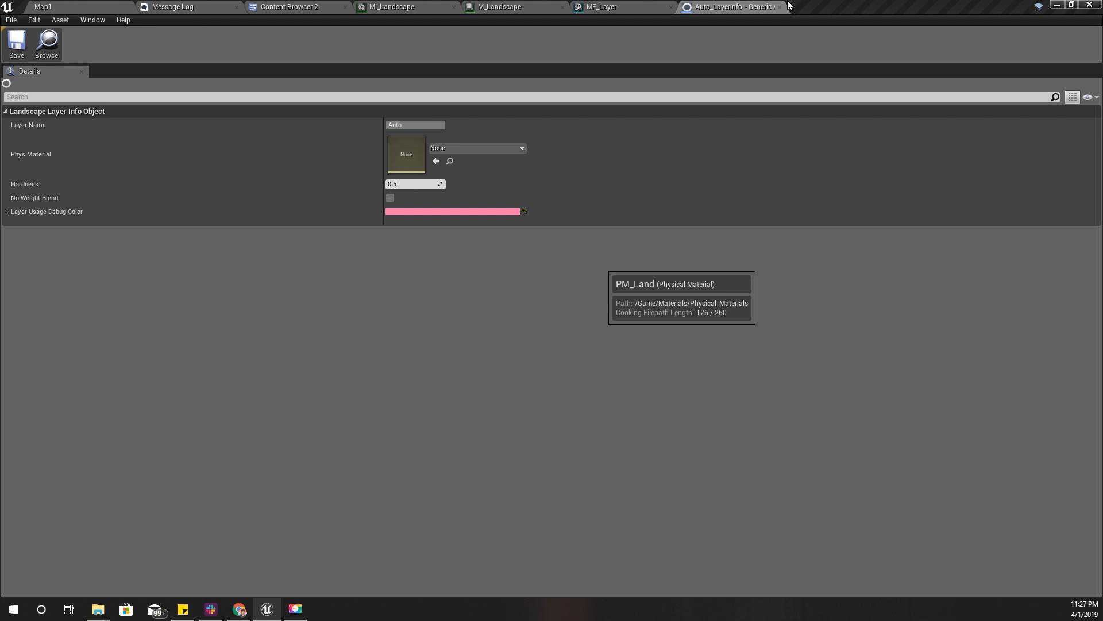
pyautogui.moveTo(636, 73)
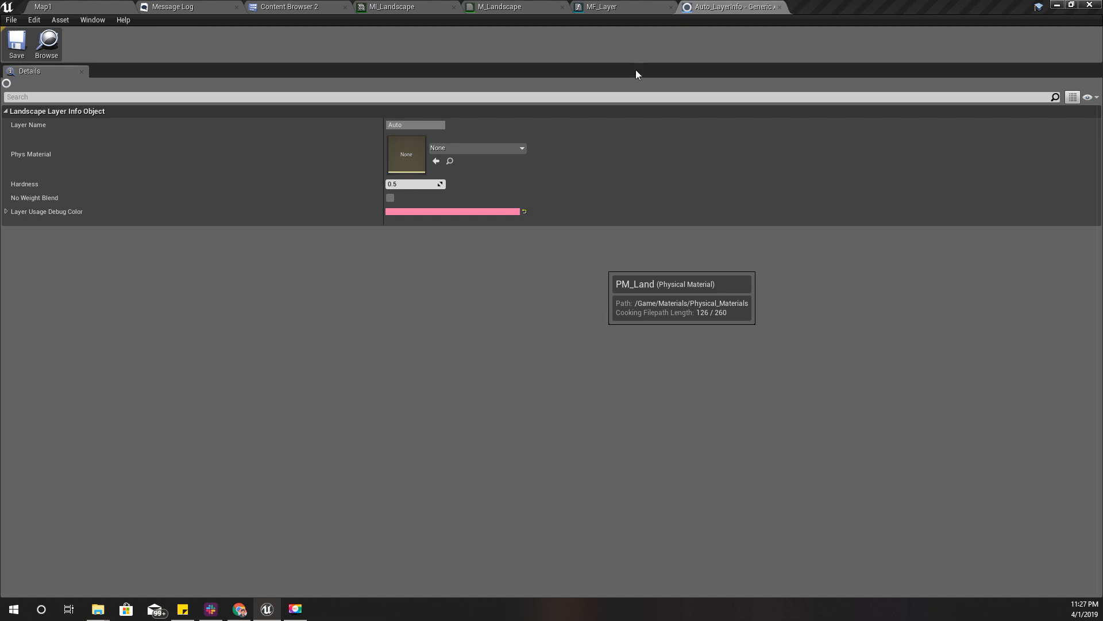
pyautogui.click(476, 148)
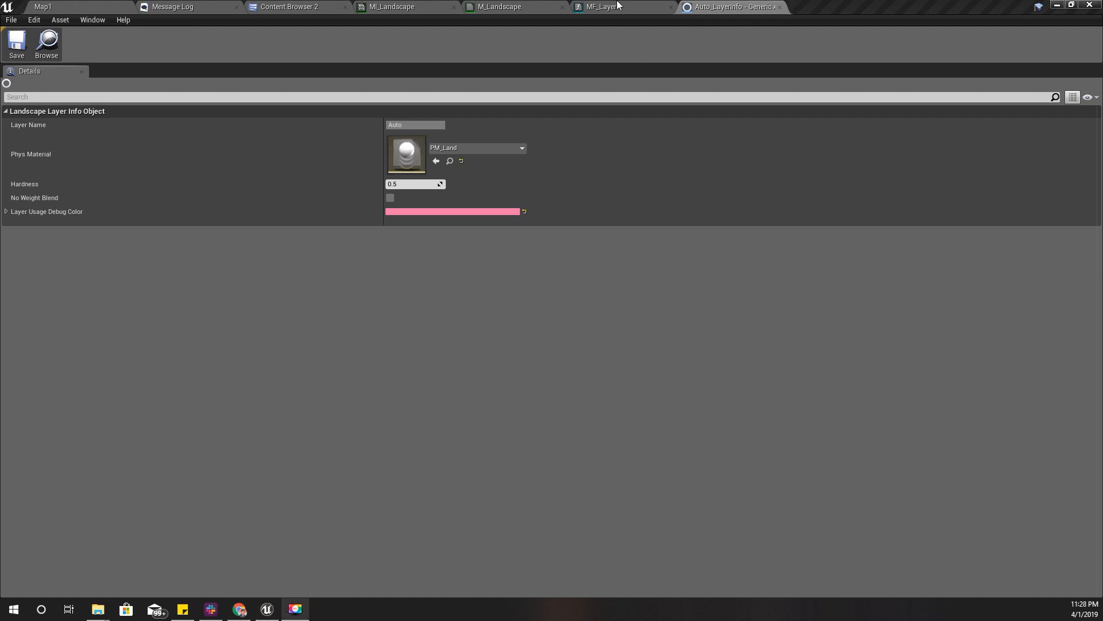
pyautogui.click(42, 7)
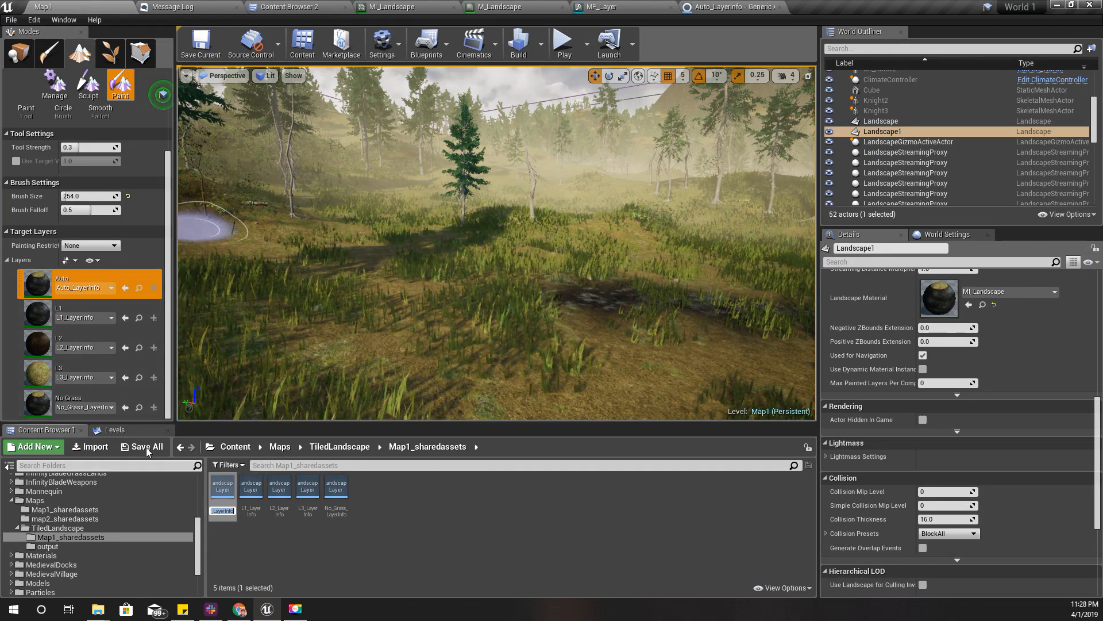
# - Set PM_Rock as the Phys Material of L1_LayerInfo and return to the level
pyautogui.click(84, 312)
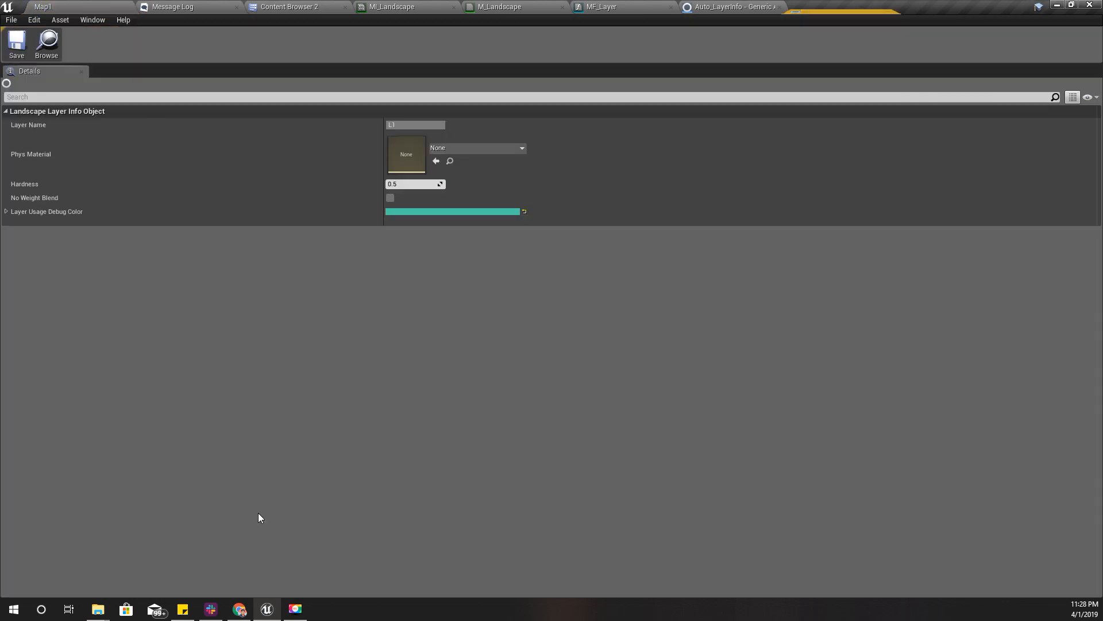
pyautogui.click(520, 148)
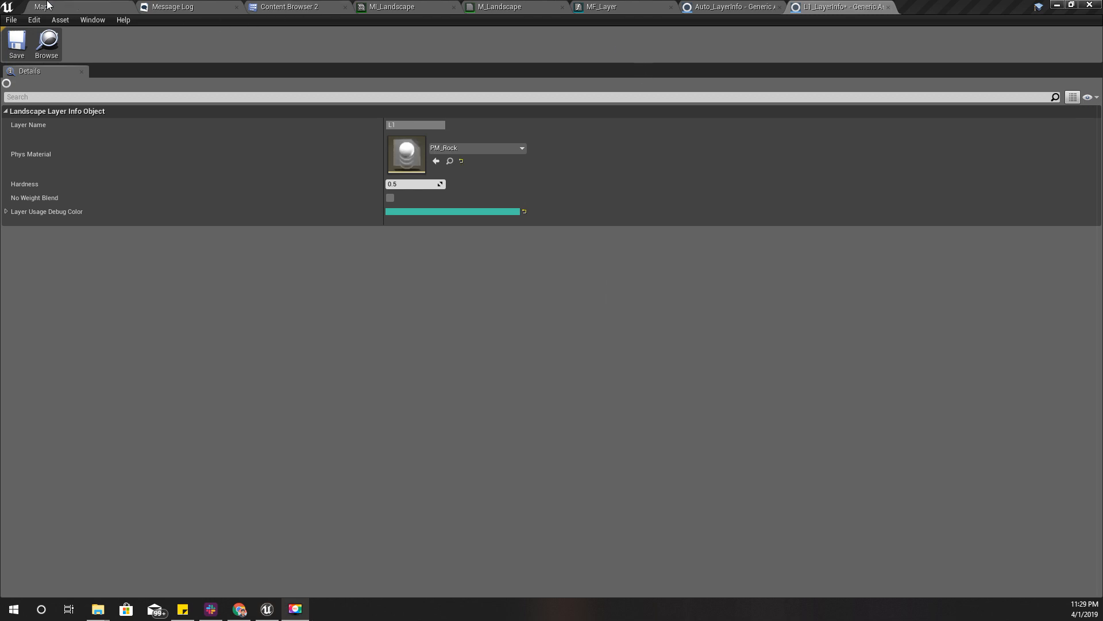
pyautogui.click(42, 7)
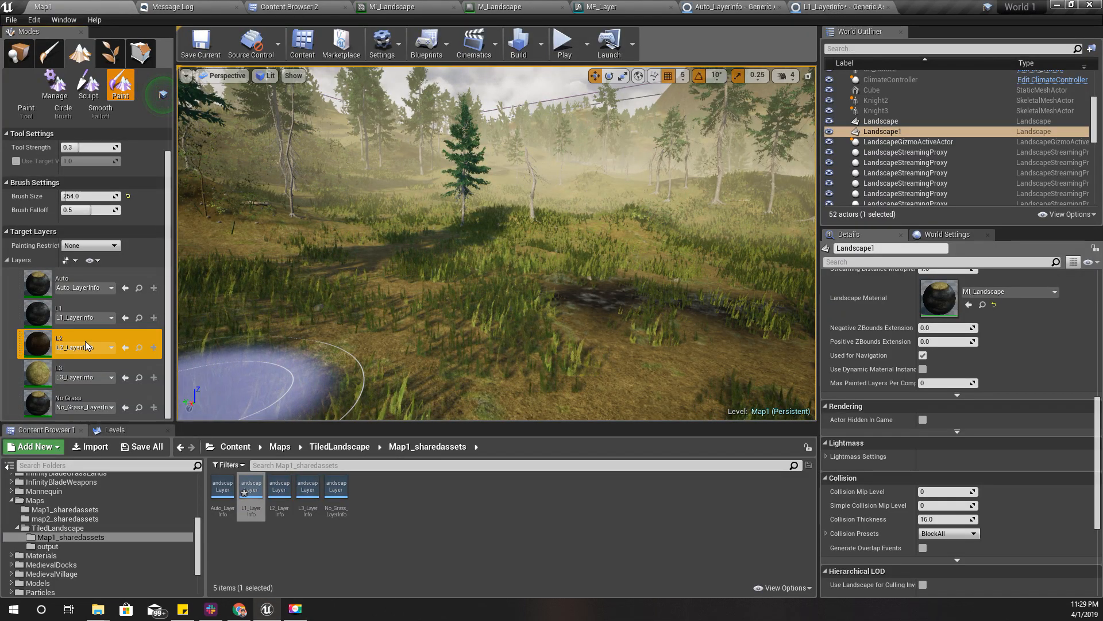
# - Set PM_Water as the Phys Material of L2_LayerInfo and return to the level
pyautogui.click(278, 489)
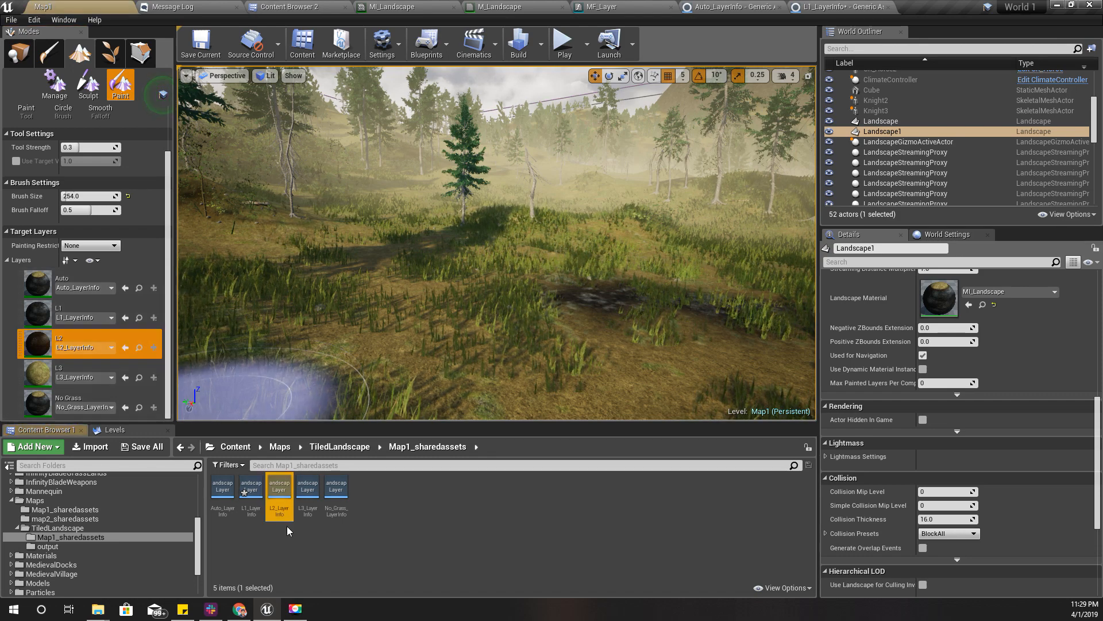
pyautogui.doubleClick(278, 485)
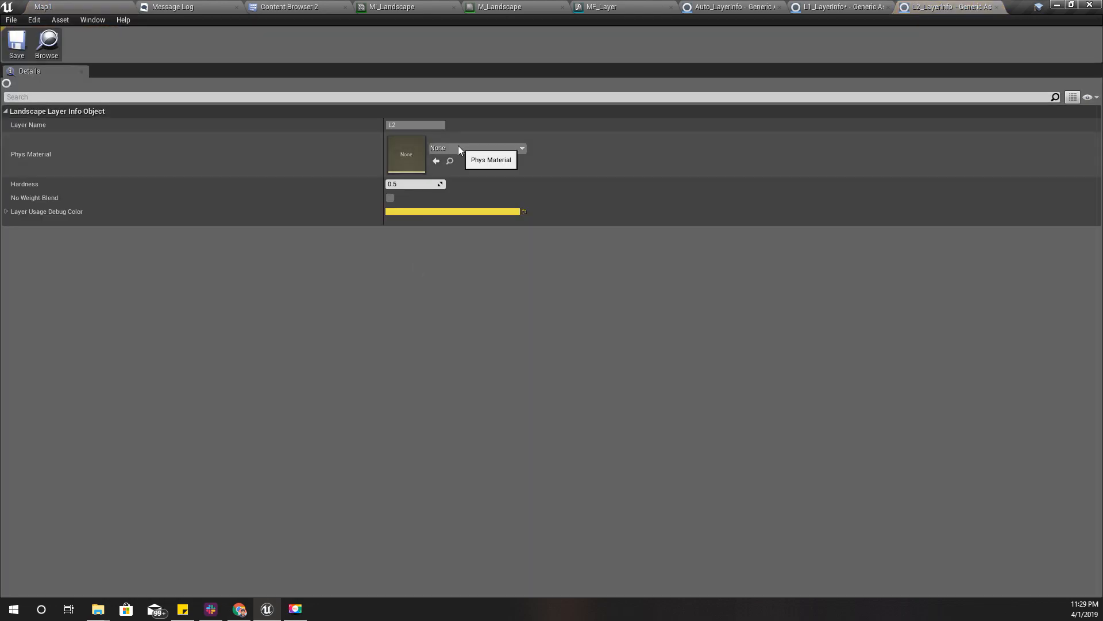
pyautogui.moveTo(471, 304)
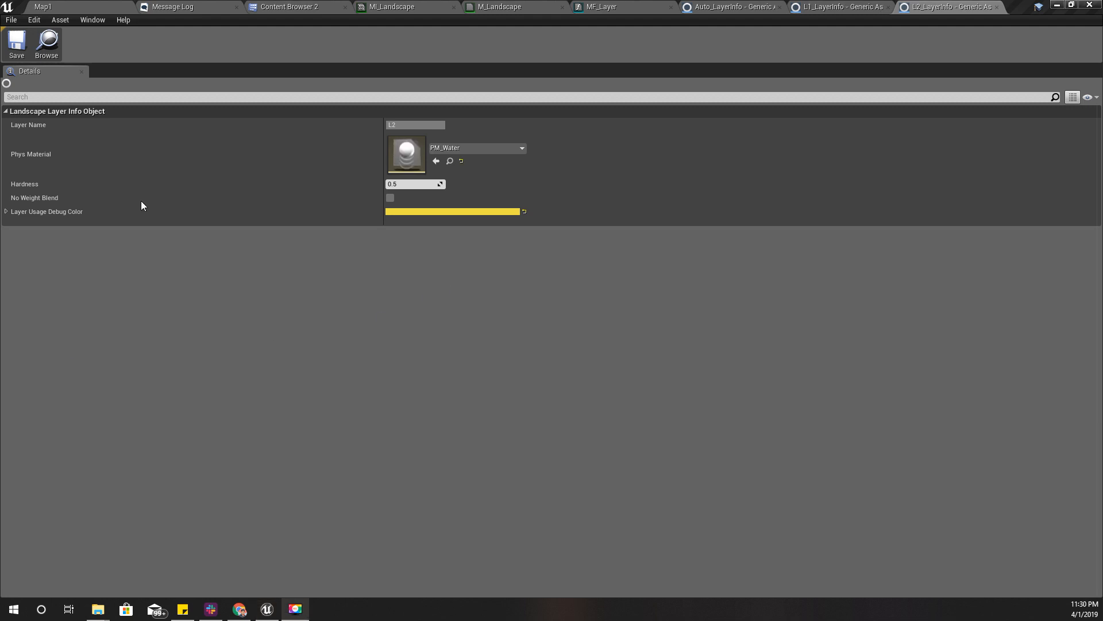
pyautogui.click(42, 7)
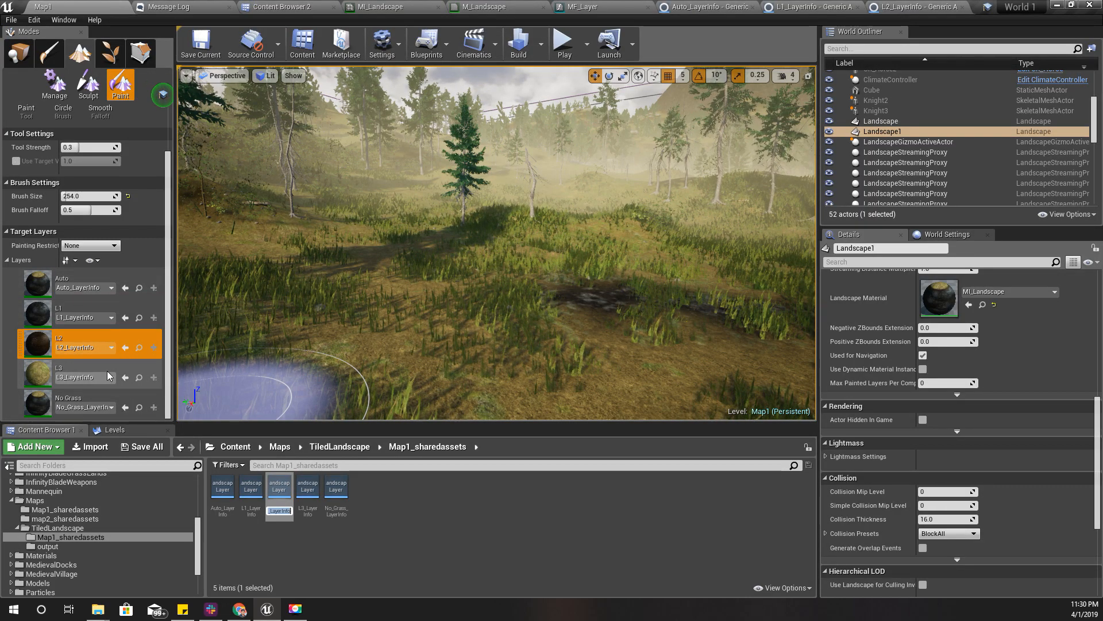
# - Assign a surface physical material to L3_LayerInfo's Phys Material slot
pyautogui.click(58, 369)
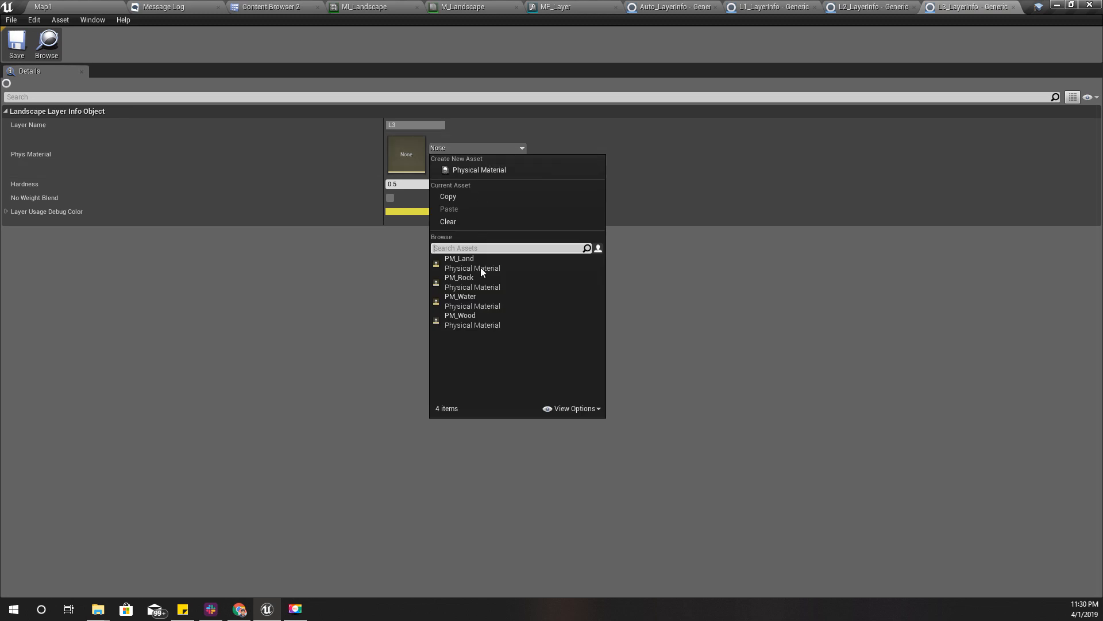
pyautogui.click(458, 259)
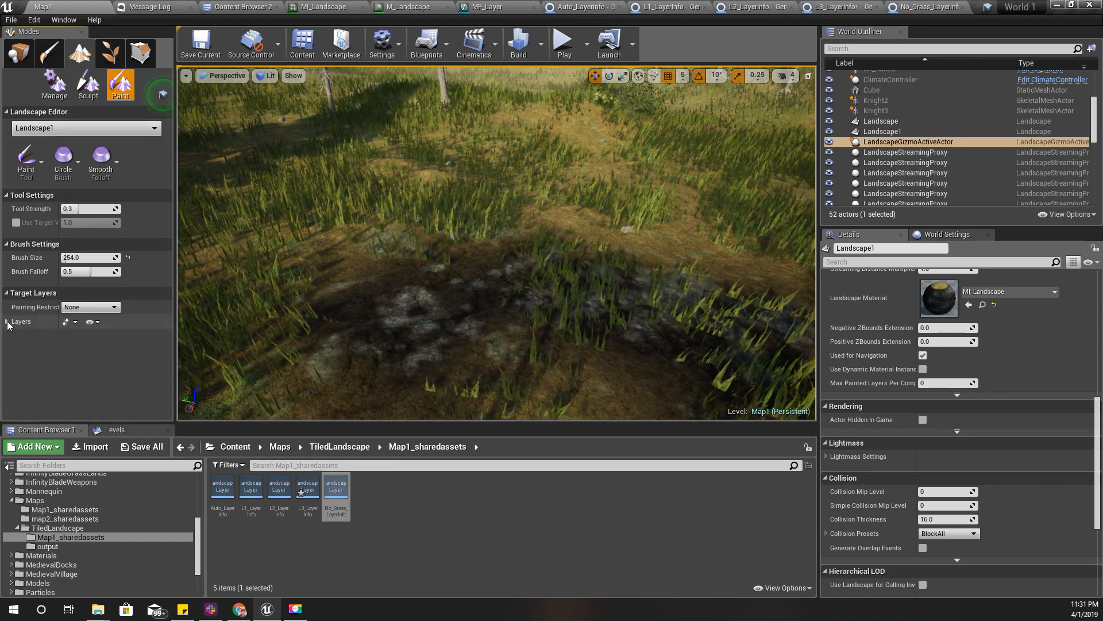
# - Expand the landscape paint layers and select L1 then L2 to review the painted rock and water areas
pyautogui.click(7, 322)
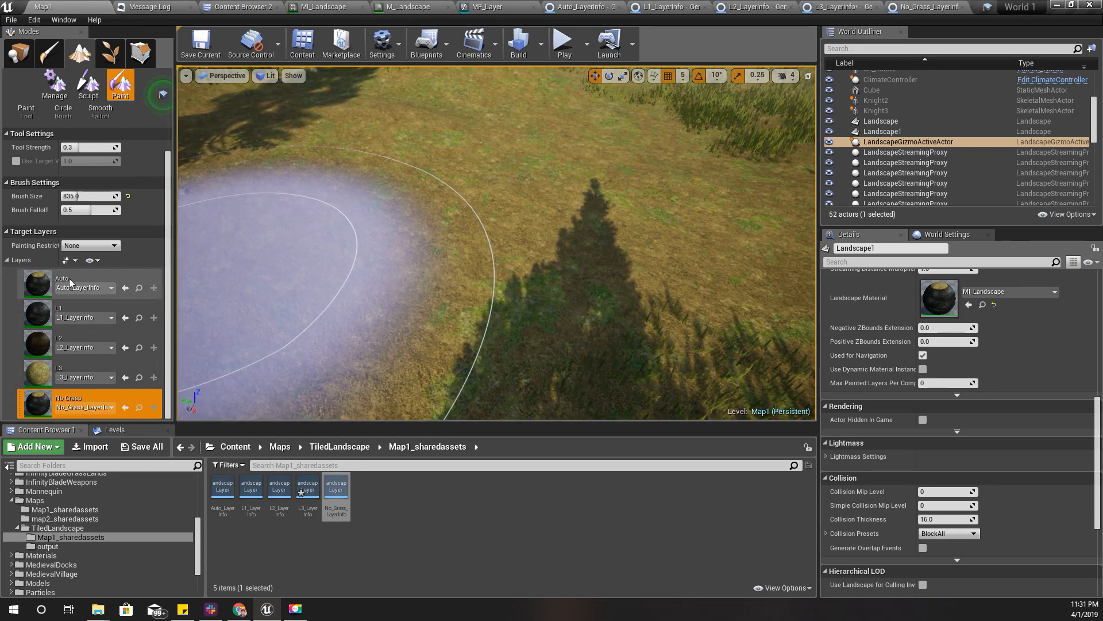
pyautogui.click(59, 313)
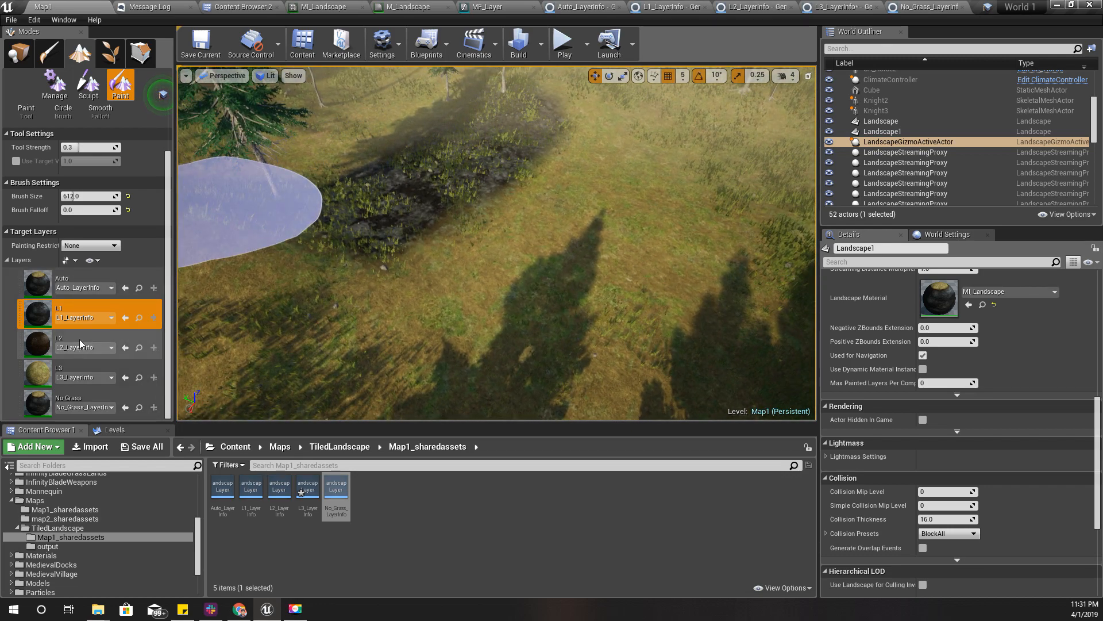
pyautogui.click(74, 342)
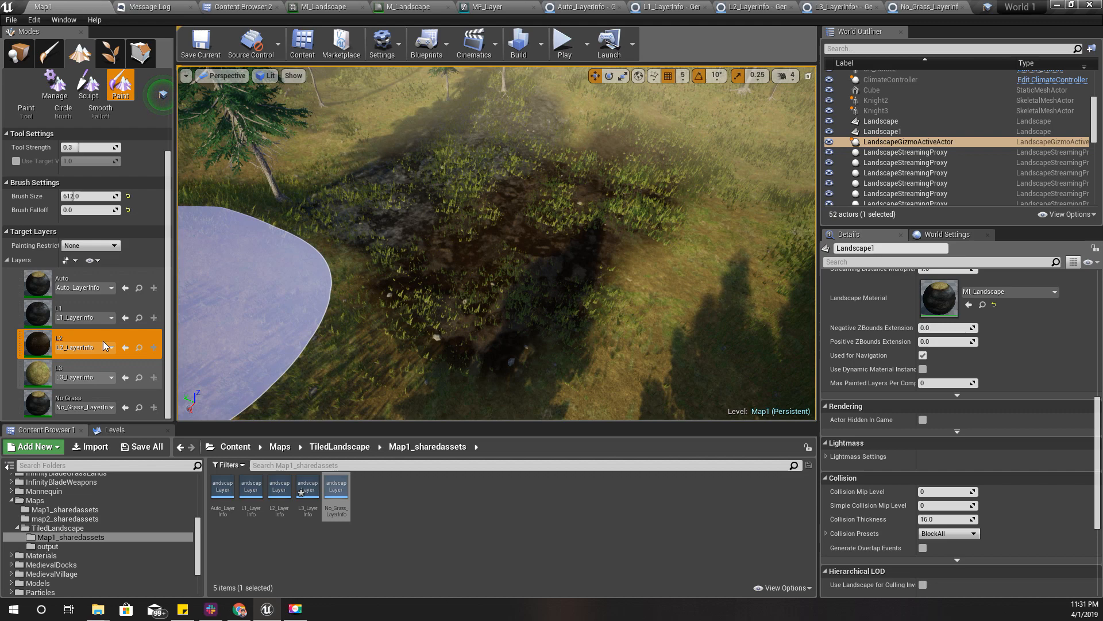
pyautogui.moveTo(90, 317)
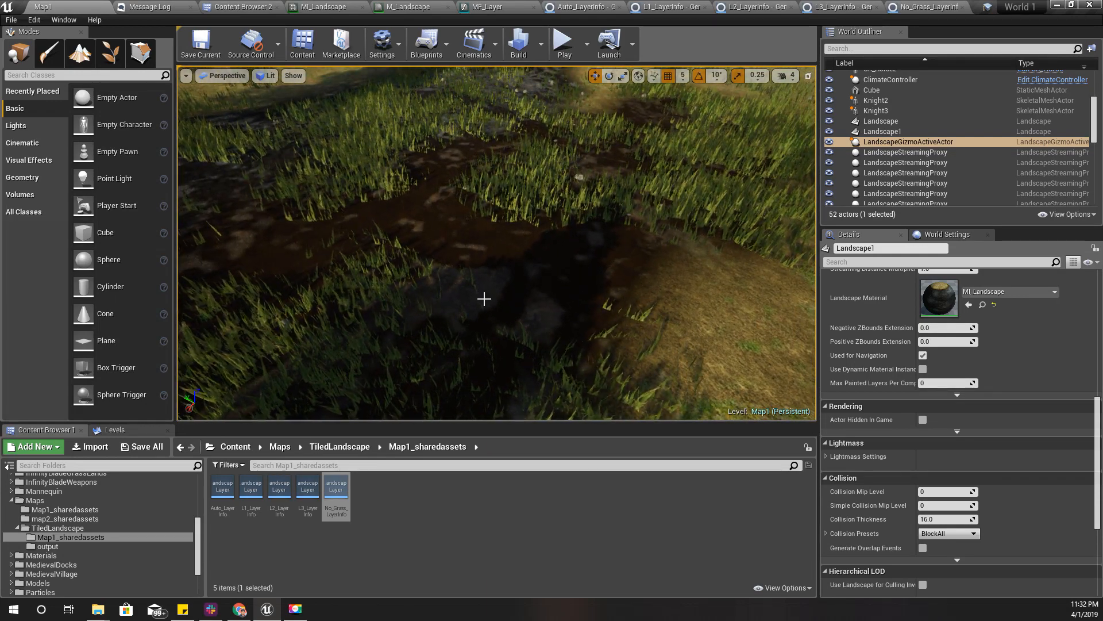
pyautogui.moveTo(581, 7)
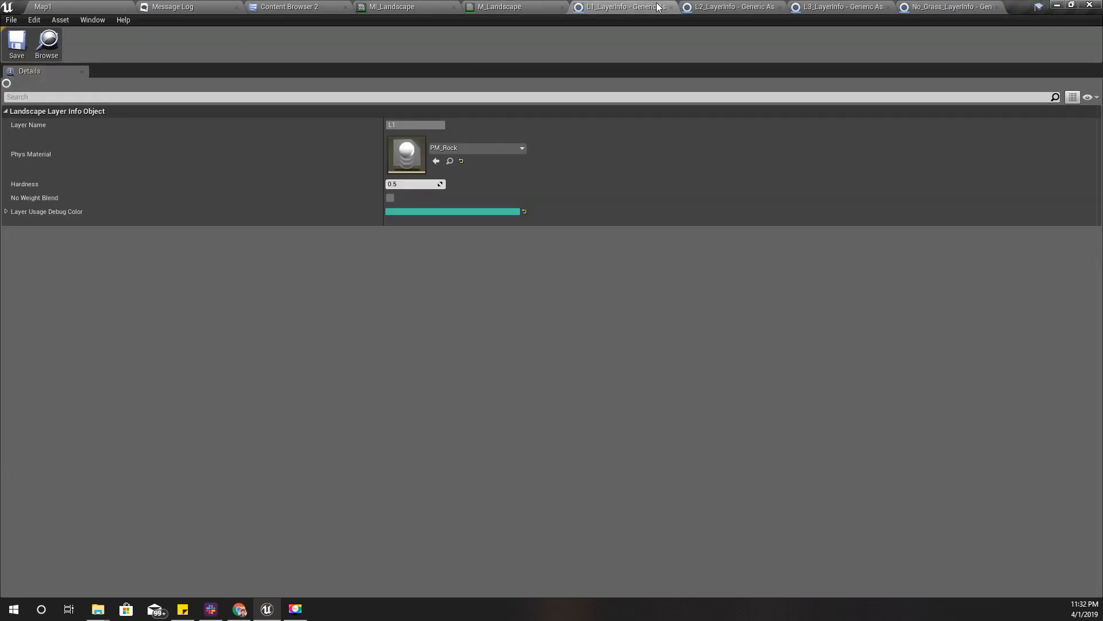
# - Close the LayerInfo editors and open the Ch_Human blueprint from Character > Human
pyautogui.click(500, 7)
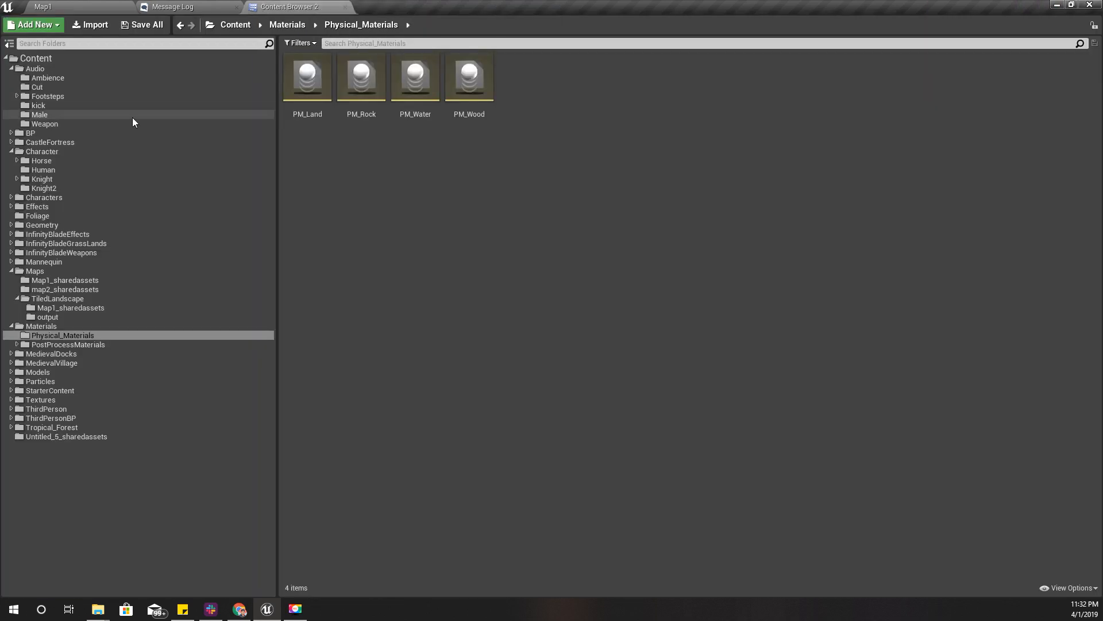
pyautogui.click(42, 170)
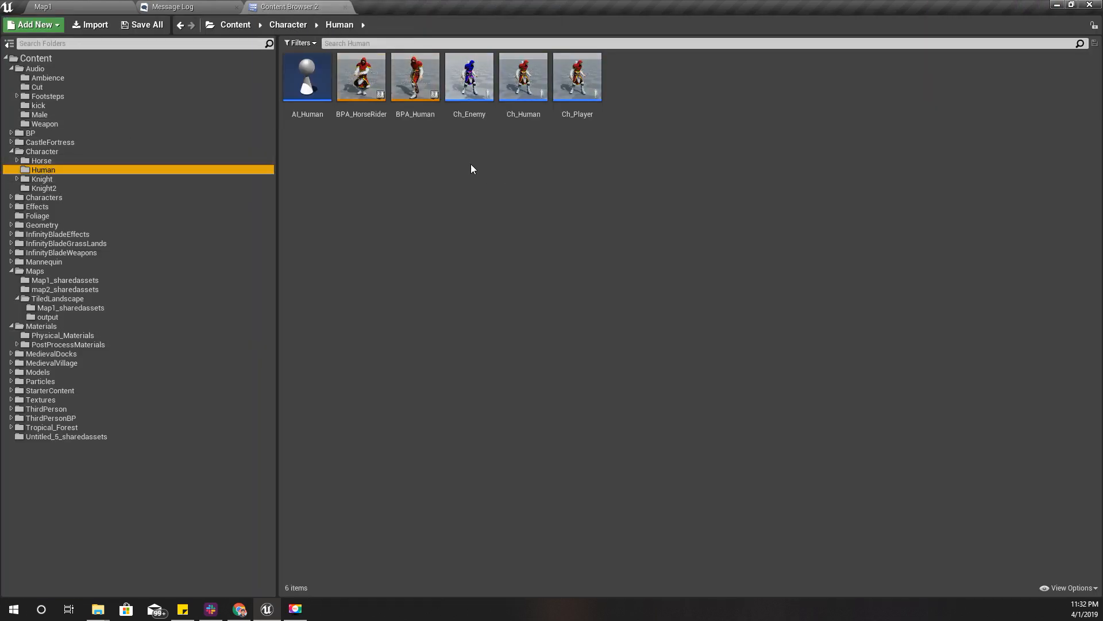
pyautogui.doubleClick(523, 76)
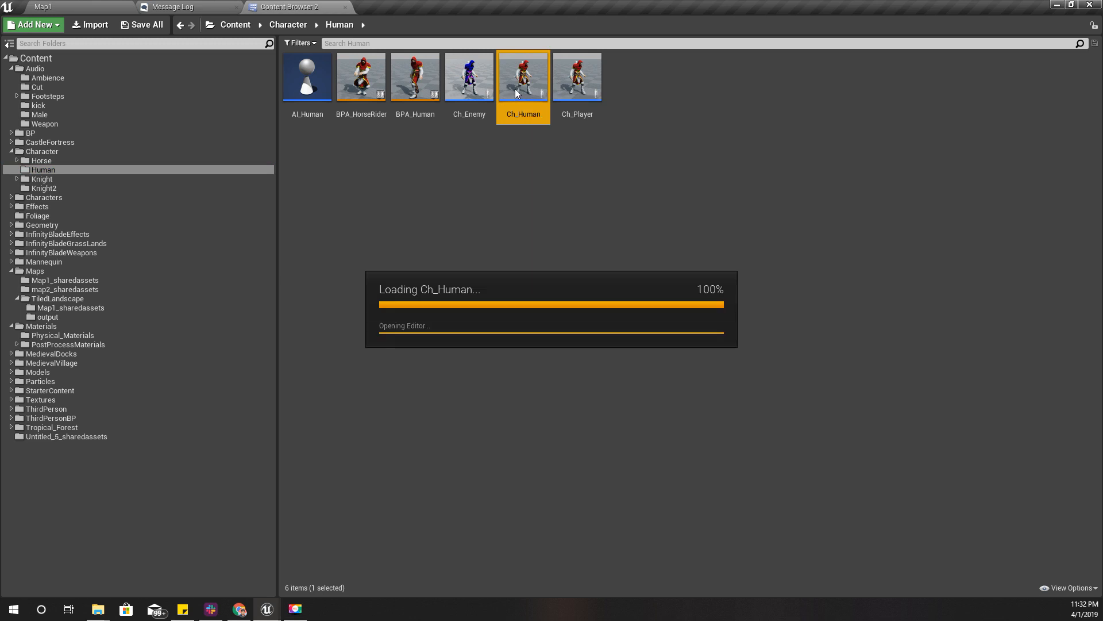
# - Inspect Ch_Human's collapsed Footstep graph under SoundsandEffects, then return to the content browser
pyautogui.doubleClick(522, 76)
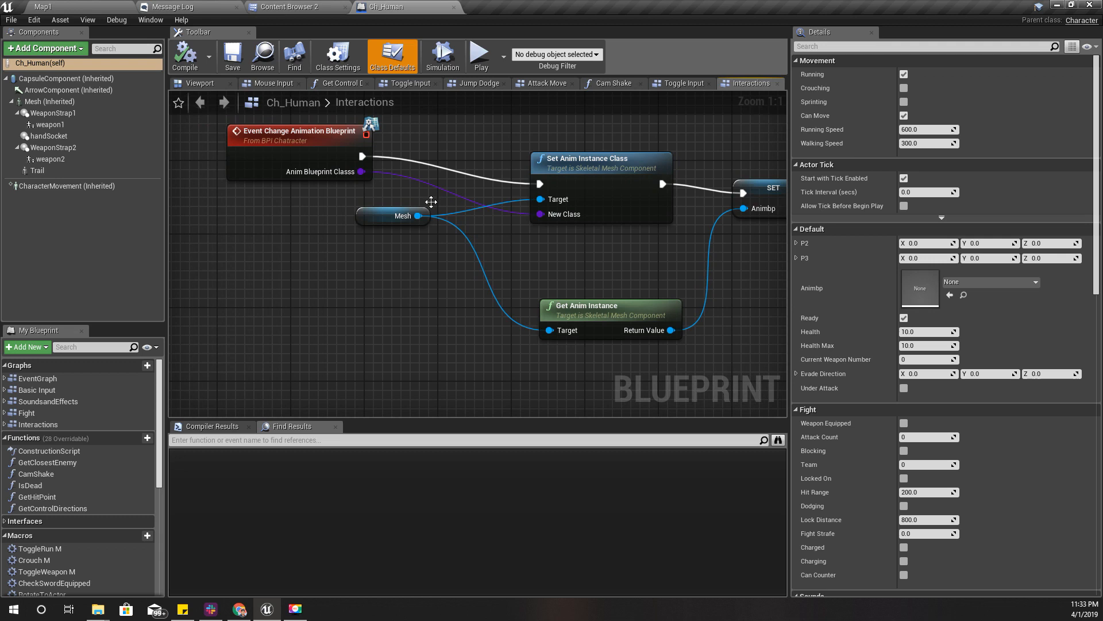
pyautogui.rightClick(200, 82)
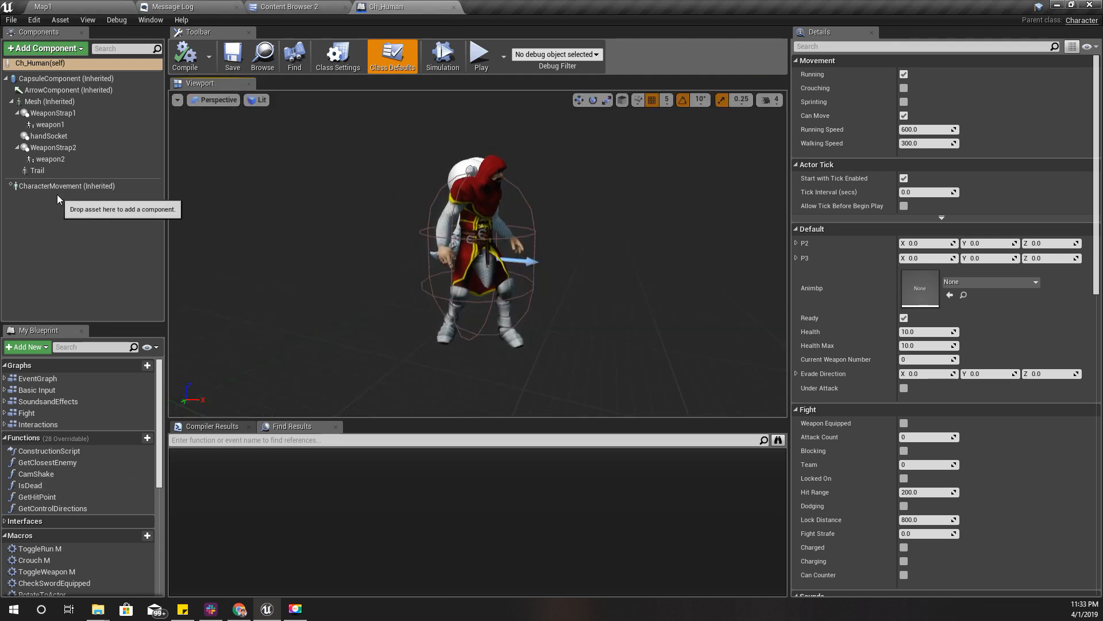
pyautogui.doubleClick(47, 402)
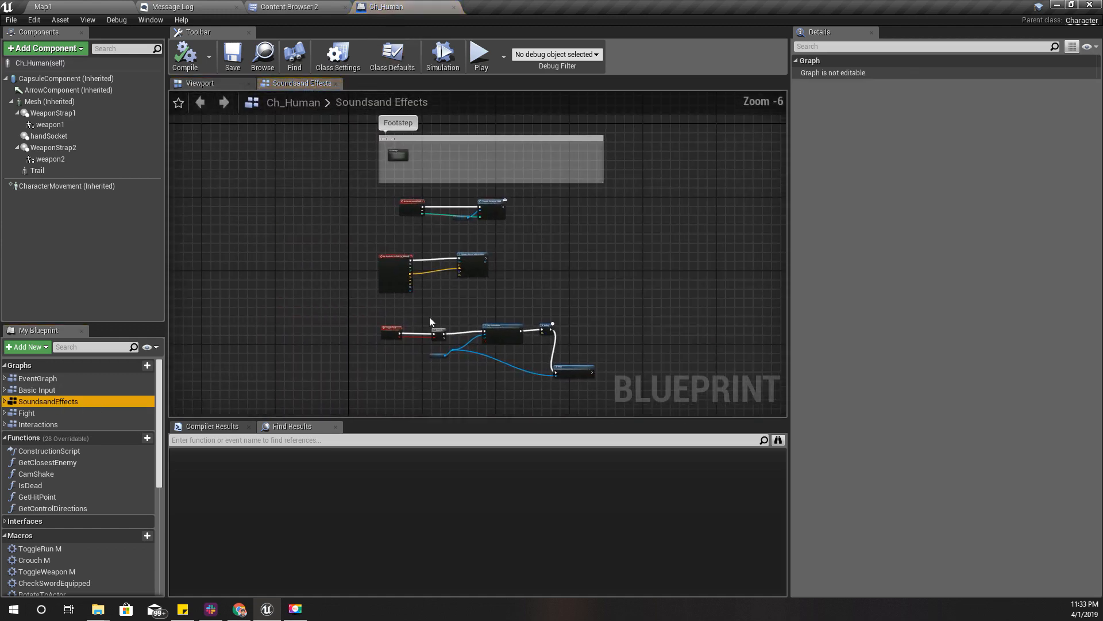
pyautogui.scroll(3)
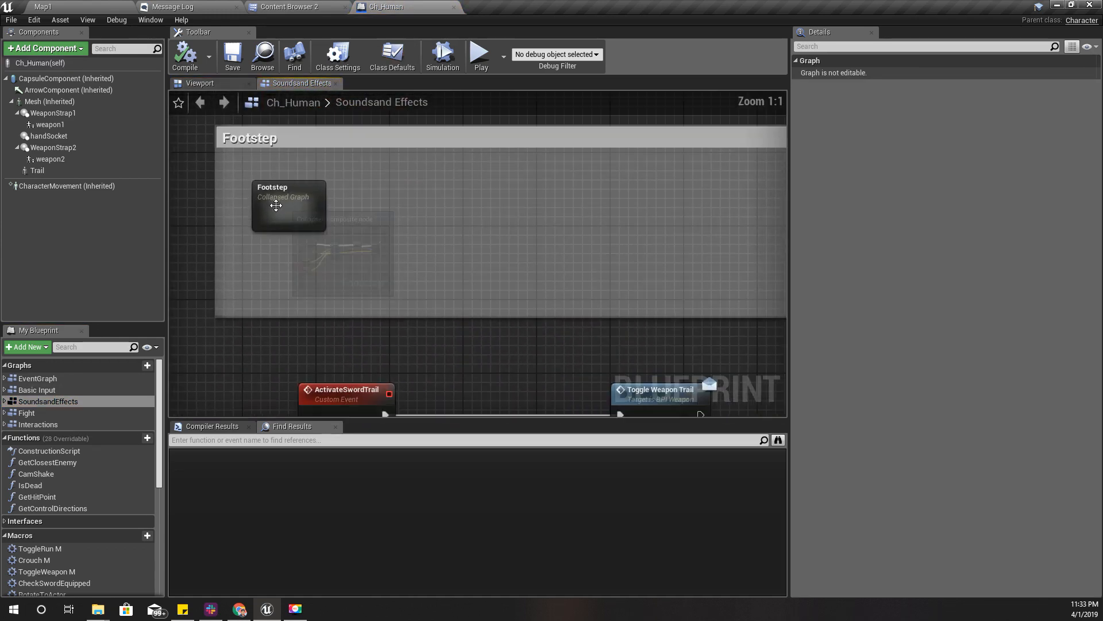
pyautogui.doubleClick(287, 206)
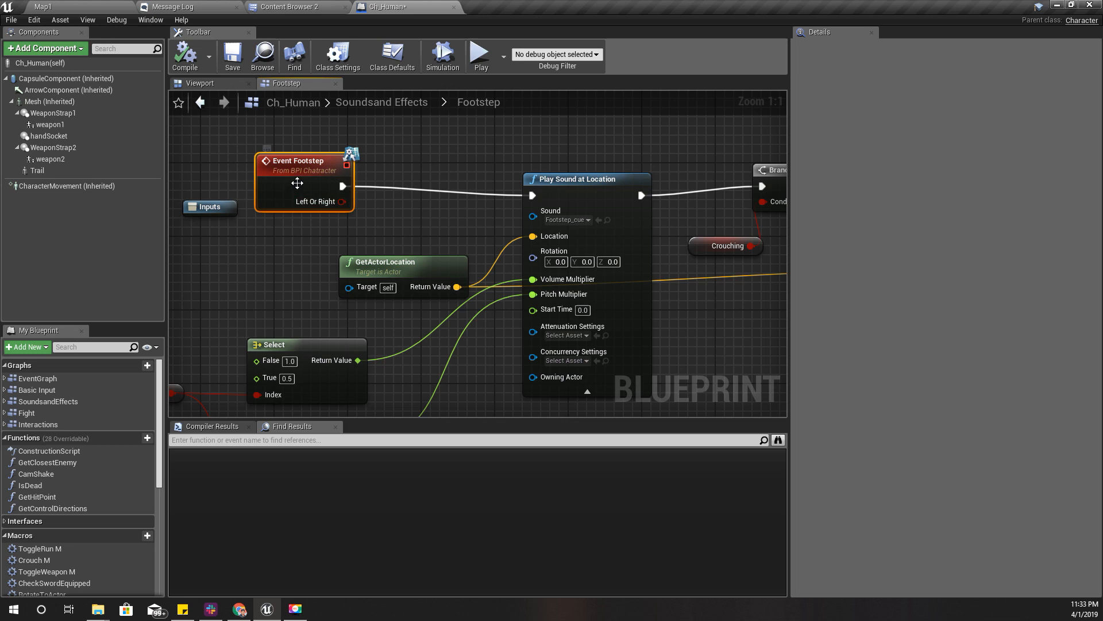
pyautogui.moveTo(431, 216)
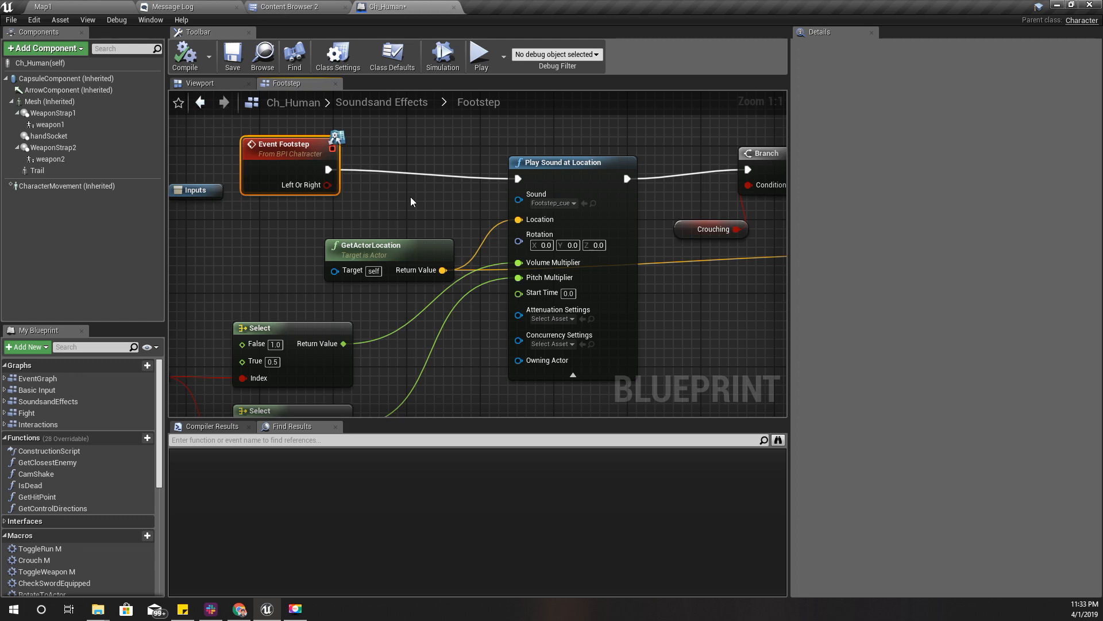
pyautogui.moveTo(434, 200)
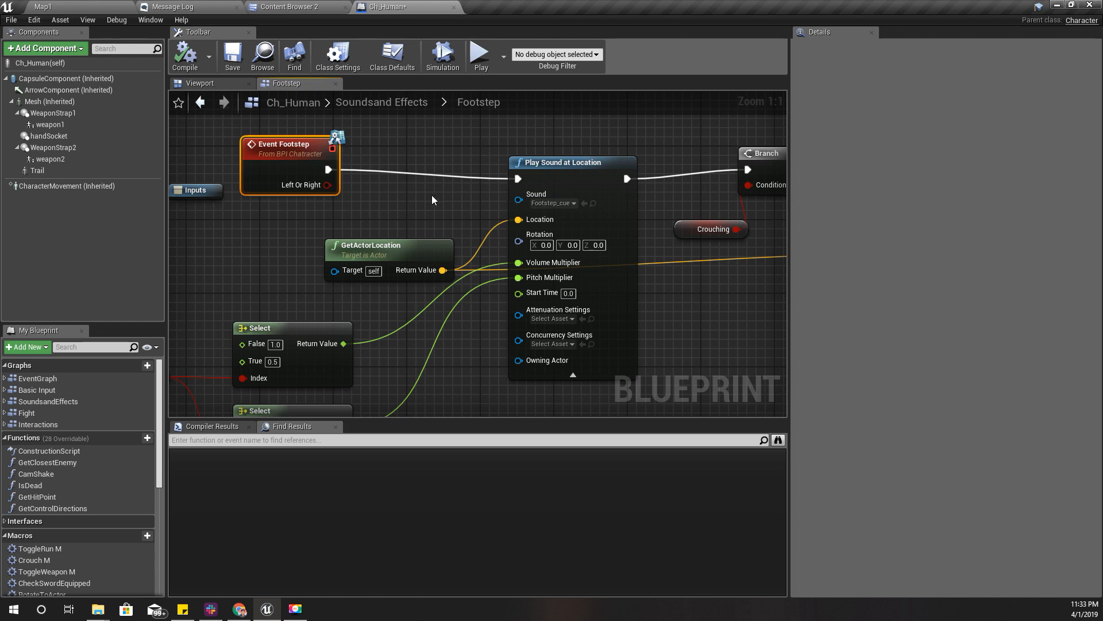
pyautogui.click(288, 7)
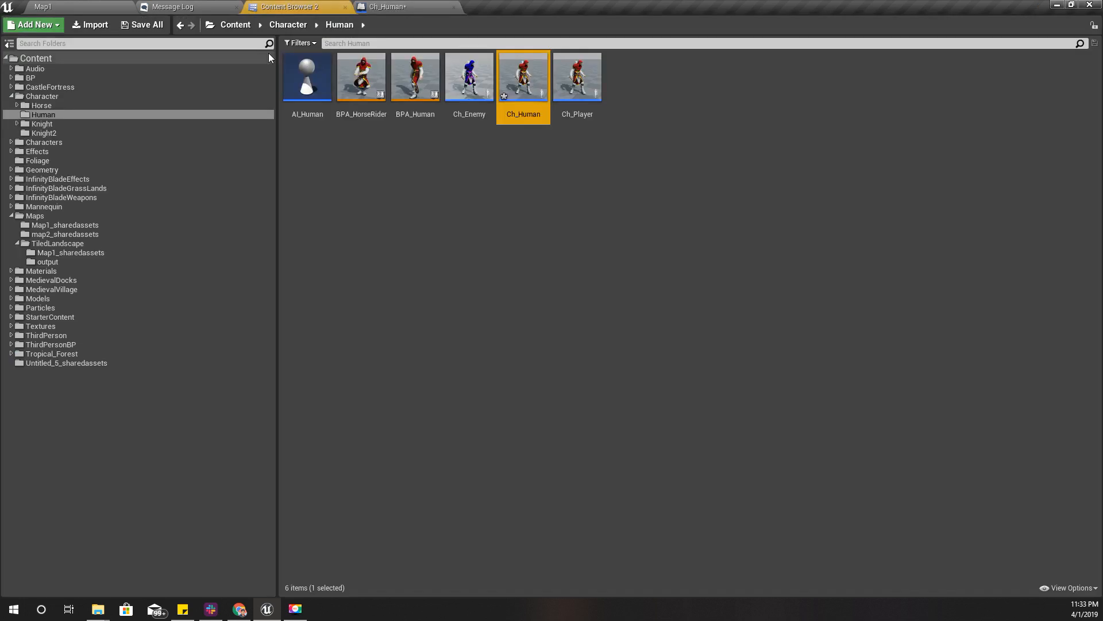
# - Review BPA_Human's Notifiers Graph footstep calls, then return to the Ch_Human Footstep graph
pyautogui.doubleClick(415, 77)
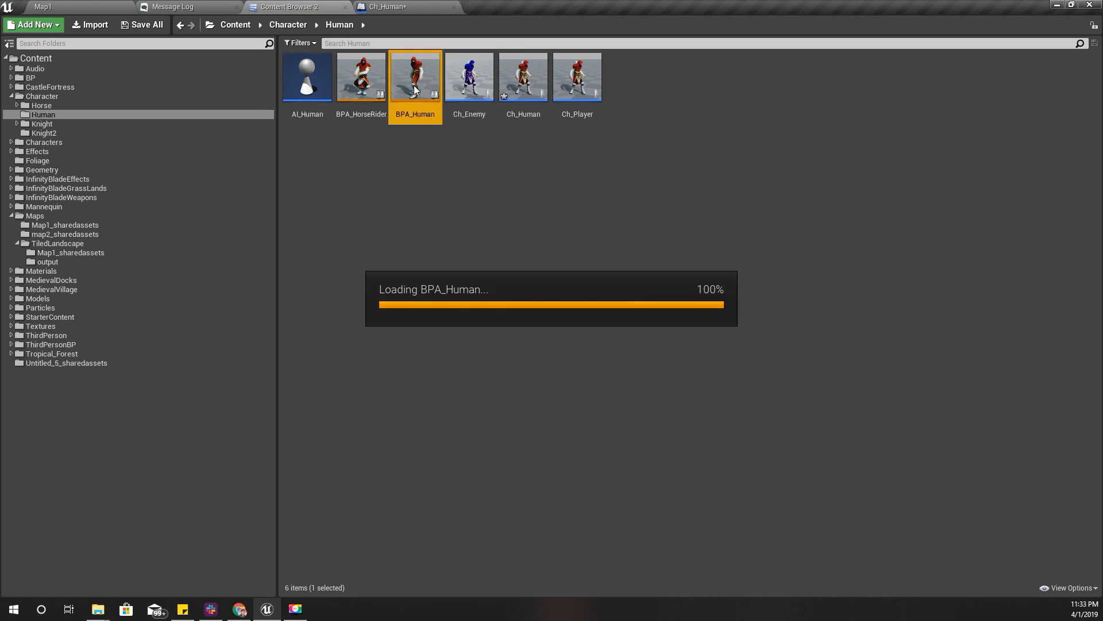
pyautogui.doubleClick(415, 75)
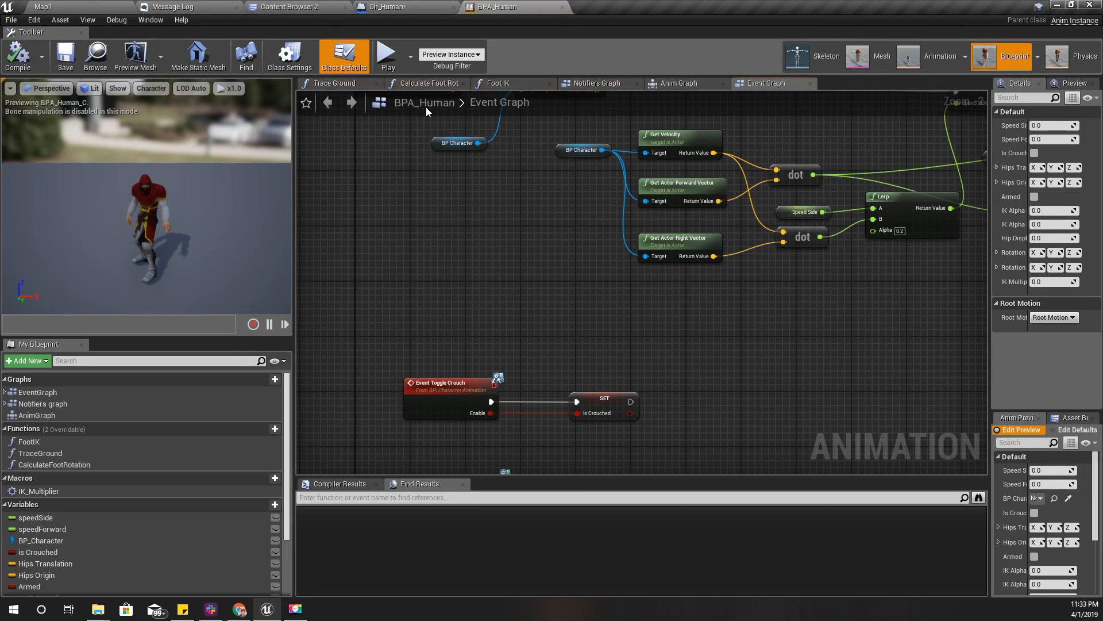
pyautogui.scroll(-3)
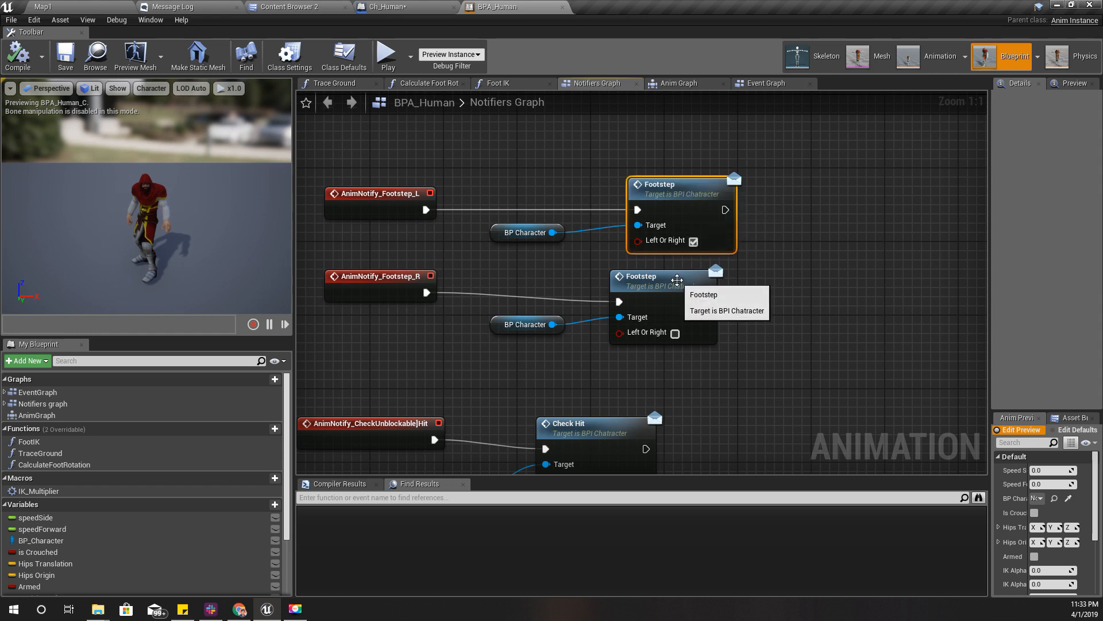
pyautogui.click(384, 7)
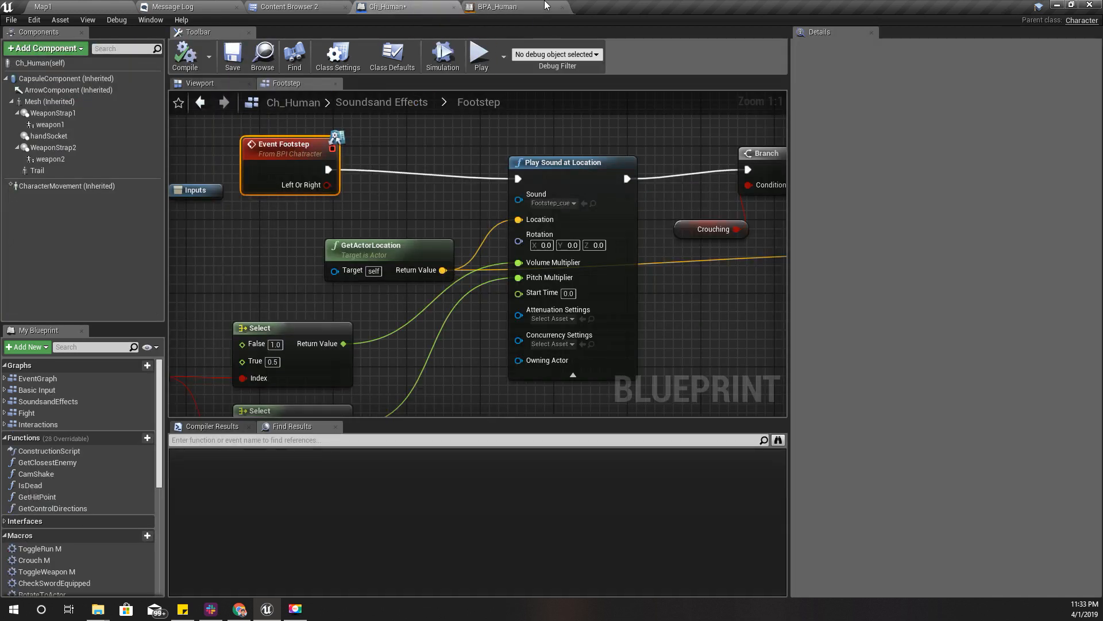
pyautogui.click(500, 7)
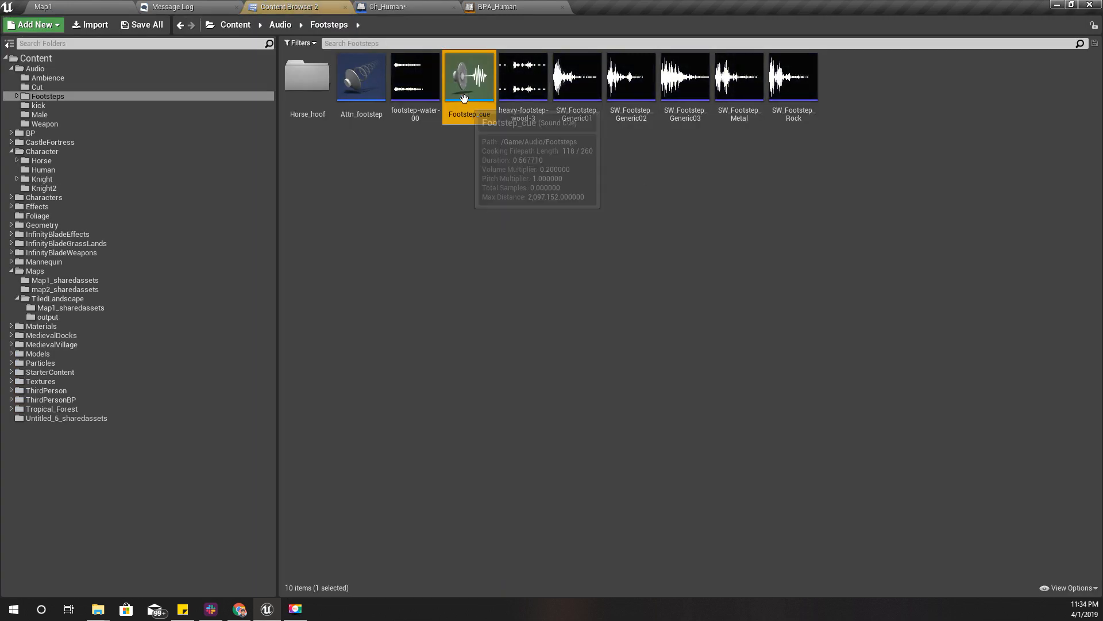
pyautogui.click(468, 75)
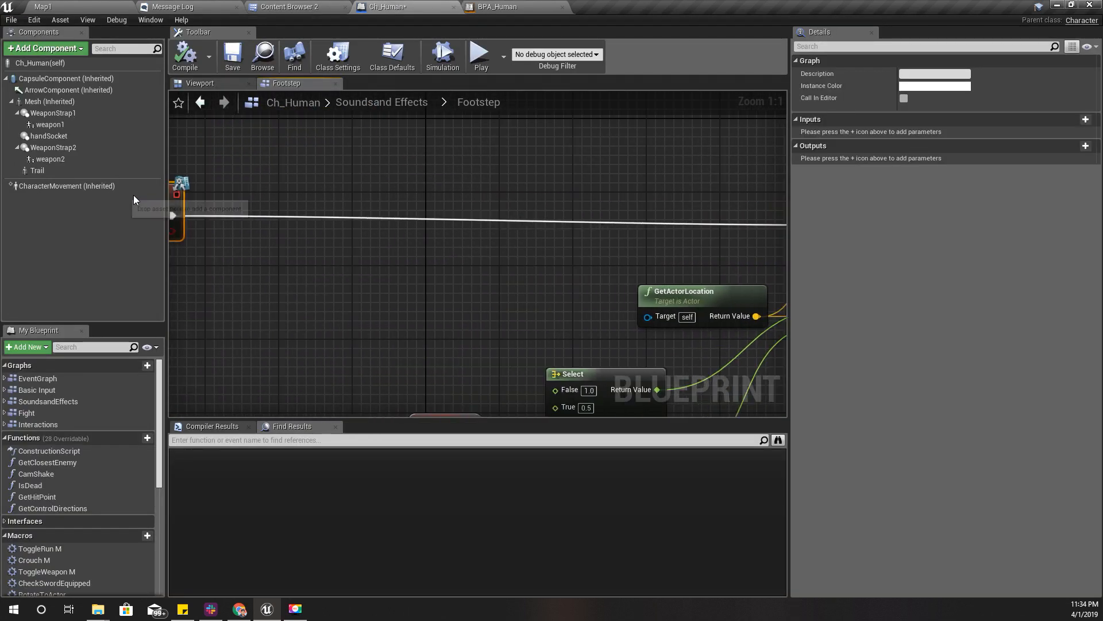
pyautogui.scroll(-3)
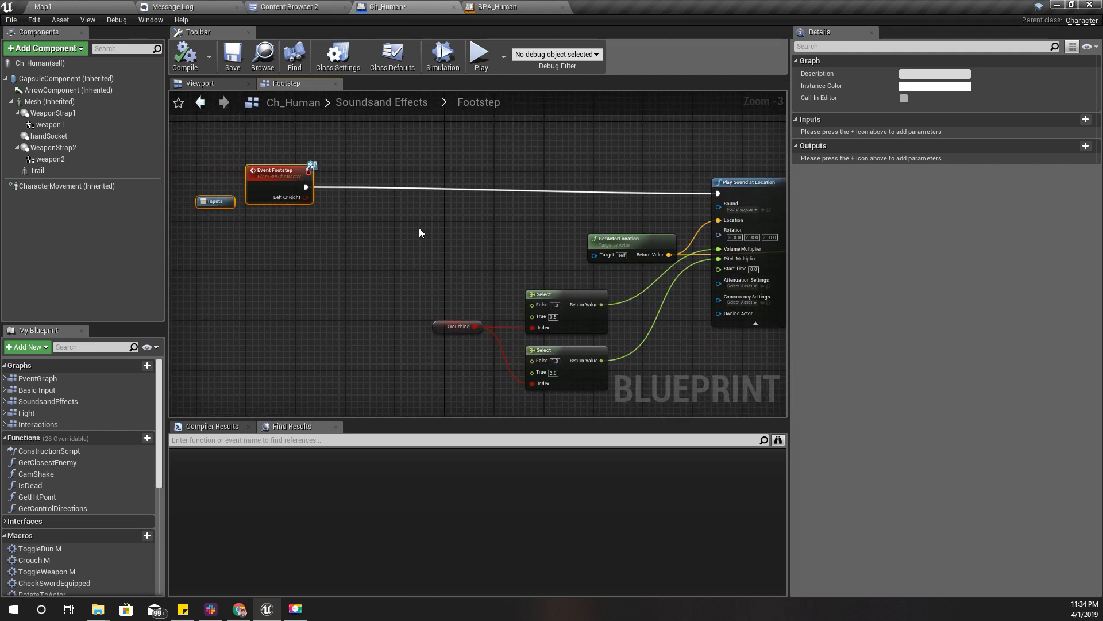
pyautogui.click(498, 6)
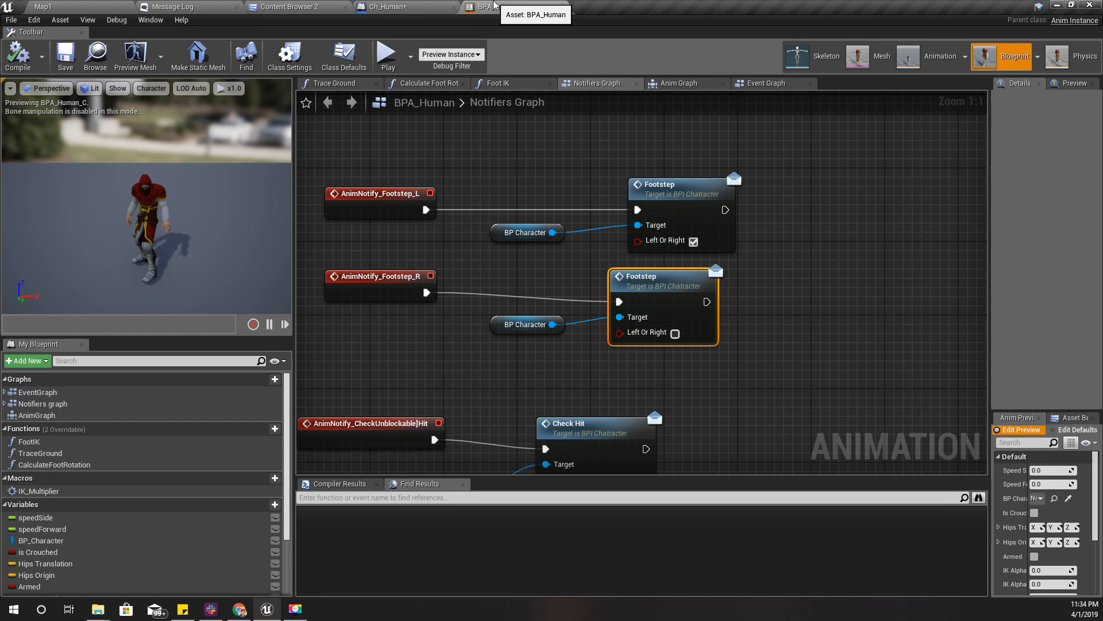
pyautogui.click(385, 7)
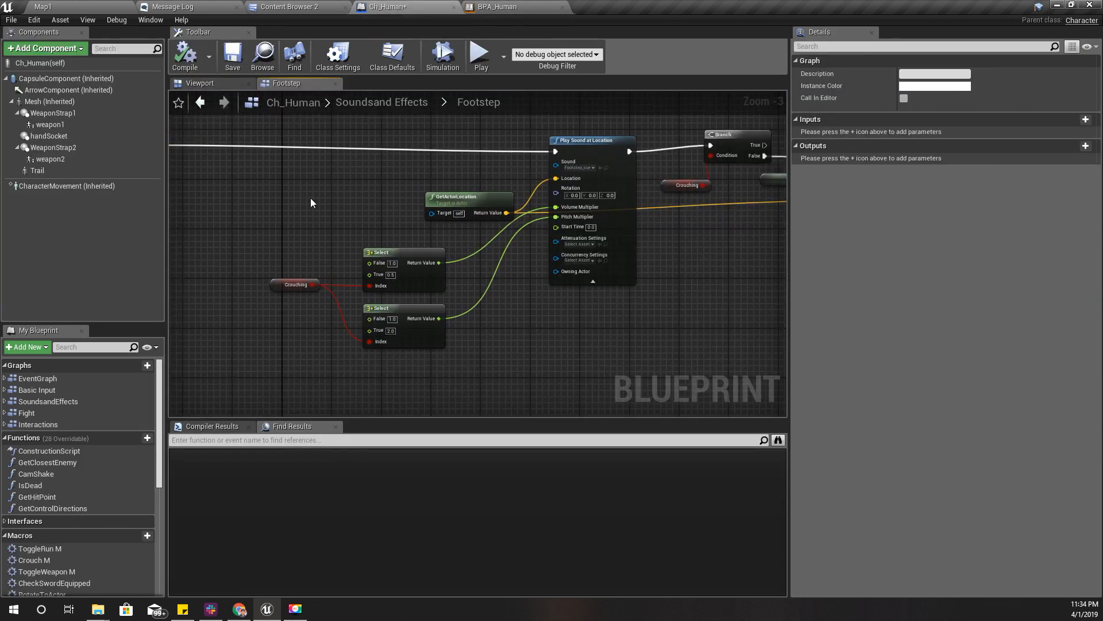
pyautogui.scroll(3)
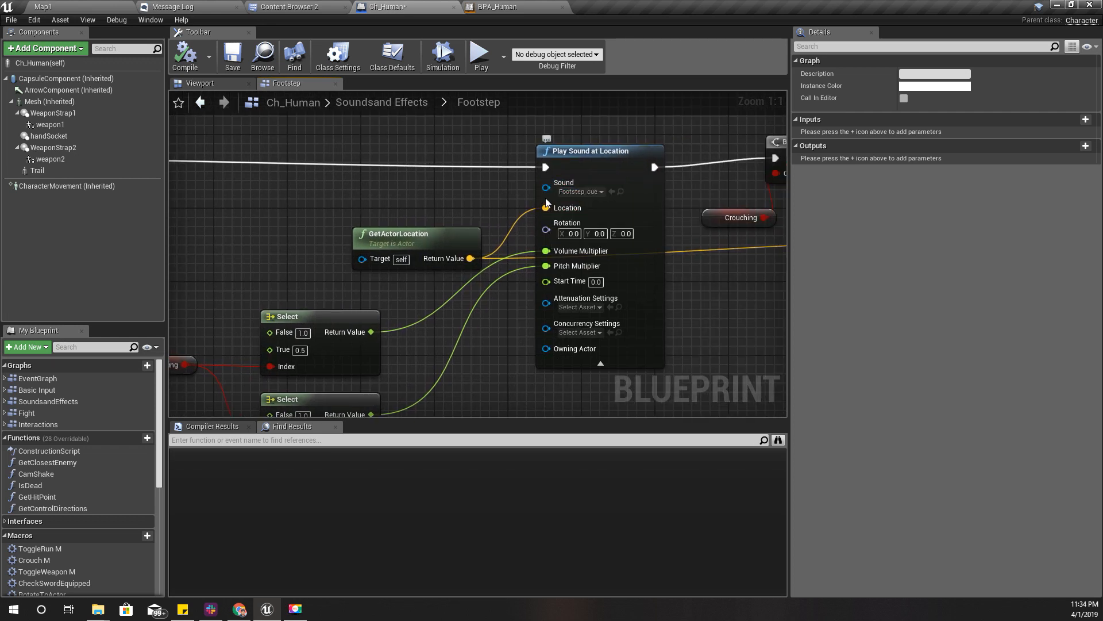
pyautogui.moveTo(500, 206)
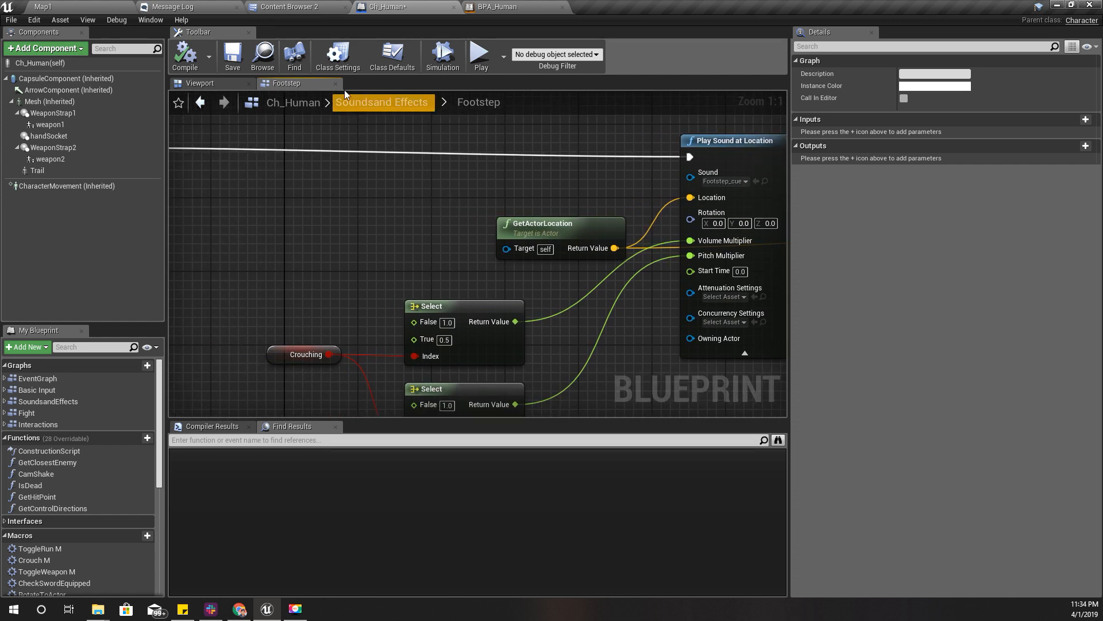
pyautogui.moveTo(295, 7)
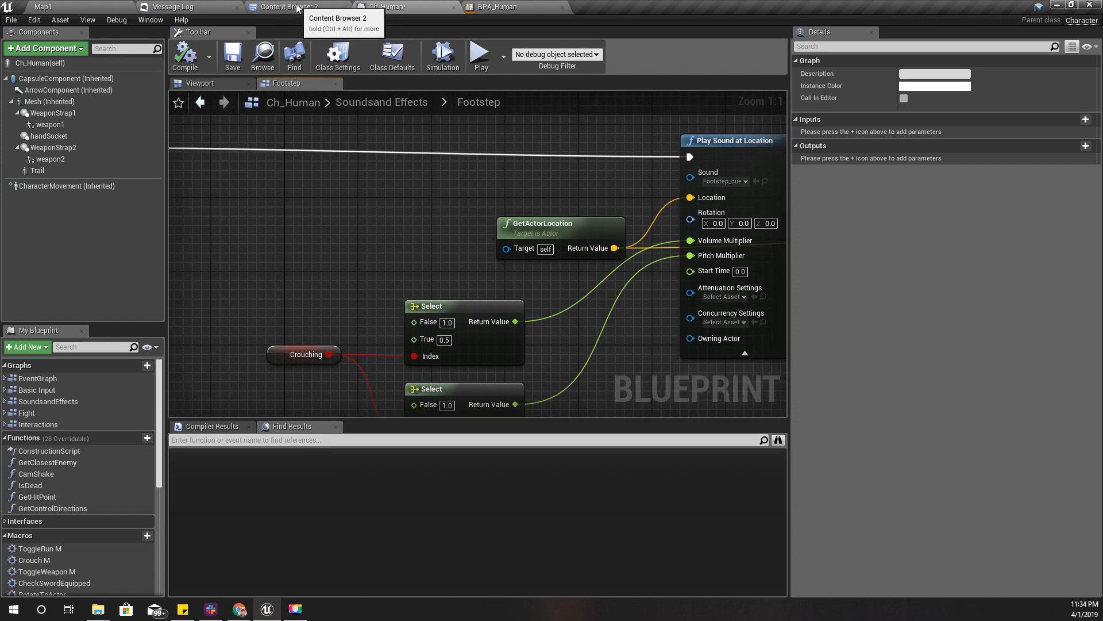
# - Audition the footstep sound waves in Audio/Footsteps and return to the Ch_Human Footstep graph
pyautogui.click(288, 7)
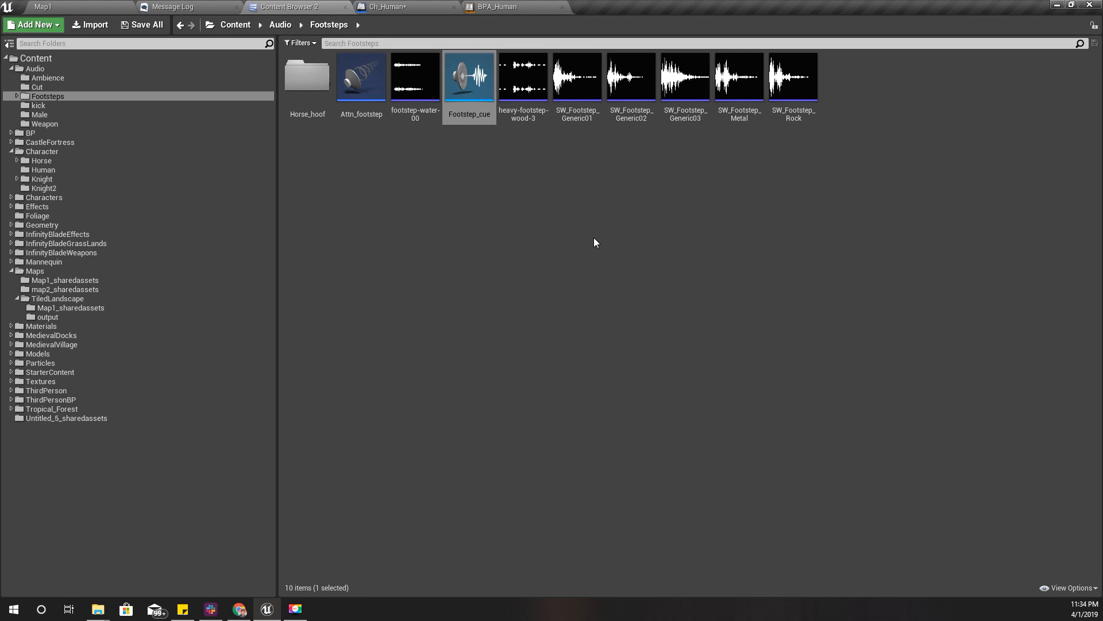
pyautogui.moveTo(415, 76)
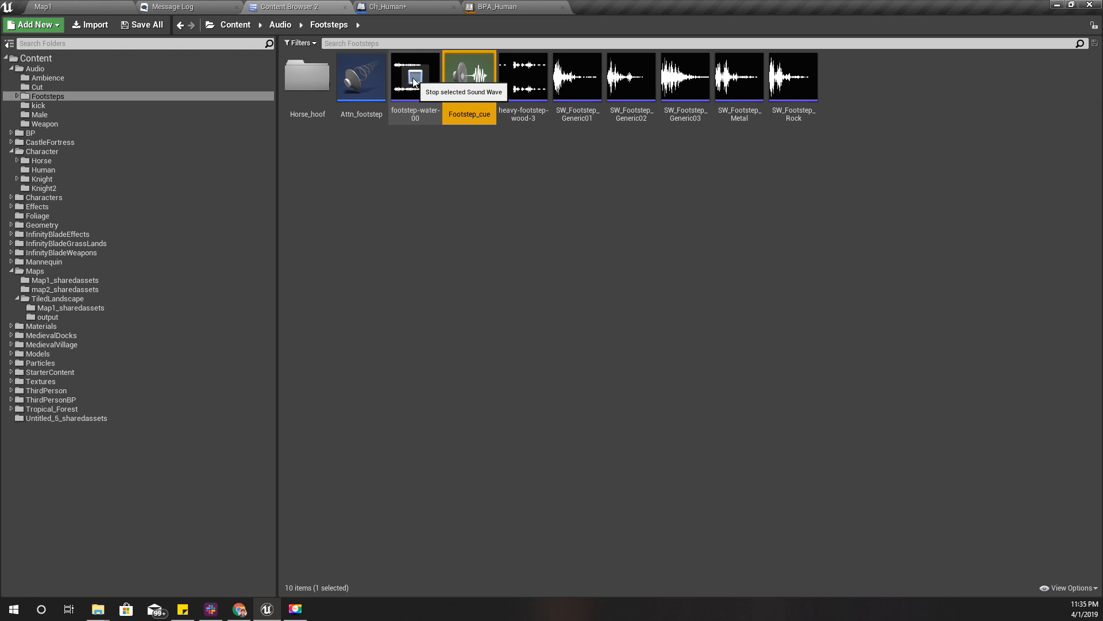
pyautogui.moveTo(601, 195)
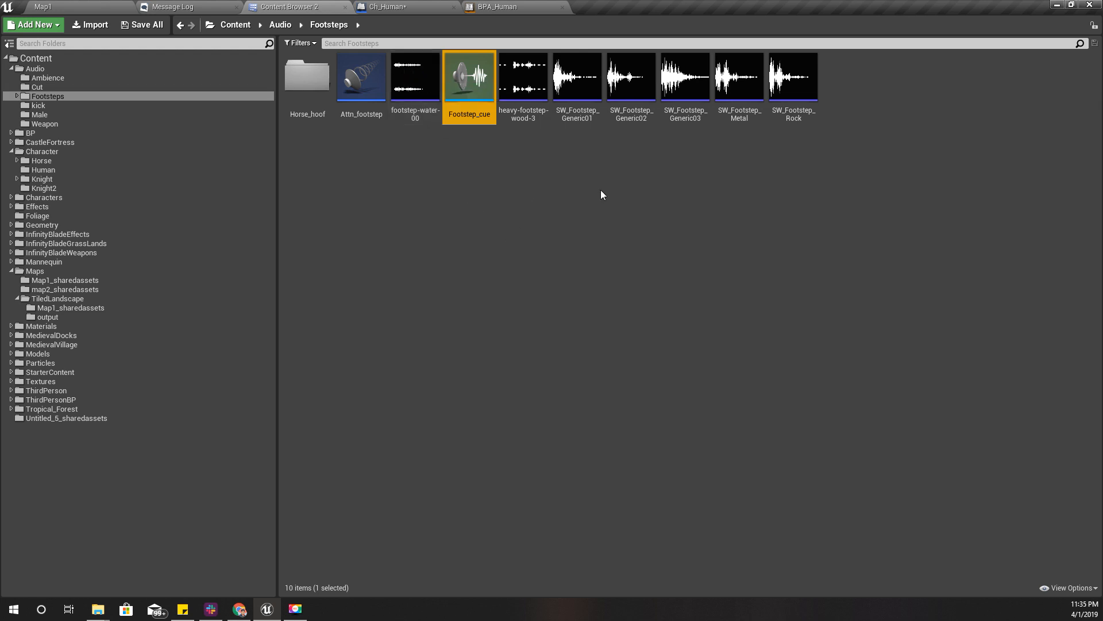
pyautogui.moveTo(435, 137)
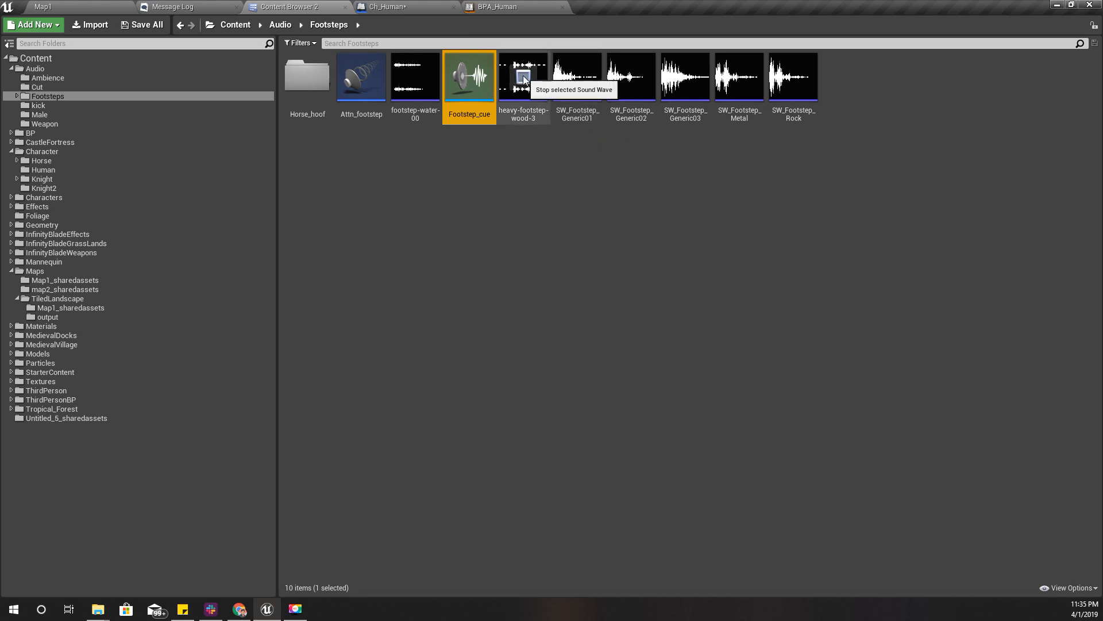
pyautogui.moveTo(780, 148)
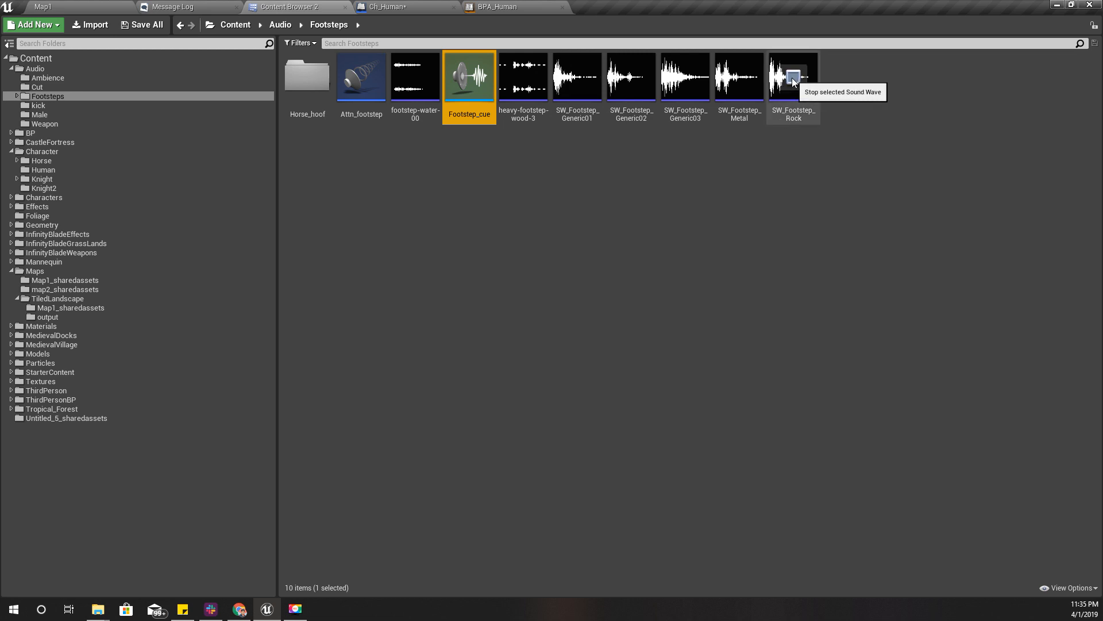
pyautogui.moveTo(275, 226)
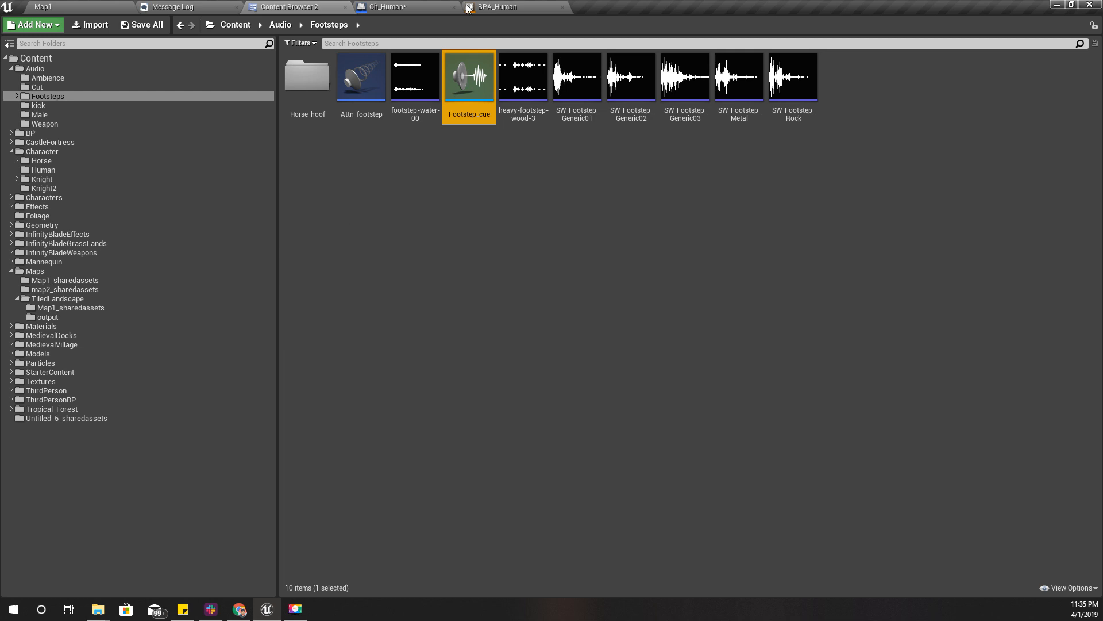
pyautogui.click(401, 7)
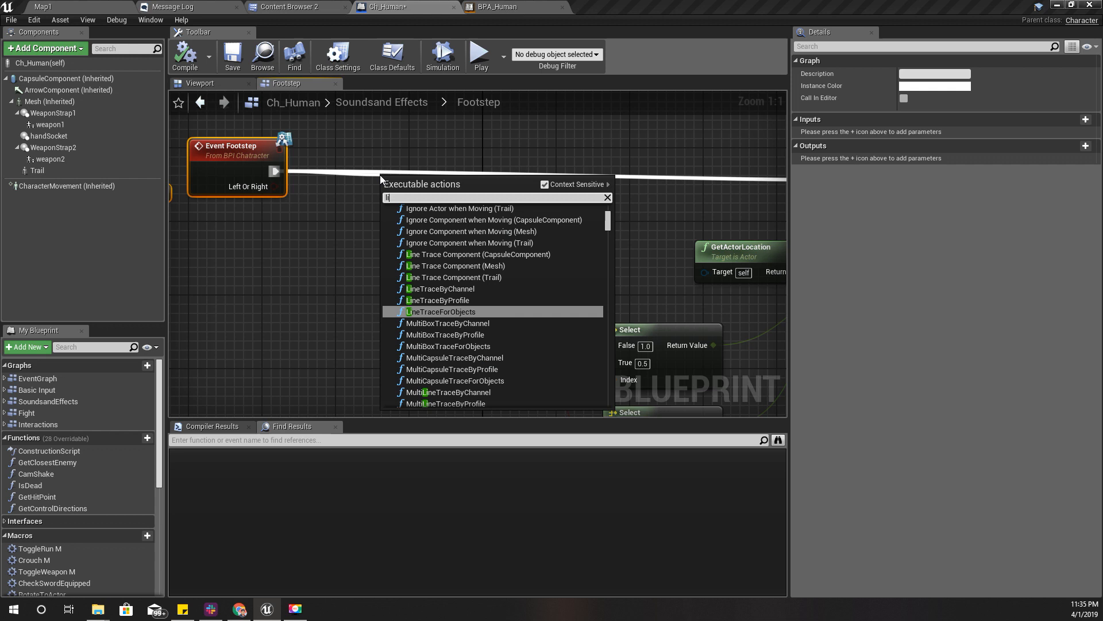
# - Add a LineTraceByChannel node after Event Footstep and pick up the Mesh component
pyautogui.write('lin trace')
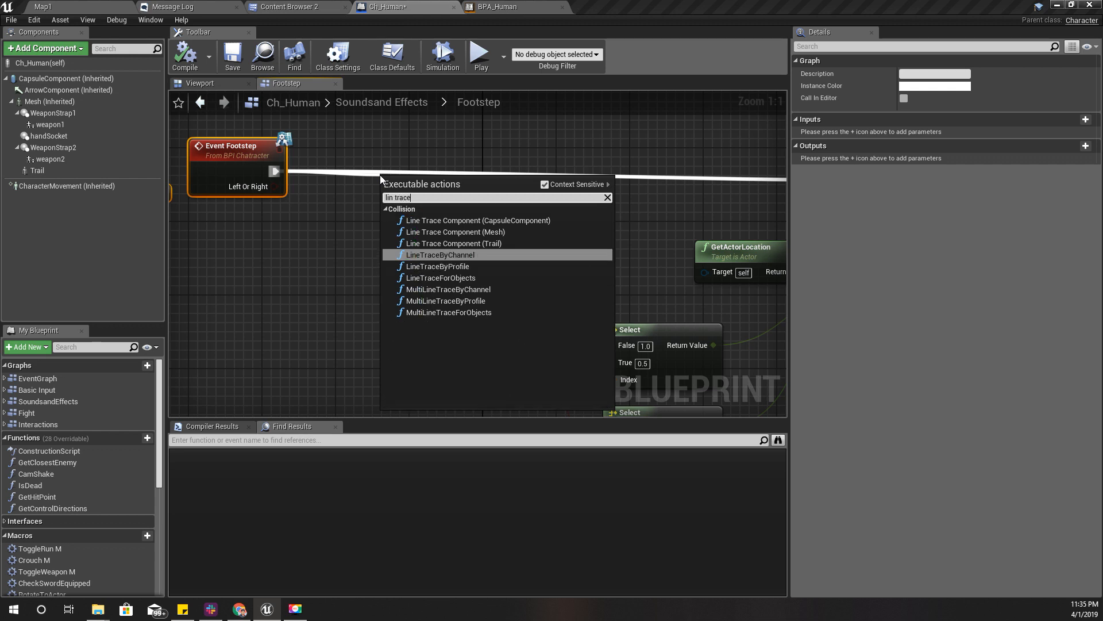
pyautogui.click(439, 254)
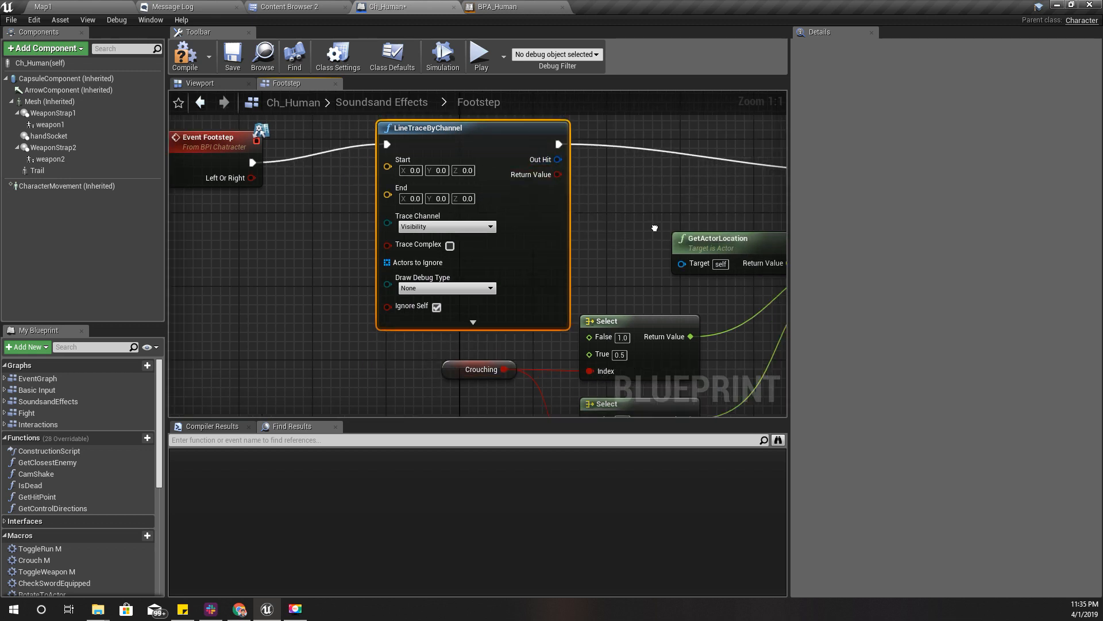
pyautogui.scroll(-3)
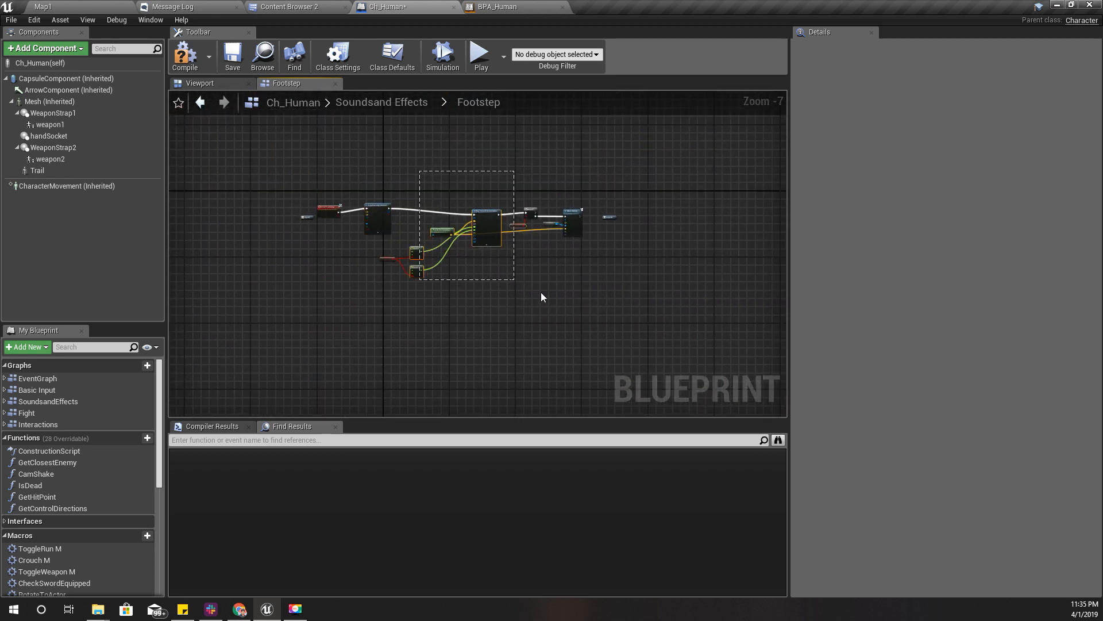
pyautogui.scroll(3)
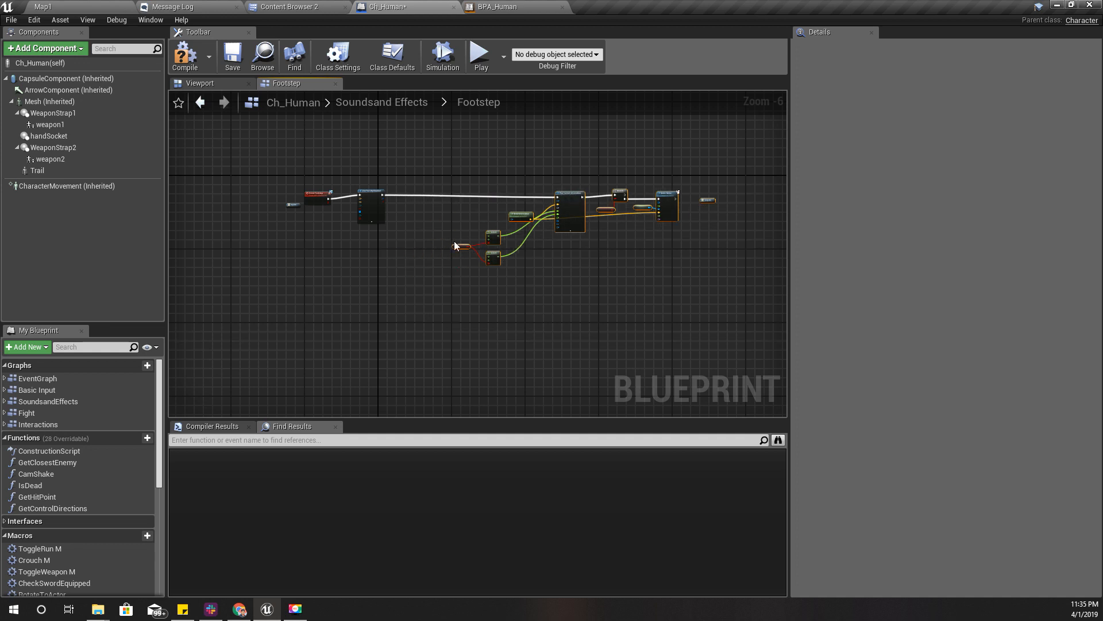
pyautogui.rightClick(456, 203)
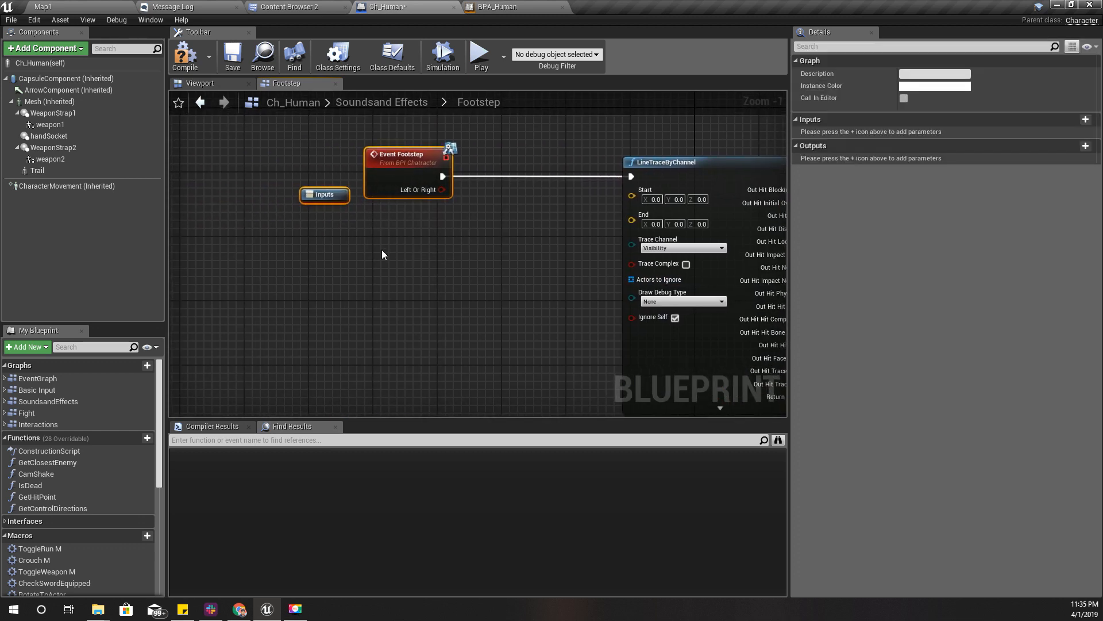
pyautogui.click(49, 101)
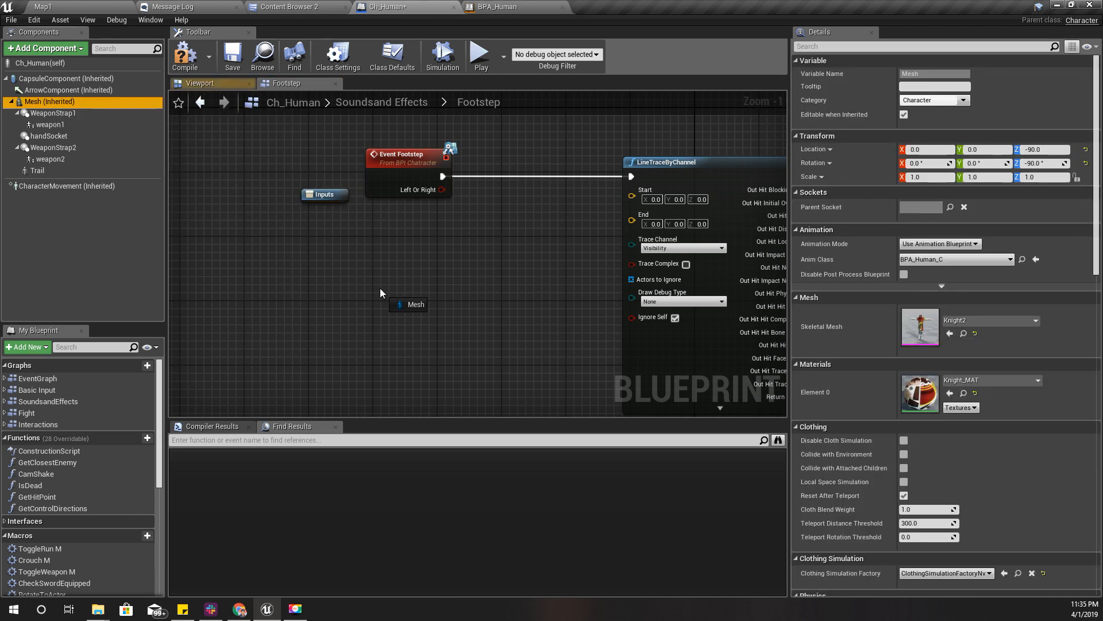
# - Feed a Mesh reference into Get Socket Location with a Select for the socket name, then view BPA_Human's notifier graph
pyautogui.click(413, 293)
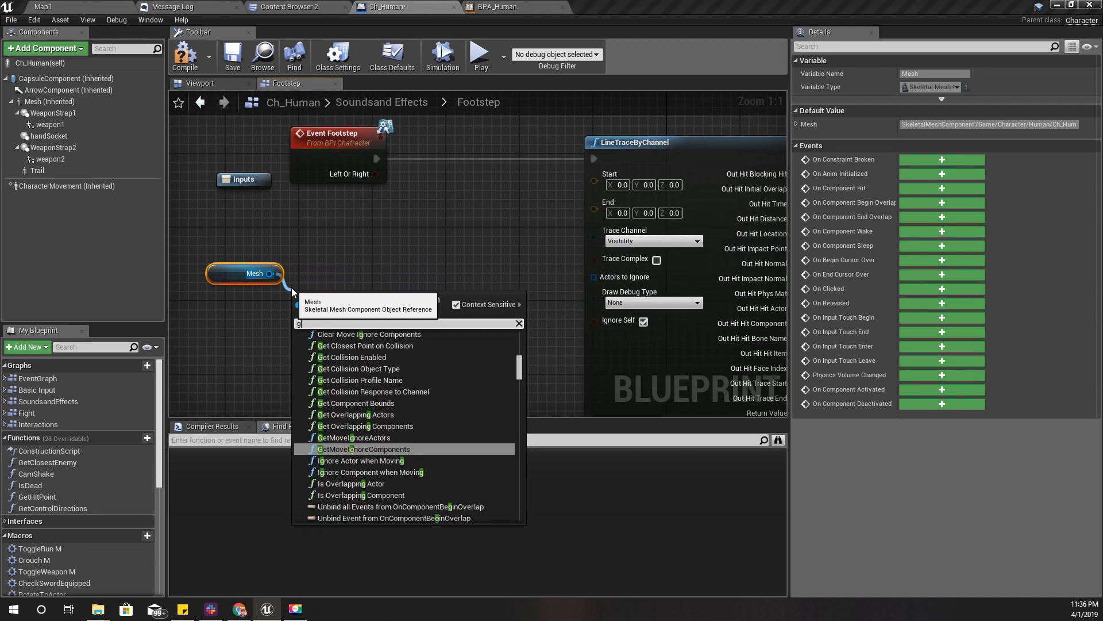
pyautogui.write('get sock')
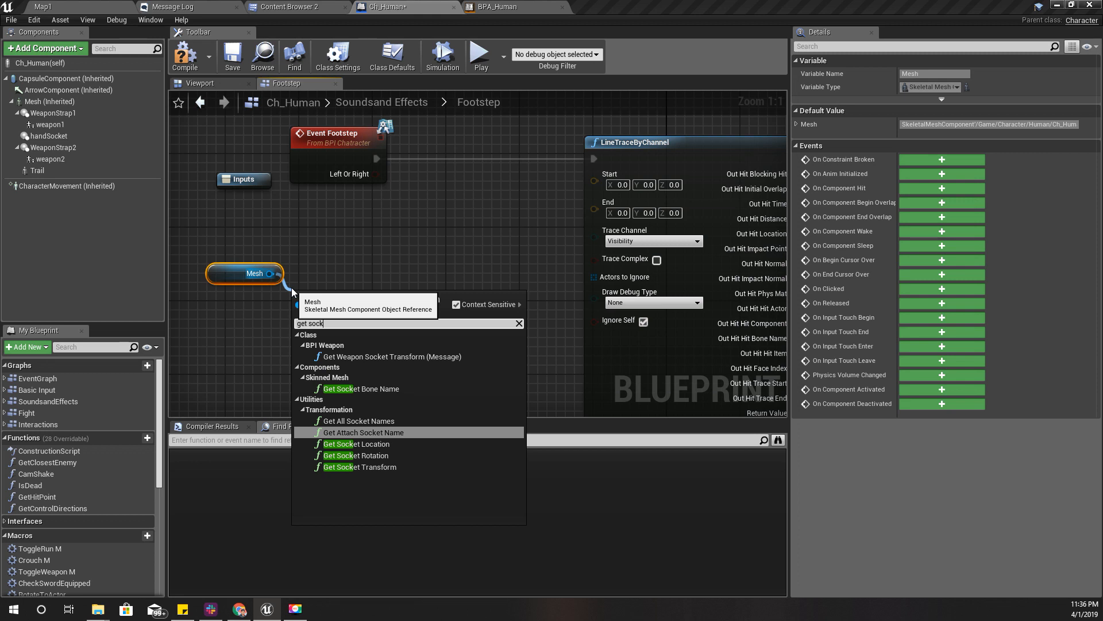
pyautogui.click(357, 444)
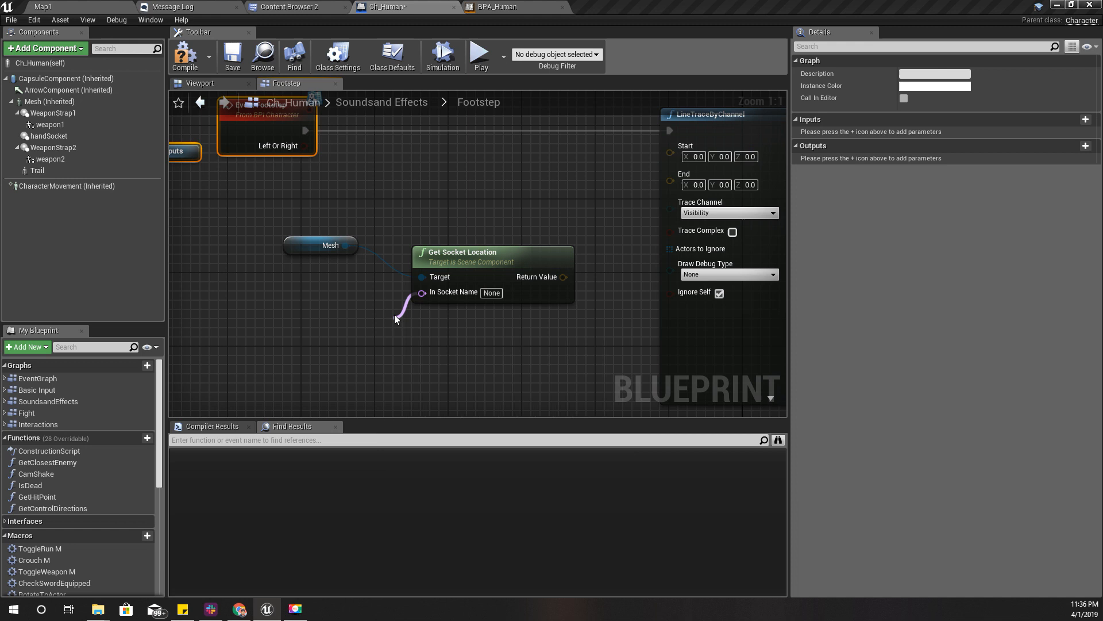
pyautogui.click(398, 318)
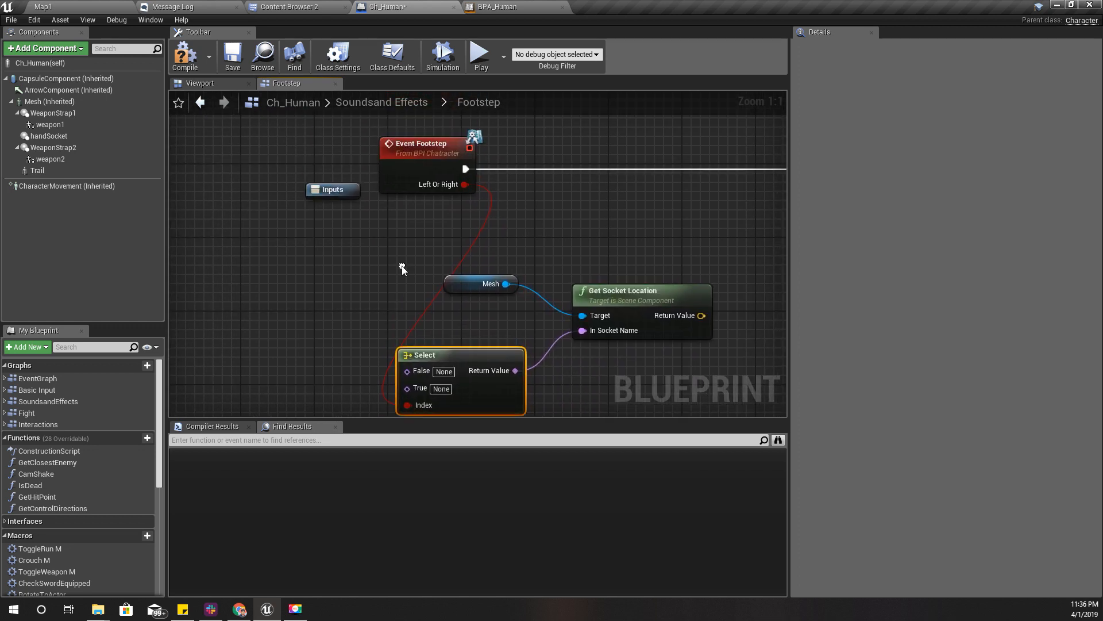
pyautogui.moveTo(420, 387)
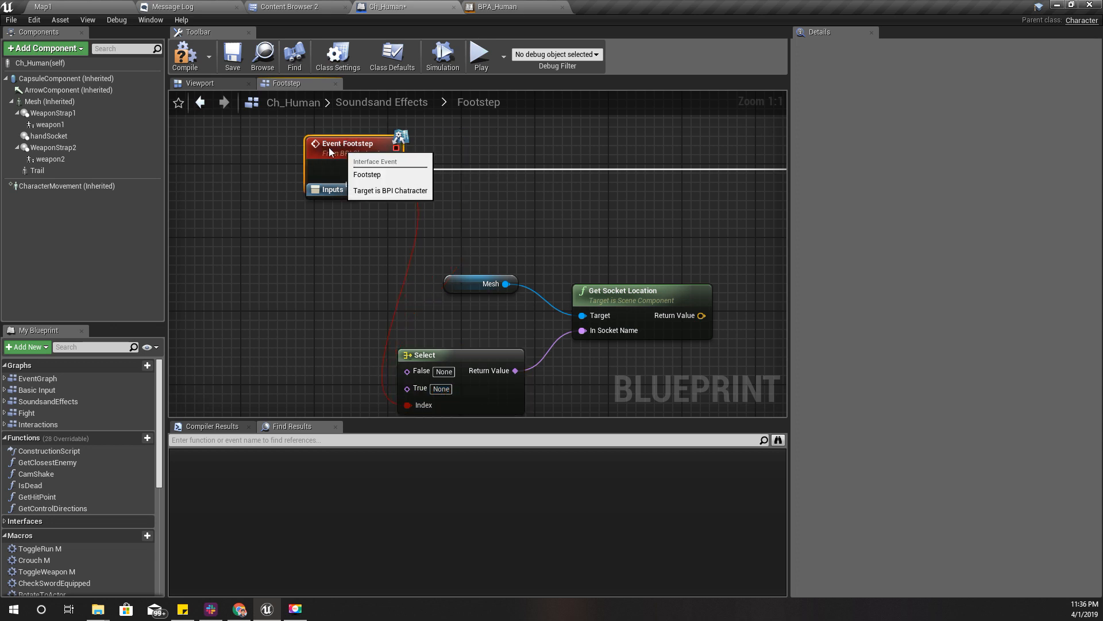
pyautogui.click(500, 7)
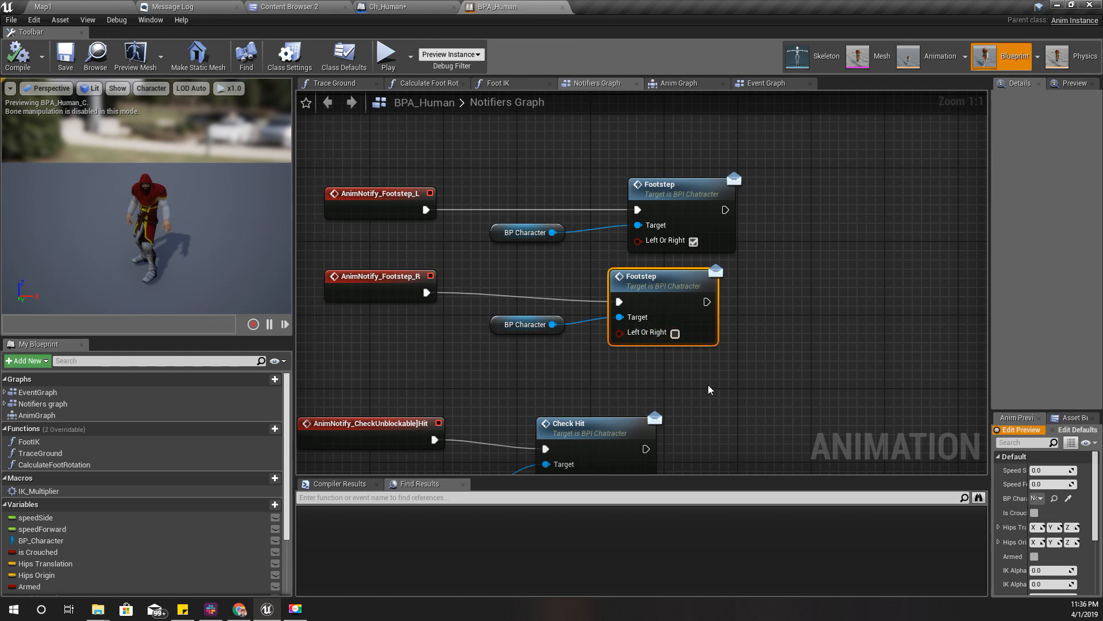
# - Check the Left Or Right values on the left and right footstep calls in the notifier graph
pyautogui.click(680, 212)
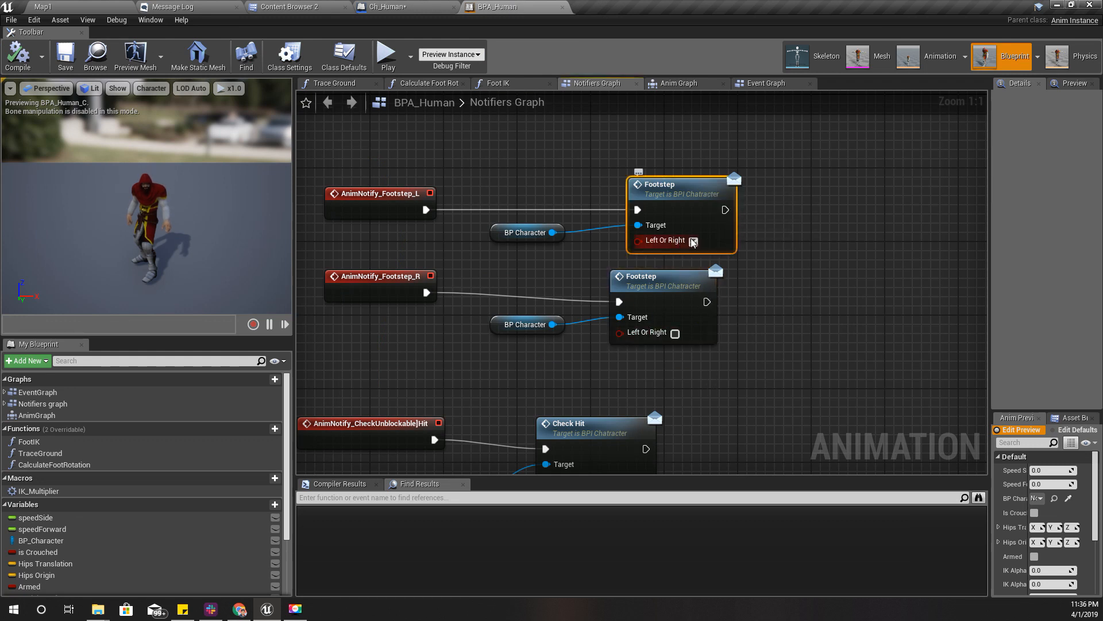
pyautogui.click(692, 240)
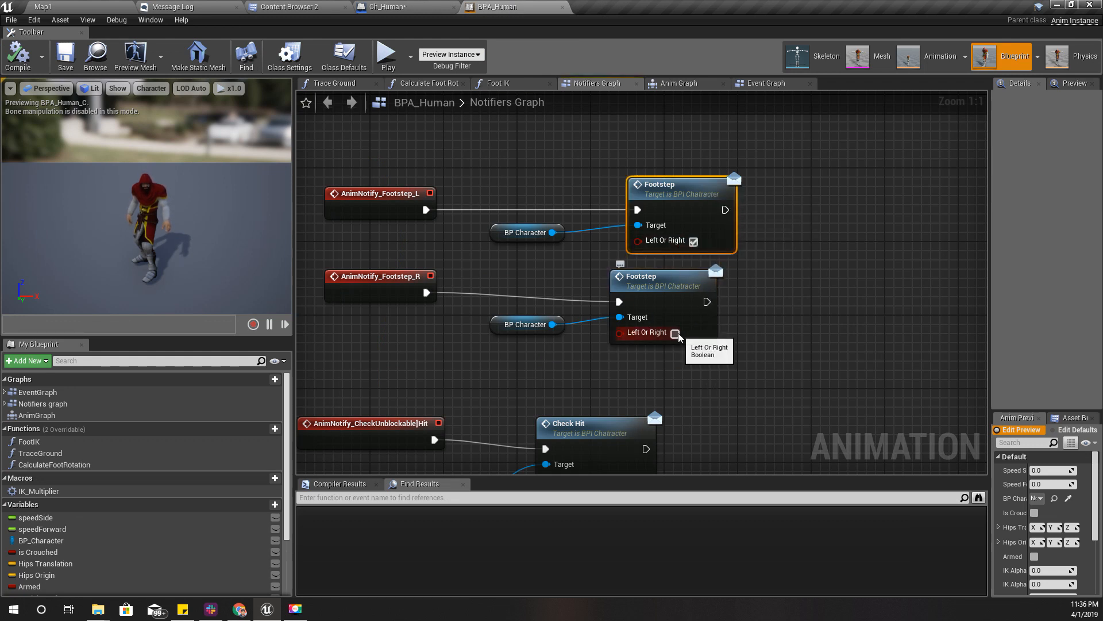
pyautogui.moveTo(493, 149)
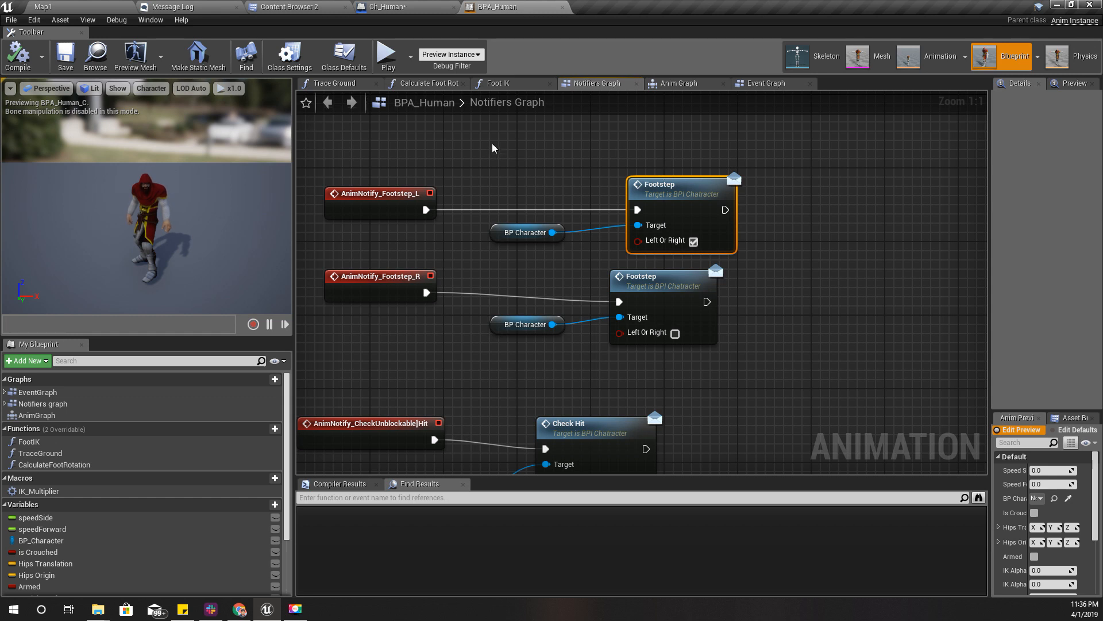
pyautogui.click(402, 6)
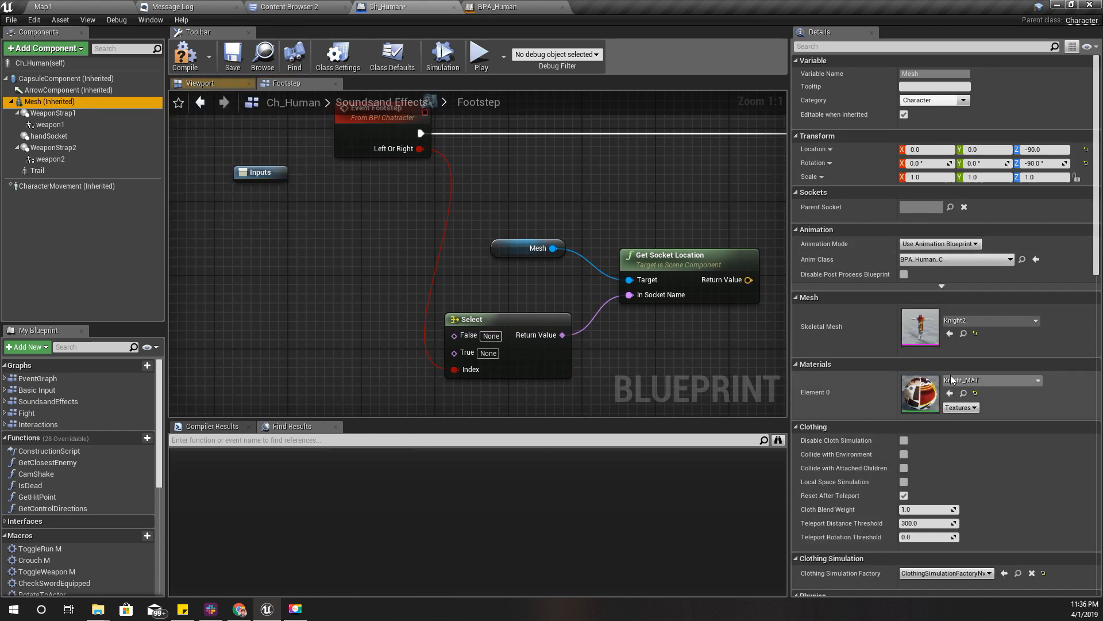
# - Inspect Knight2's LeftFoot and RightFoot bones in the skeleton tree, then return to the Footstep graph
pyautogui.doubleClick(919, 329)
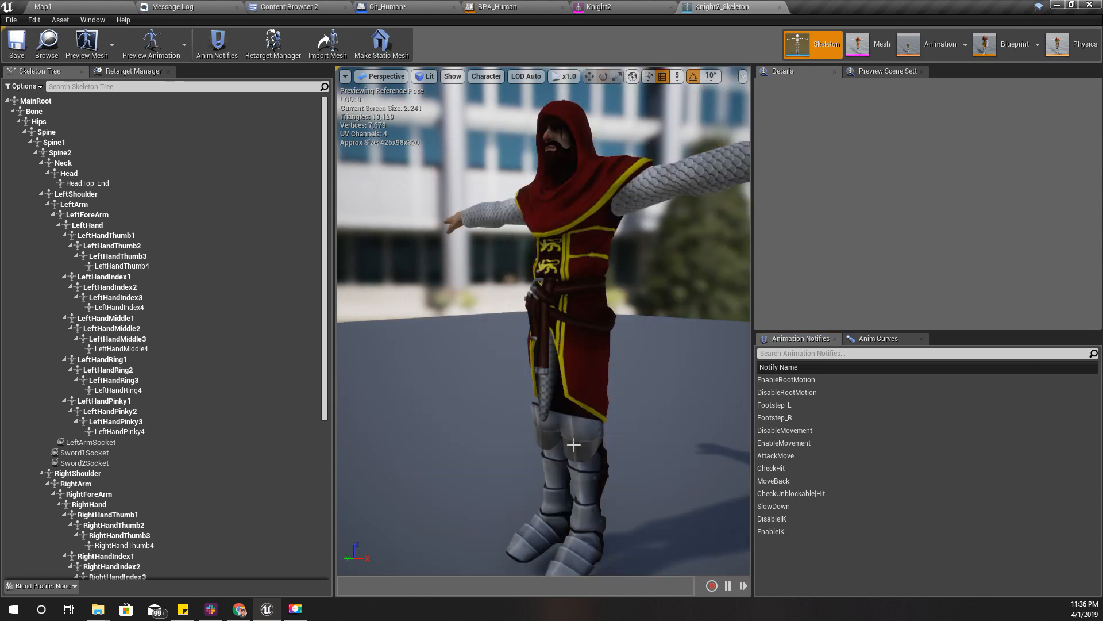
pyautogui.click(62, 502)
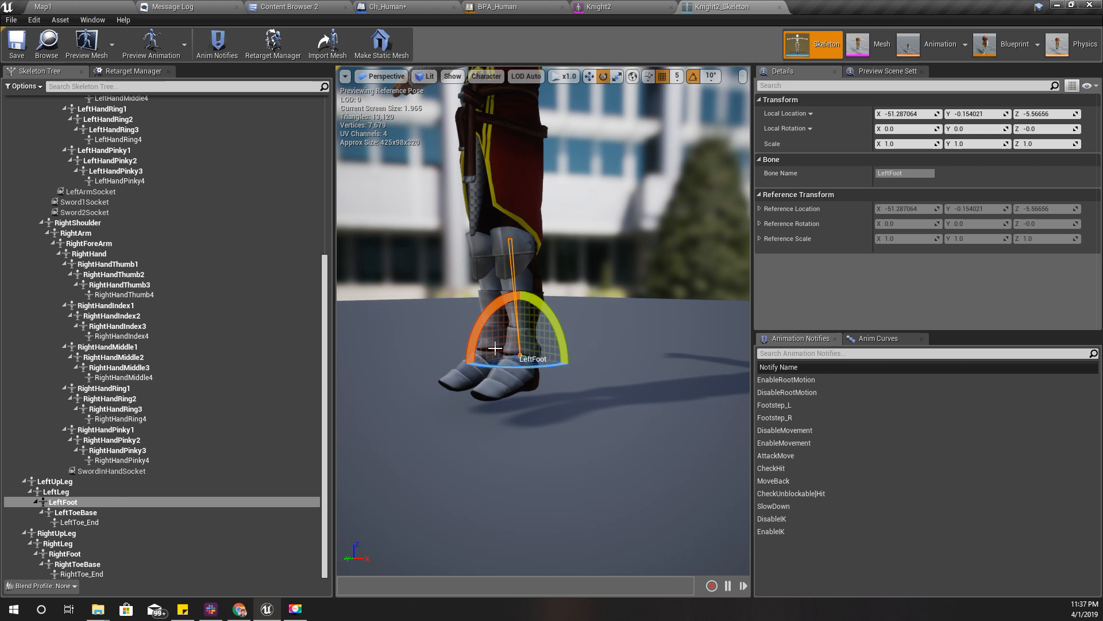
pyautogui.click(58, 542)
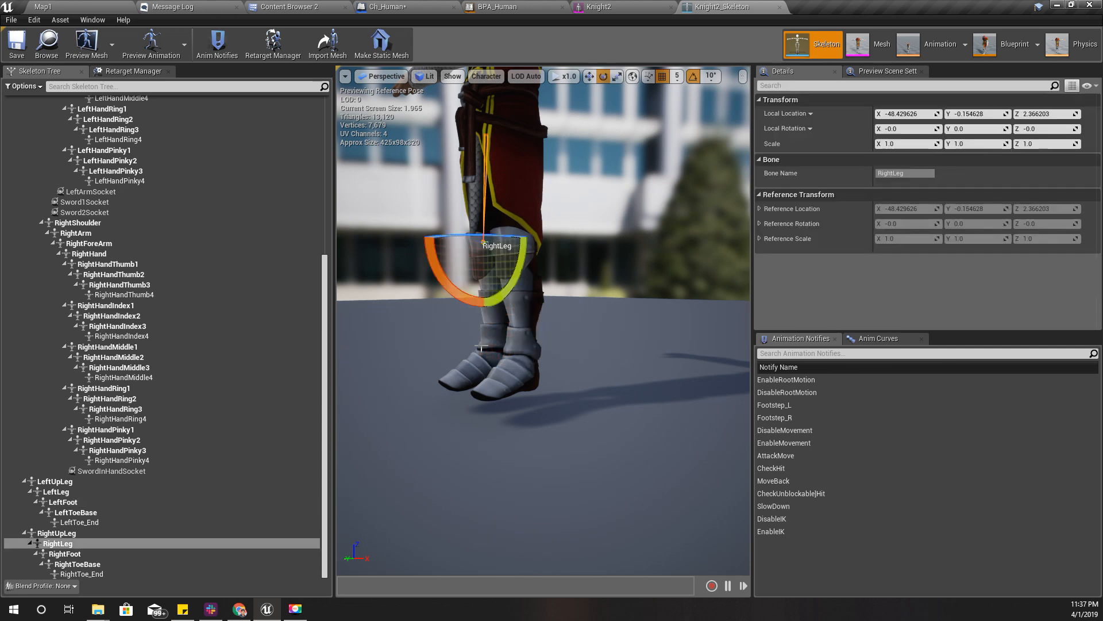
pyautogui.click(65, 552)
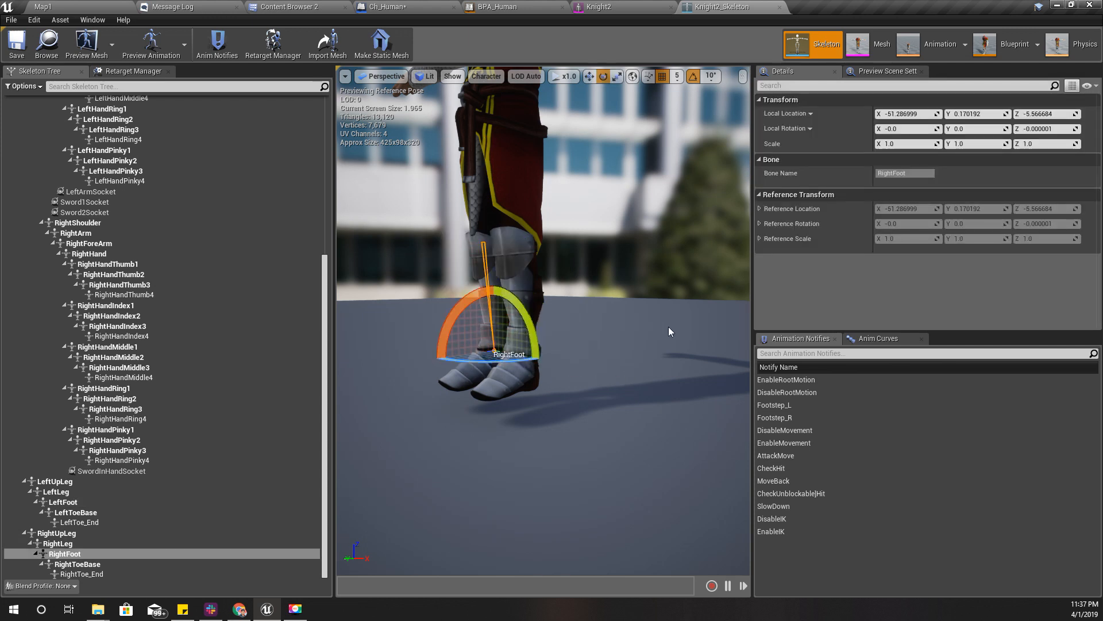
pyautogui.rightClick(65, 553)
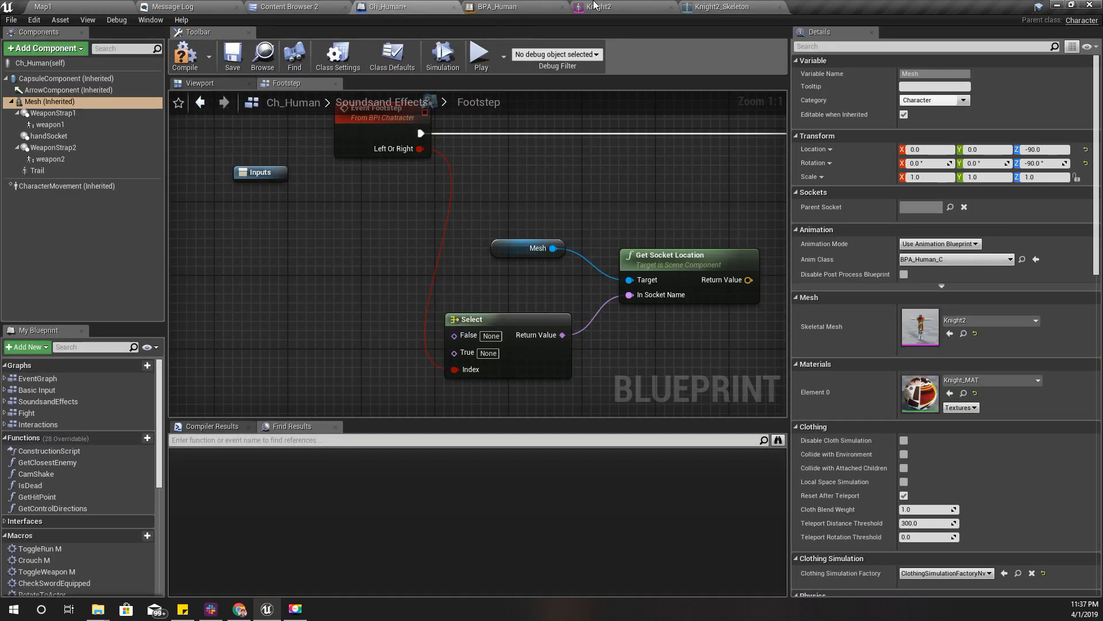
pyautogui.click(500, 7)
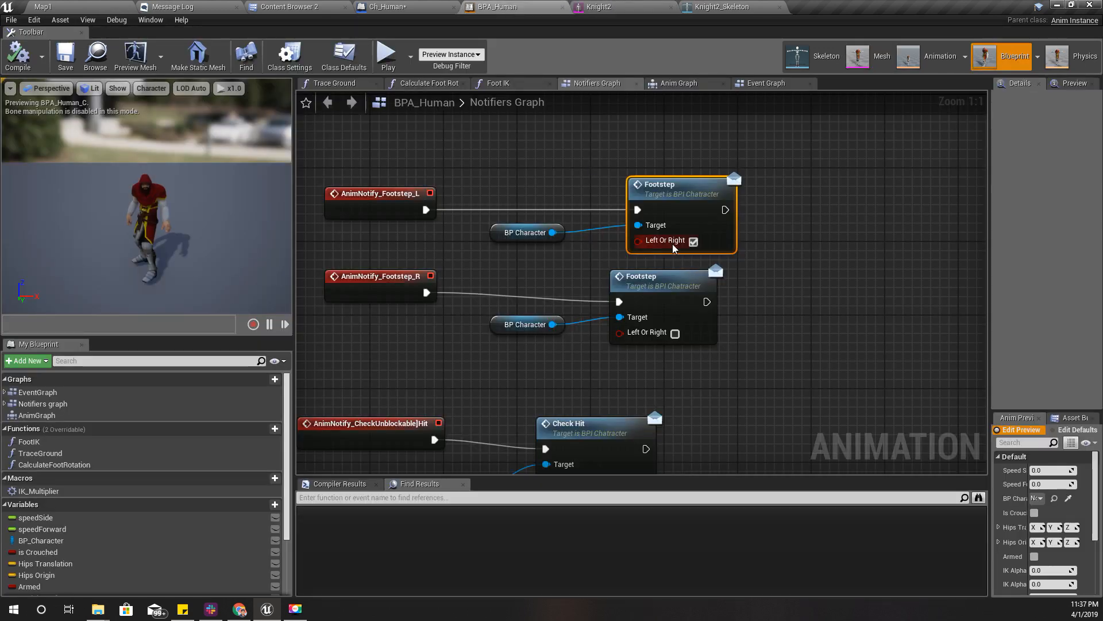
pyautogui.moveTo(384, 4)
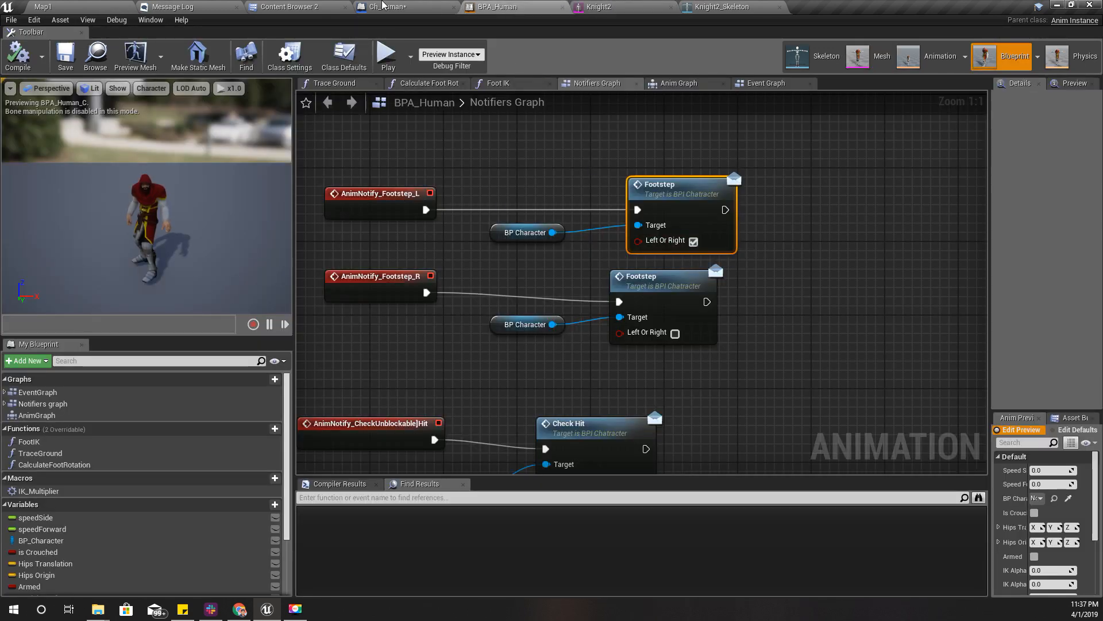
pyautogui.click(401, 7)
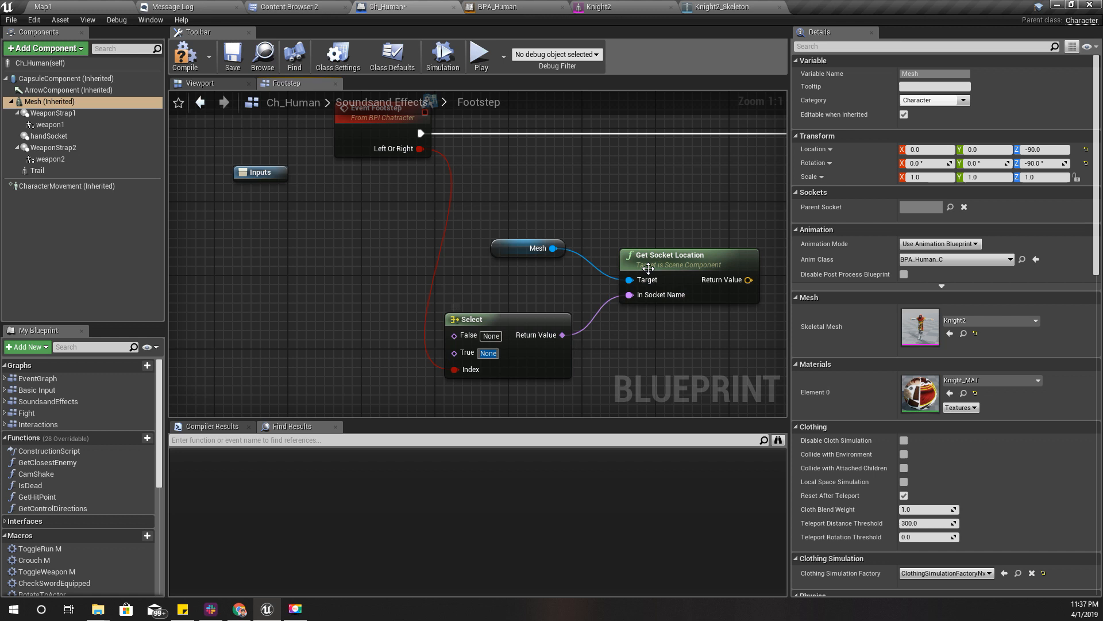
pyautogui.moveTo(626, 342)
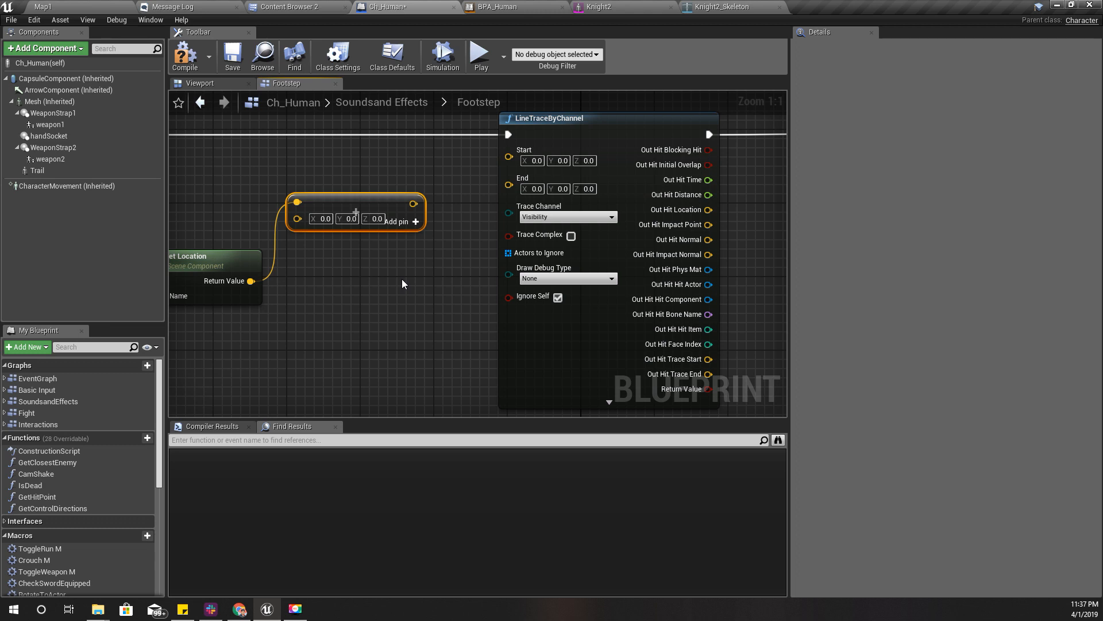
pyautogui.moveTo(251, 281)
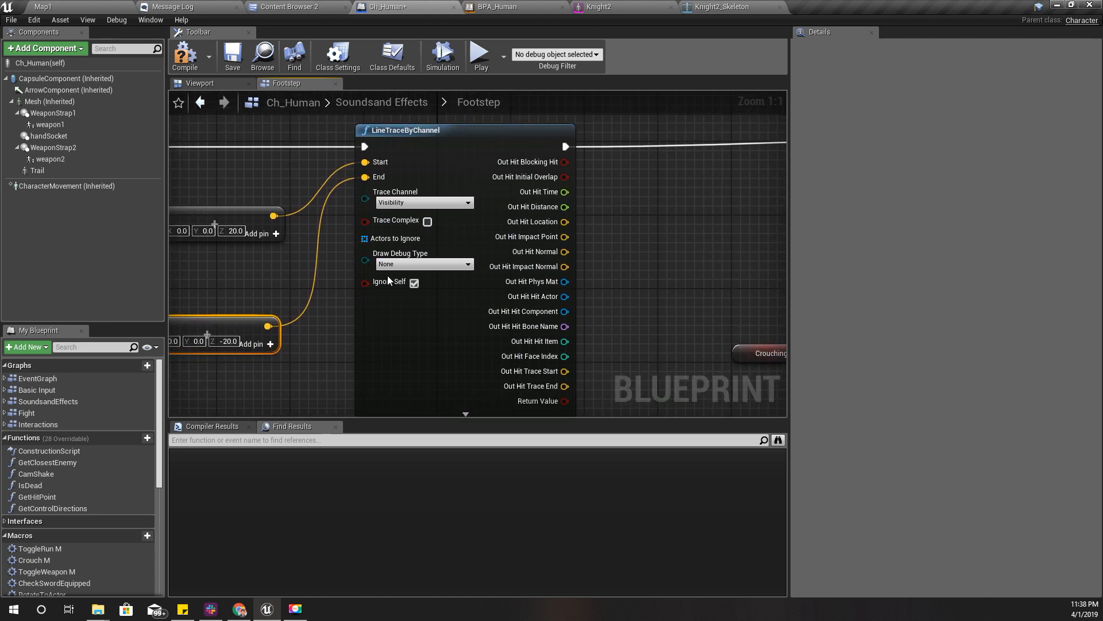
# - Choose the line trace's Draw Debug Type setting
pyautogui.click(425, 263)
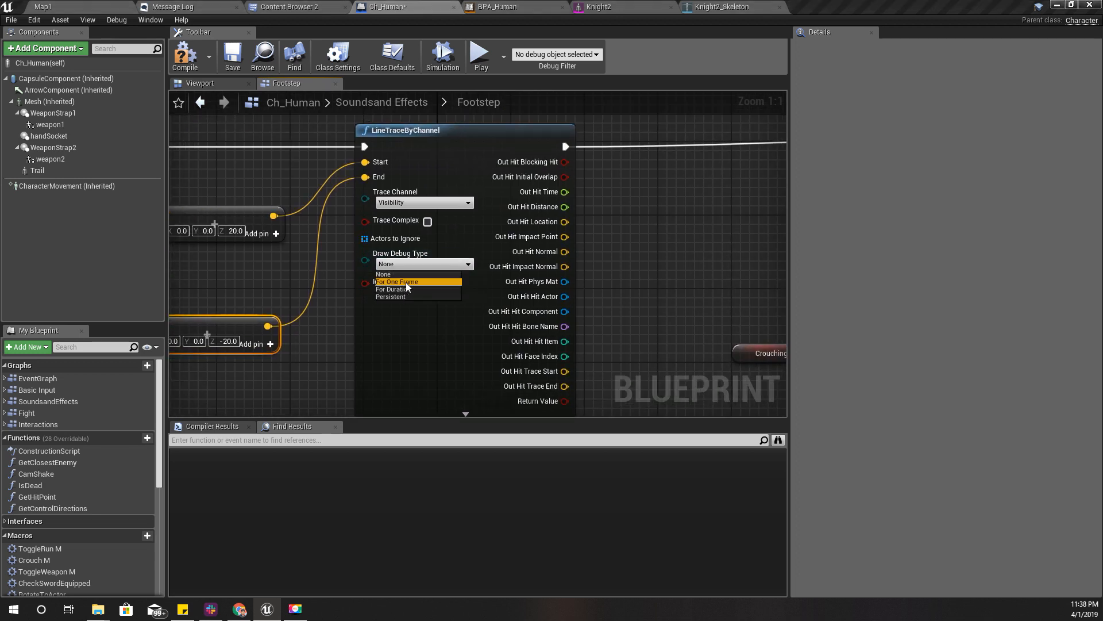
# - Set the trace to the Camera channel drawn for one frame and play-test it in the level
pyautogui.click(397, 282)
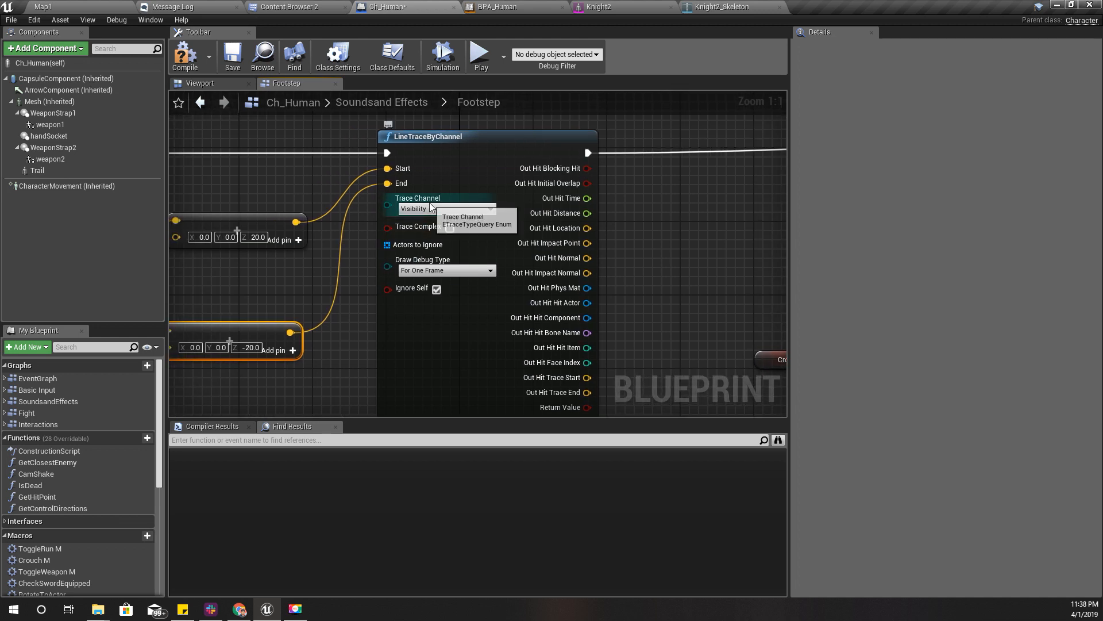
pyautogui.click(447, 208)
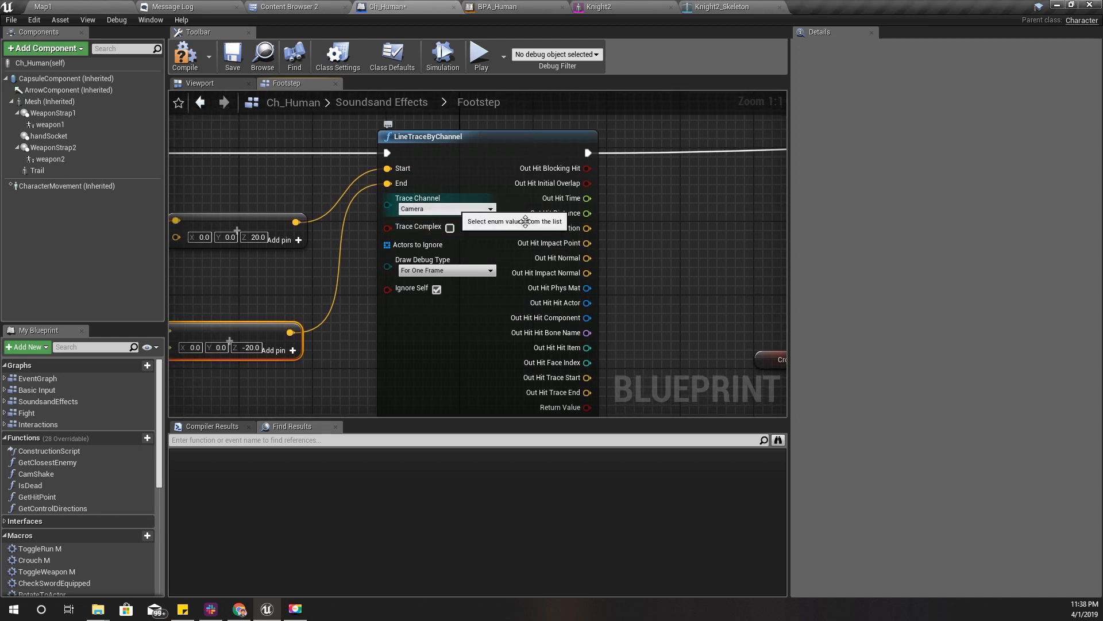
pyautogui.scroll(-3)
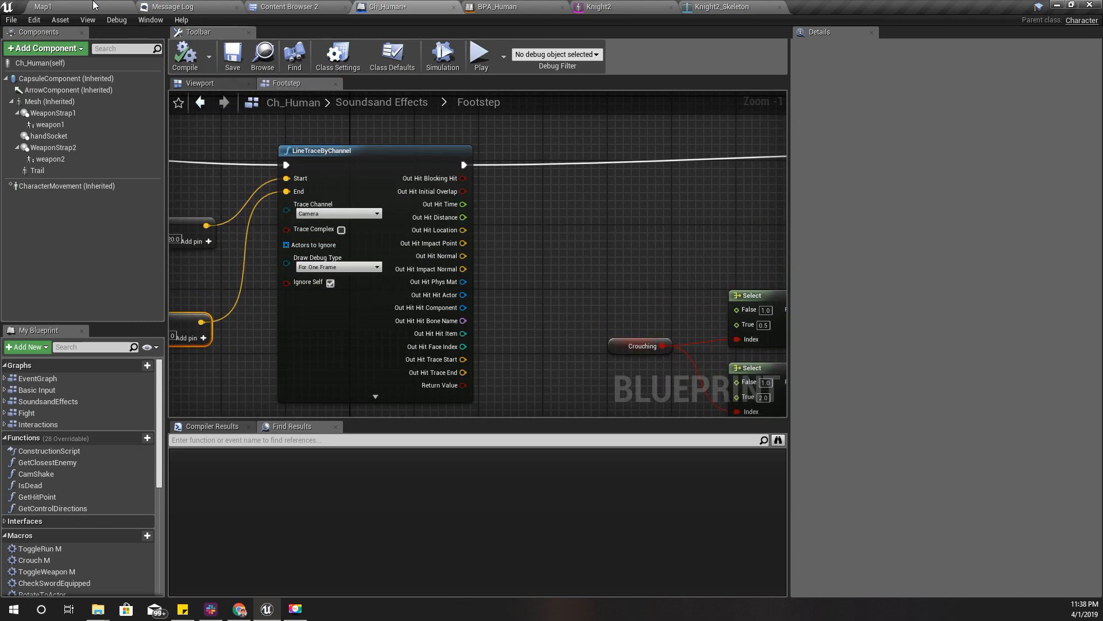
pyautogui.click(43, 7)
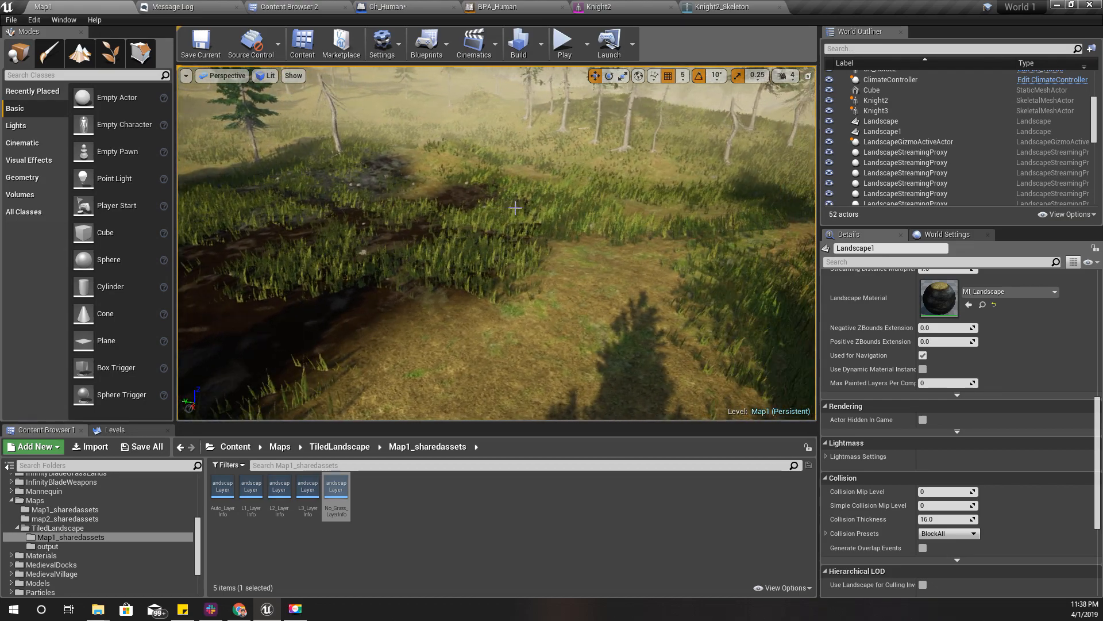
pyautogui.press('F11')
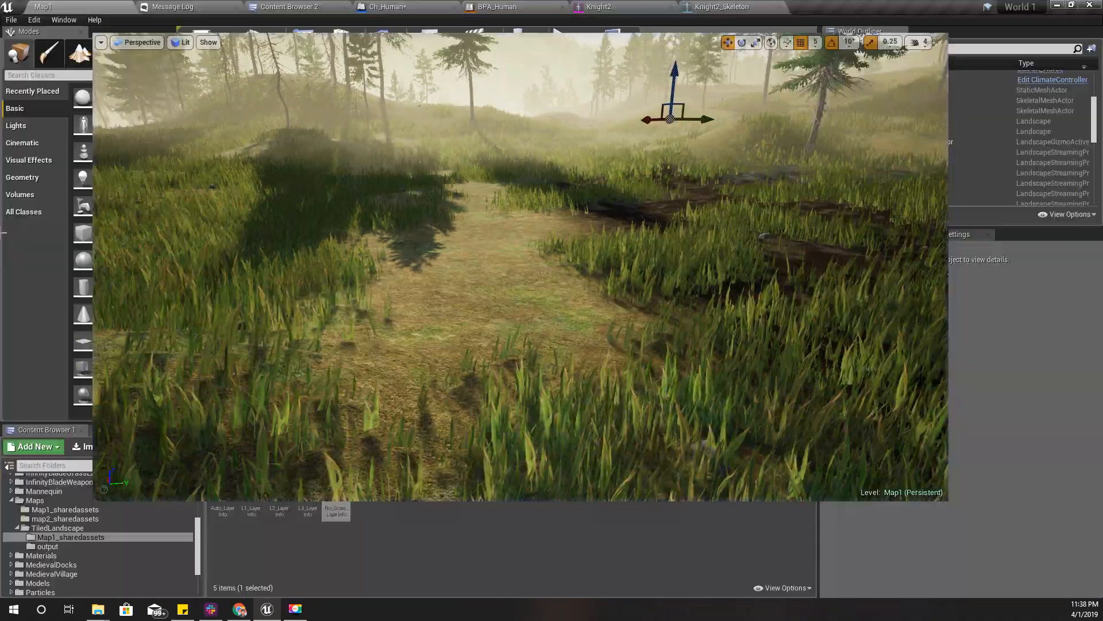
# - Switch the trace's Draw Debug Type to For Duration and hide its unused output pins
pyautogui.click(401, 7)
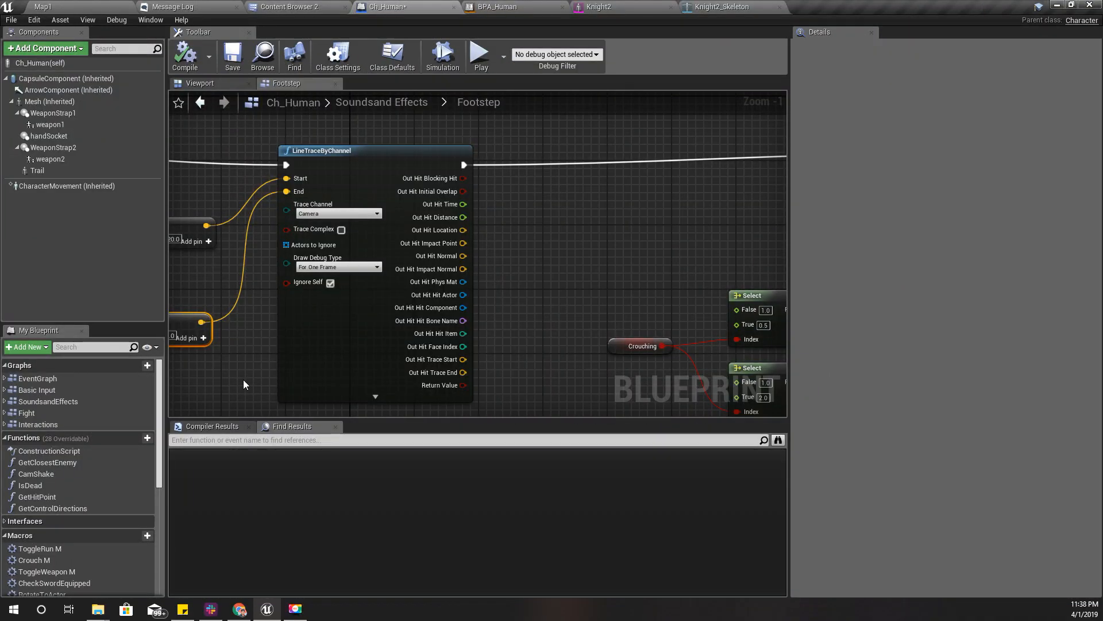
pyautogui.click(338, 266)
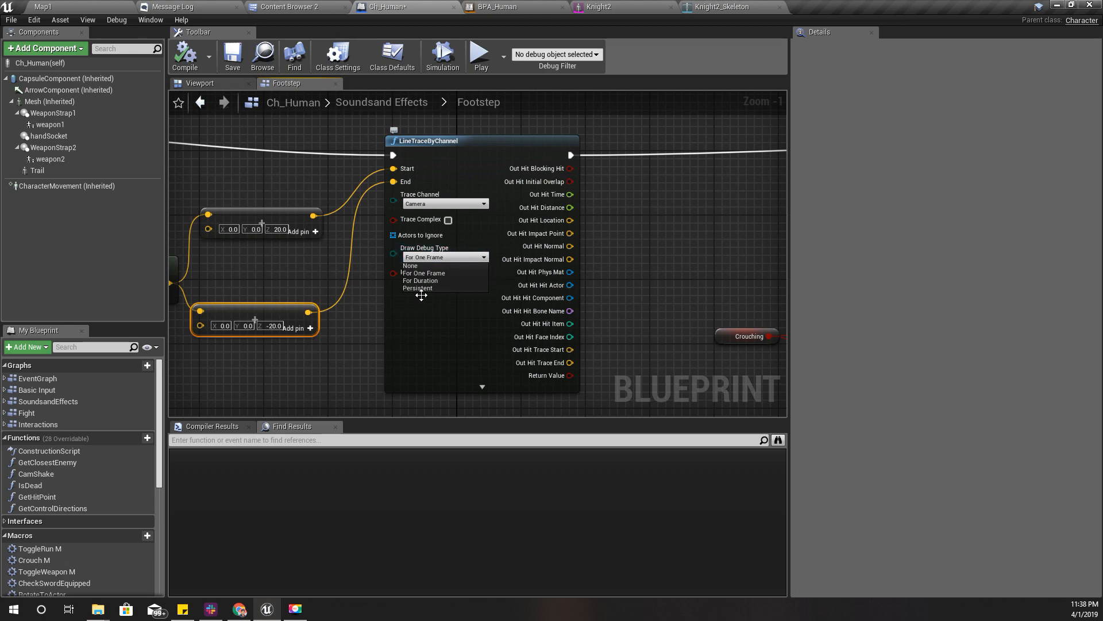
pyautogui.click(418, 281)
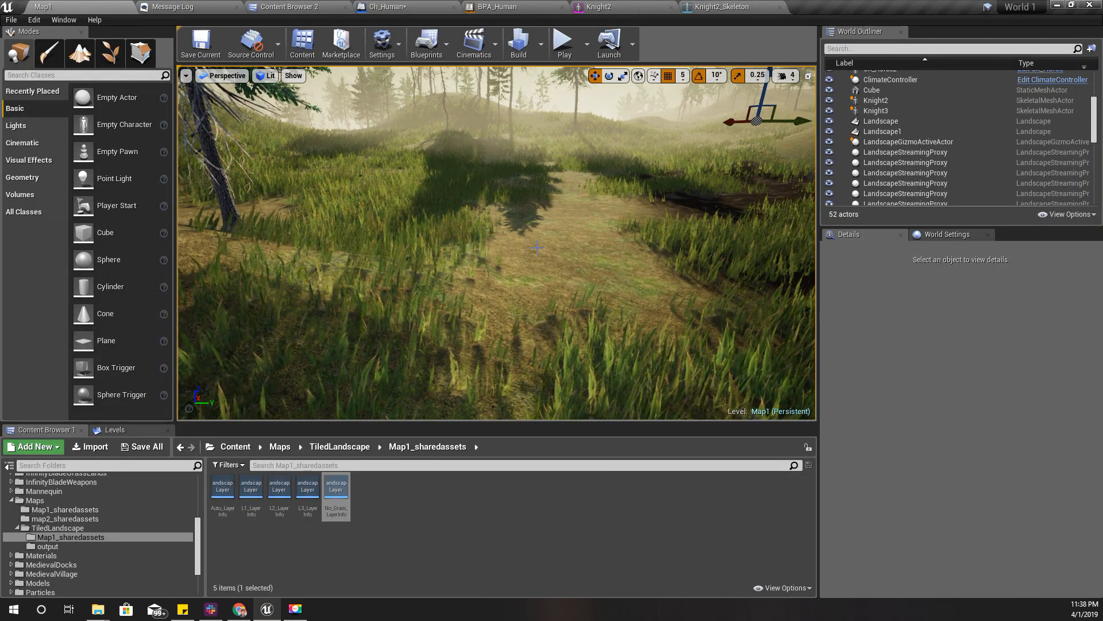
pyautogui.click(563, 43)
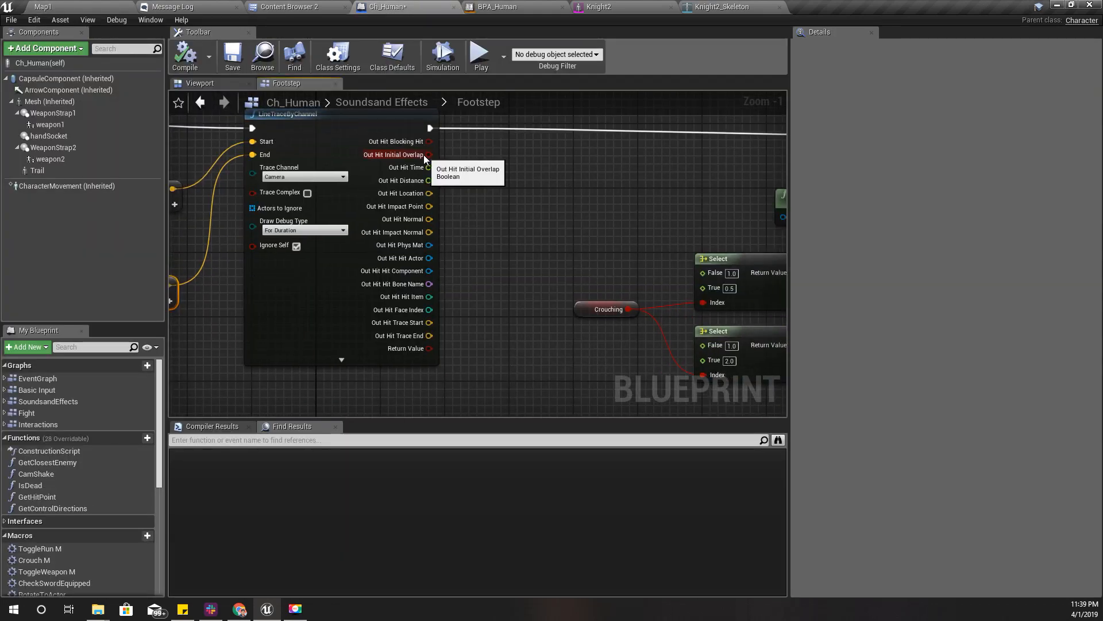
pyautogui.rightClick(429, 154)
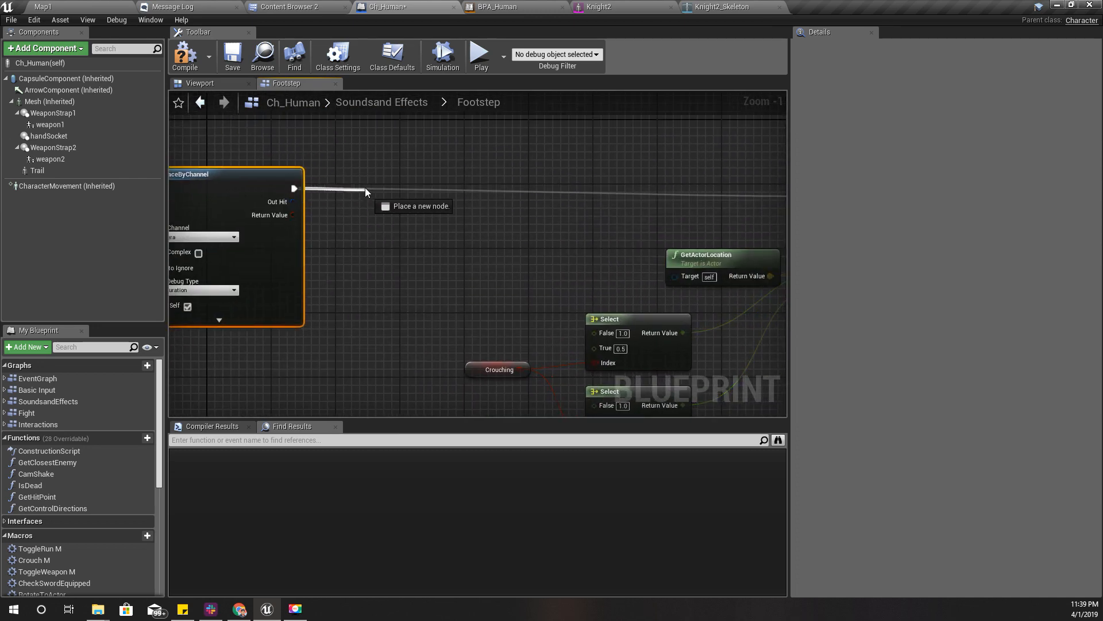
# - Branch on the trace hit, print the hit physical material's surface type on True, and compile
pyautogui.click(415, 205)
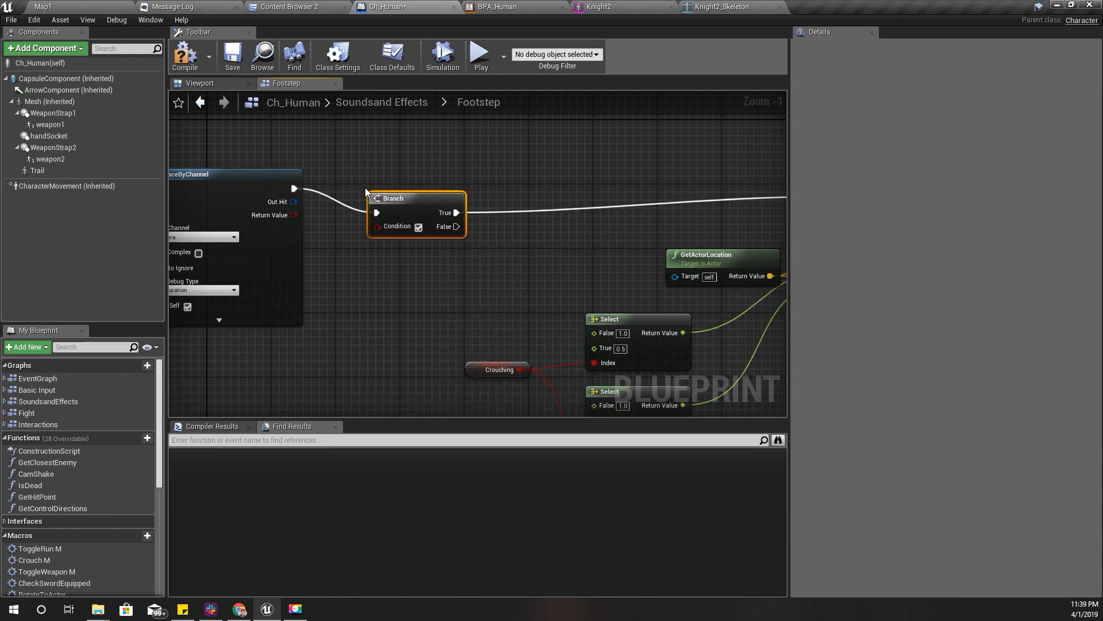
pyautogui.moveTo(415, 198); pyautogui.dragTo(424, 181)
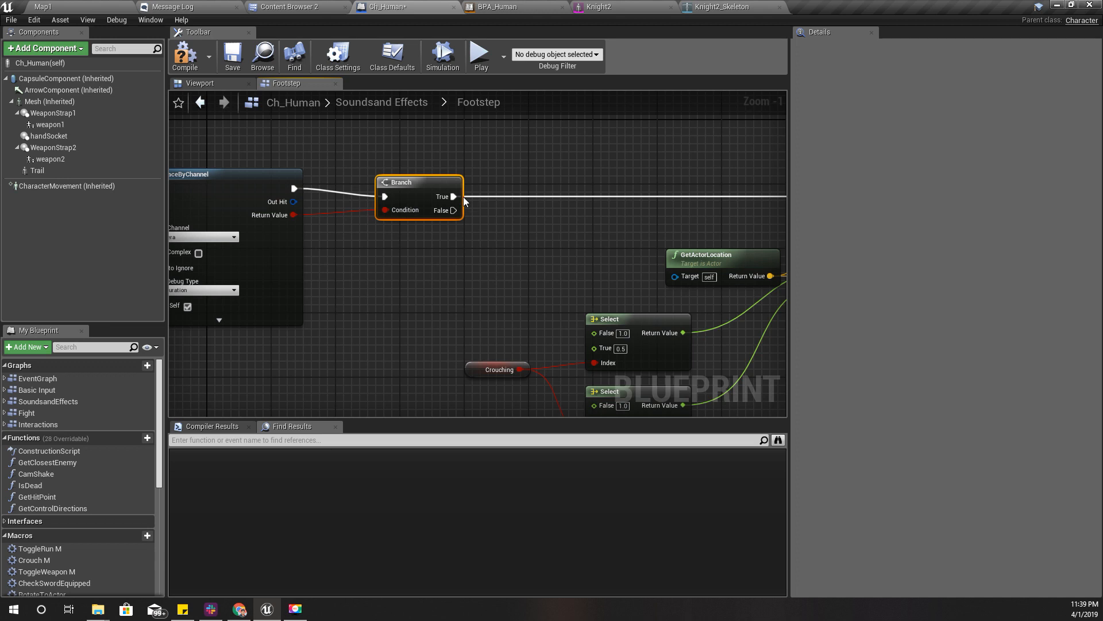
pyautogui.rightClick(293, 215)
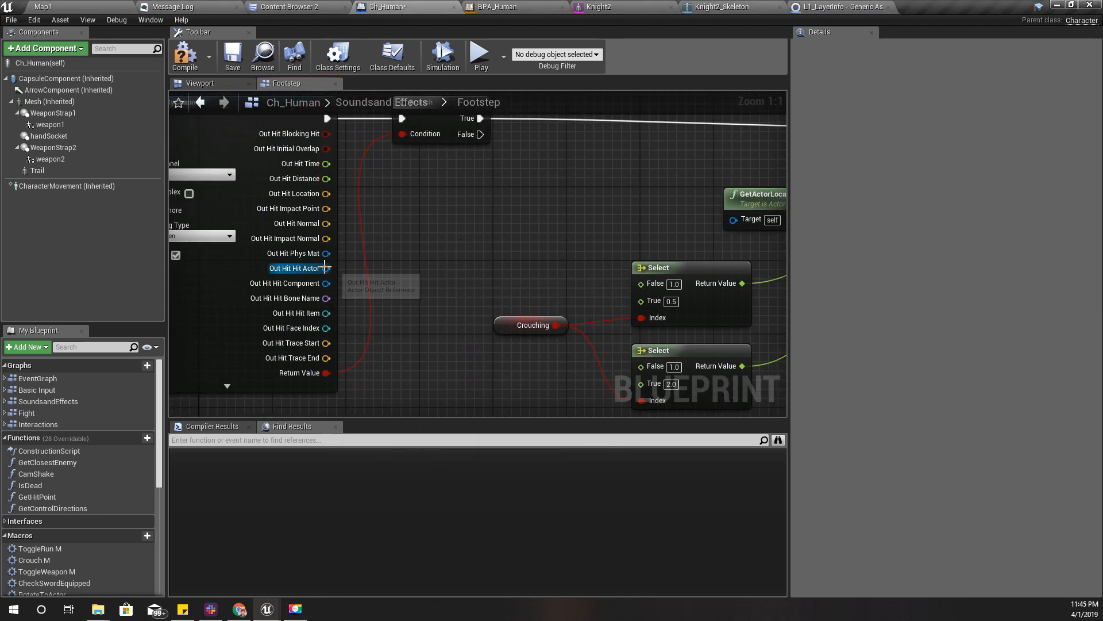
pyautogui.moveTo(326, 252); pyautogui.dragTo(418, 255)
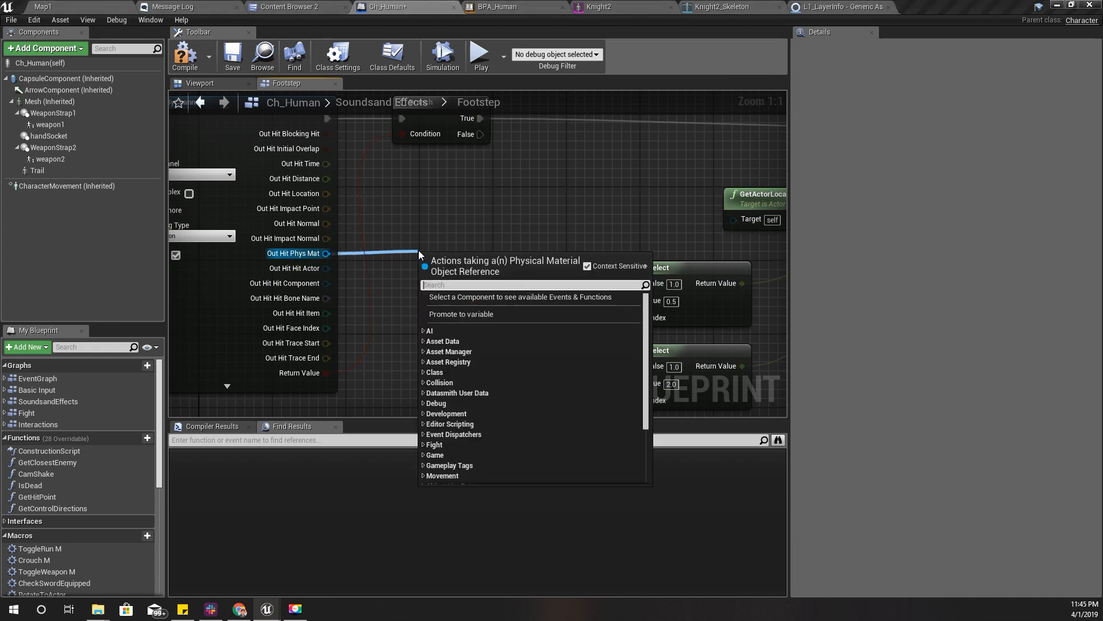
pyautogui.moveTo(420, 256)
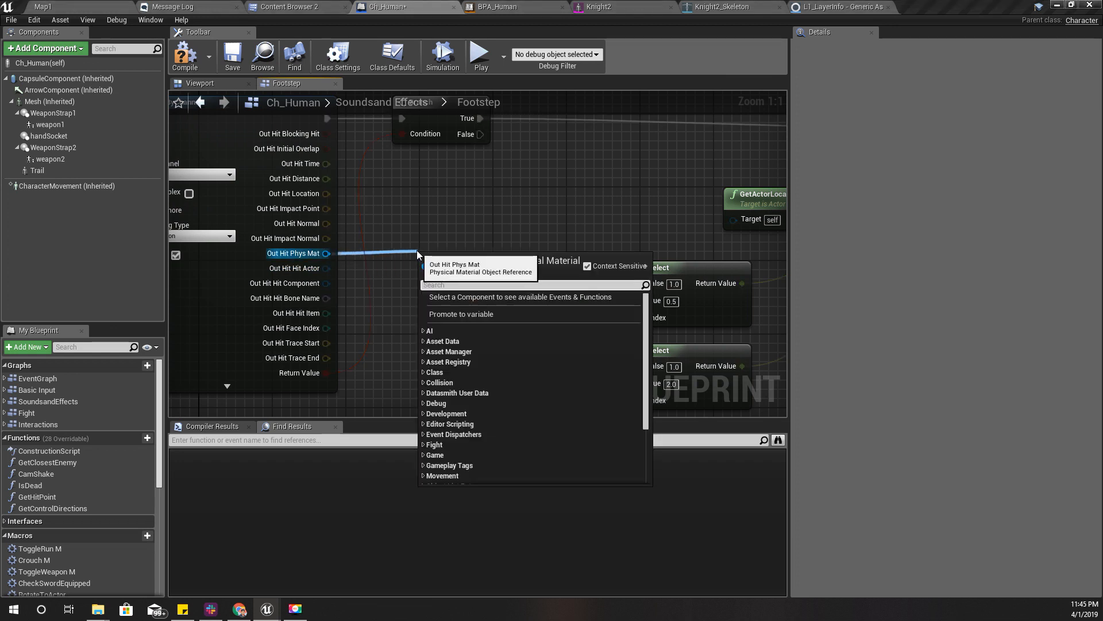
pyautogui.click(460, 314)
pyautogui.write('print')
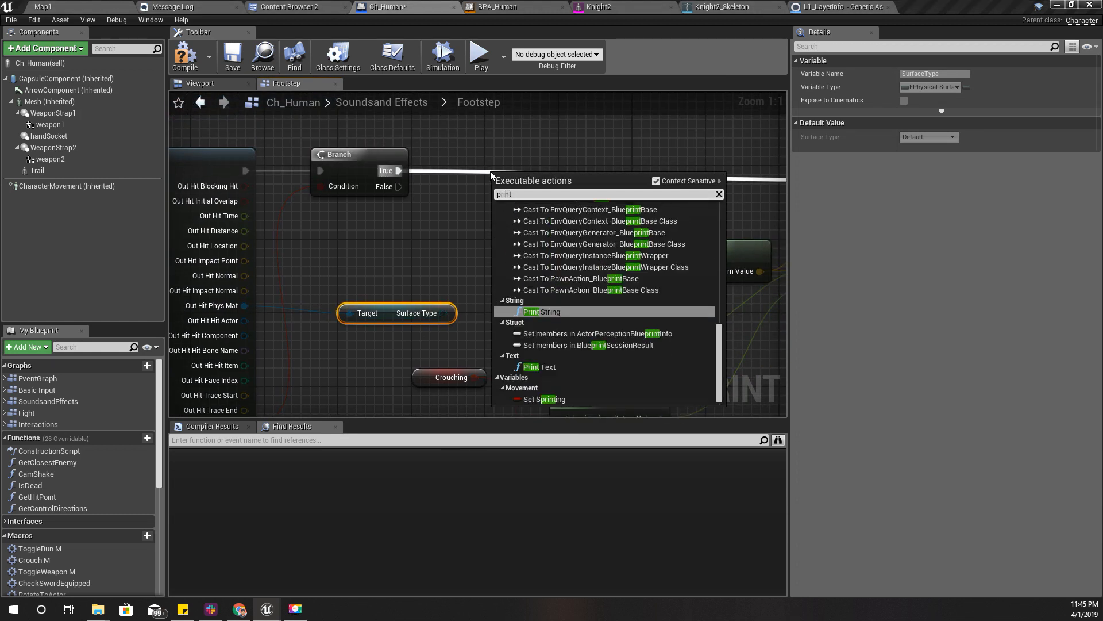
pyautogui.click(541, 312)
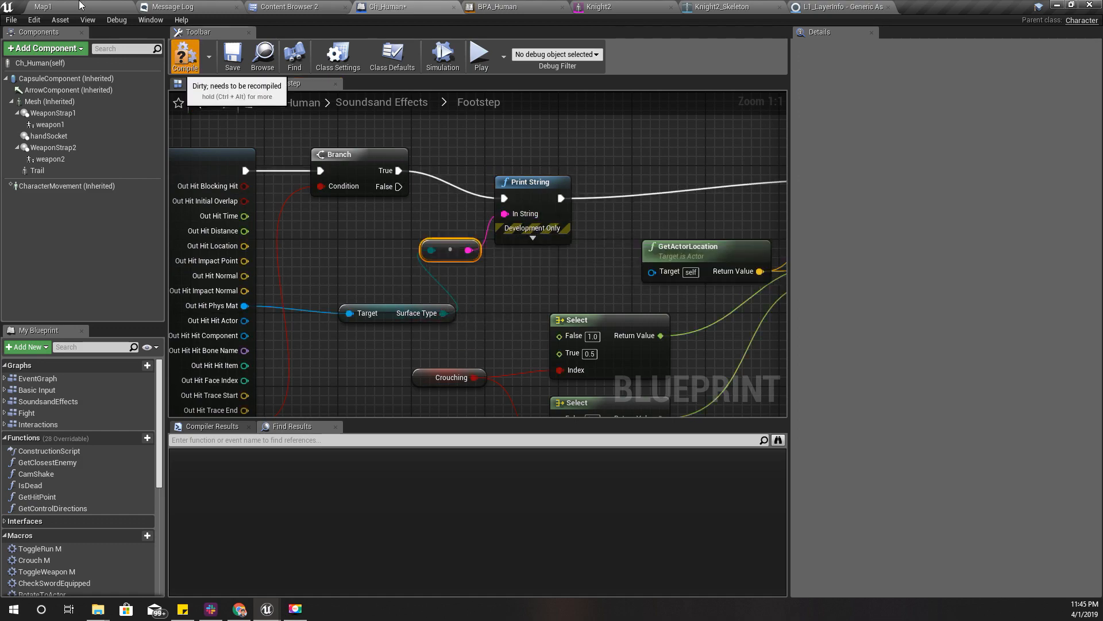
pyautogui.click(41, 7)
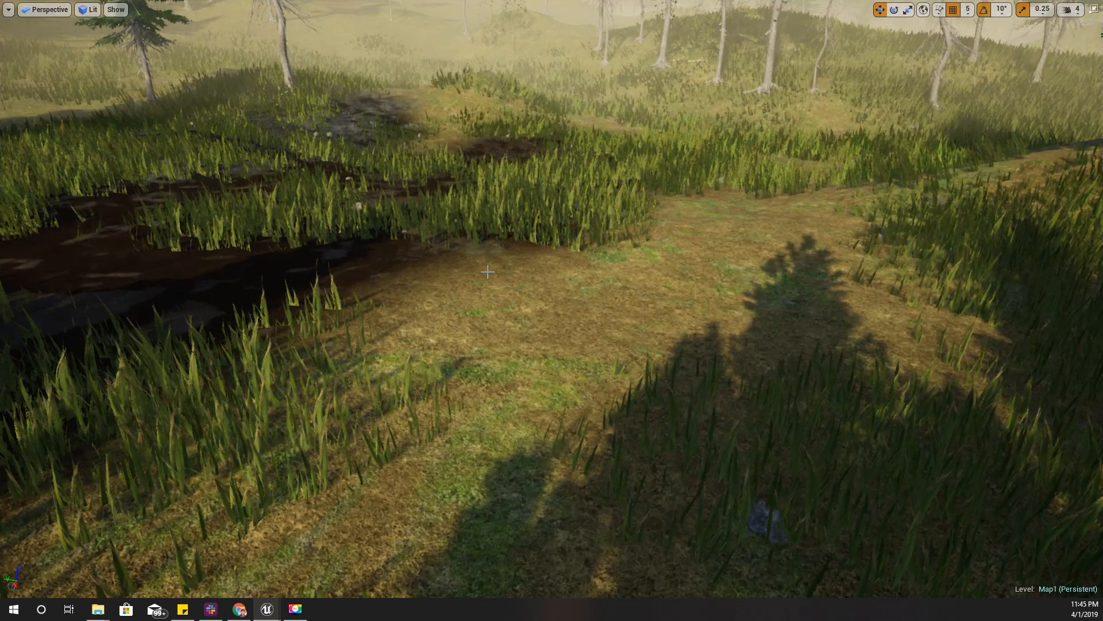
# - Play-test the level and watch every footstep print the Default surface type
pyautogui.click(493, 272)
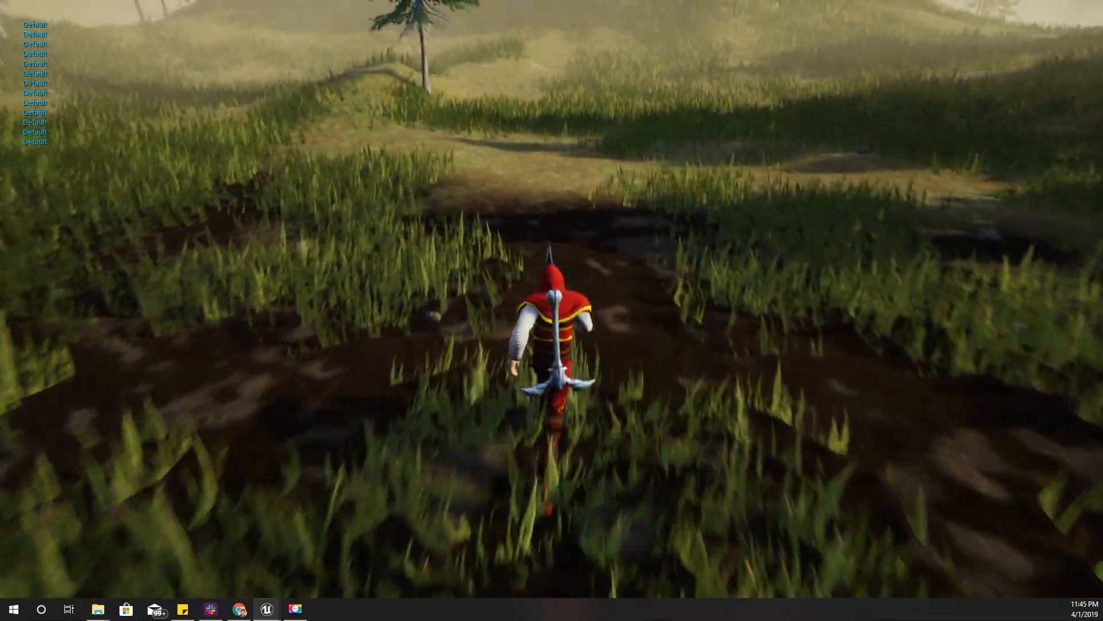
pyautogui.press('w')
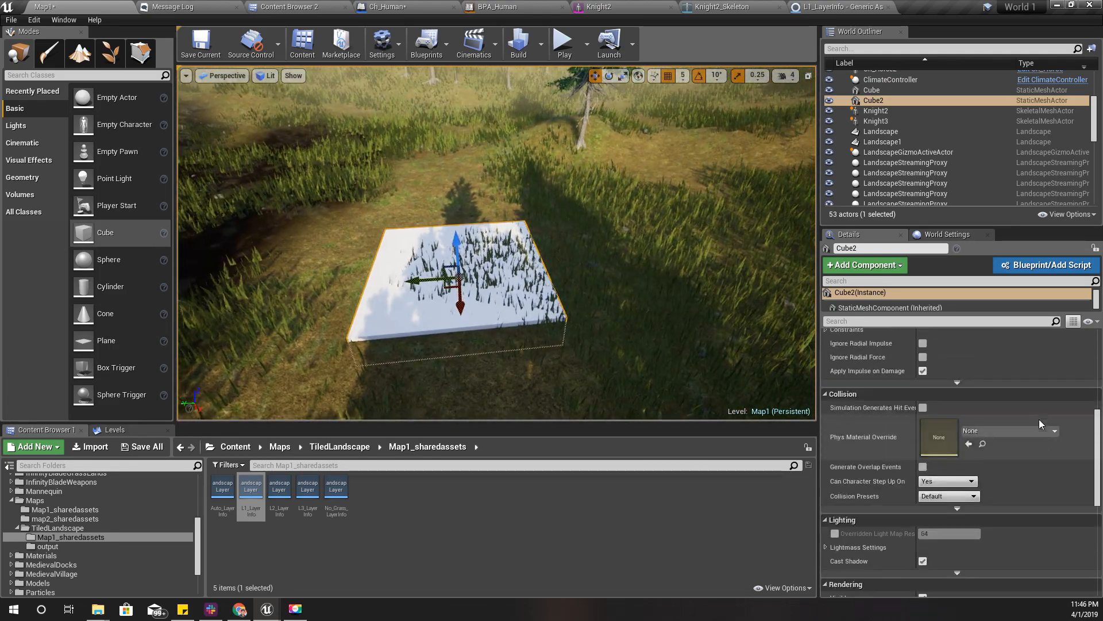
# - Give Cube2 the PM_Rock physical material override and the StandardShader_Mat wooden-plank material
pyautogui.click(1054, 431)
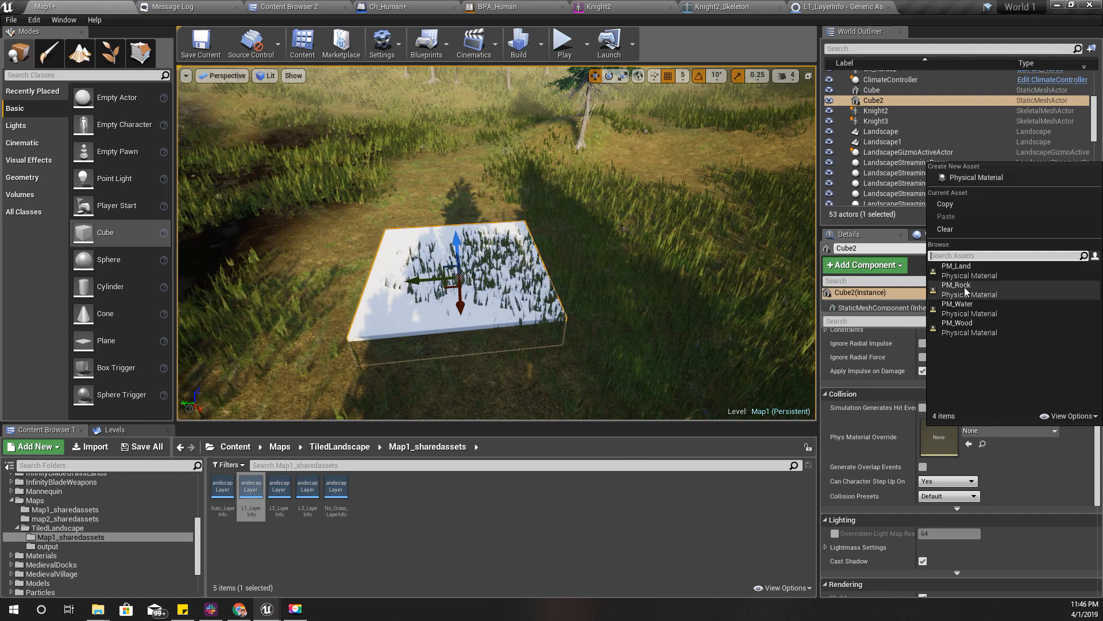
pyautogui.click(957, 284)
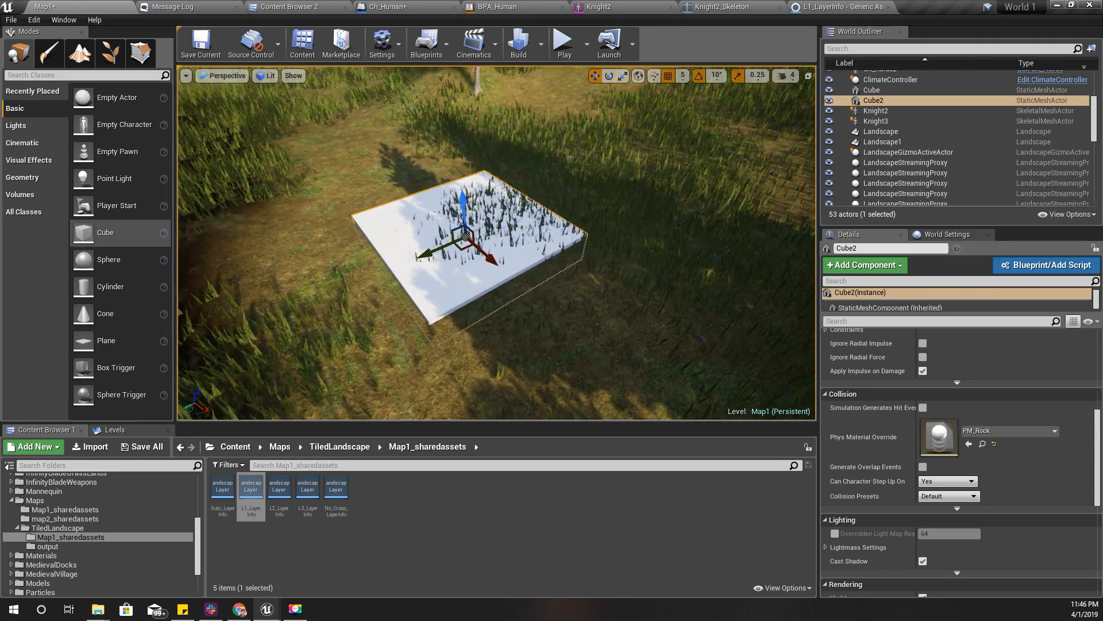
pyautogui.scroll(3)
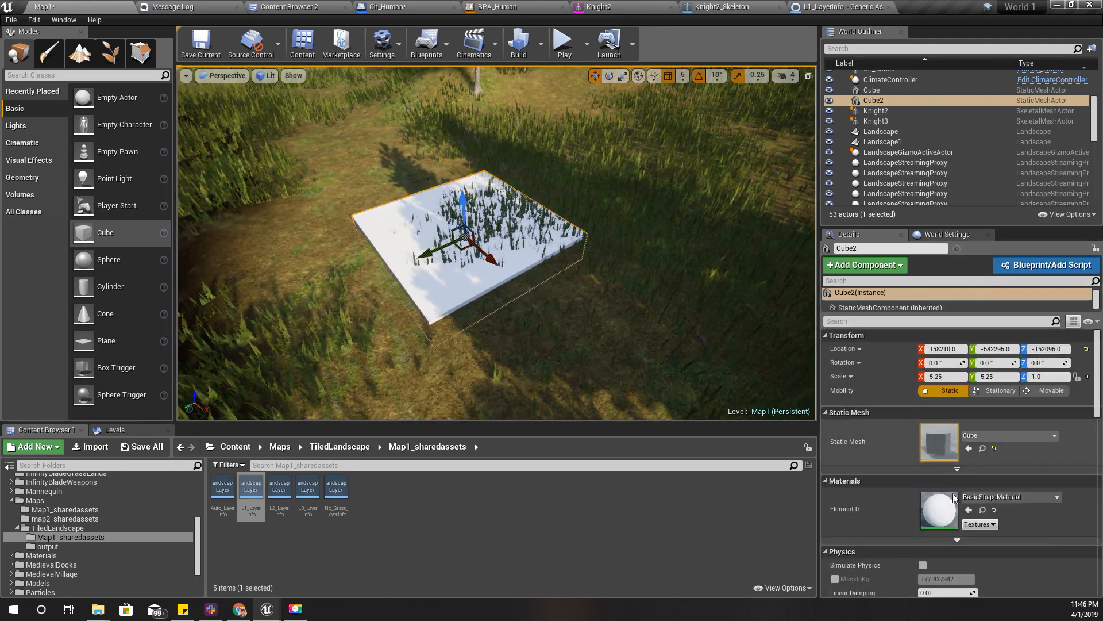
pyautogui.click(1052, 496)
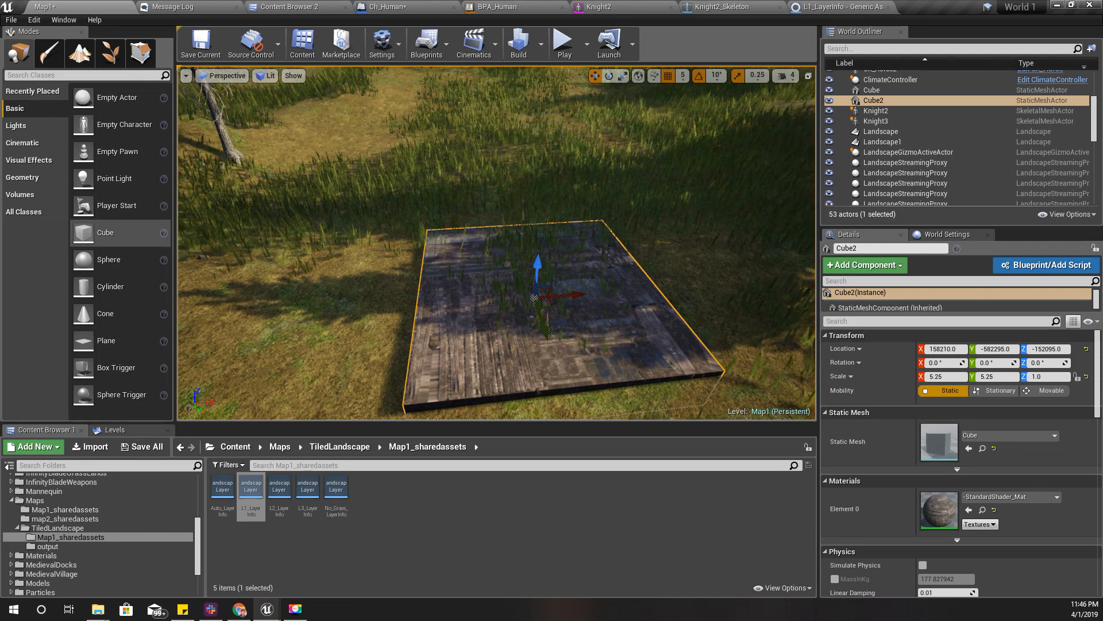
pyautogui.scroll(-3)
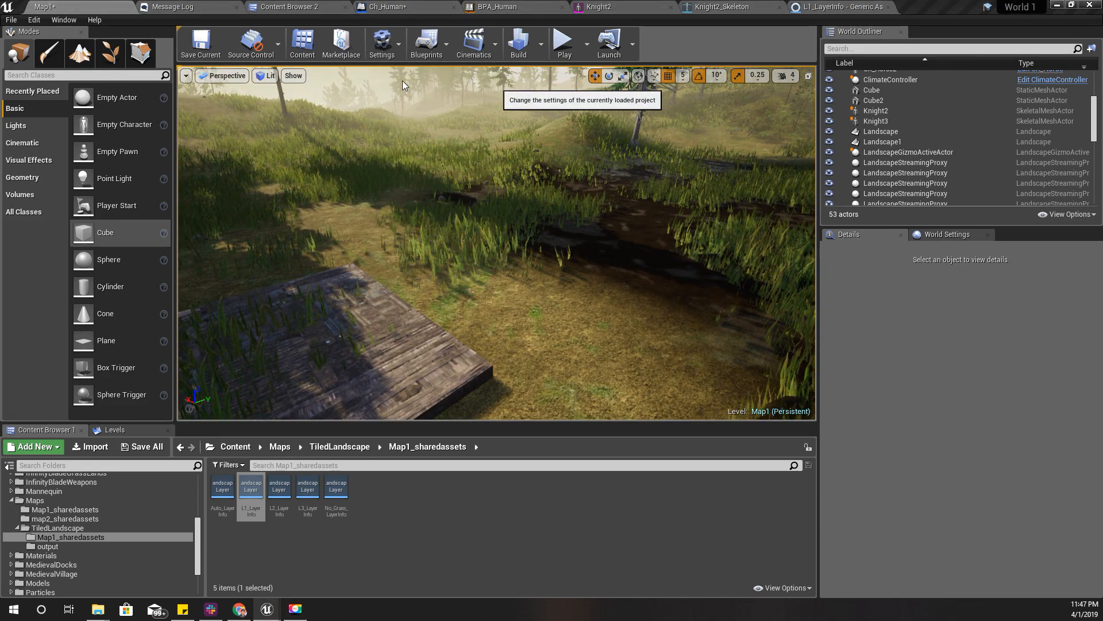
# - Reach the Physical Surface list in Project Settings > Physics, checking the existing physical material assets
pyautogui.click(382, 44)
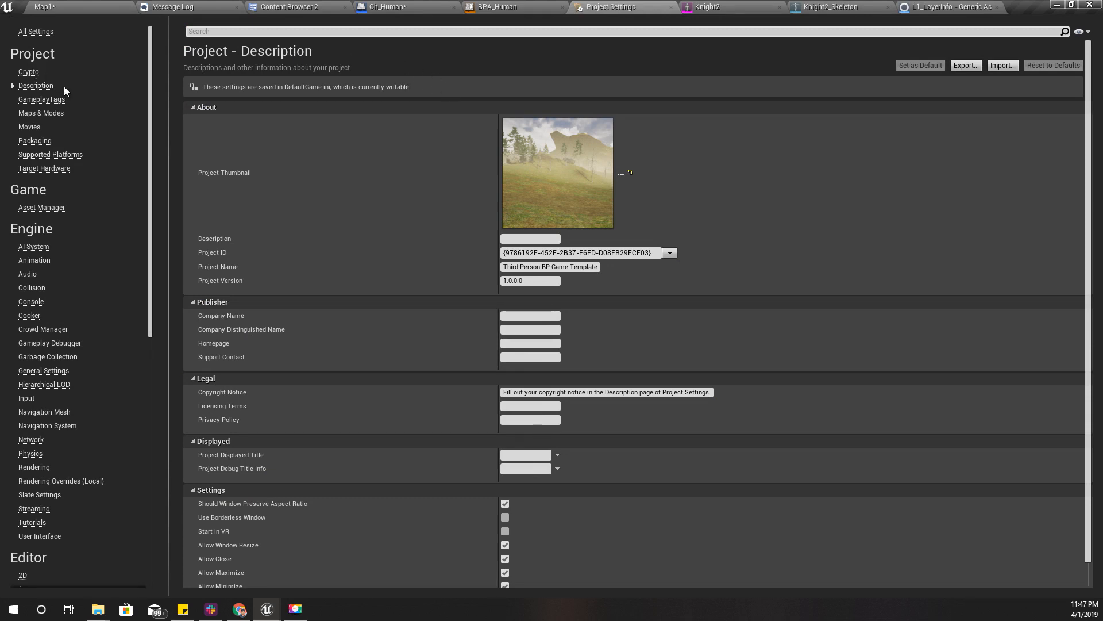
pyautogui.scroll(-3)
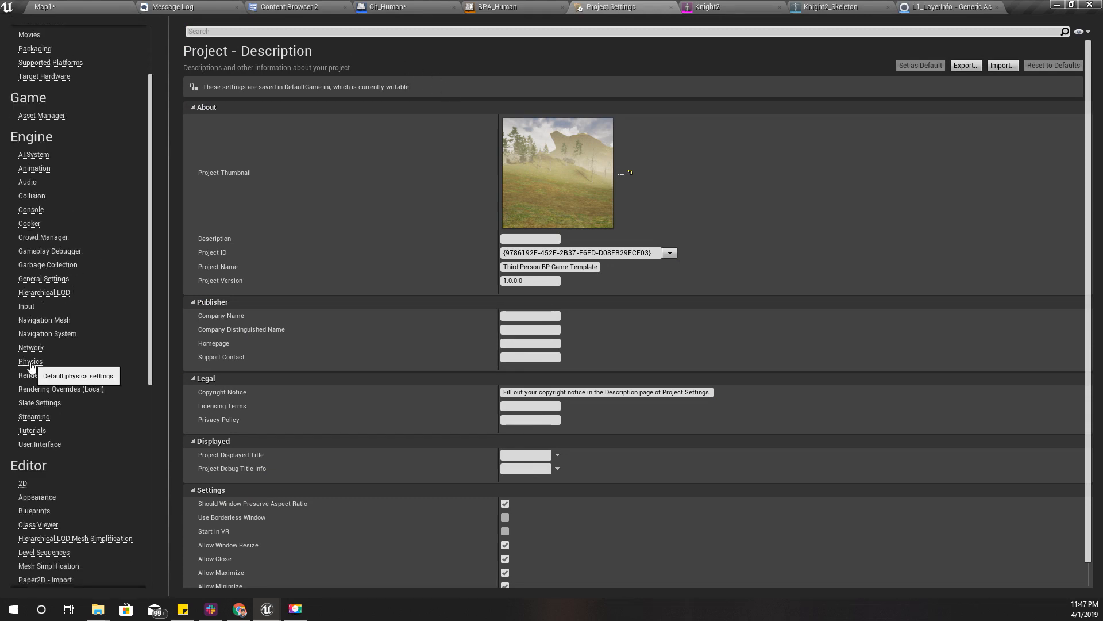
pyautogui.click(30, 361)
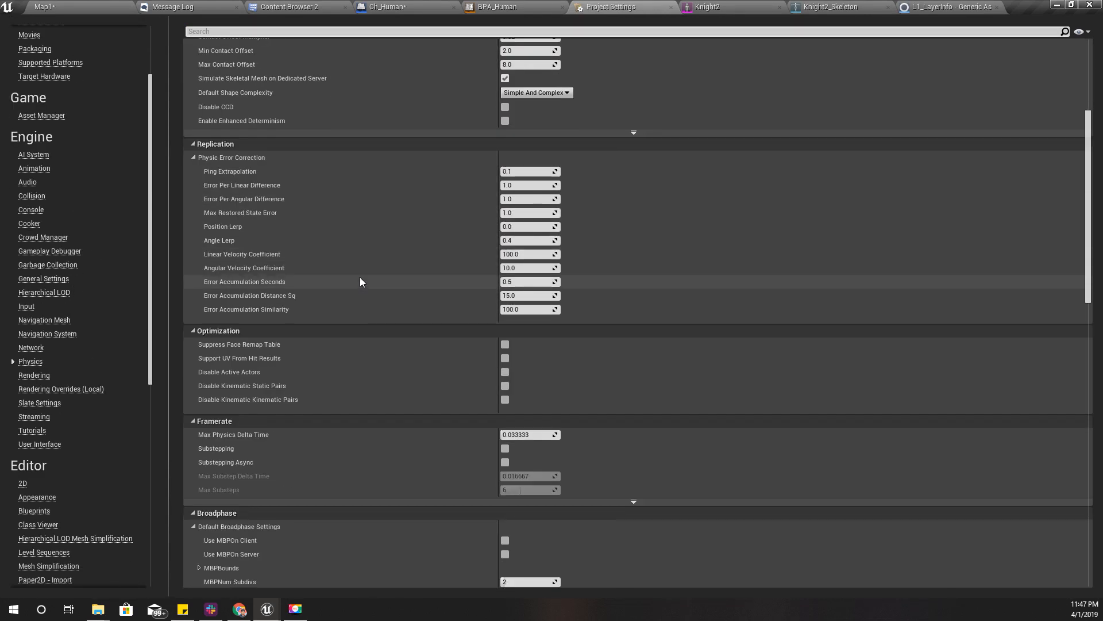
pyautogui.scroll(-3)
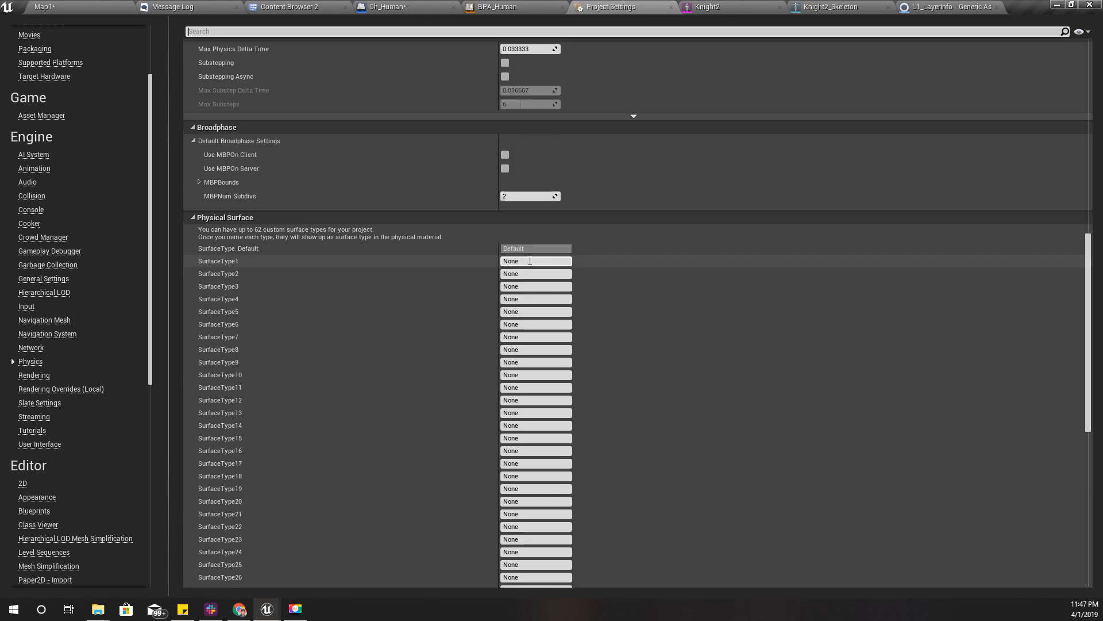
pyautogui.click(289, 7)
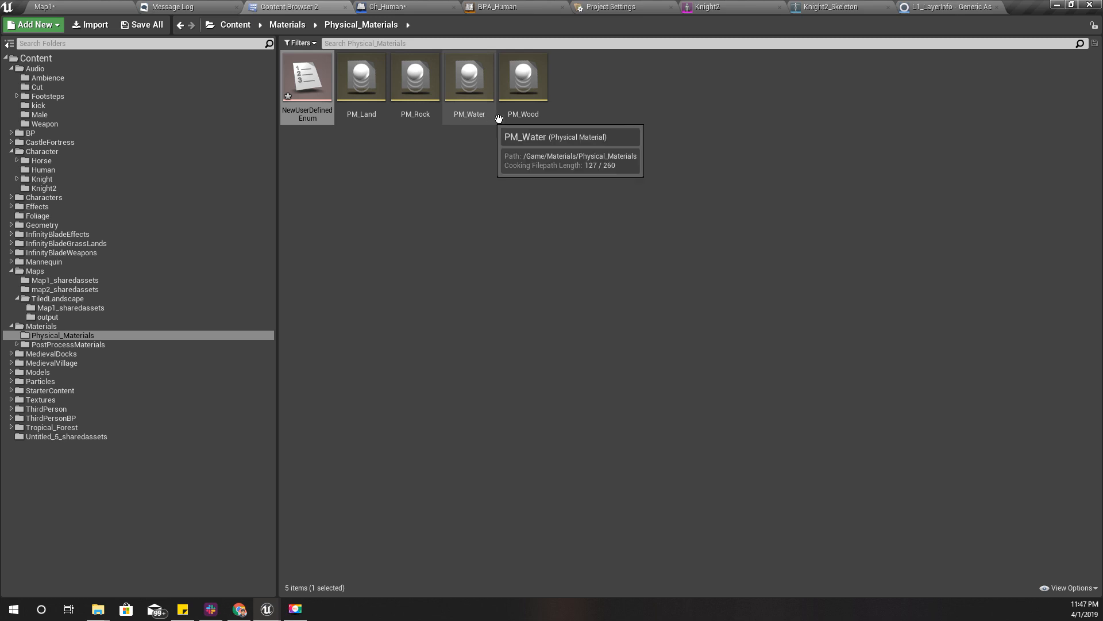
pyautogui.moveTo(416, 24)
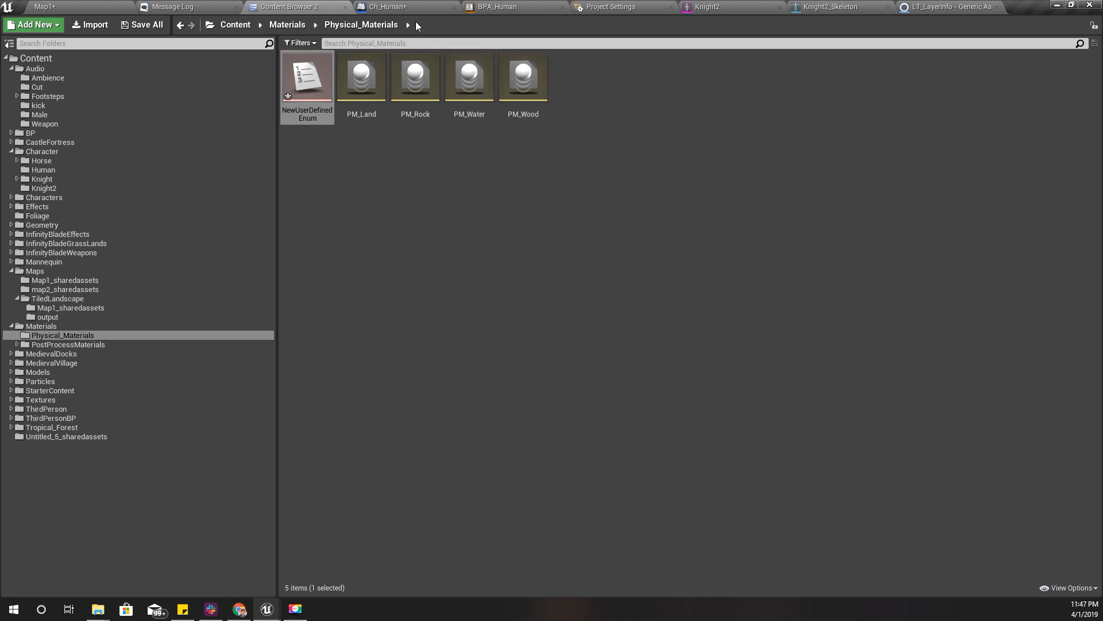
# - Rename SurfaceType1–4 to Land, Rock, Water and Wood
pyautogui.click(610, 7)
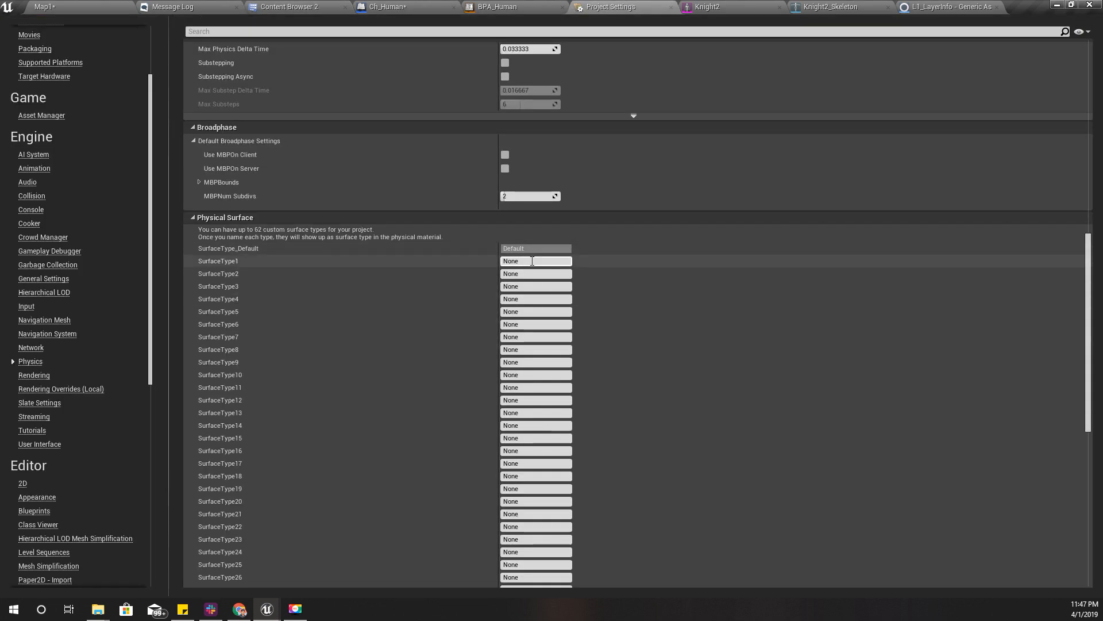
pyautogui.write('Land')
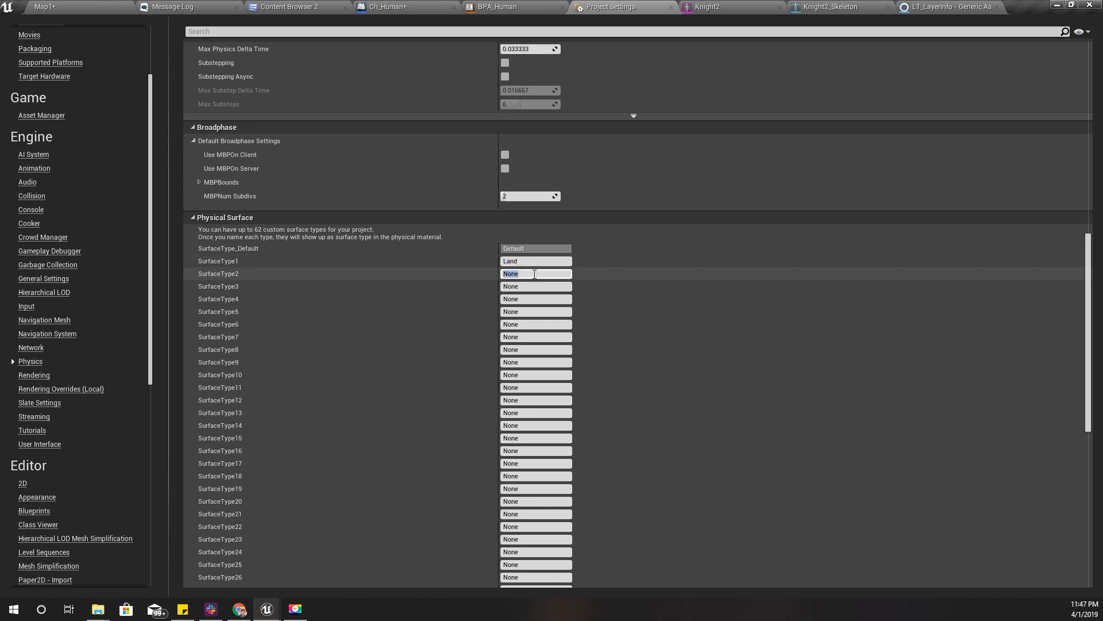
pyautogui.write('Rock')
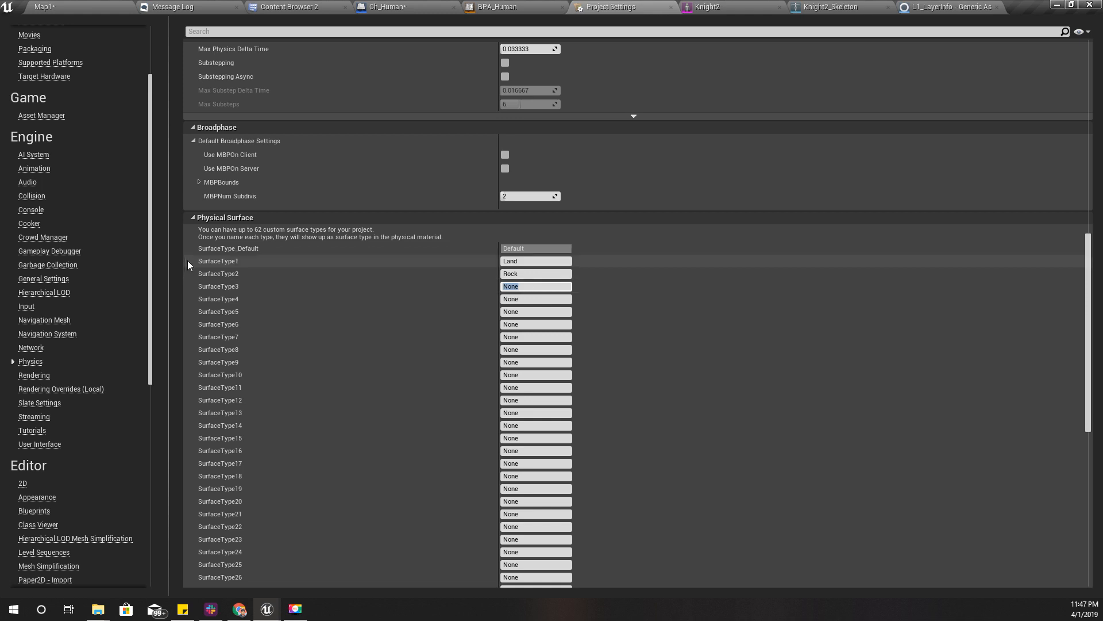
pyautogui.moveTo(308, 238)
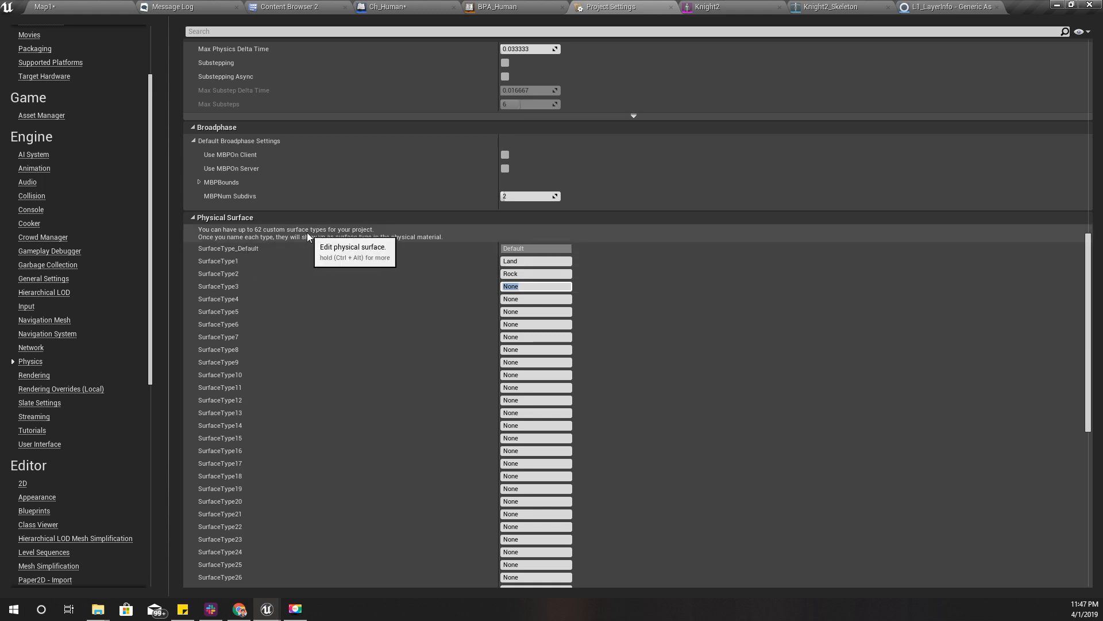
pyautogui.moveTo(437, 245)
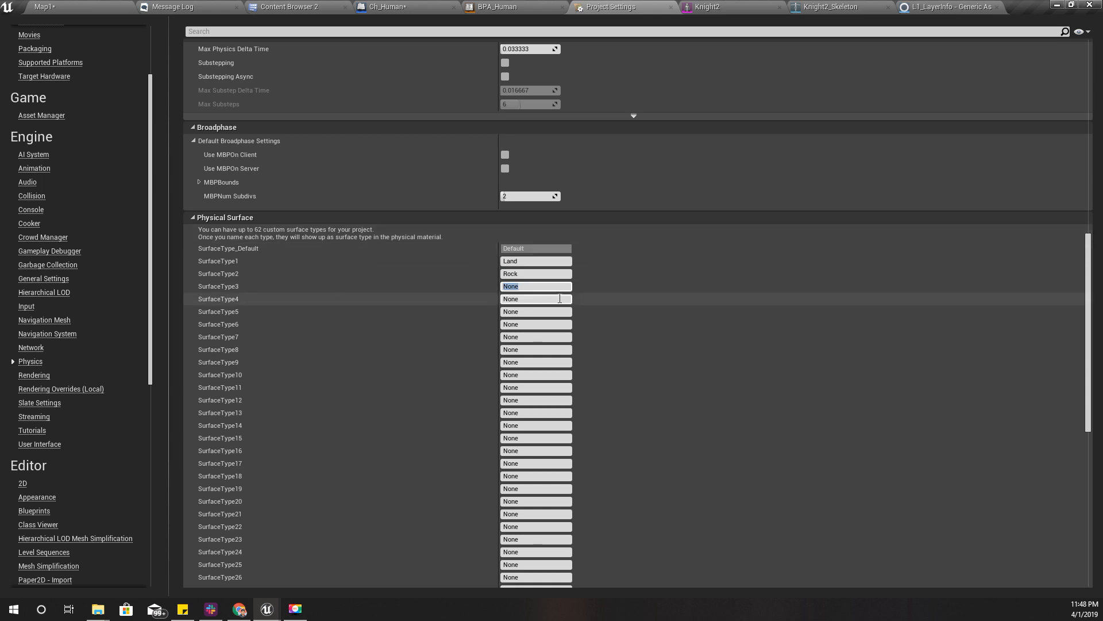
pyautogui.write('Water')
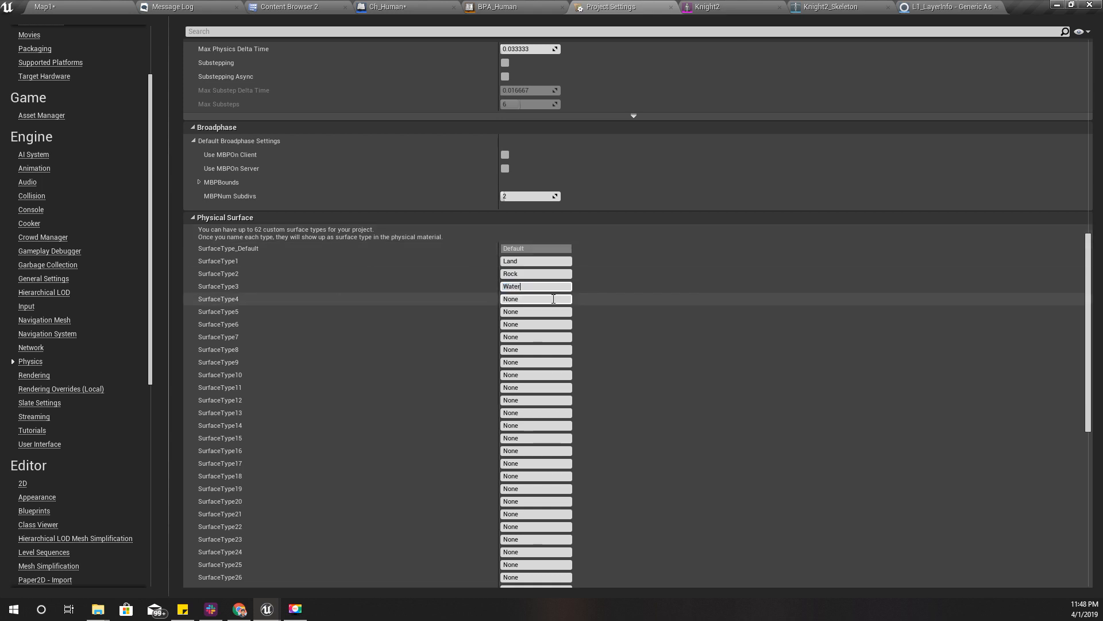
pyautogui.write('Wood')
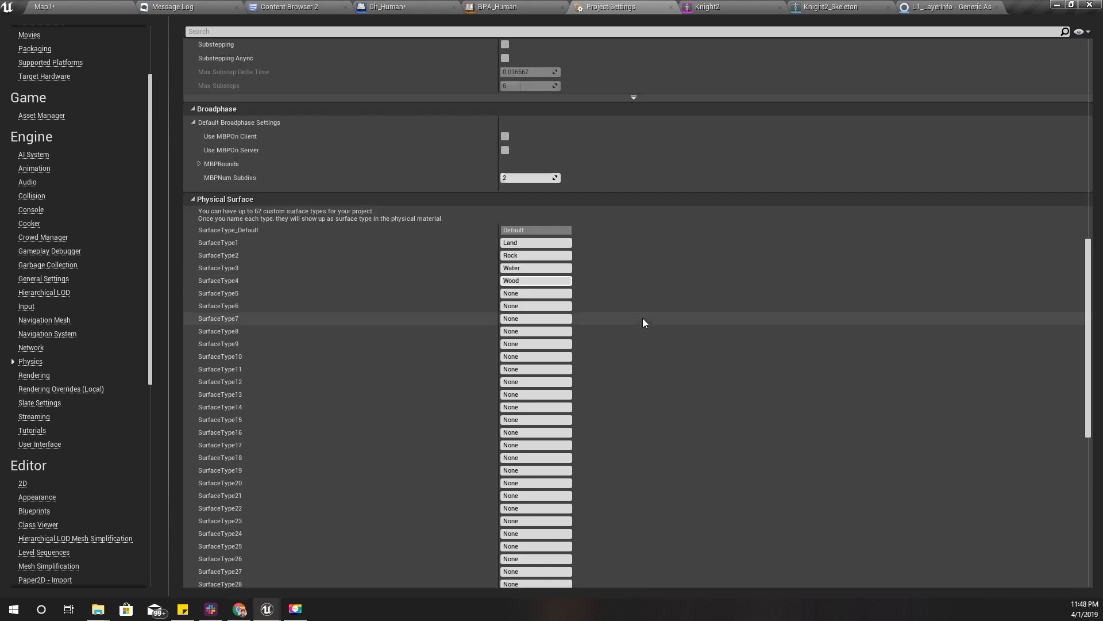
pyautogui.moveTo(618, 291)
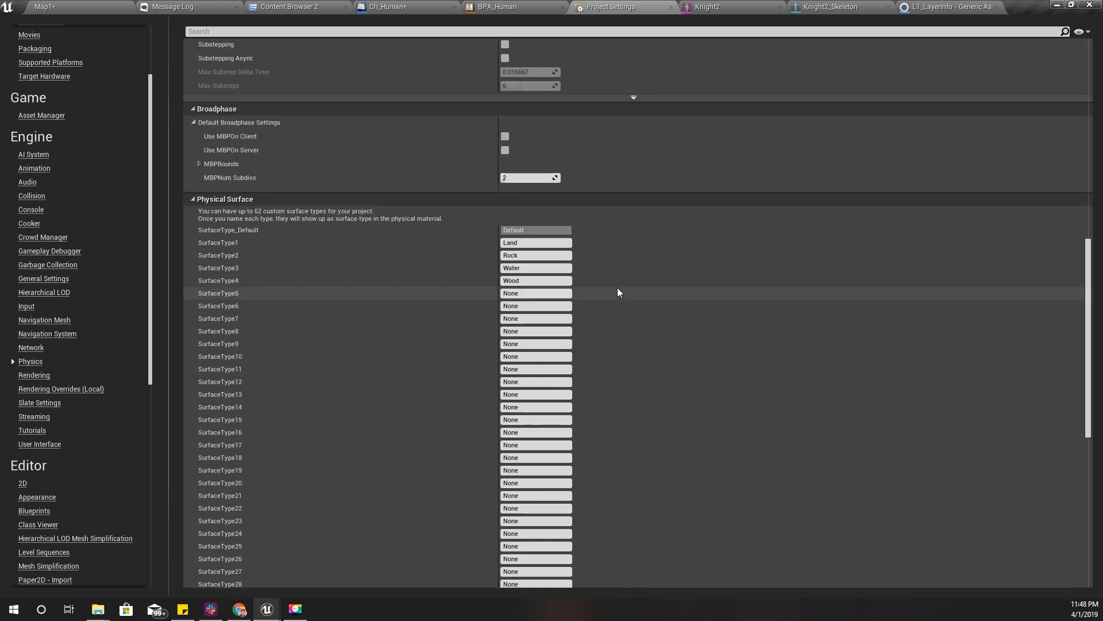
pyautogui.moveTo(286, 7)
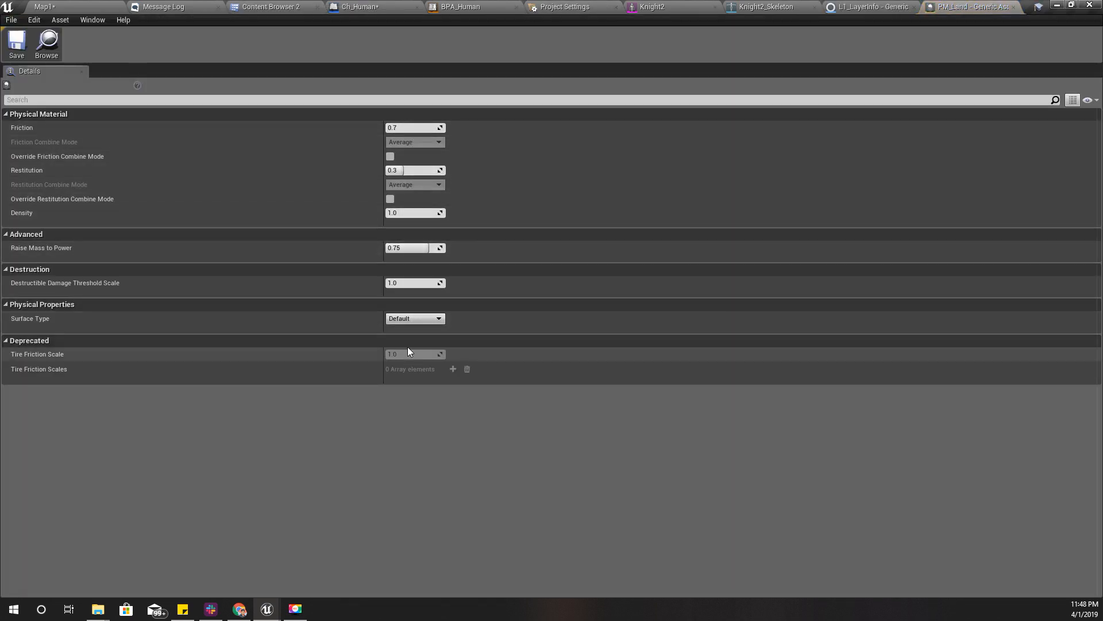
pyautogui.moveTo(494, 318)
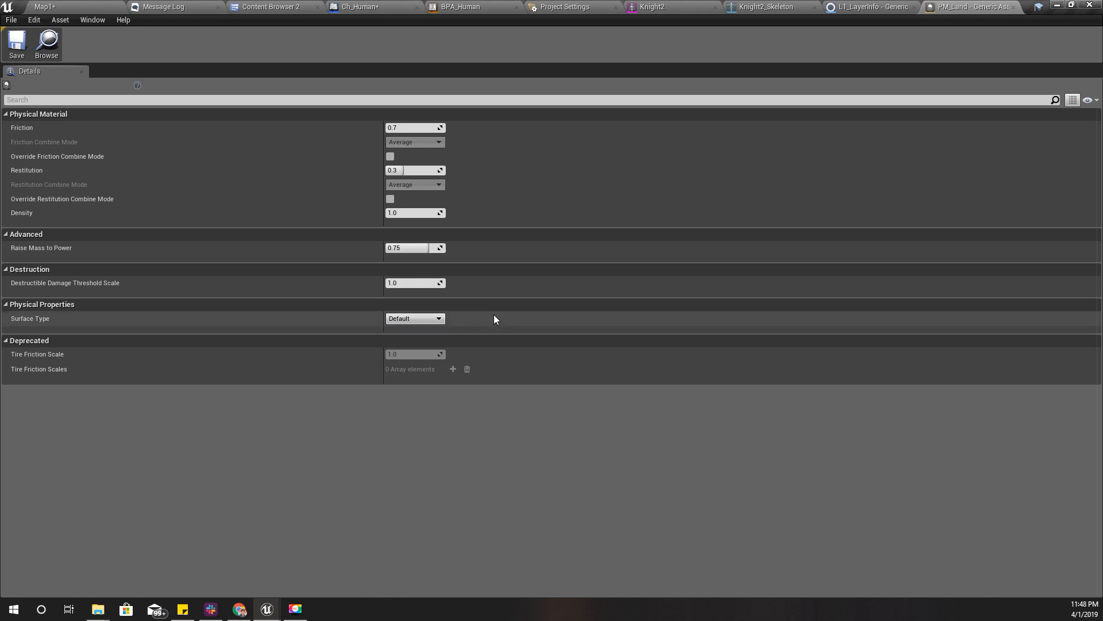
# - Save the open assets and check PM_Land's surface type list against the Physical Surface settings
pyautogui.click(15, 44)
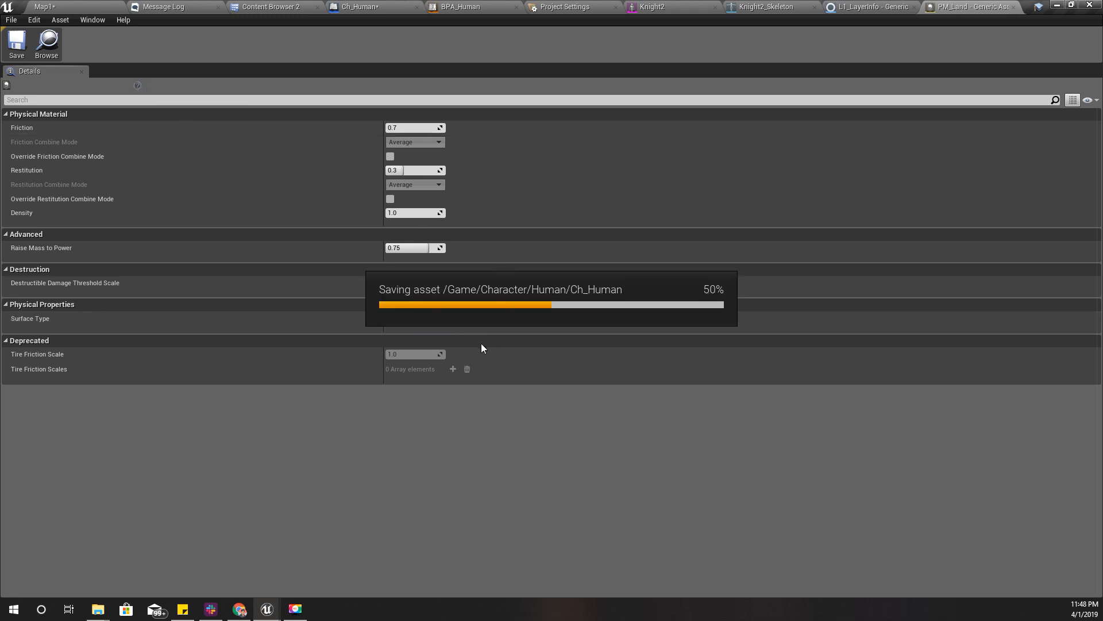
pyautogui.click(415, 318)
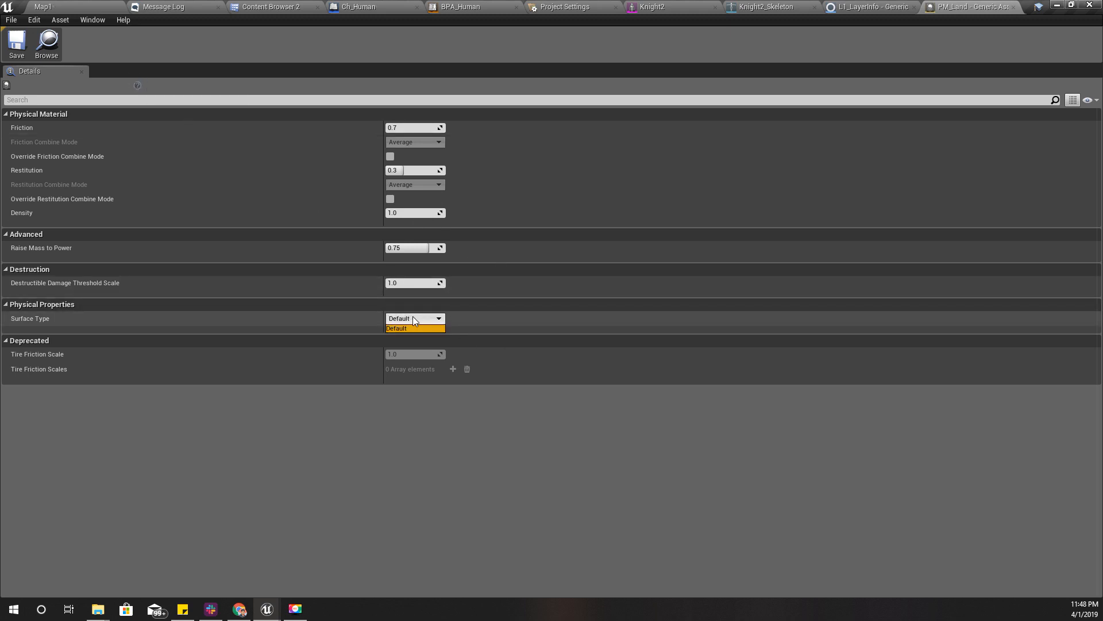
pyautogui.click(572, 7)
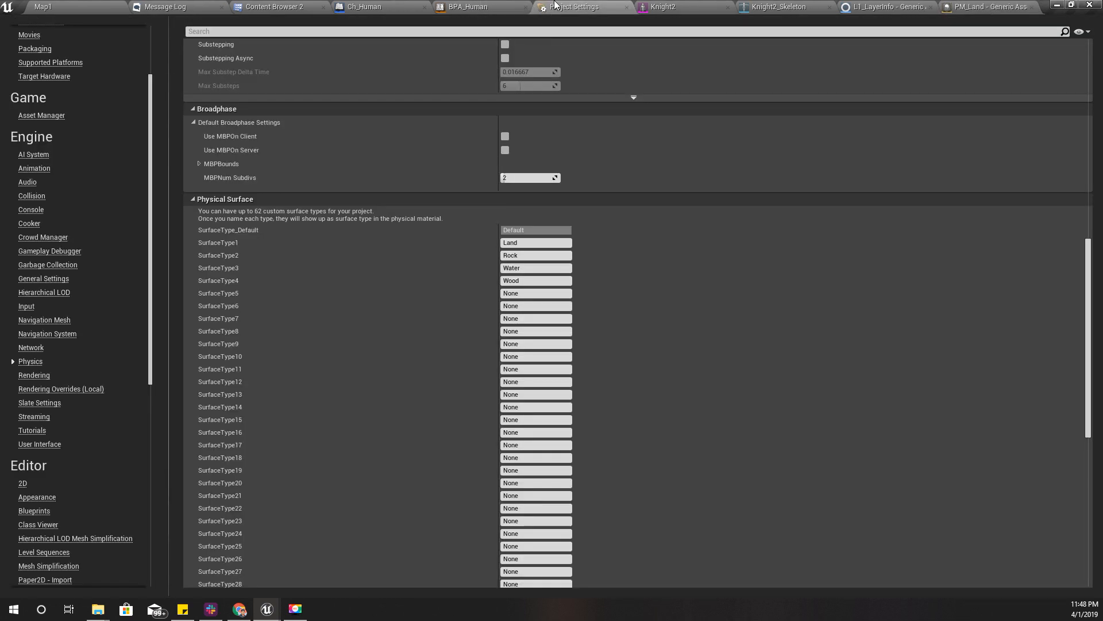
pyautogui.scroll(-3)
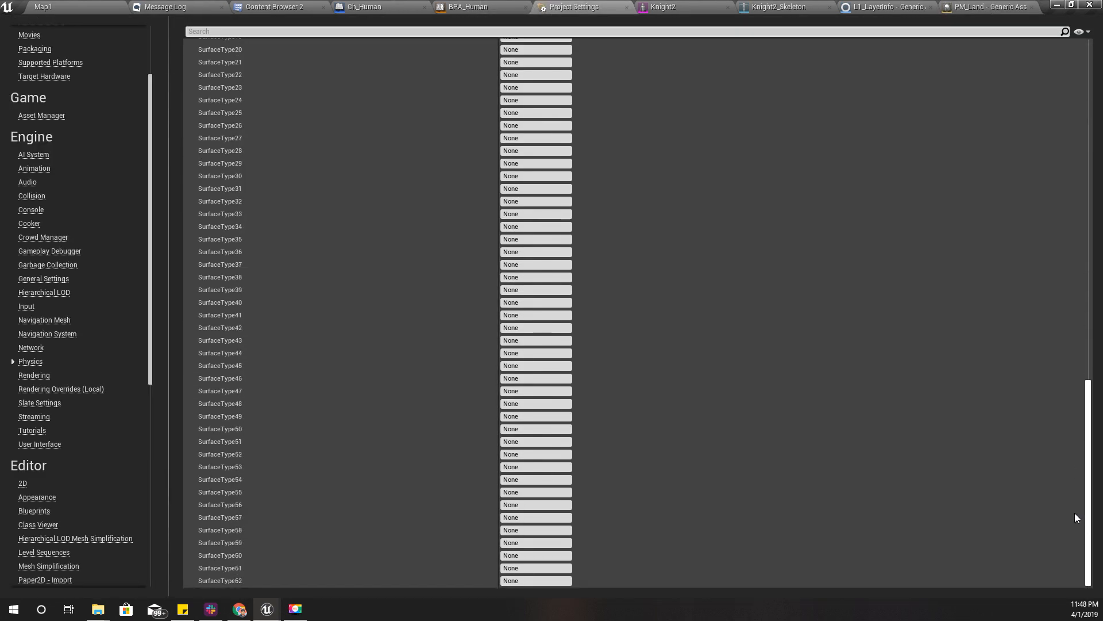
pyautogui.scroll(3)
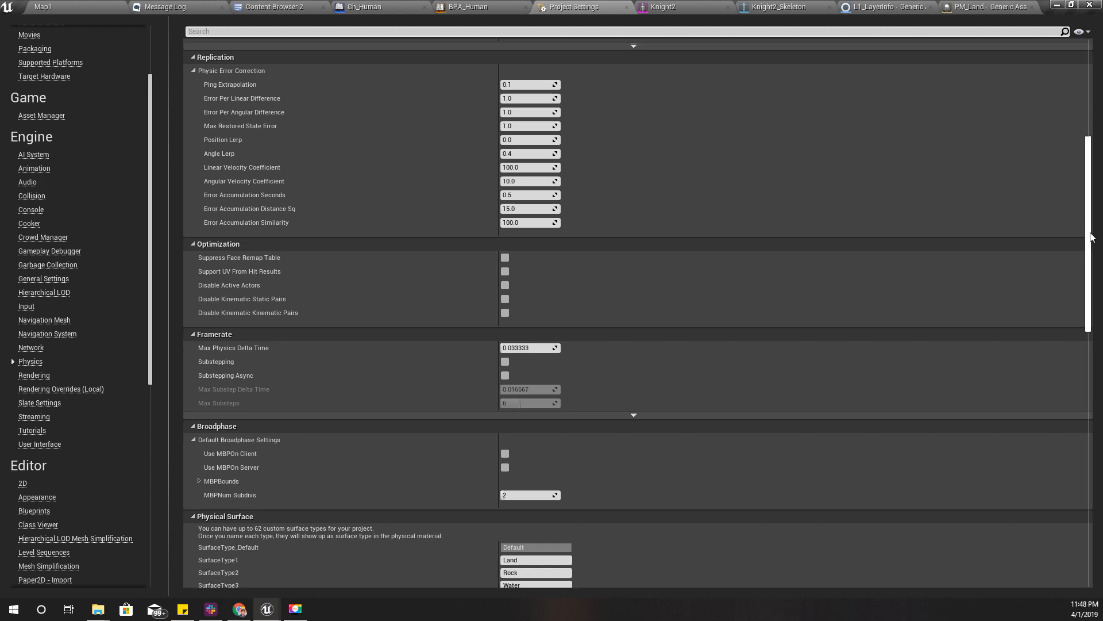
pyautogui.scroll(-3)
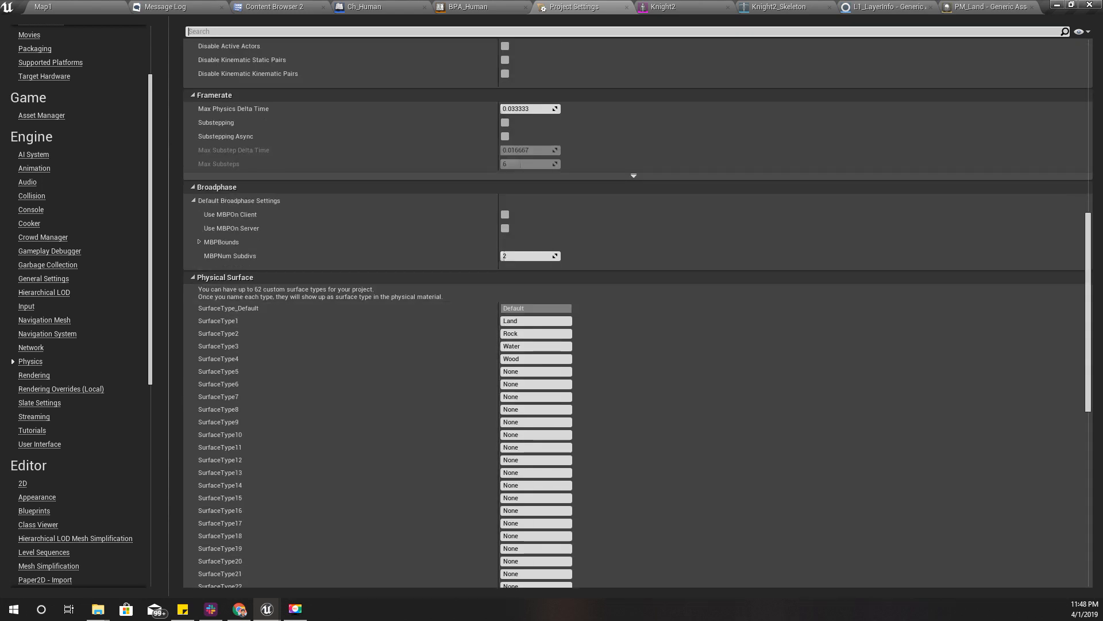
# - Set PM_Land's surface type to Land and PM_Rock's to Rock, closing their editors
pyautogui.click(415, 318)
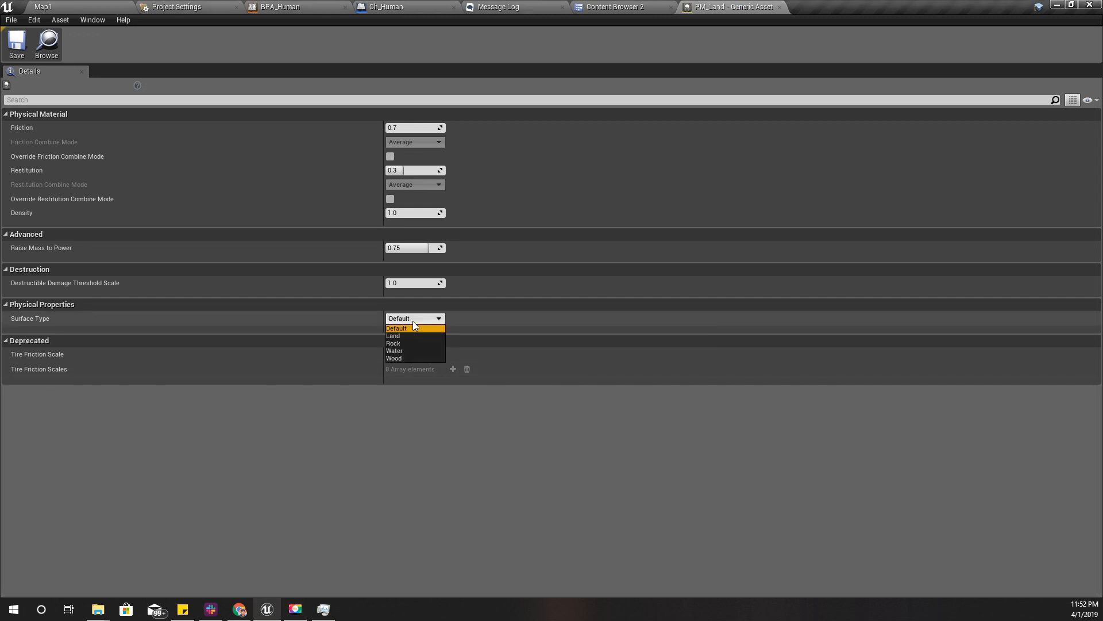
pyautogui.moveTo(523, 458)
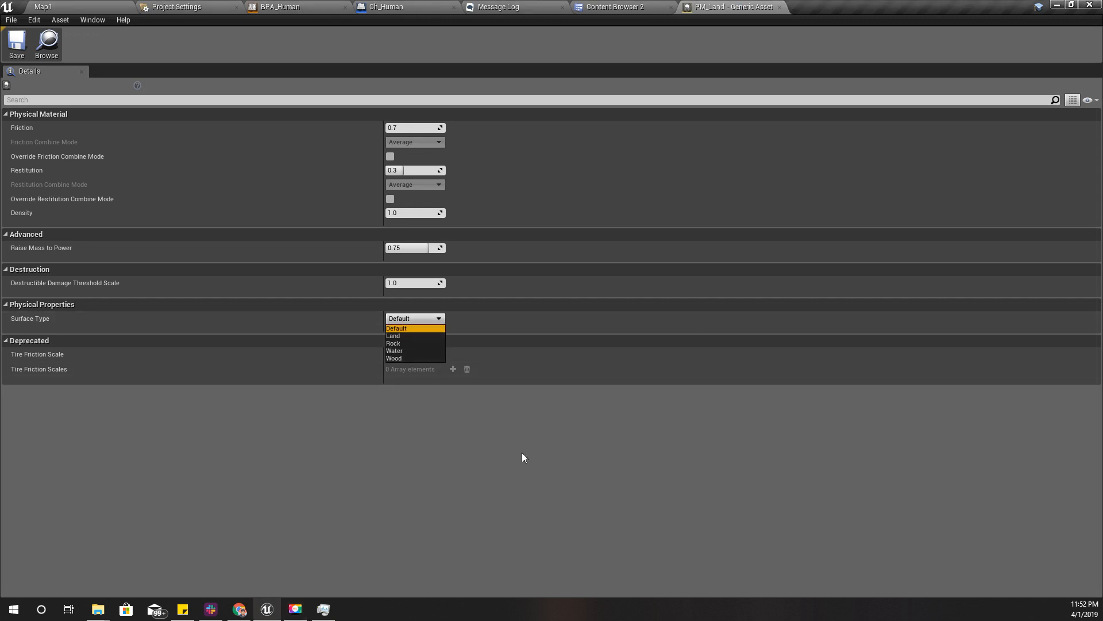
pyautogui.moveTo(403, 335)
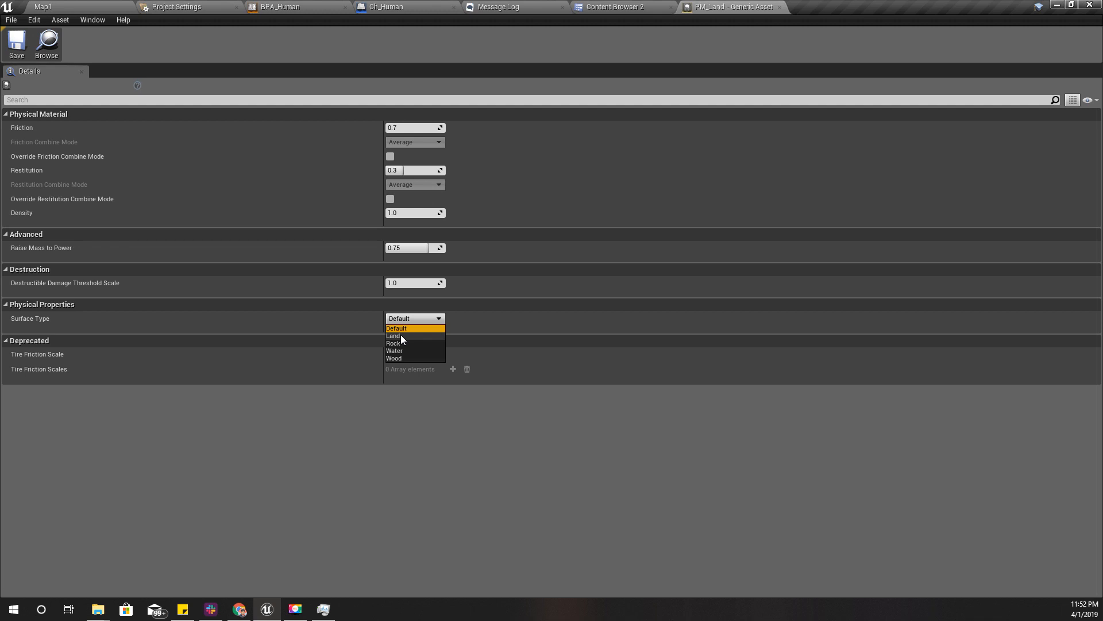
pyautogui.click(393, 336)
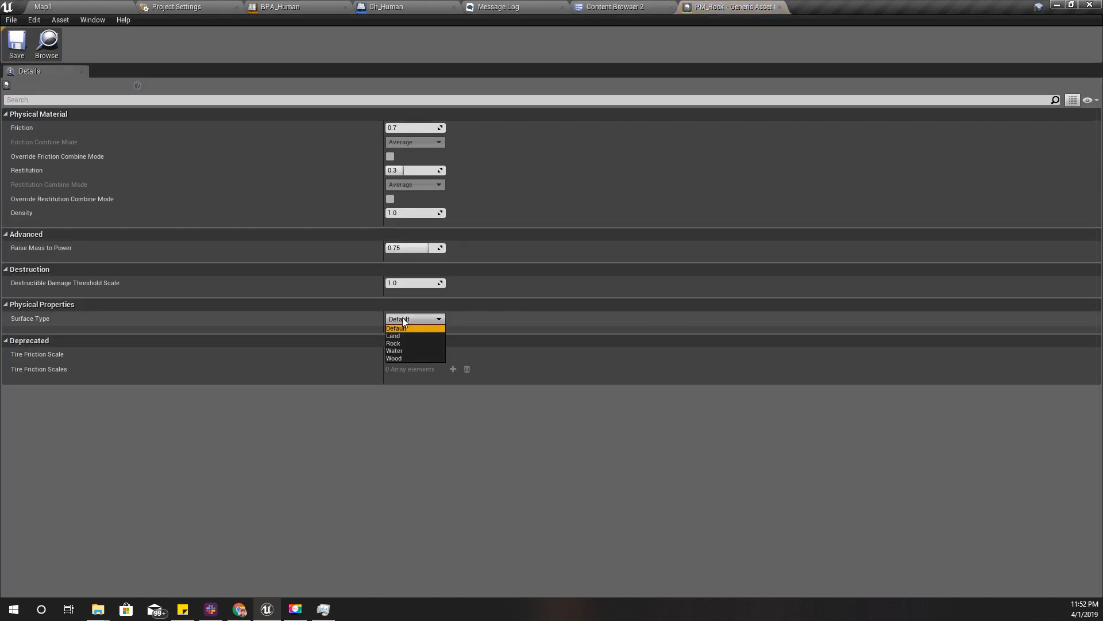
pyautogui.click(618, 7)
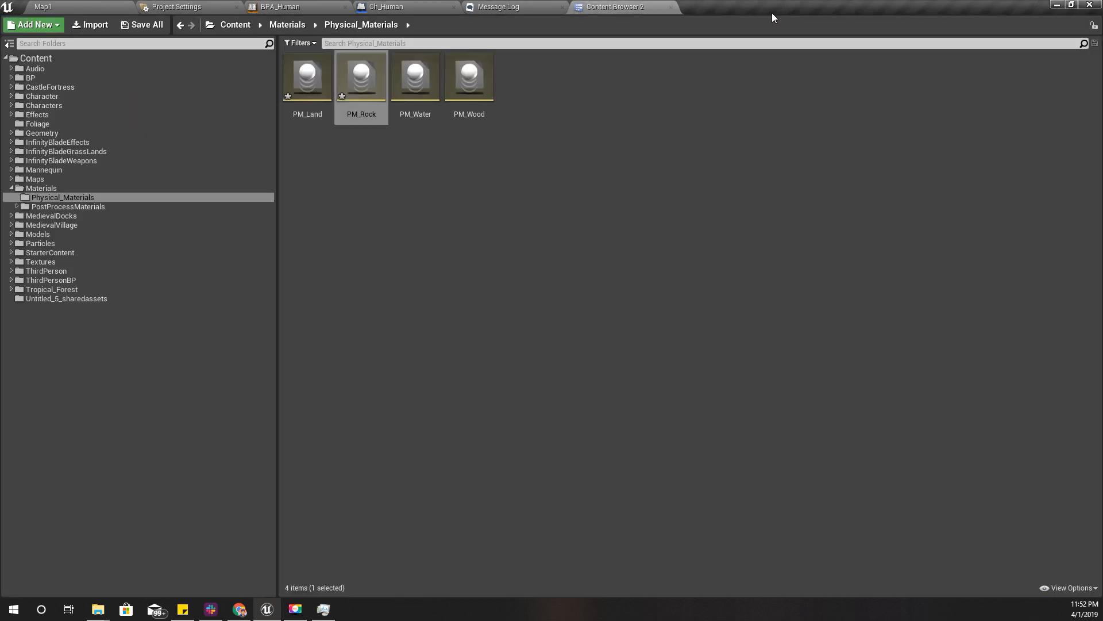
pyautogui.doubleClick(415, 76)
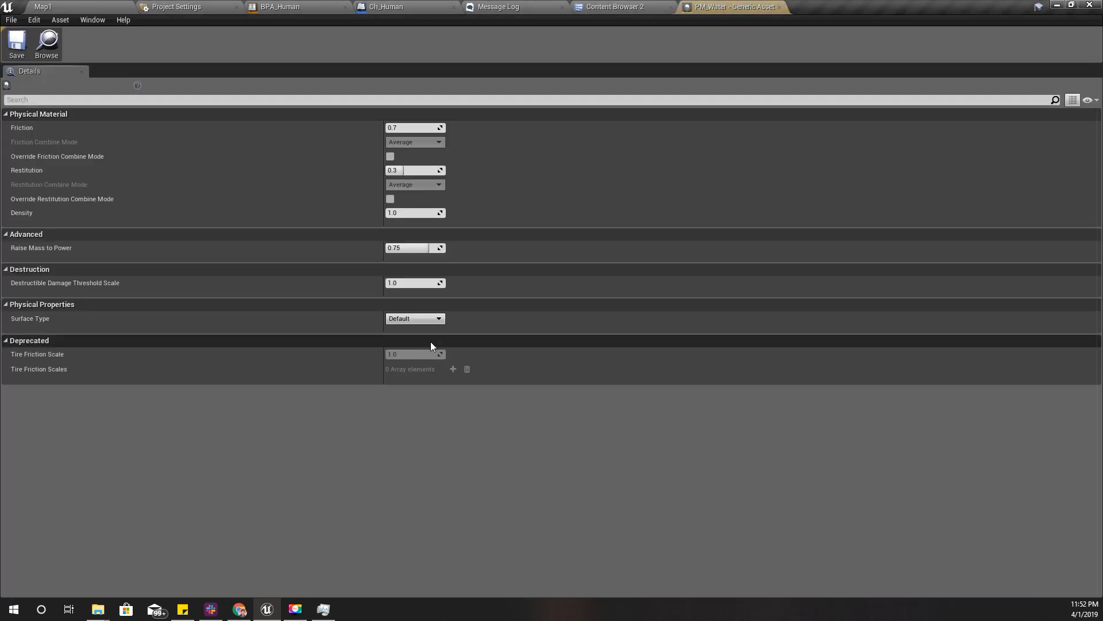
# - Set PM_Water's surface type to Water and PM_Wood's to Wood, closing their editors
pyautogui.click(415, 318)
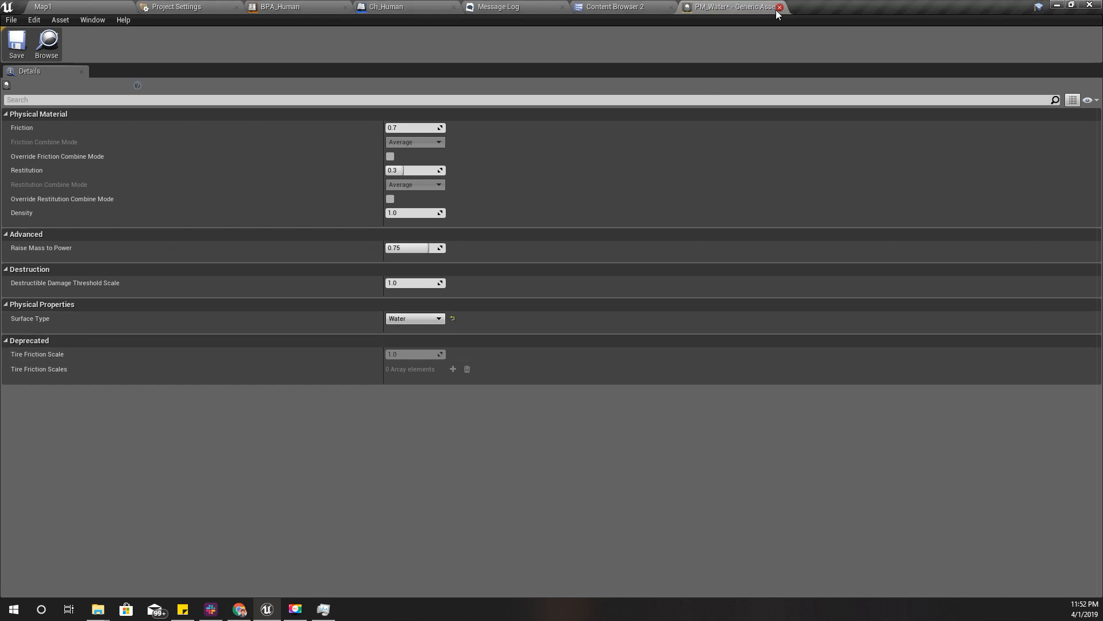
pyautogui.click(453, 318)
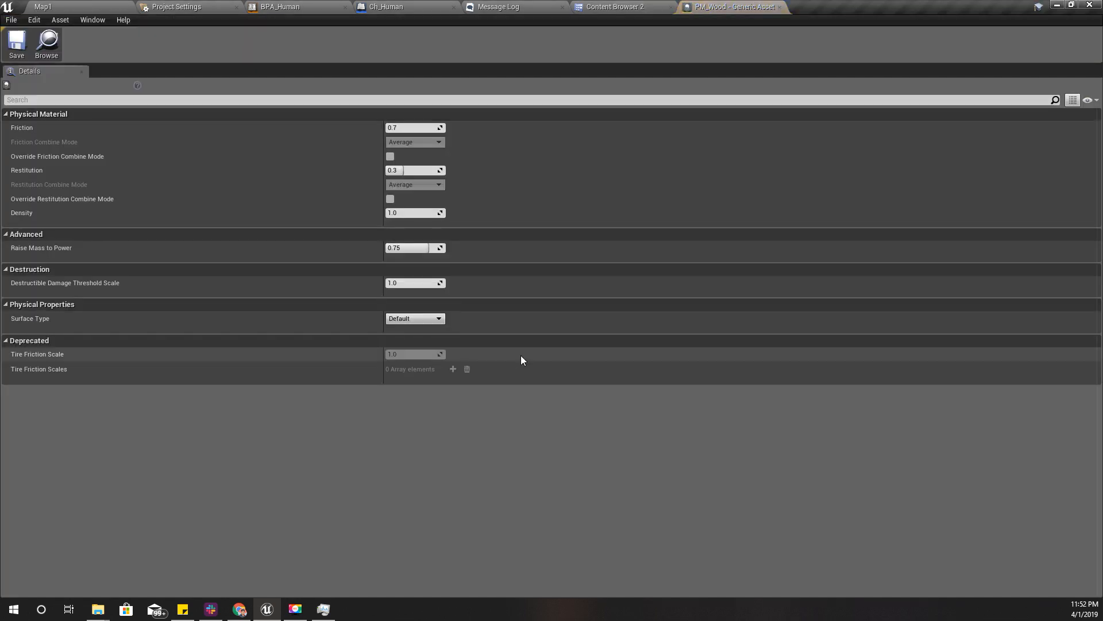
pyautogui.click(415, 318)
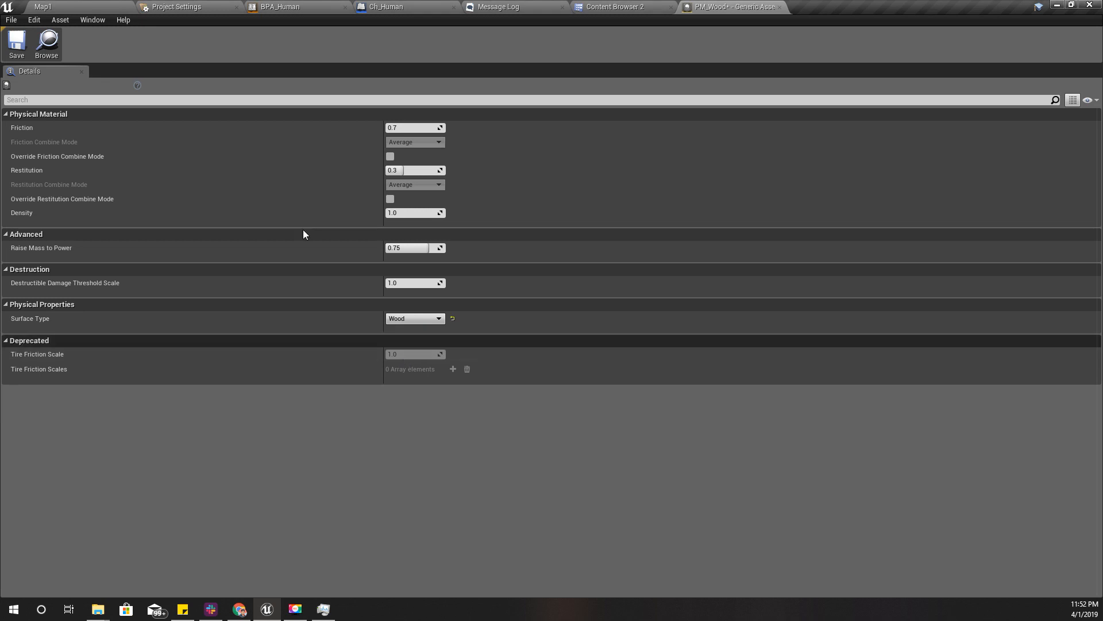
pyautogui.click(617, 7)
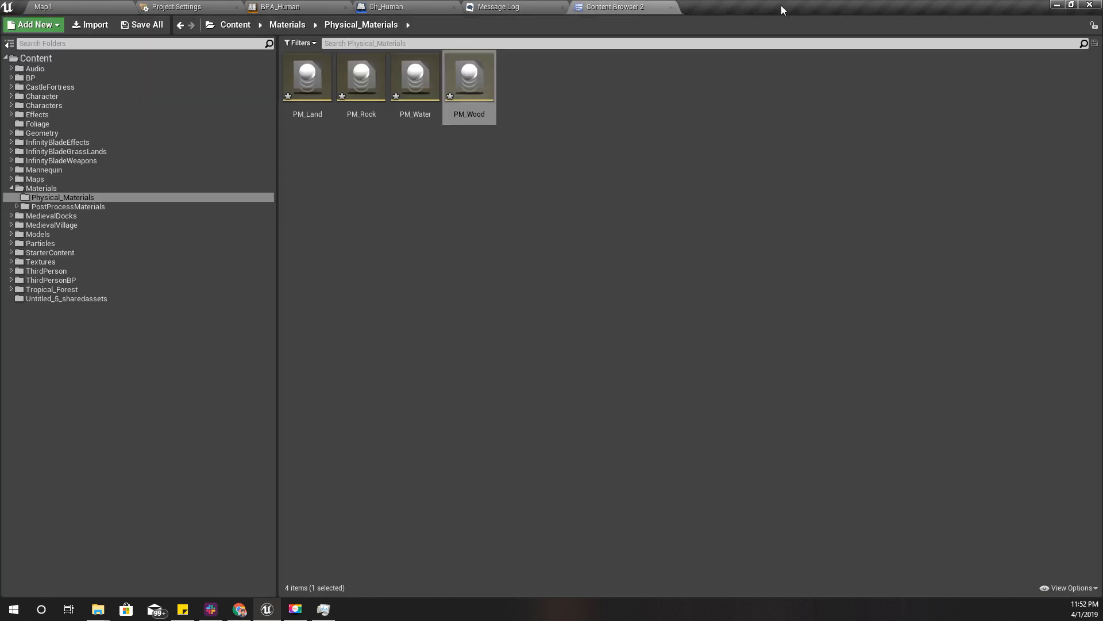
# - Load all 17 landscape sublevels from Map1's Levels list and view the terrain full screen
pyautogui.click(42, 7)
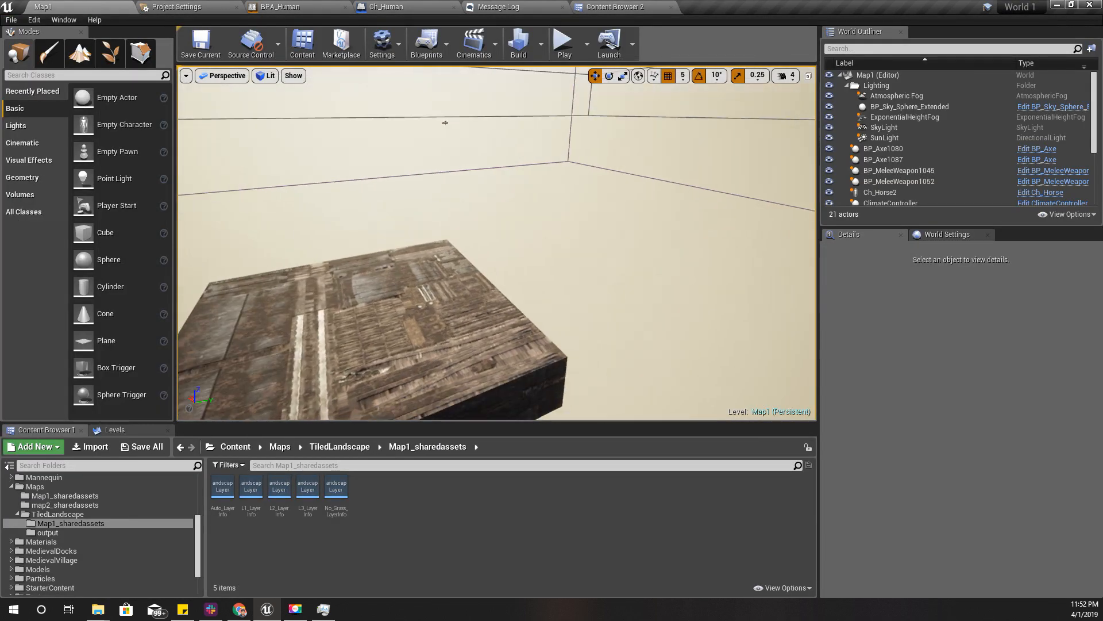
pyautogui.click(112, 429)
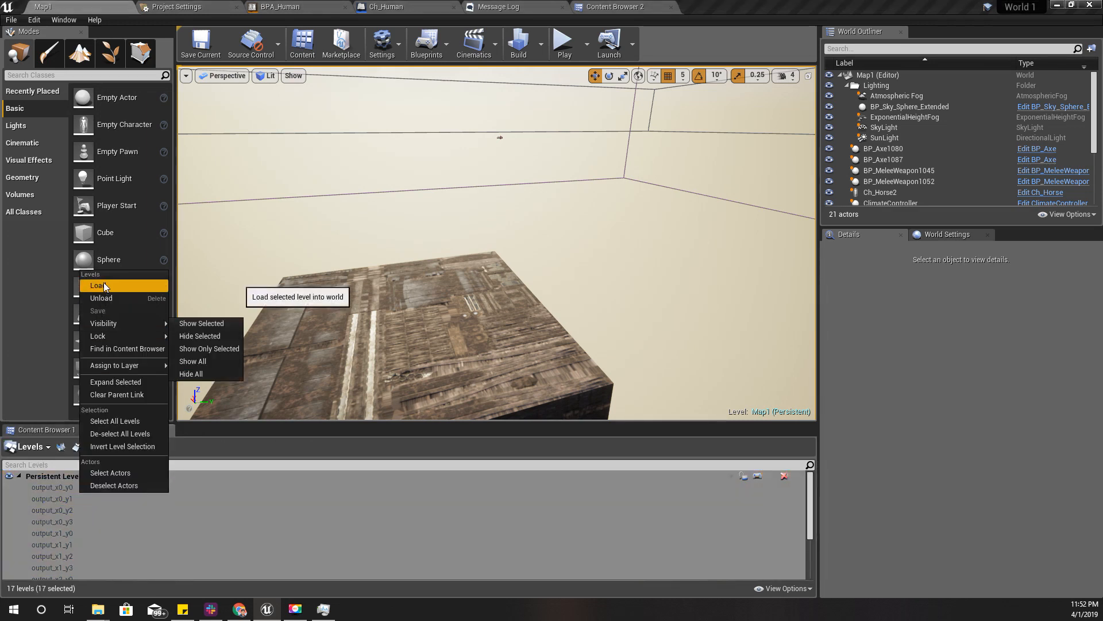
pyautogui.click(97, 285)
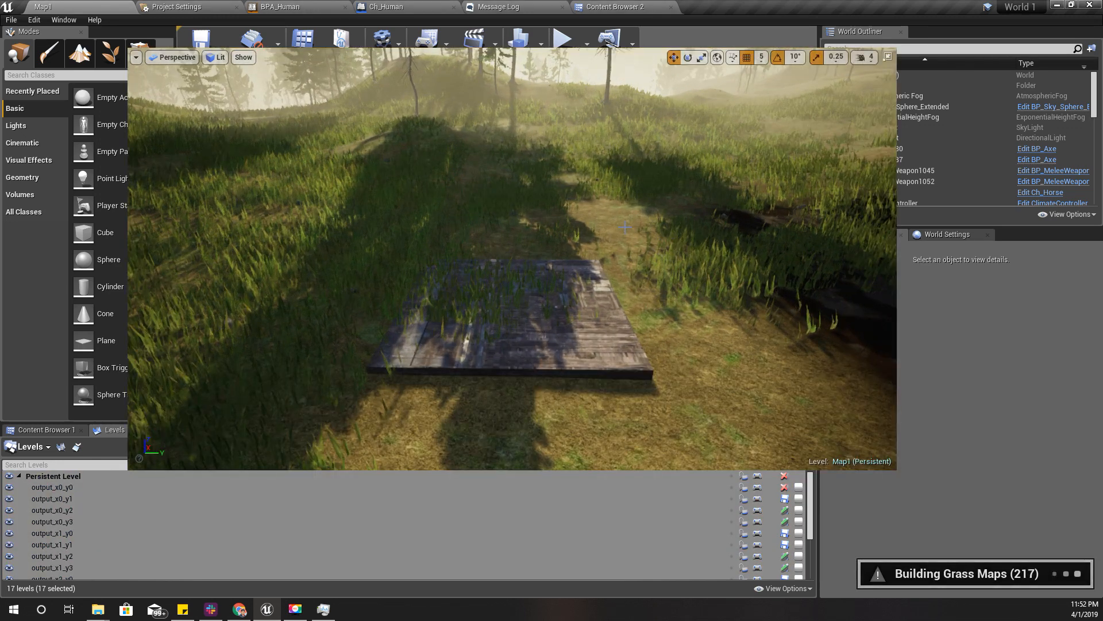
pyautogui.press('F11')
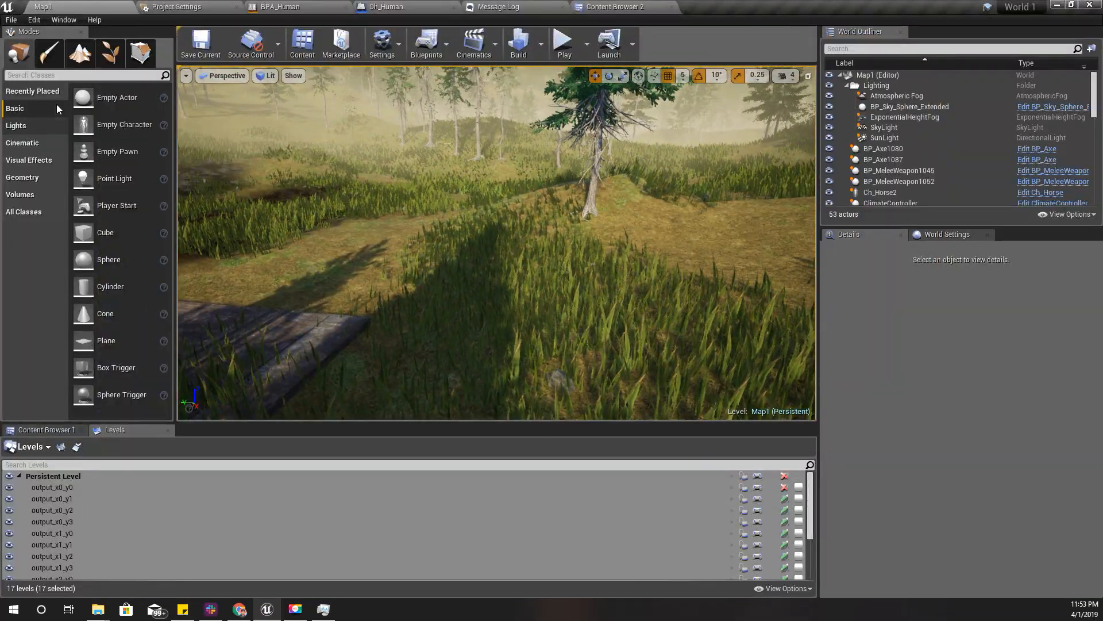
# - Switch to the Ch_Human blueprint showing its Footstep function graph
pyautogui.click(386, 7)
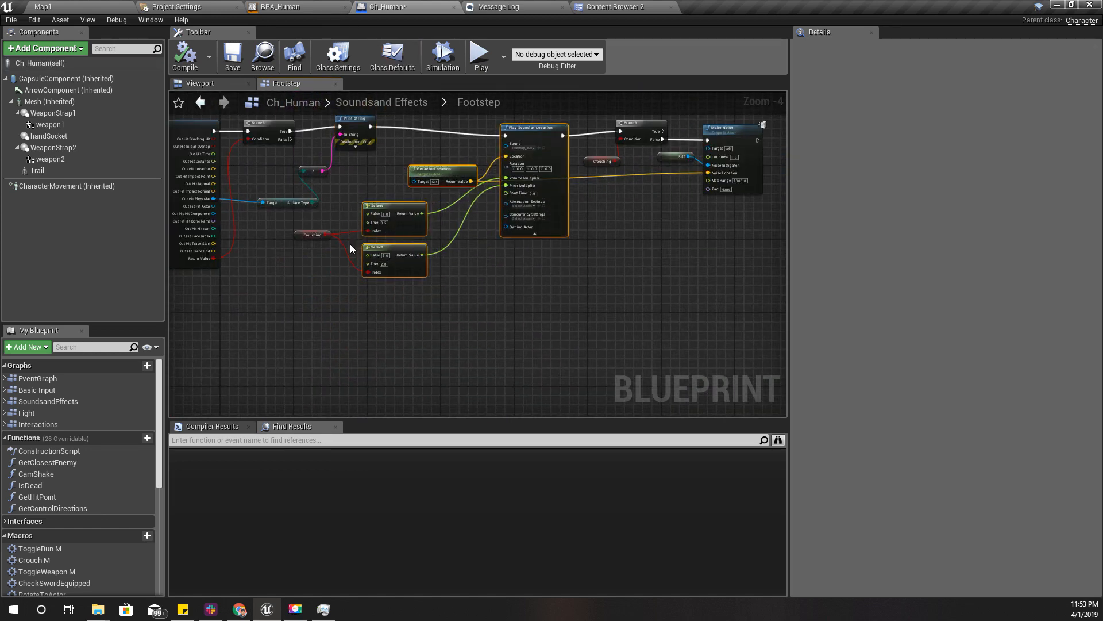
pyautogui.moveTo(533, 130)
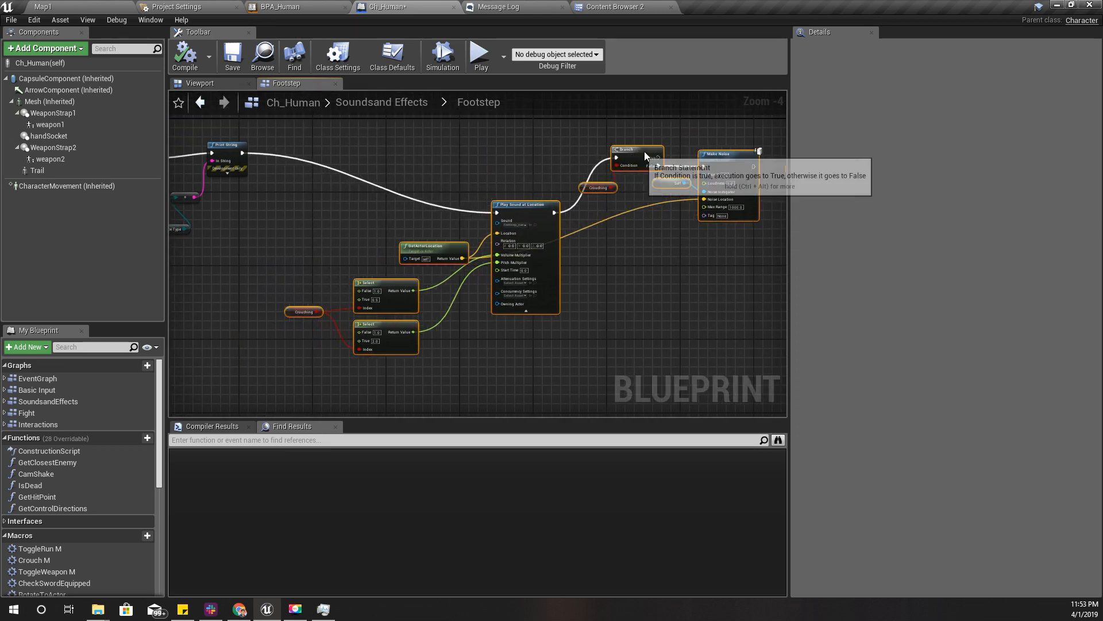
# - Add a Select node on the Play Sound at Location Sound pin, indexed by Surface Type
pyautogui.scroll(3)
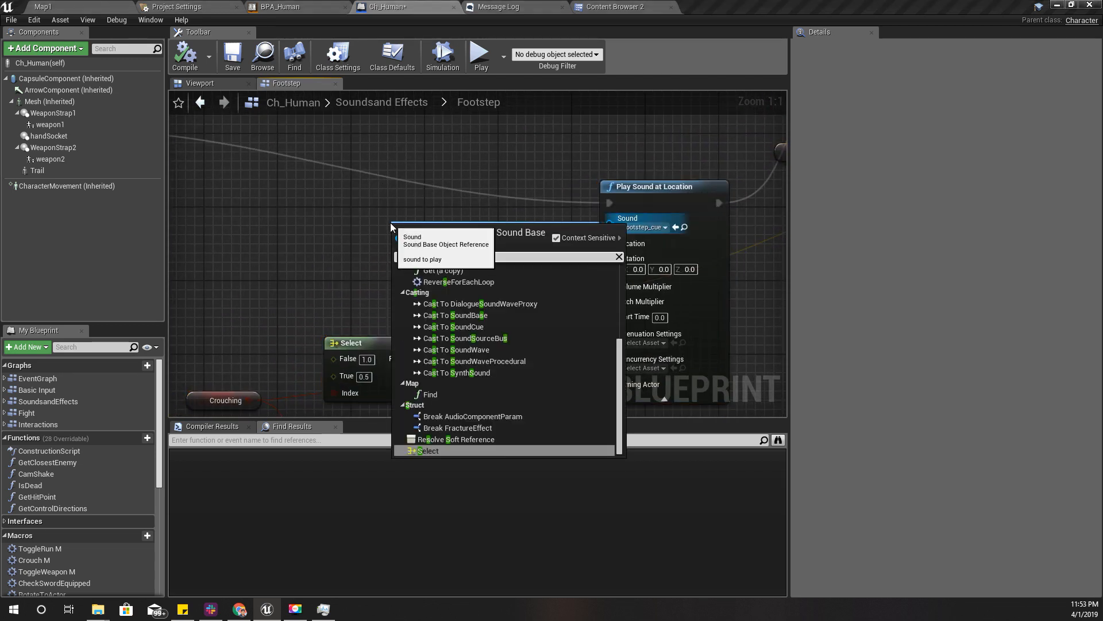
pyautogui.write('so')
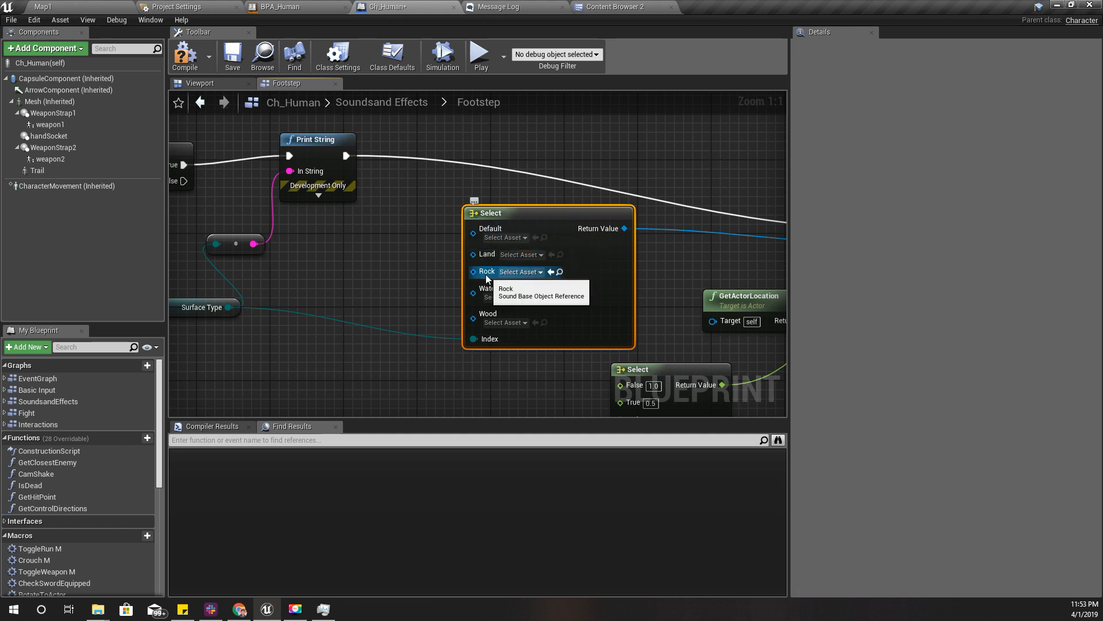
pyautogui.moveTo(488, 320)
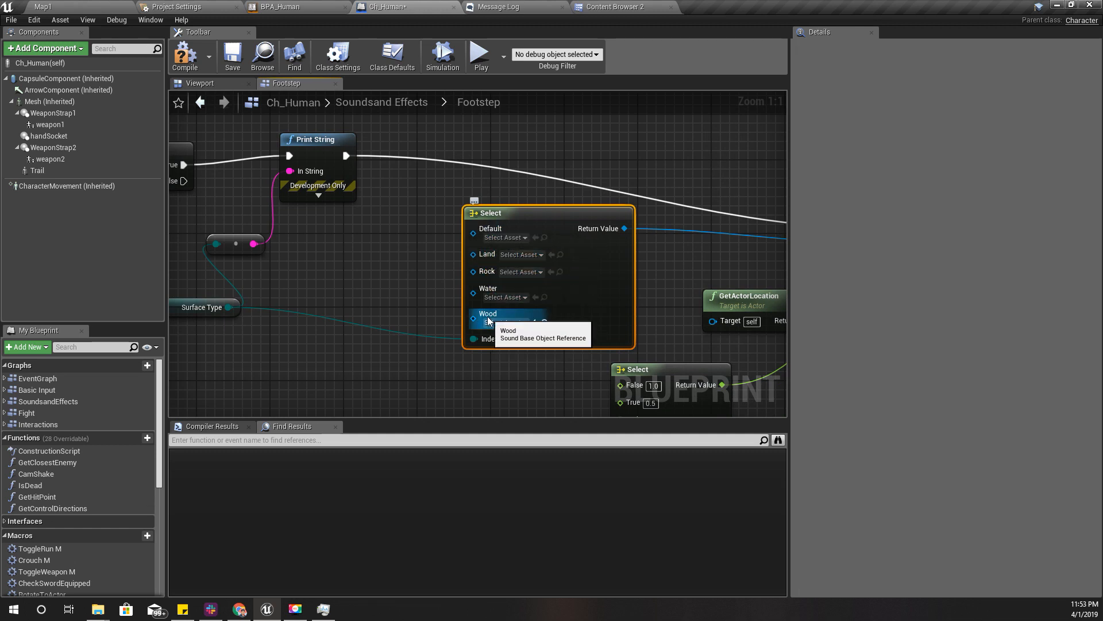
pyautogui.moveTo(520, 307)
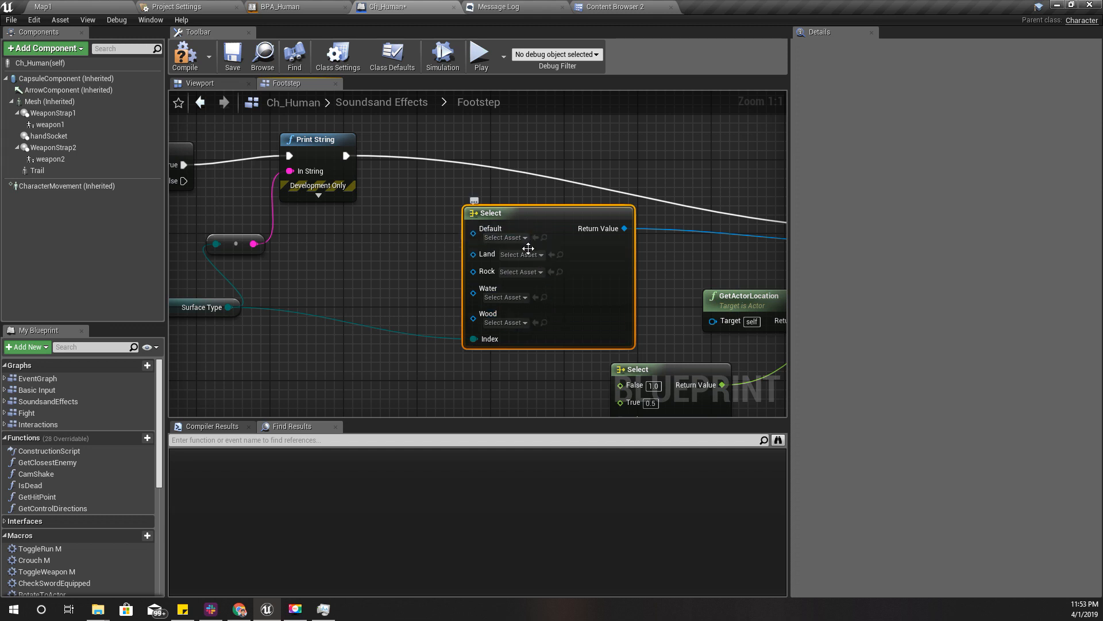
pyautogui.click(606, 7)
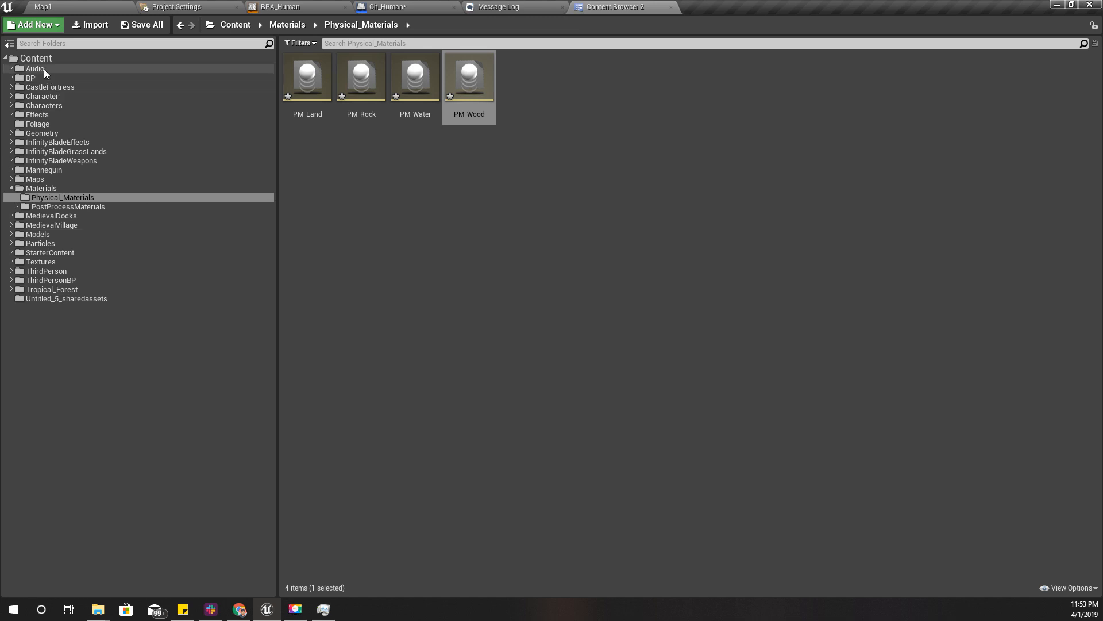
# - Assign Footstep_cue from the audio folder to the Select node's Land option
pyautogui.click(33, 68)
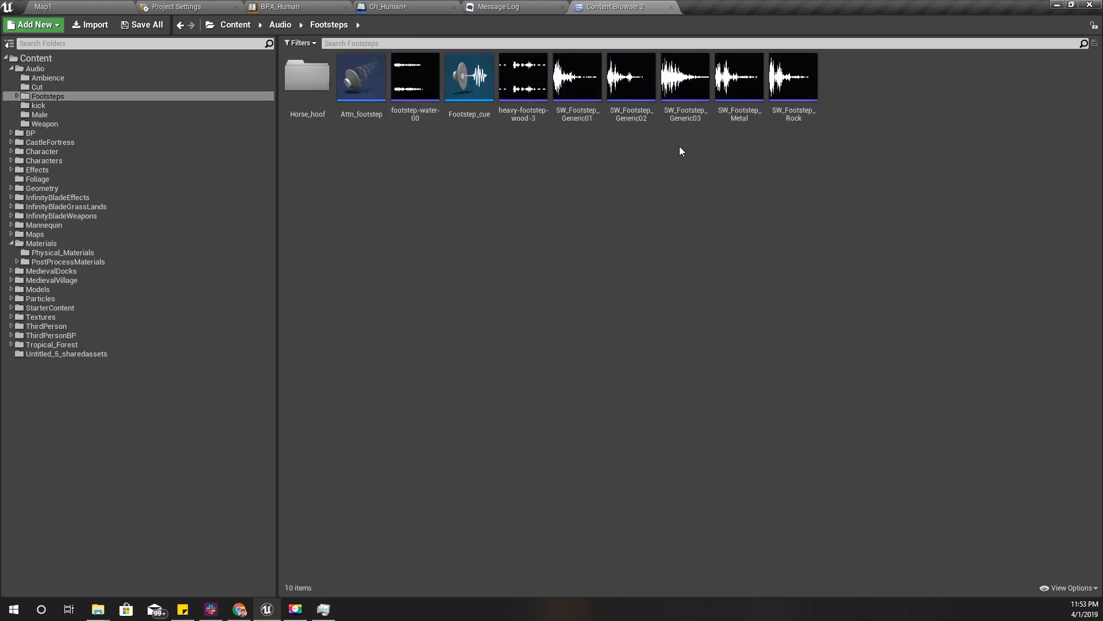
pyautogui.moveTo(537, 180)
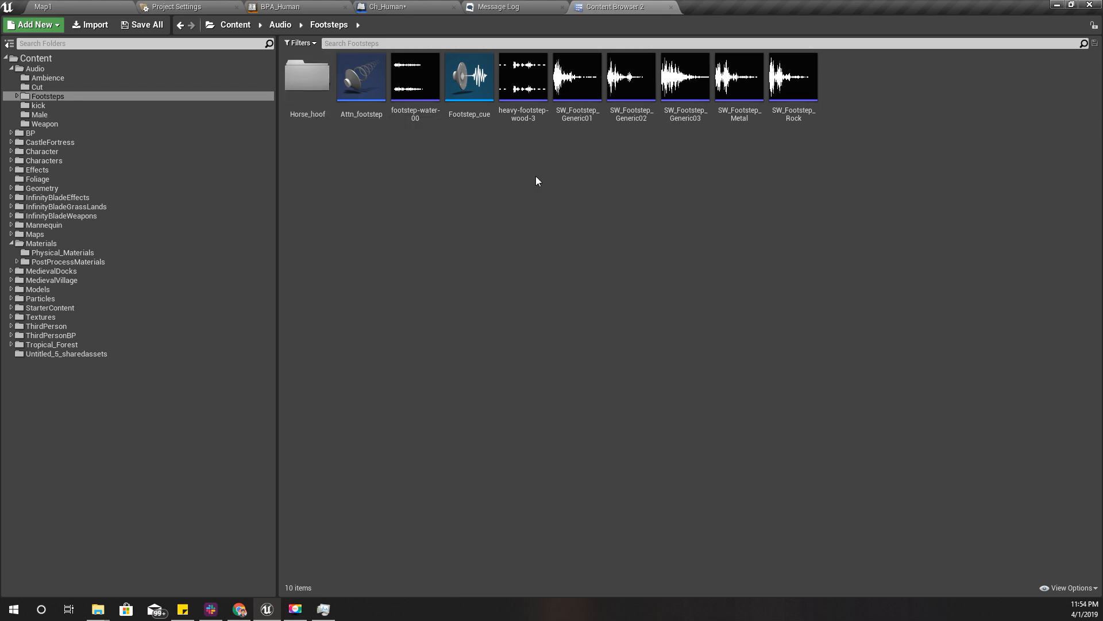
pyautogui.moveTo(469, 76)
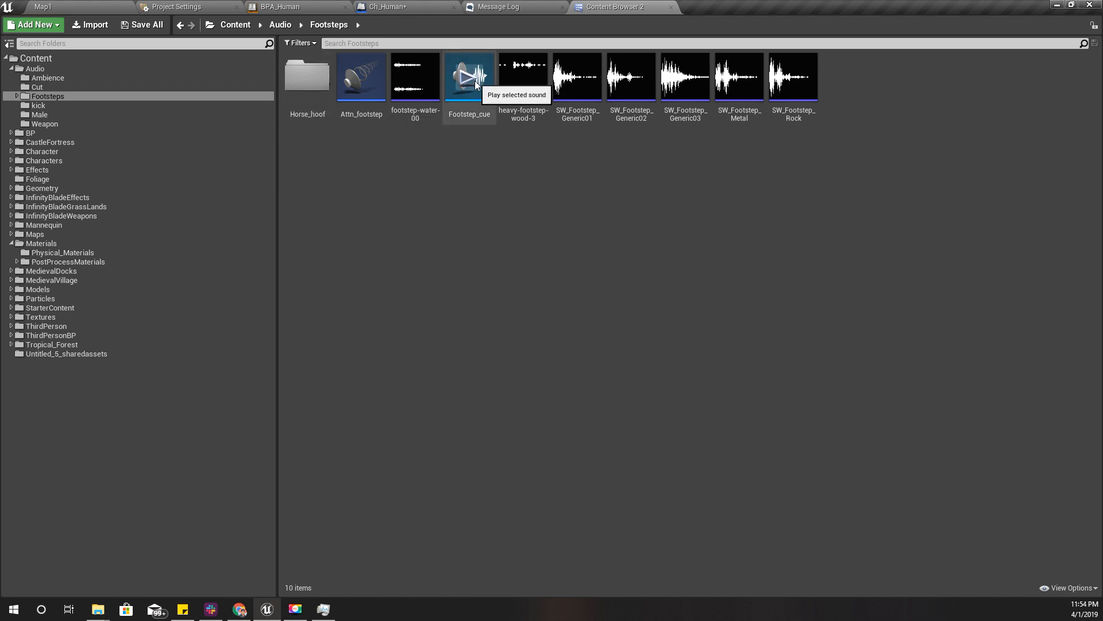
pyautogui.moveTo(469, 84)
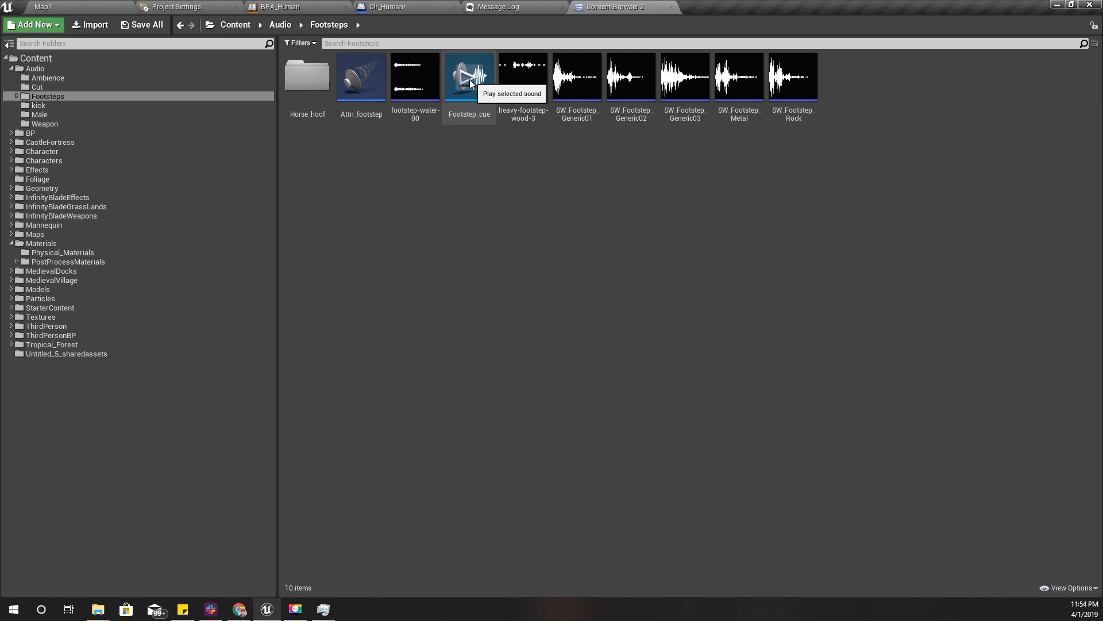
pyautogui.click(469, 77)
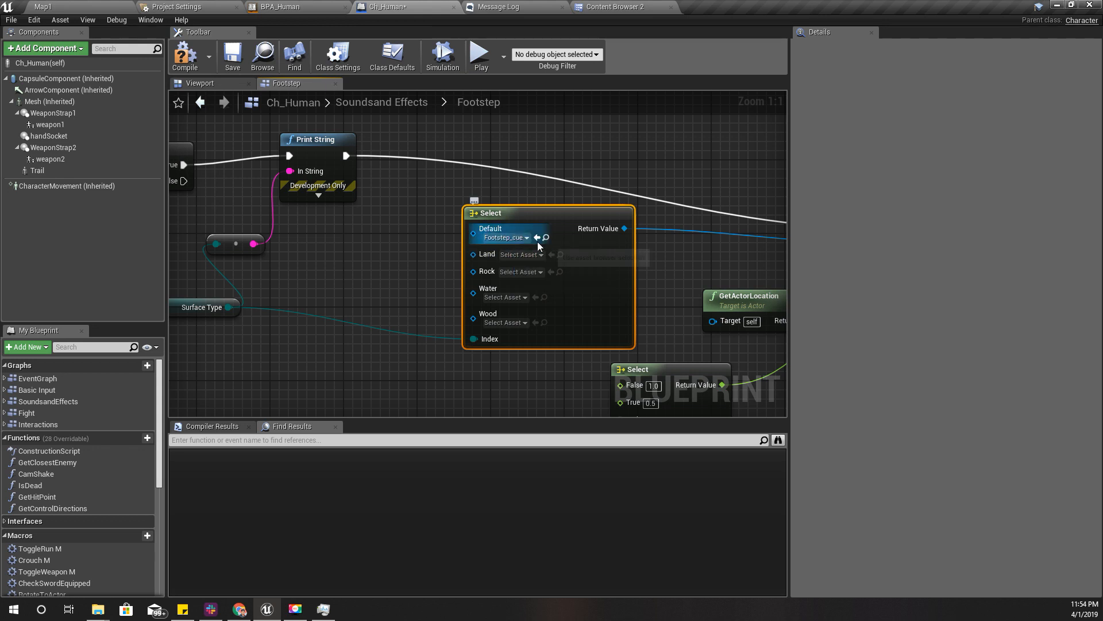
pyautogui.click(519, 254)
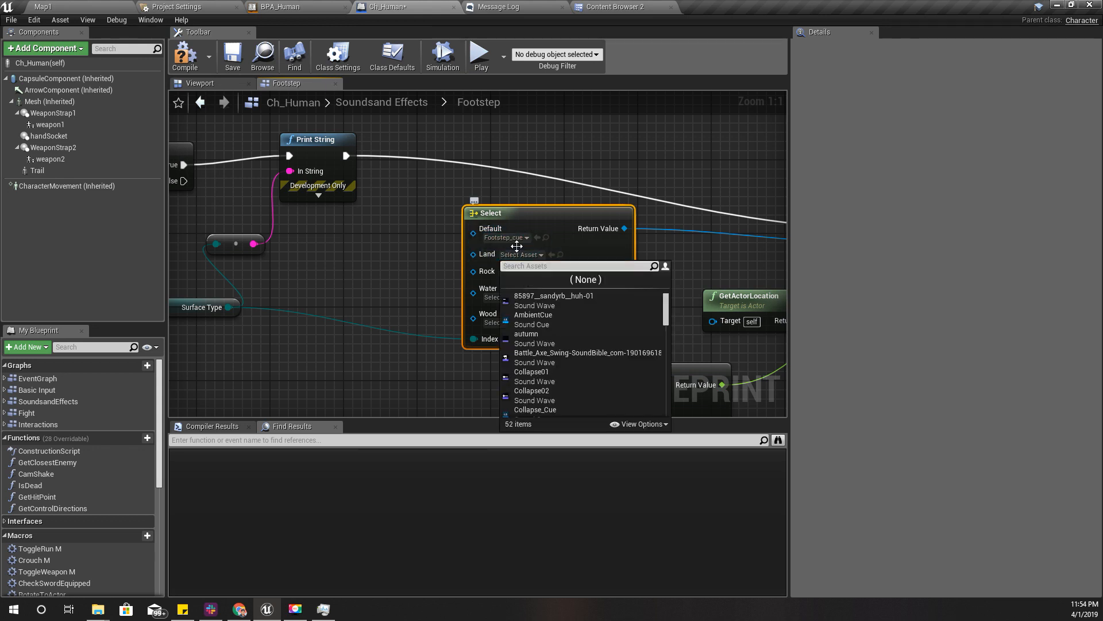
pyautogui.moveTo(599, 236)
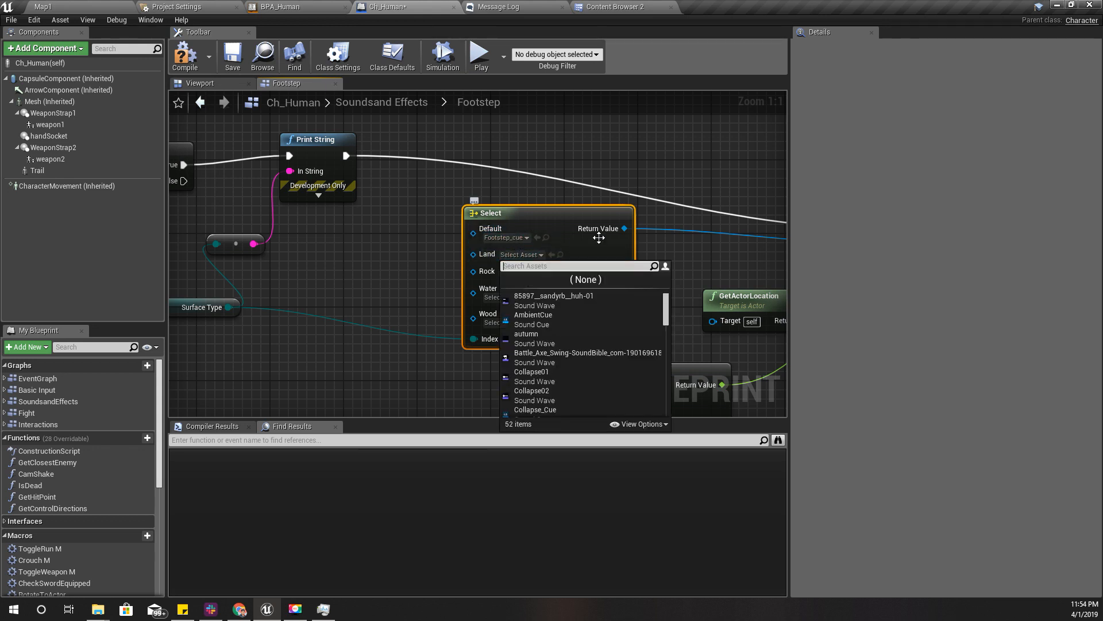
pyautogui.write('footste')
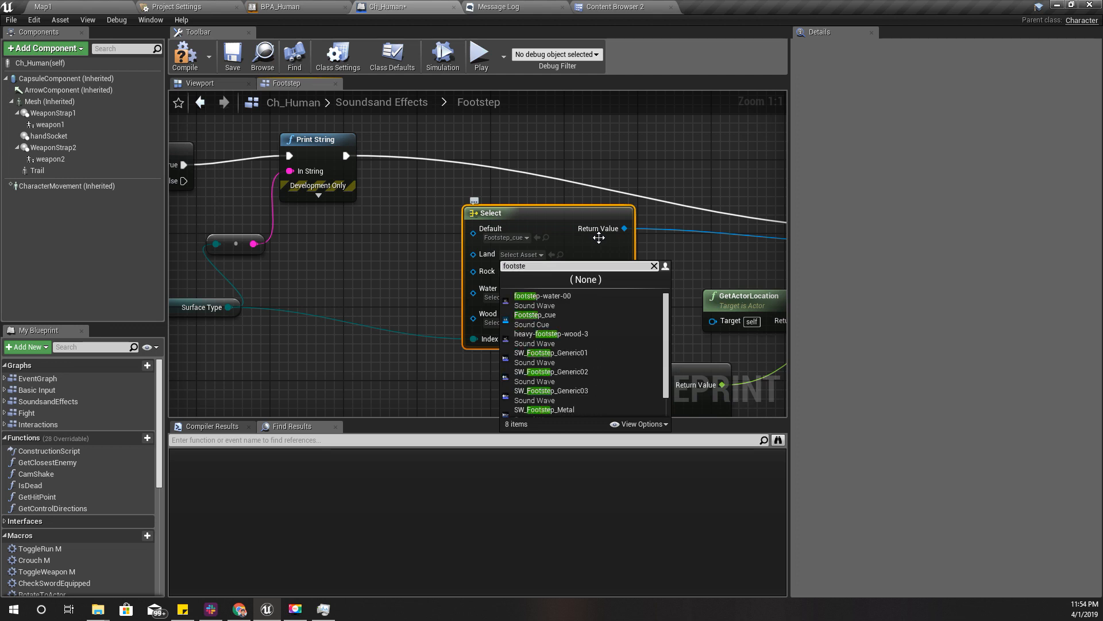
pyautogui.click(534, 315)
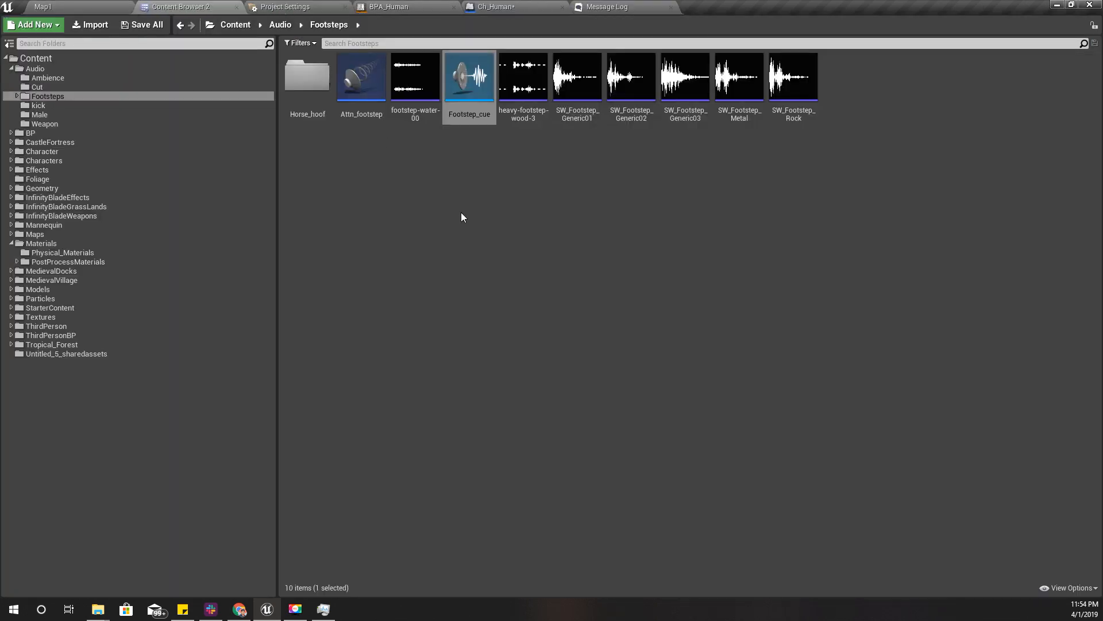
pyautogui.moveTo(766, 131)
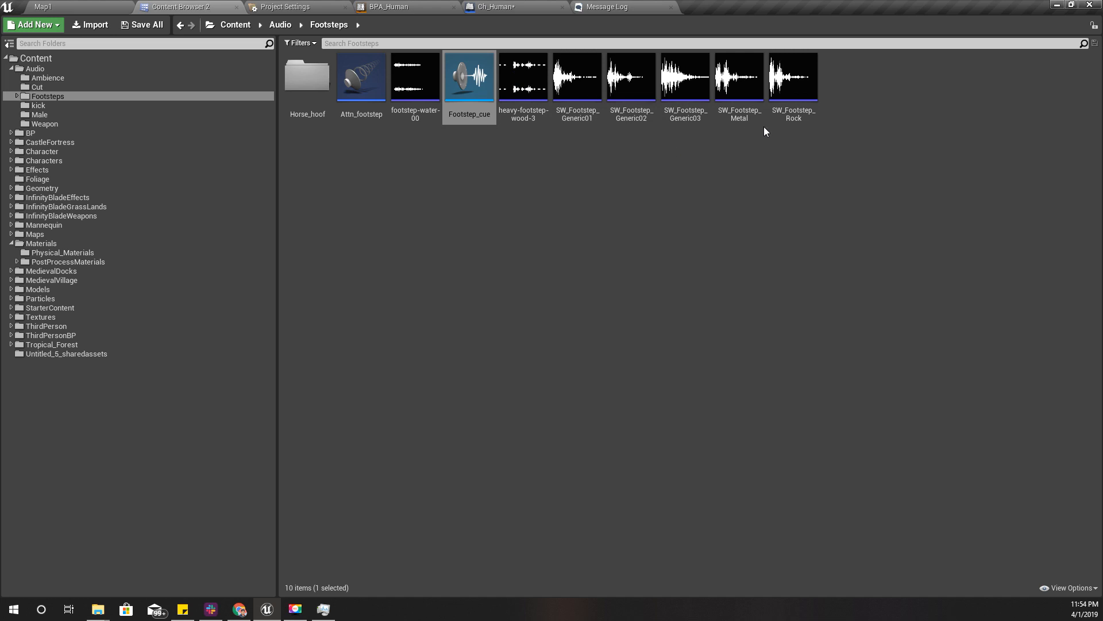
pyautogui.moveTo(793, 76)
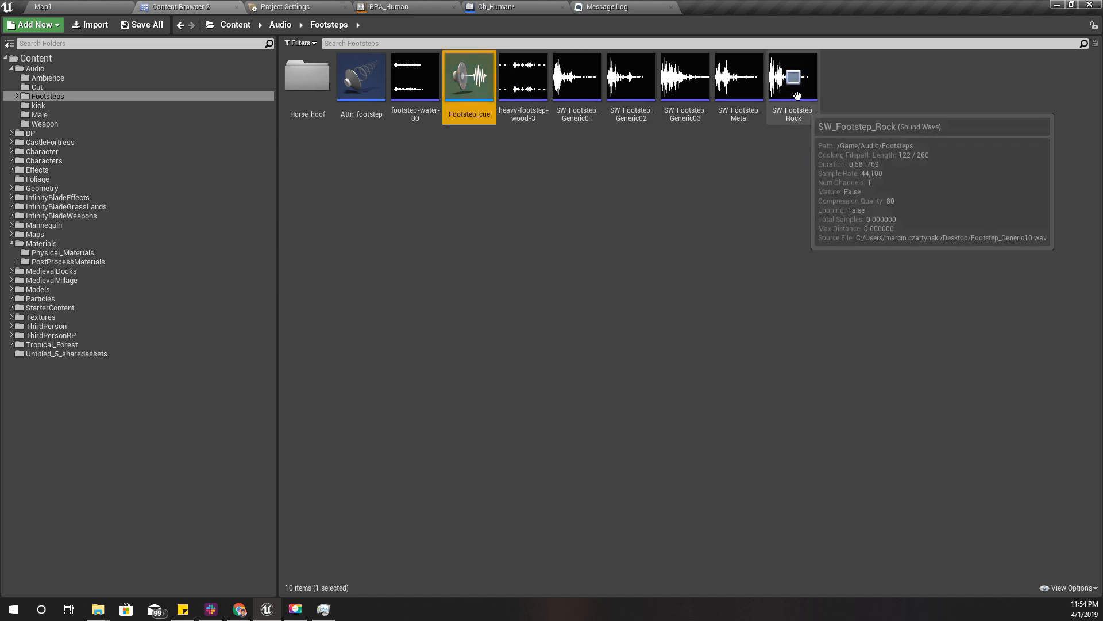
pyautogui.moveTo(523, 76)
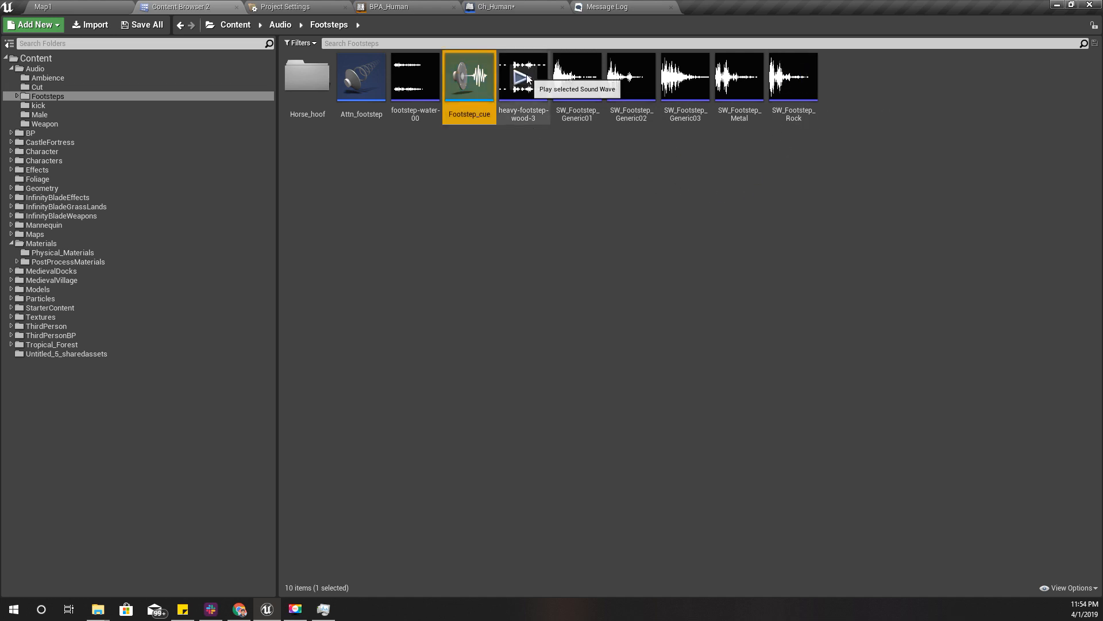
pyautogui.moveTo(477, 194)
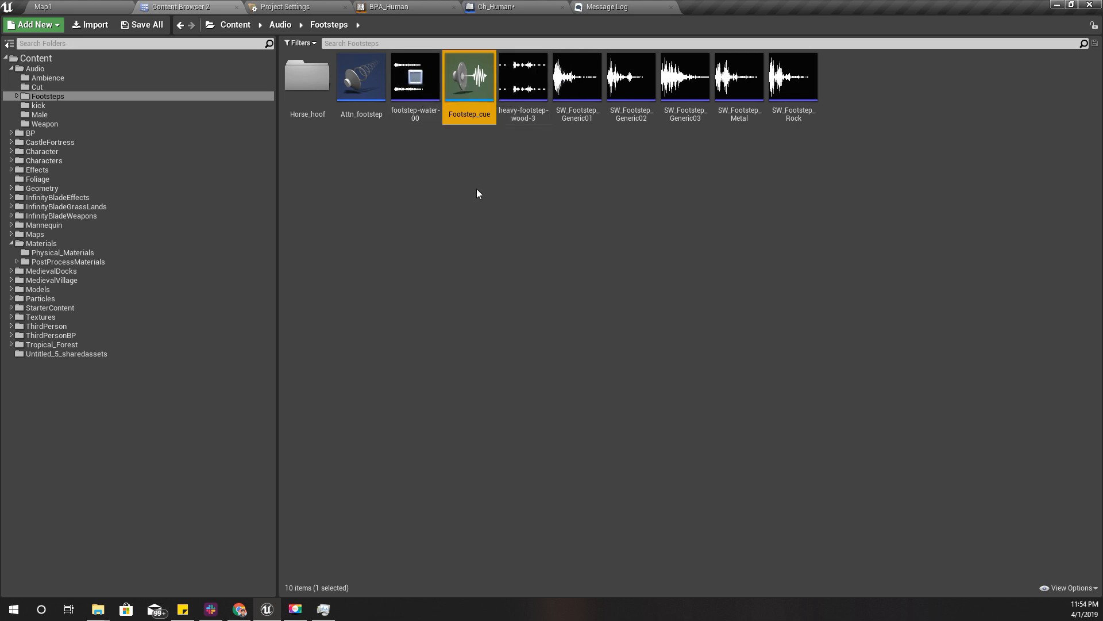
# - Assign footstep-water-00 to Water and heavy-footstep-wood-3 to Wood, then pick up SW_Footstep_Rock
pyautogui.click(415, 76)
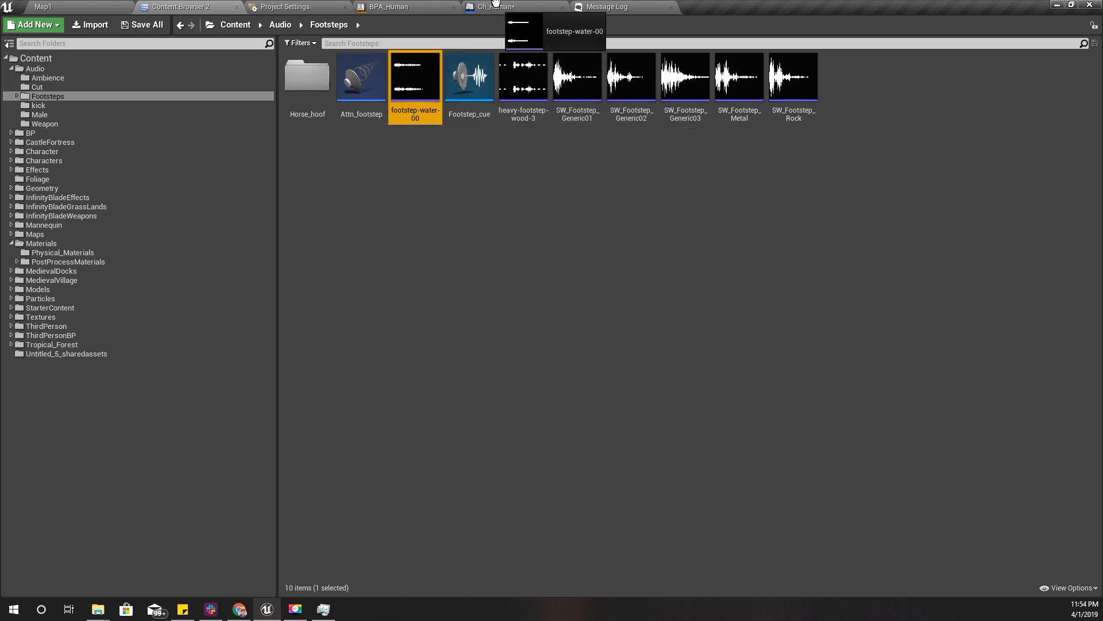
pyautogui.click(493, 7)
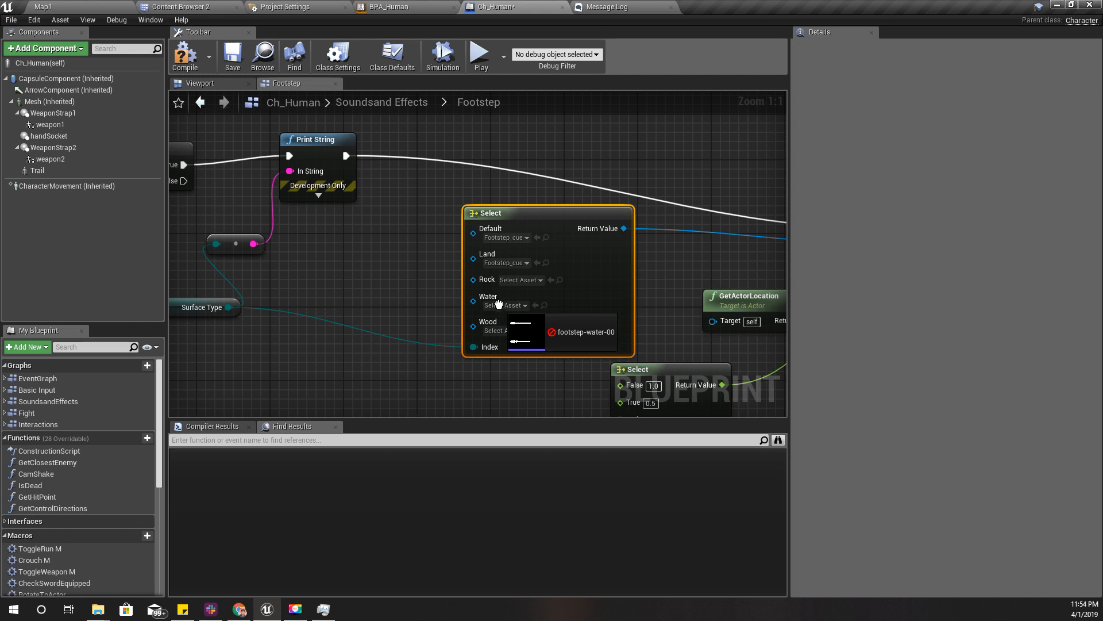
pyautogui.click(185, 7)
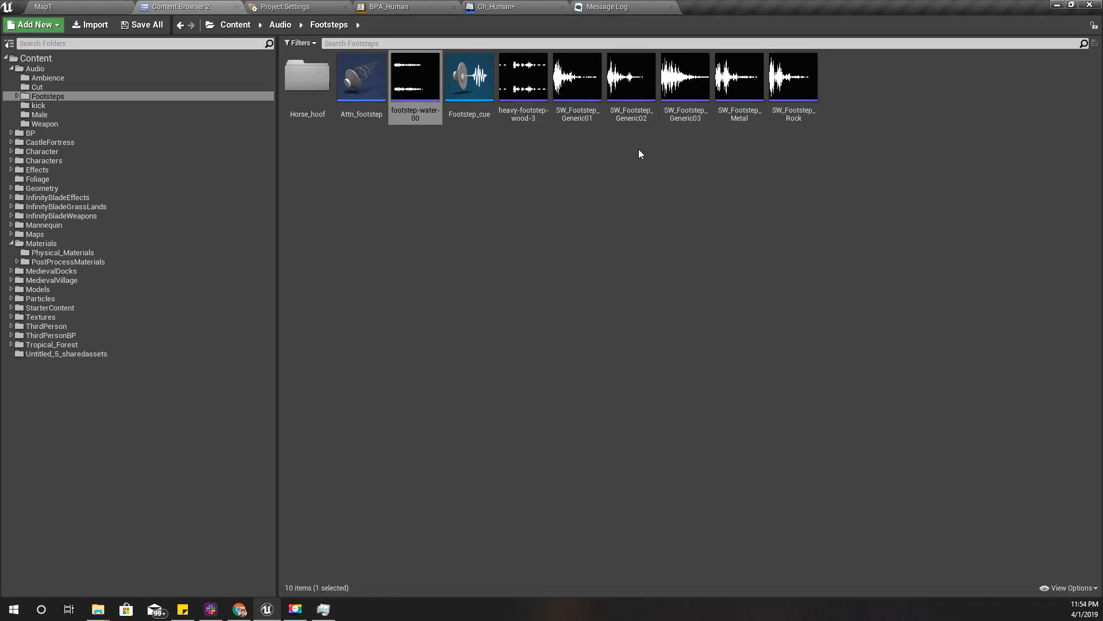
pyautogui.click(523, 77)
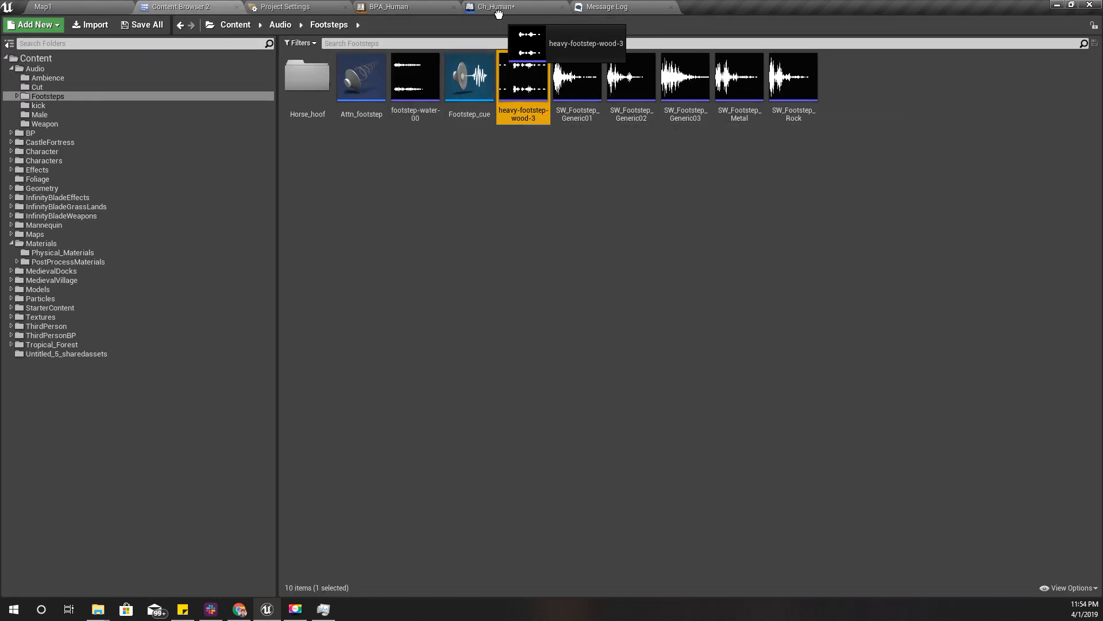
pyautogui.click(493, 7)
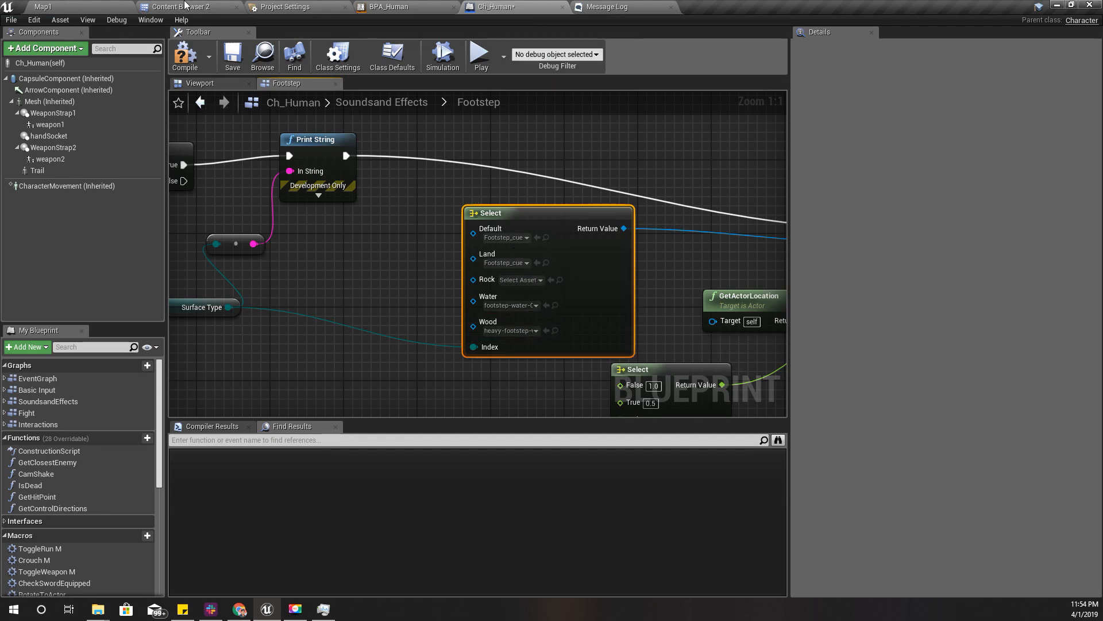
pyautogui.click(183, 7)
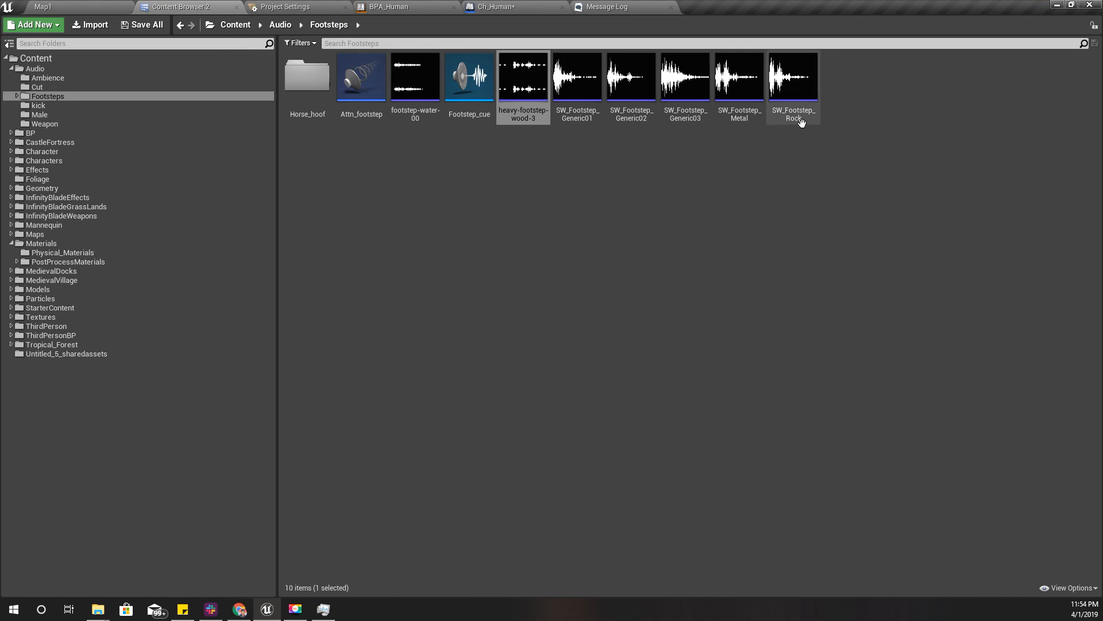
pyautogui.click(500, 7)
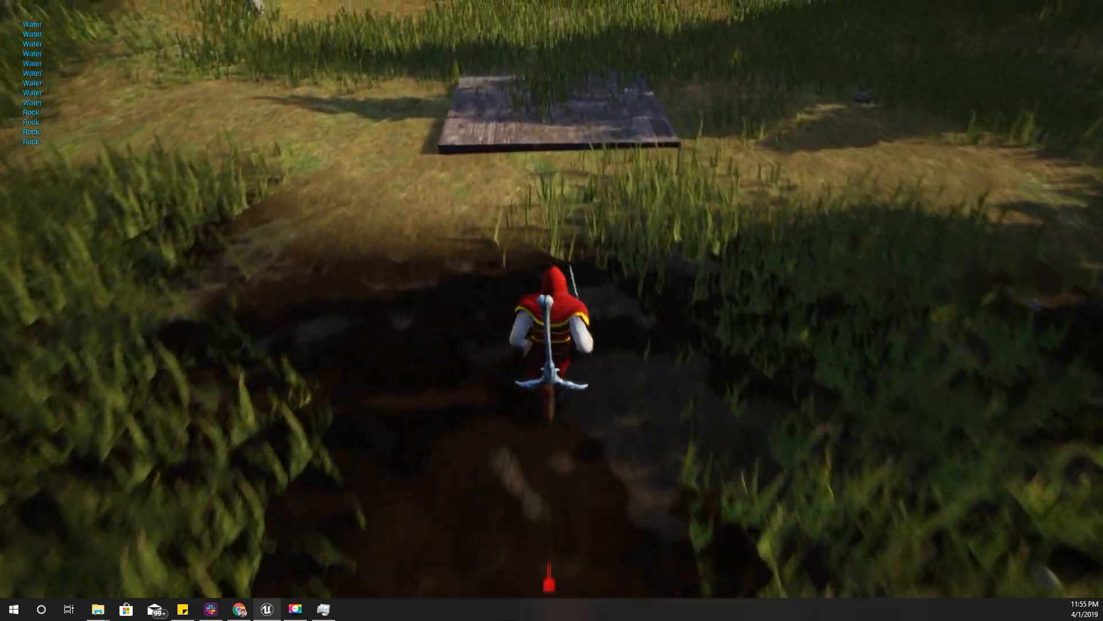
# - Walk the character over water and rock ground during the play test, watching the printed surface names
pyautogui.press('w')
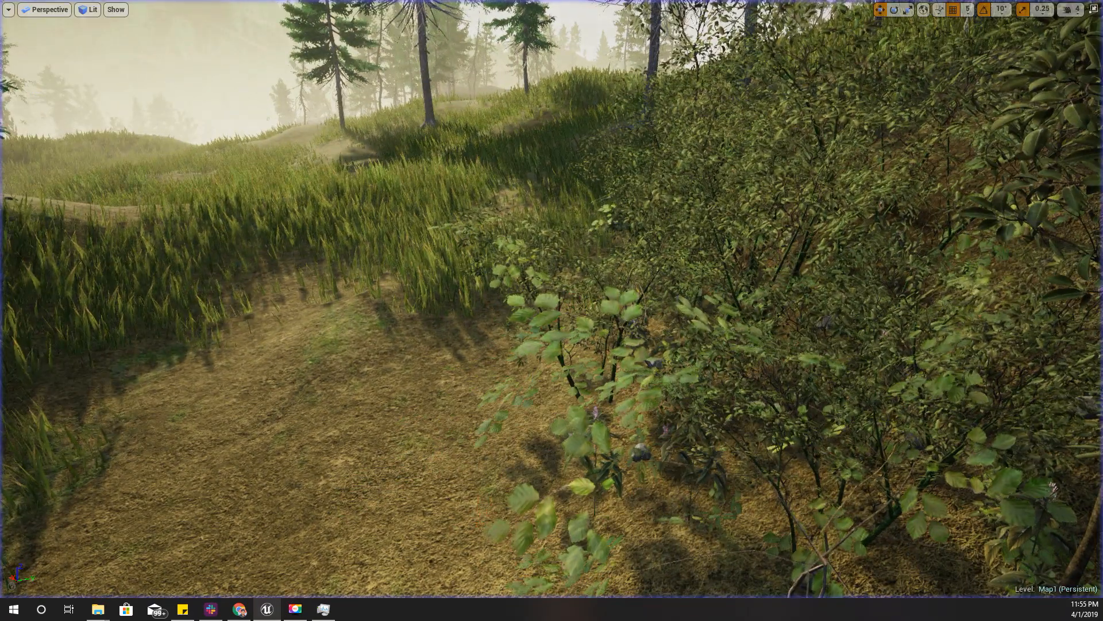
# - Scroll through the CodeLikeMe Patreon page's overview and membership tiers, then back to the top
pyautogui.click(239, 609)
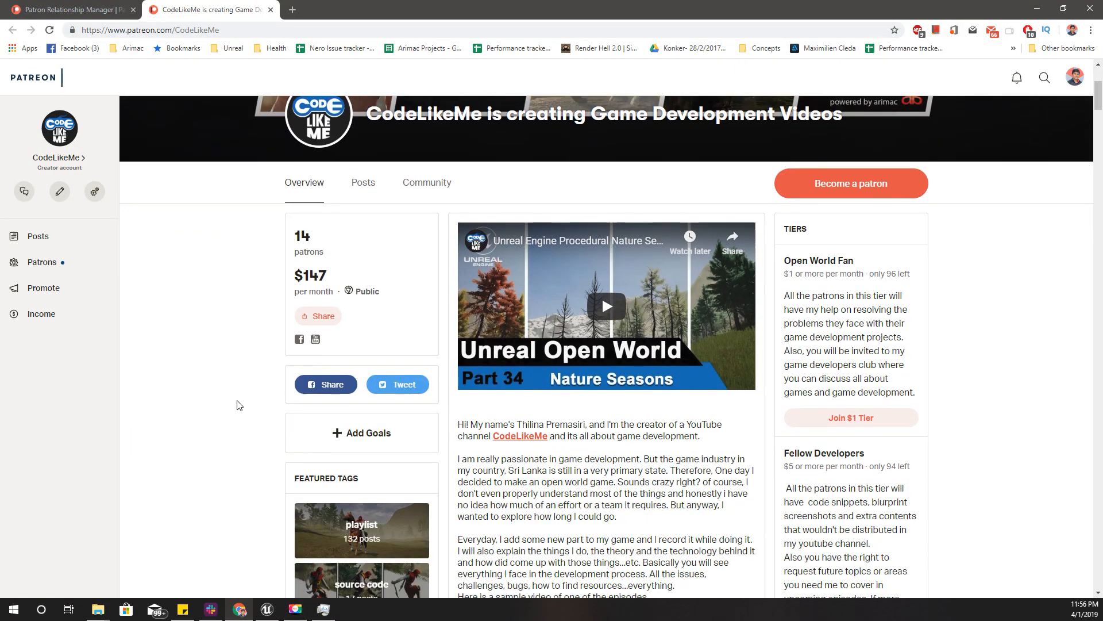
pyautogui.scroll(-3)
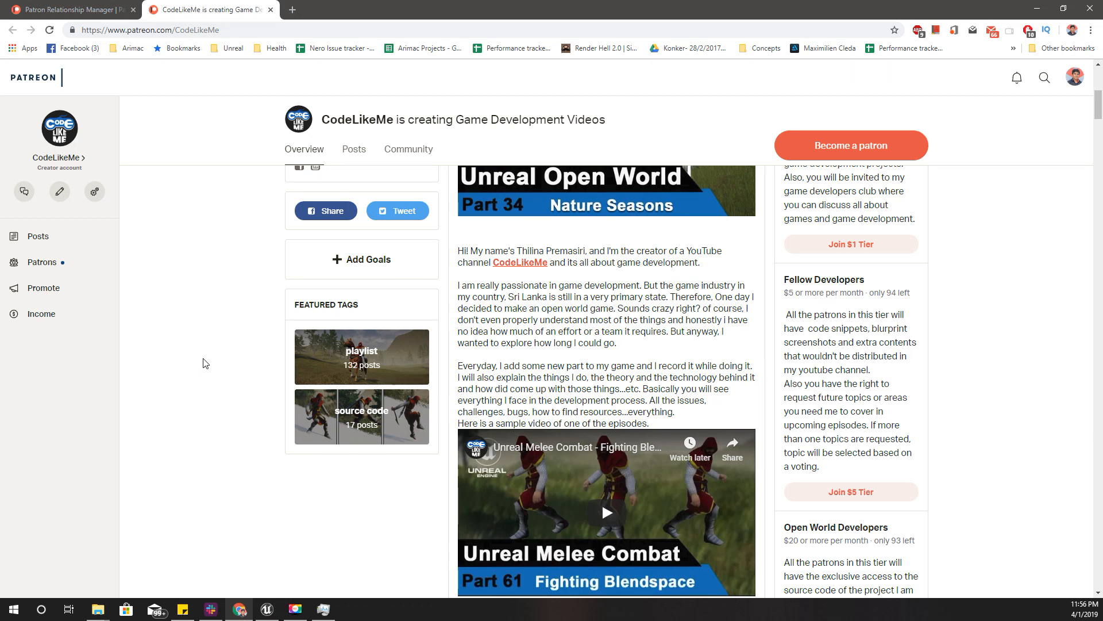
pyautogui.moveTo(246, 287)
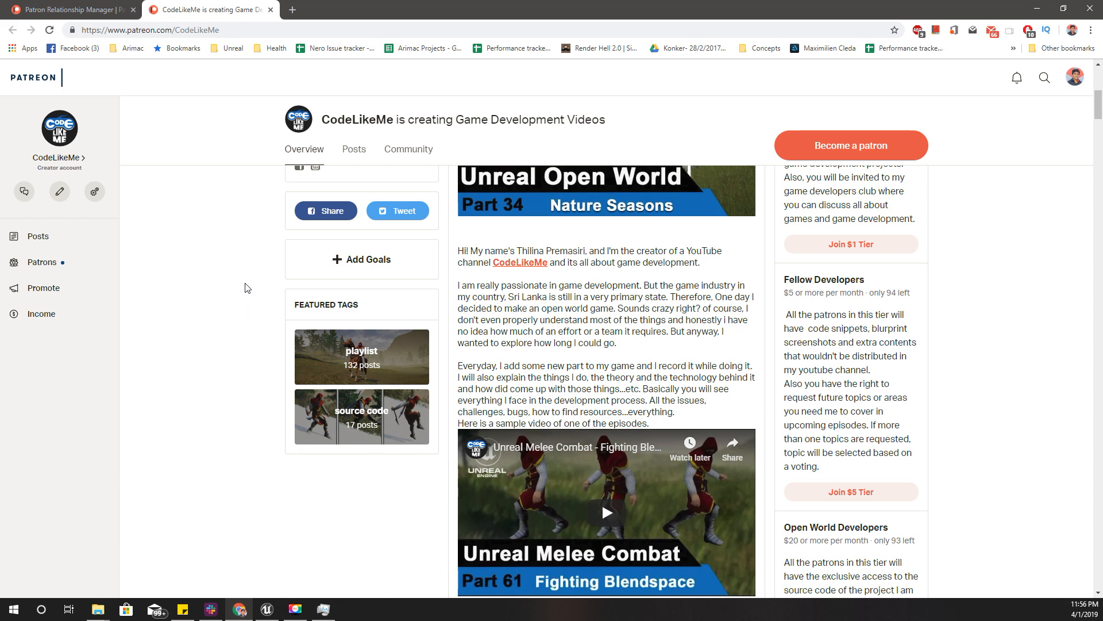
pyautogui.scroll(-3)
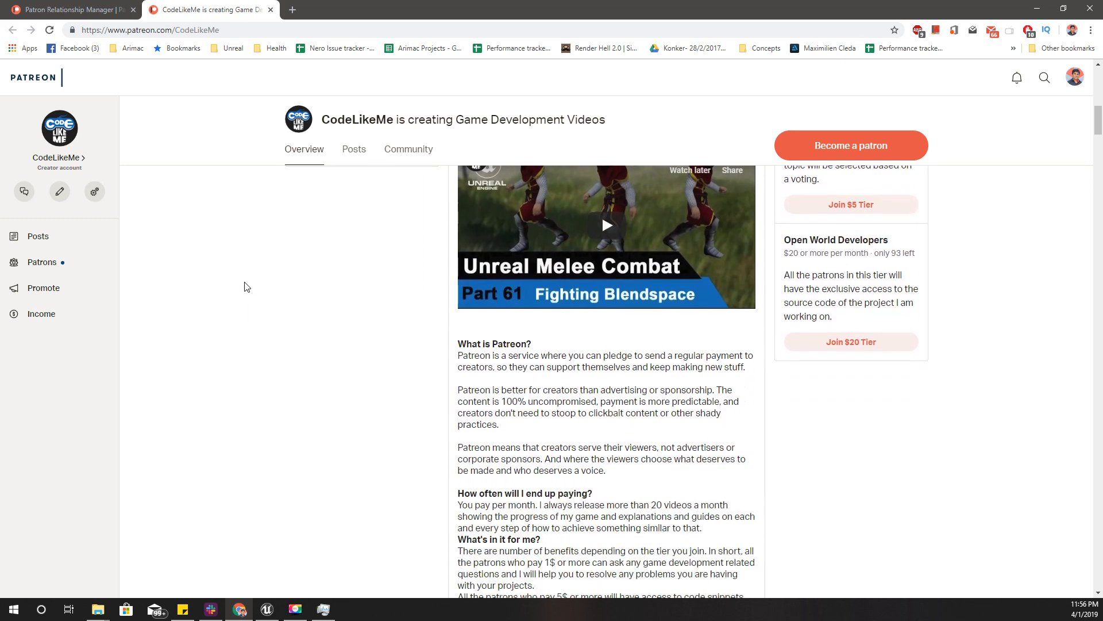
pyautogui.scroll(3)
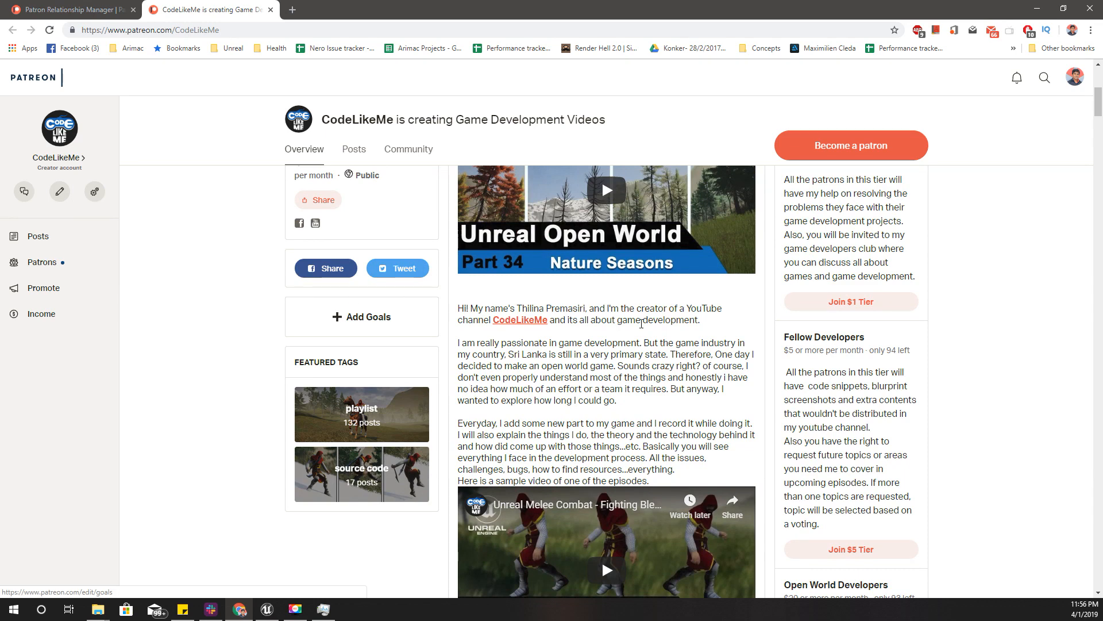
pyautogui.scroll(3)
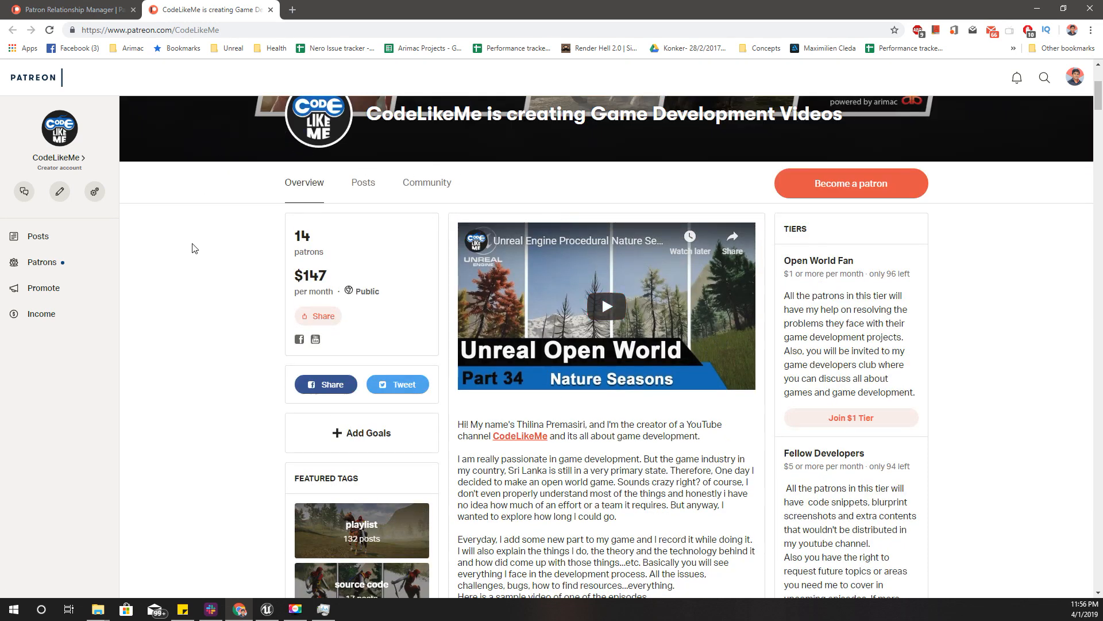
pyautogui.moveTo(238, 308)
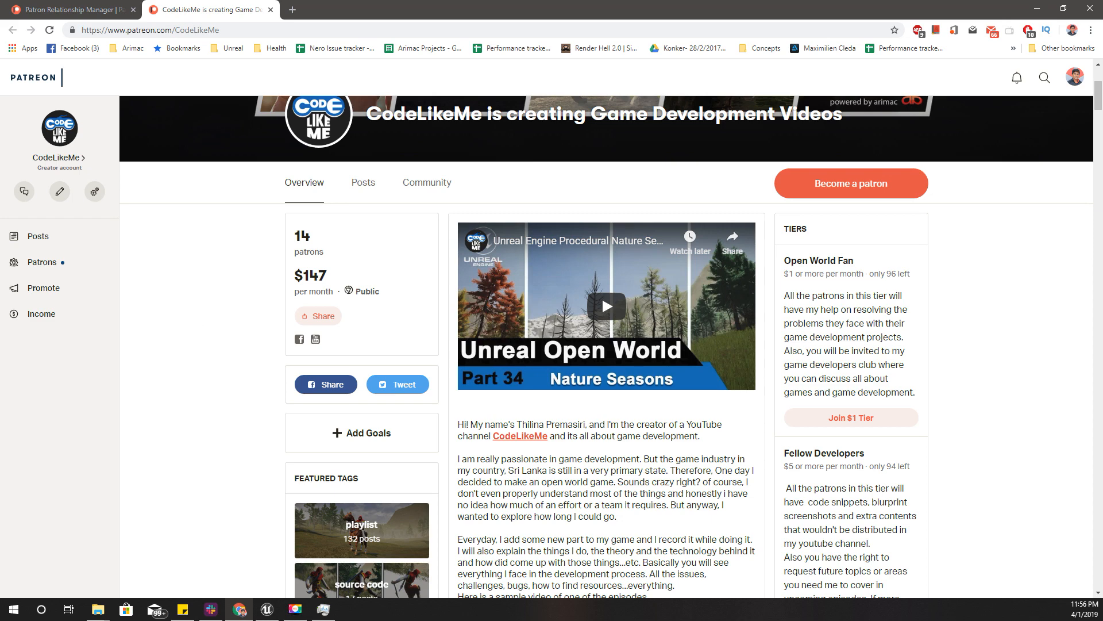
pyautogui.scroll(3)
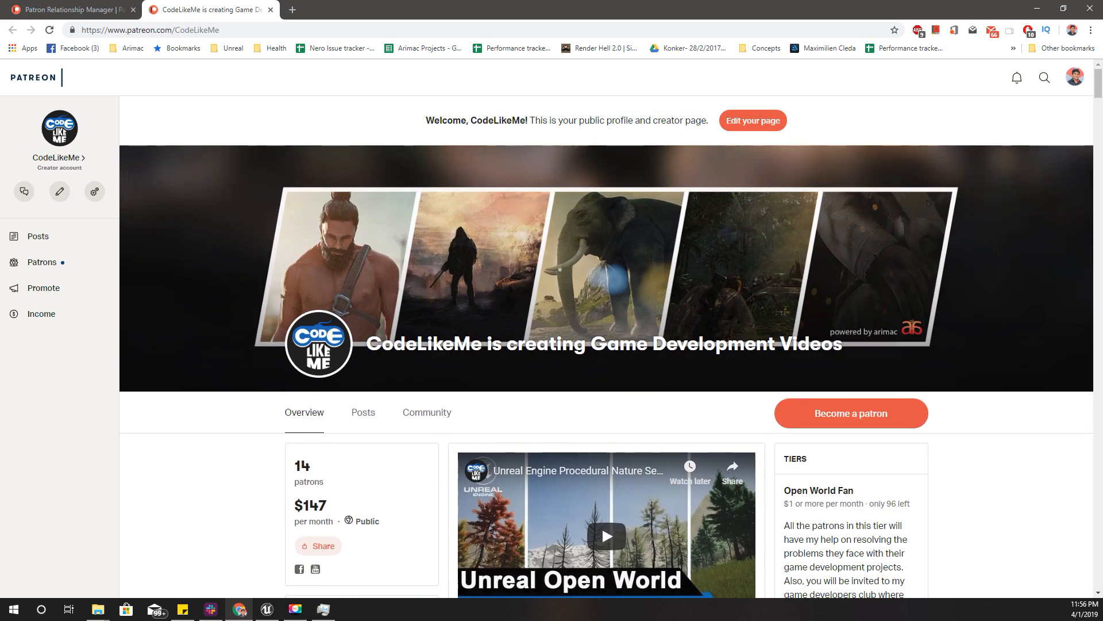